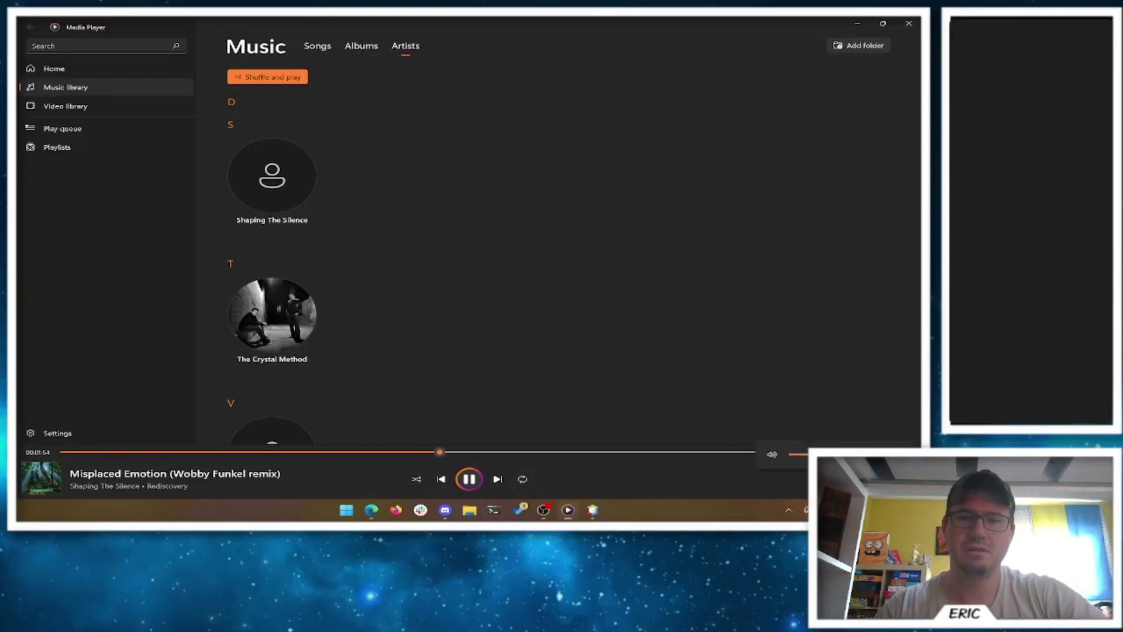
pyautogui.moveTo(796, 452)
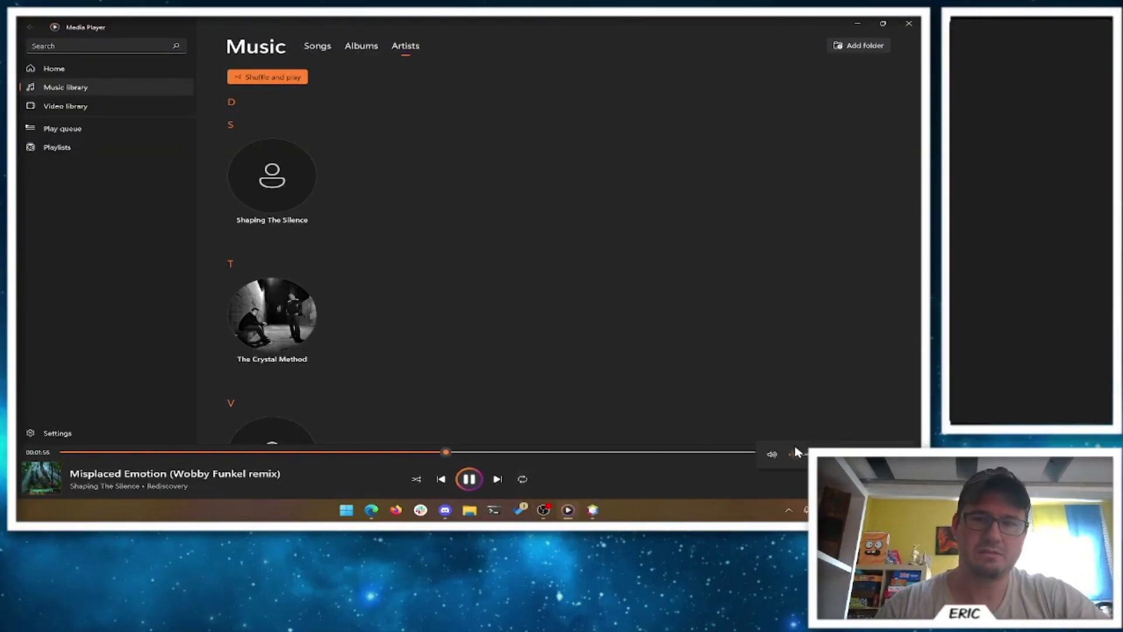
# Step: Switch to the Brightspace syllabus in Edge and review the week-by-week schedule table
pyautogui.click(469, 478)
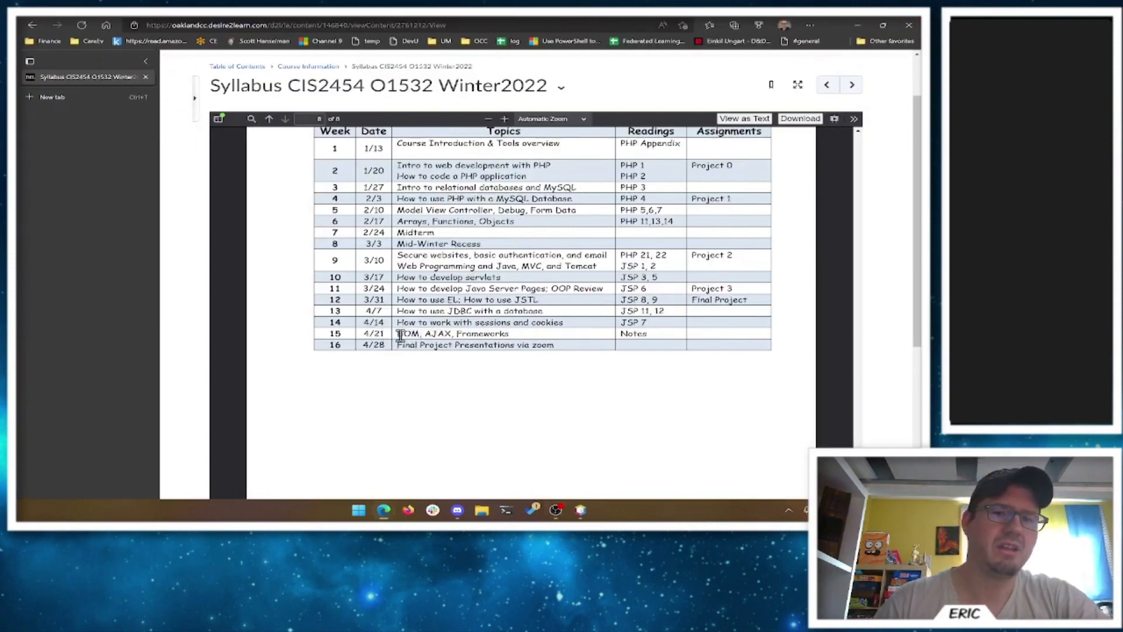
pyautogui.doubleClick(406, 334)
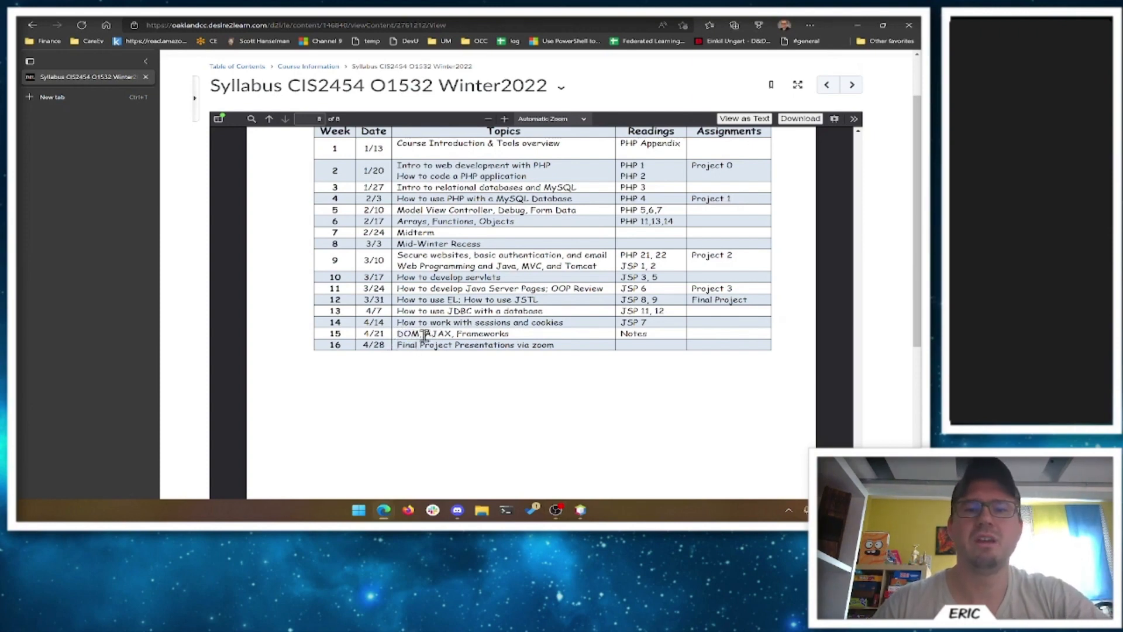
pyautogui.doubleClick(436, 333)
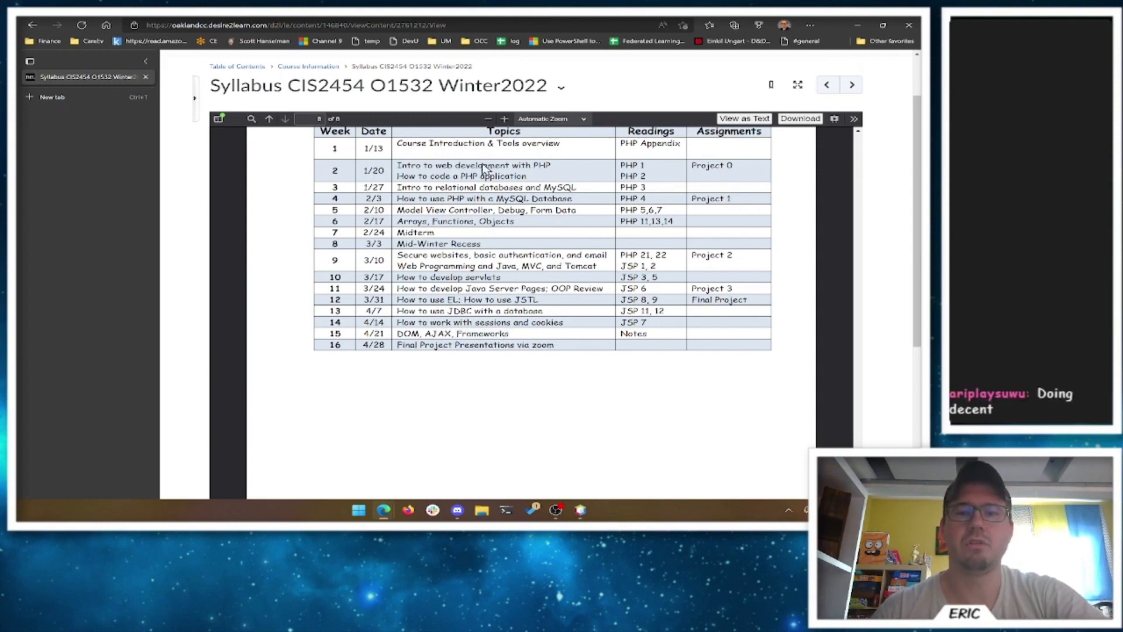
pyautogui.moveTo(387, 272)
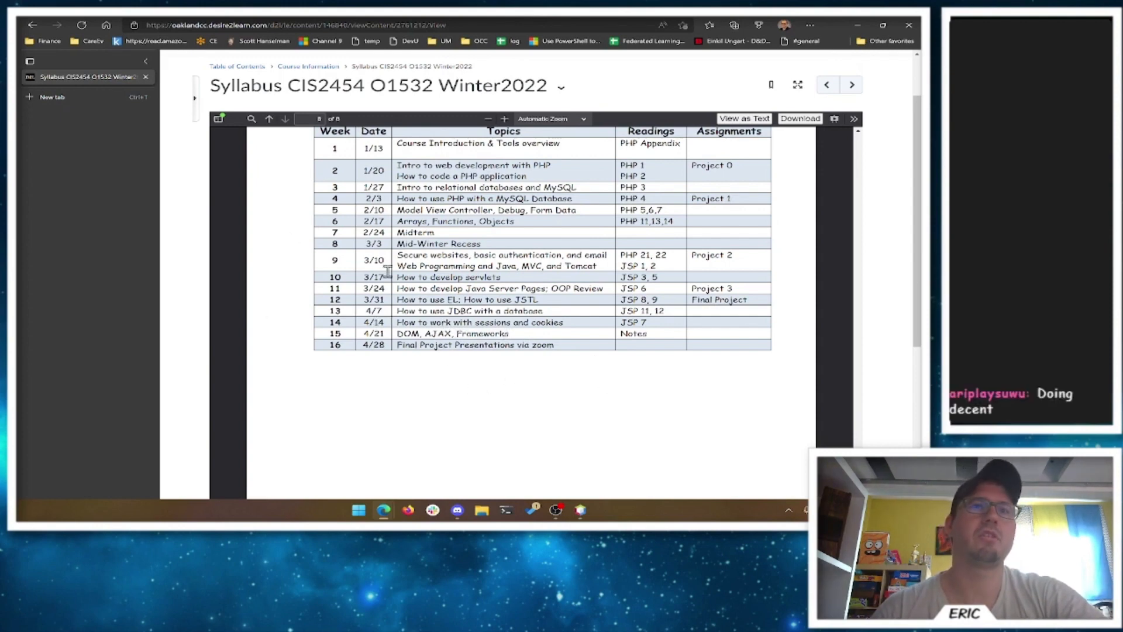
pyautogui.moveTo(456, 299)
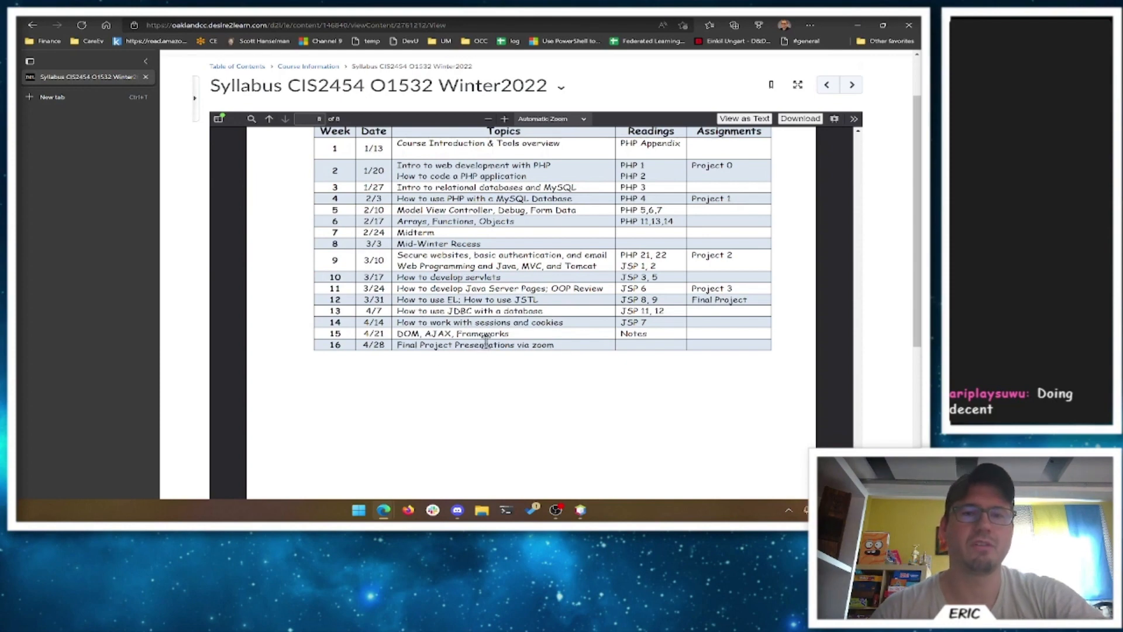
pyautogui.moveTo(421, 265)
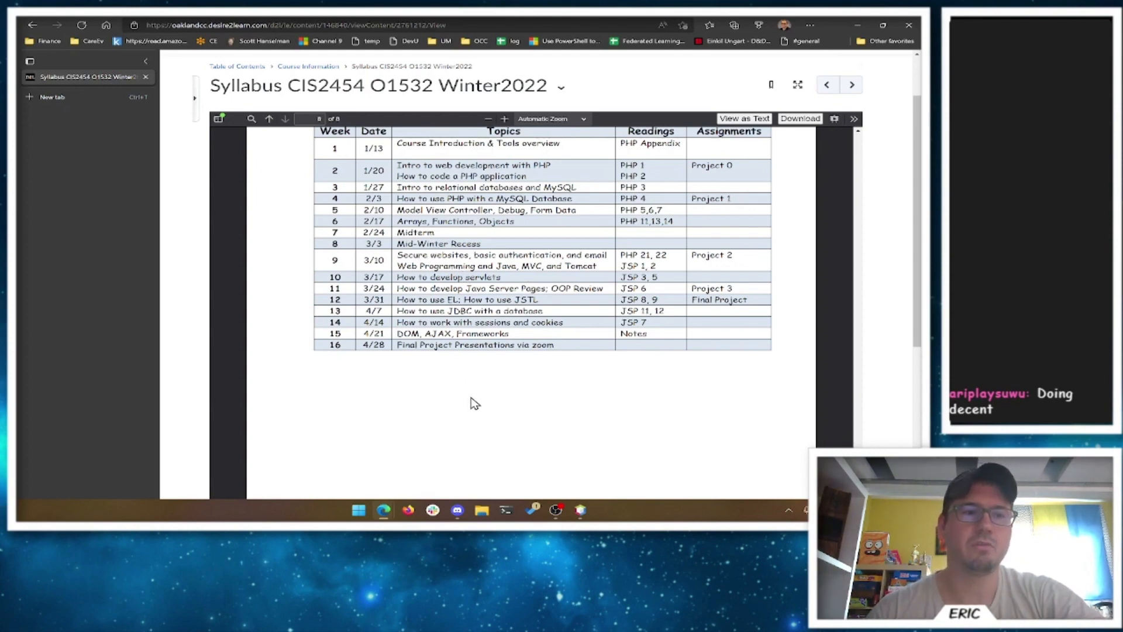
pyautogui.moveTo(569, 387)
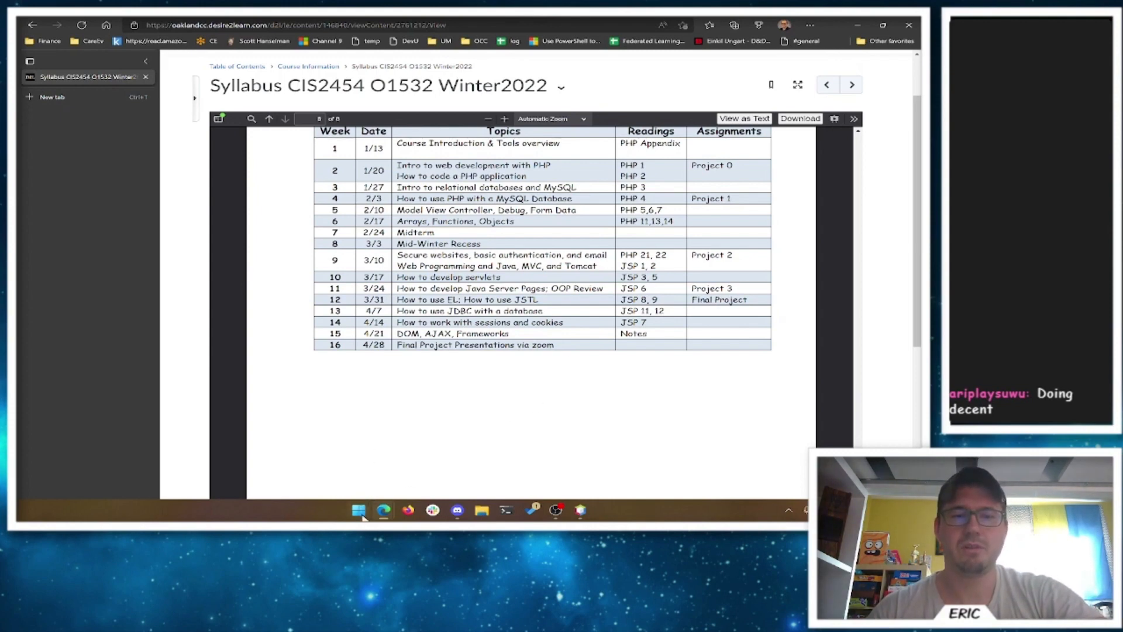
# Step: Start MySQL in XAMPP and launch its Admin page, which returns a 404 error
pyautogui.click(358, 510)
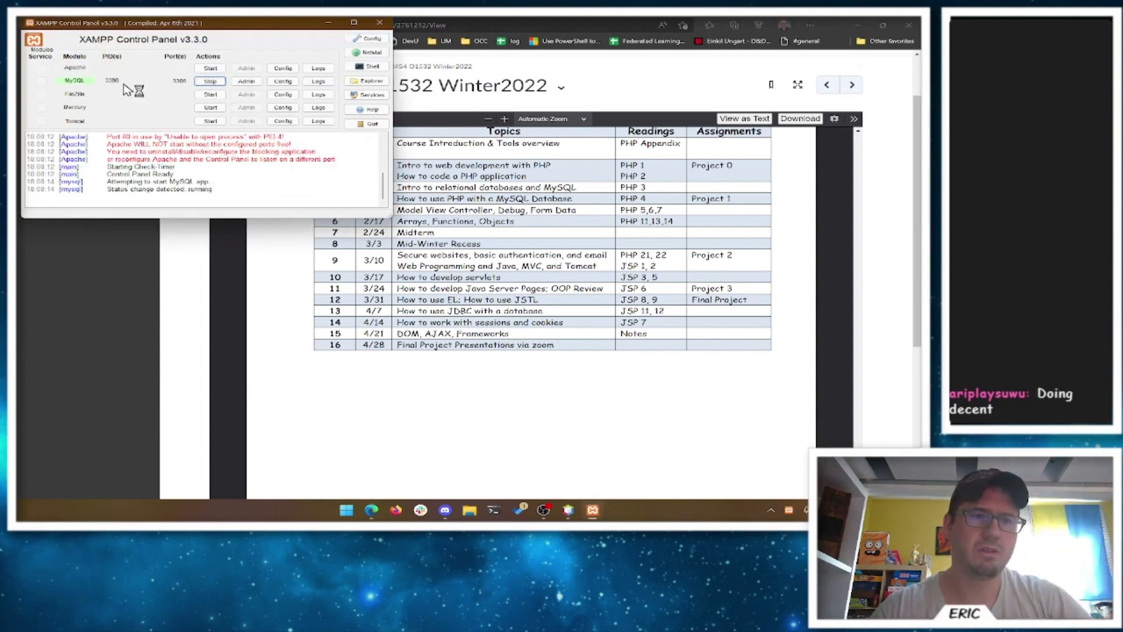
pyautogui.moveTo(240, 118)
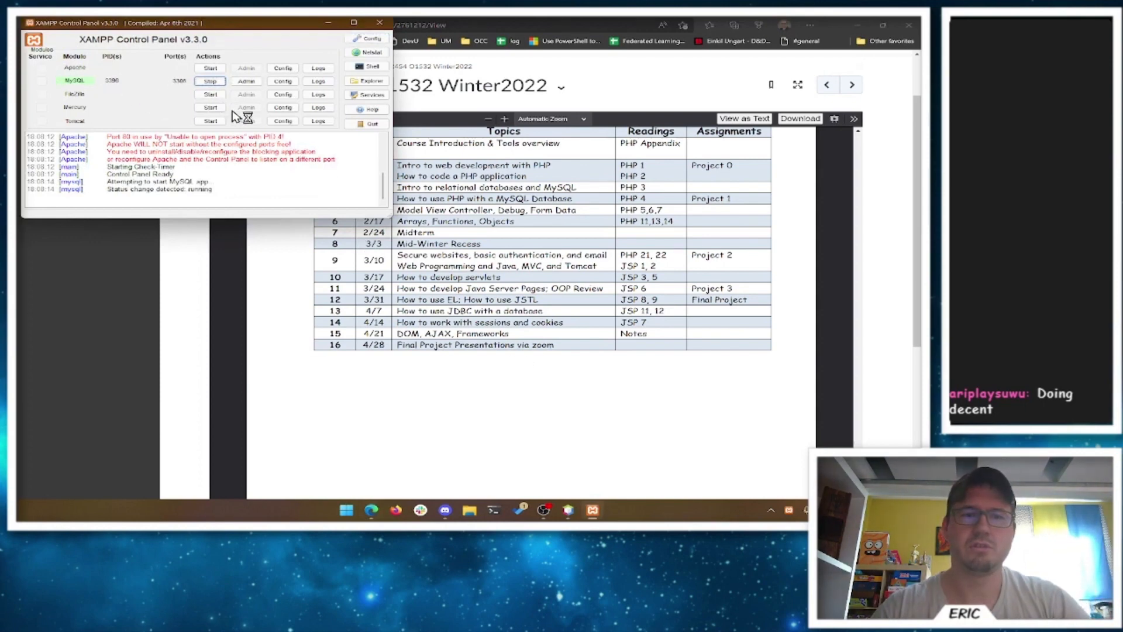
pyautogui.moveTo(491, 393)
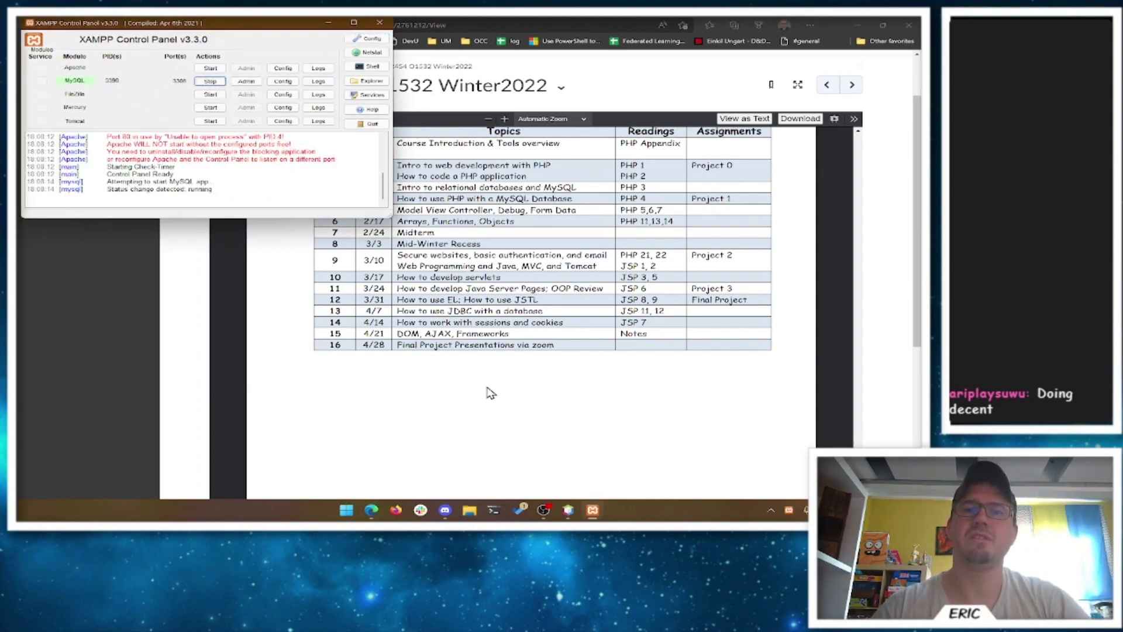
pyautogui.moveTo(428, 379)
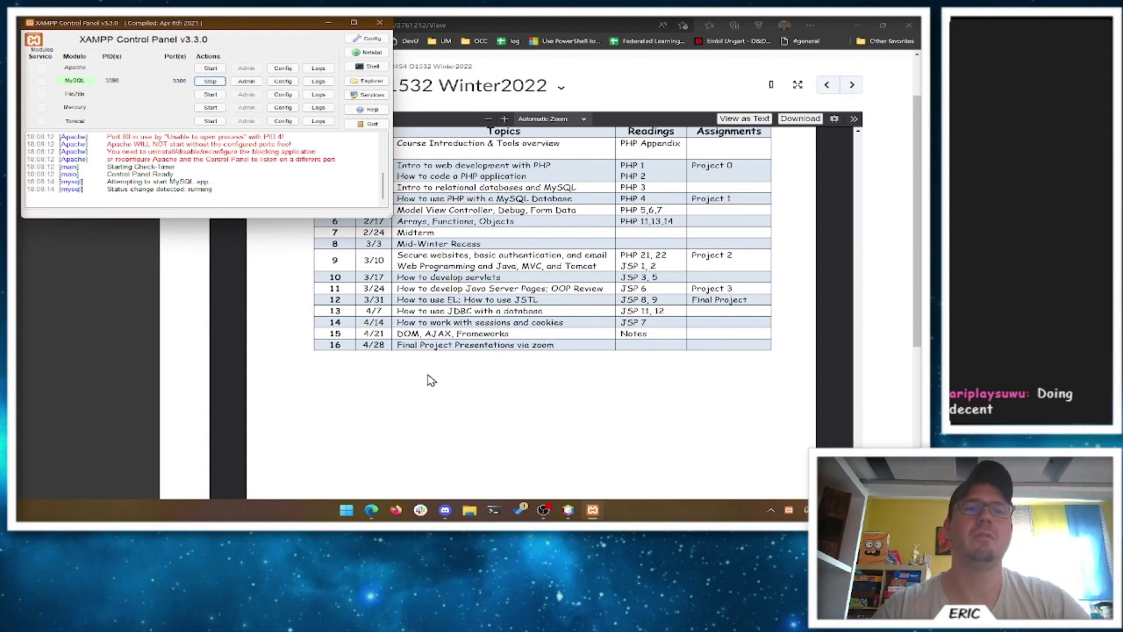
pyautogui.moveTo(478, 378)
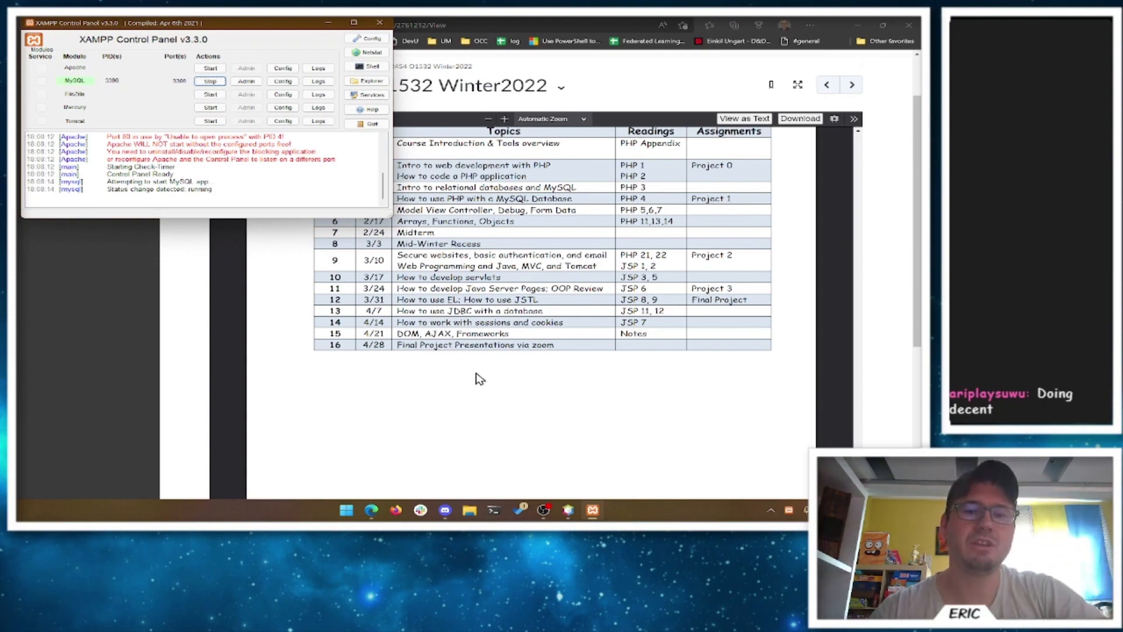
pyautogui.click(209, 67)
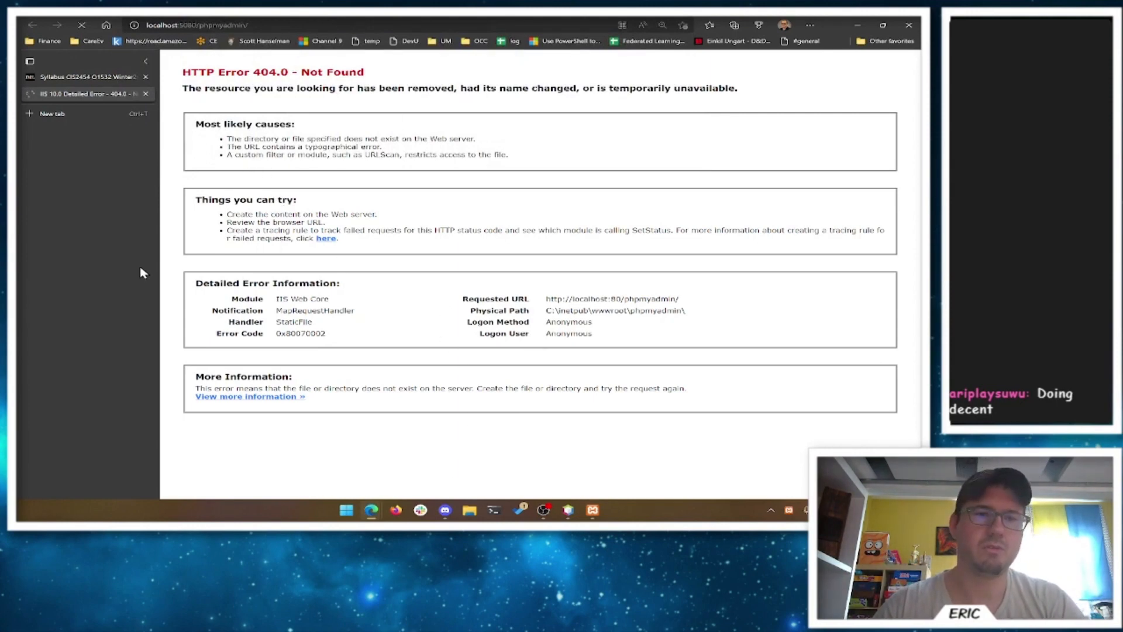
# Step: Browse the CIS2454-Winter2022 repo's TwitterStart folder and scroll through twitter-winter2022.sql
pyautogui.click(52, 110)
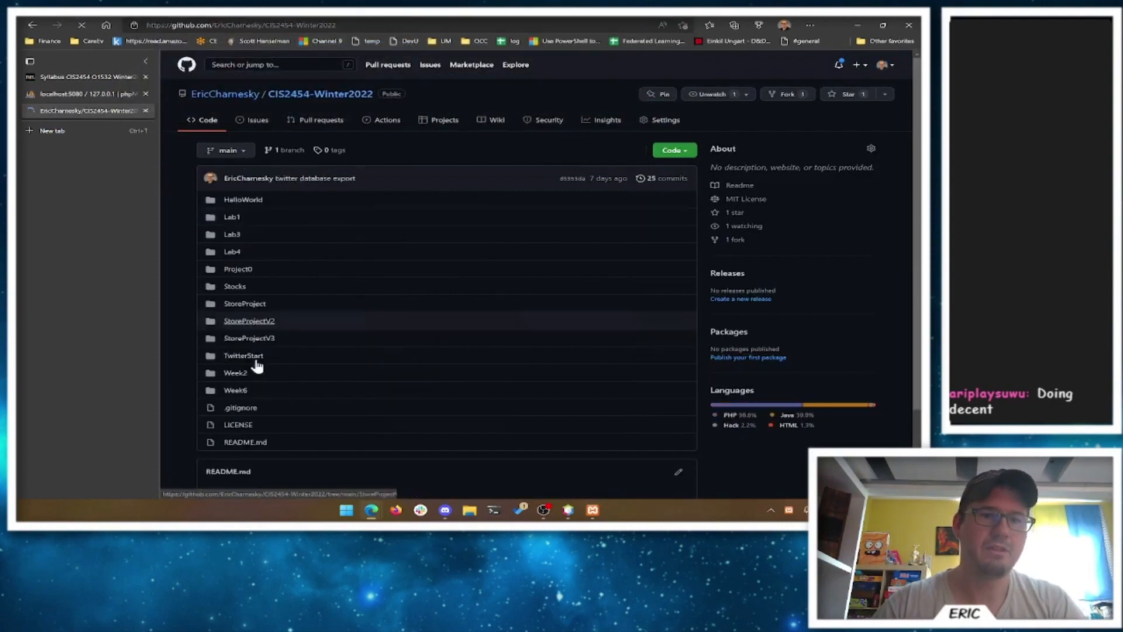
pyautogui.click(244, 355)
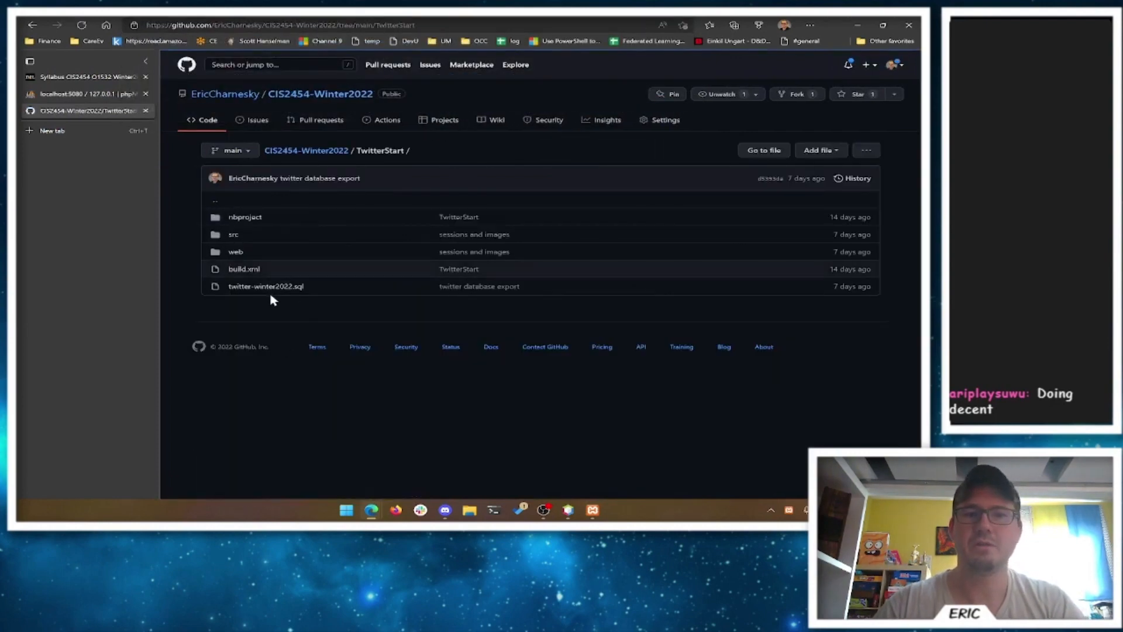
pyautogui.moveTo(266, 286)
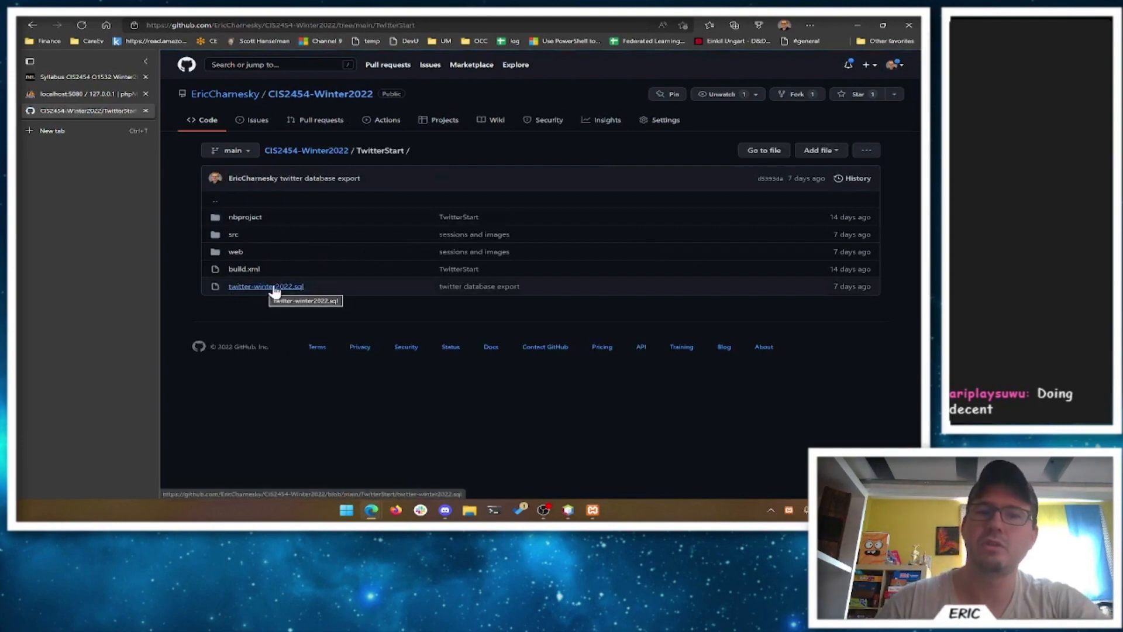
pyautogui.click(266, 285)
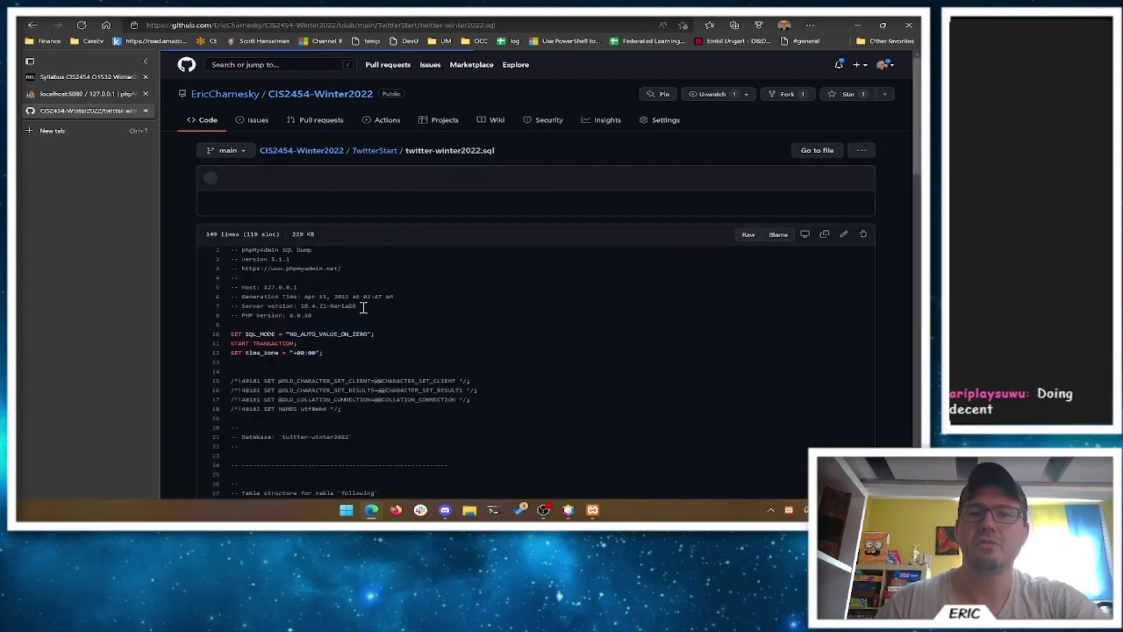
pyautogui.scroll(-3)
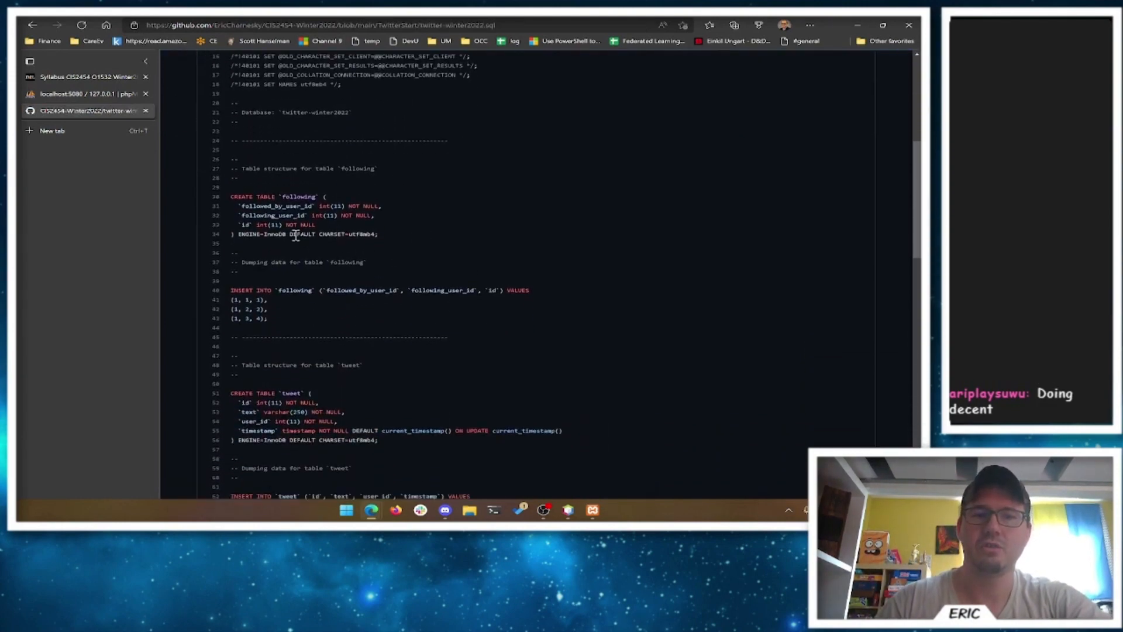
pyautogui.scroll(-3)
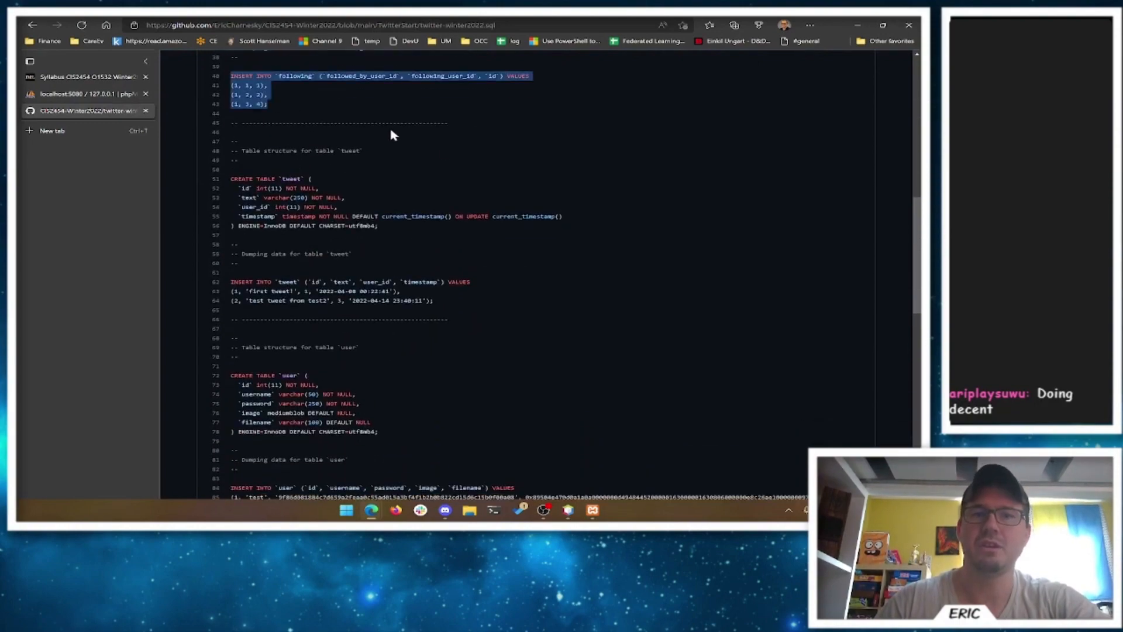
pyautogui.scroll(-3)
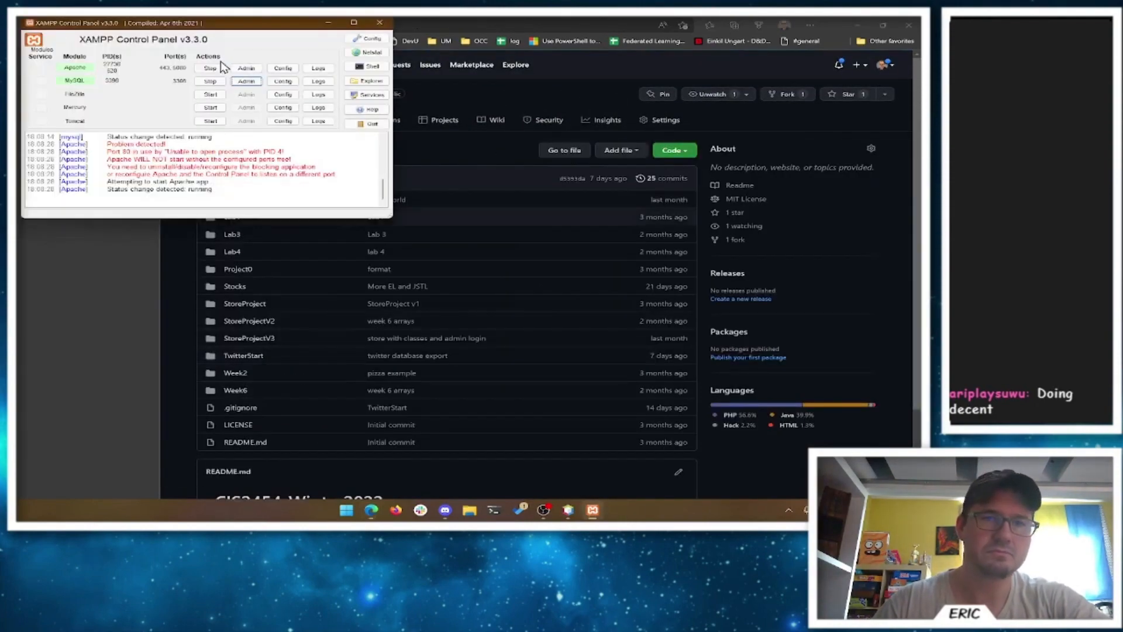
# Step: Stop Apache, switch to the TwitterStart project and begin a new JSP under Web Pages
pyautogui.click(210, 68)
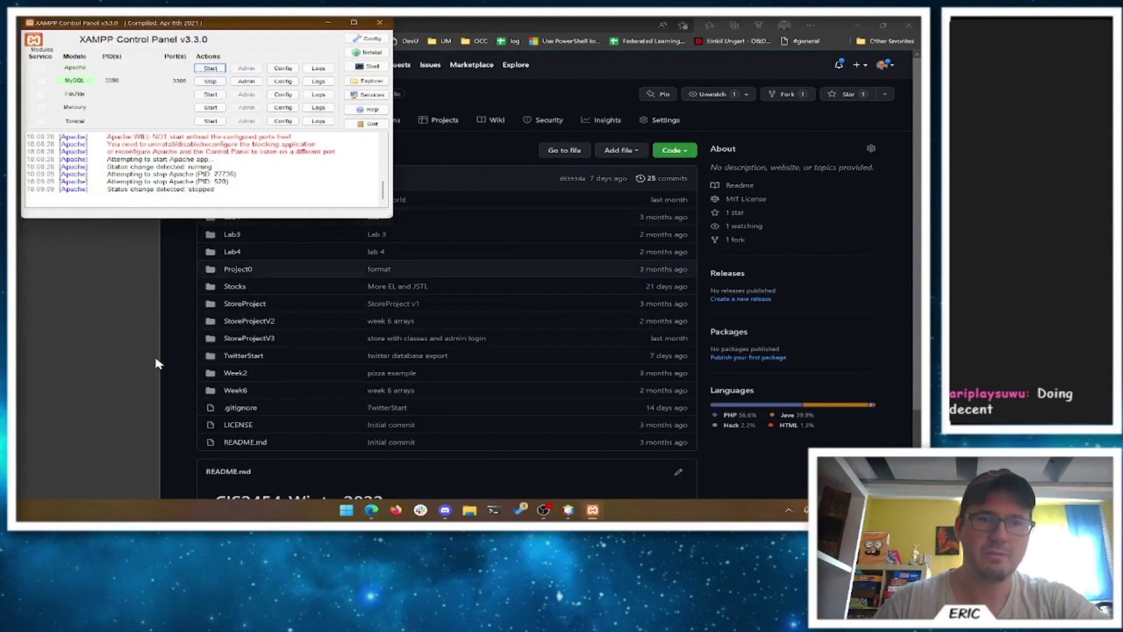
pyautogui.moveTo(570, 513)
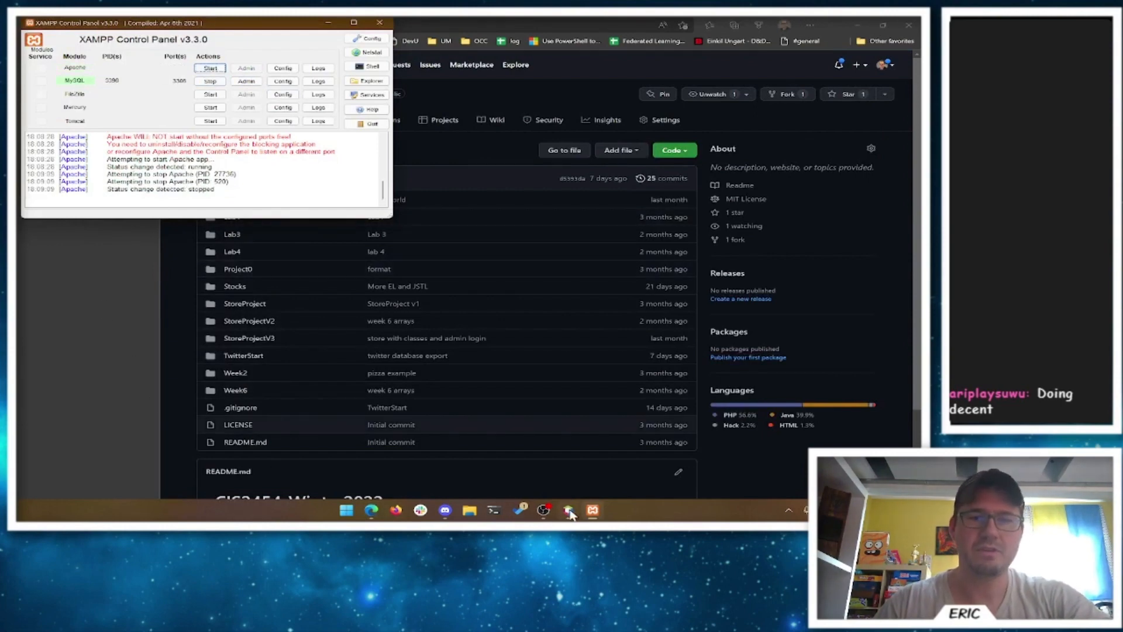
pyautogui.click(569, 510)
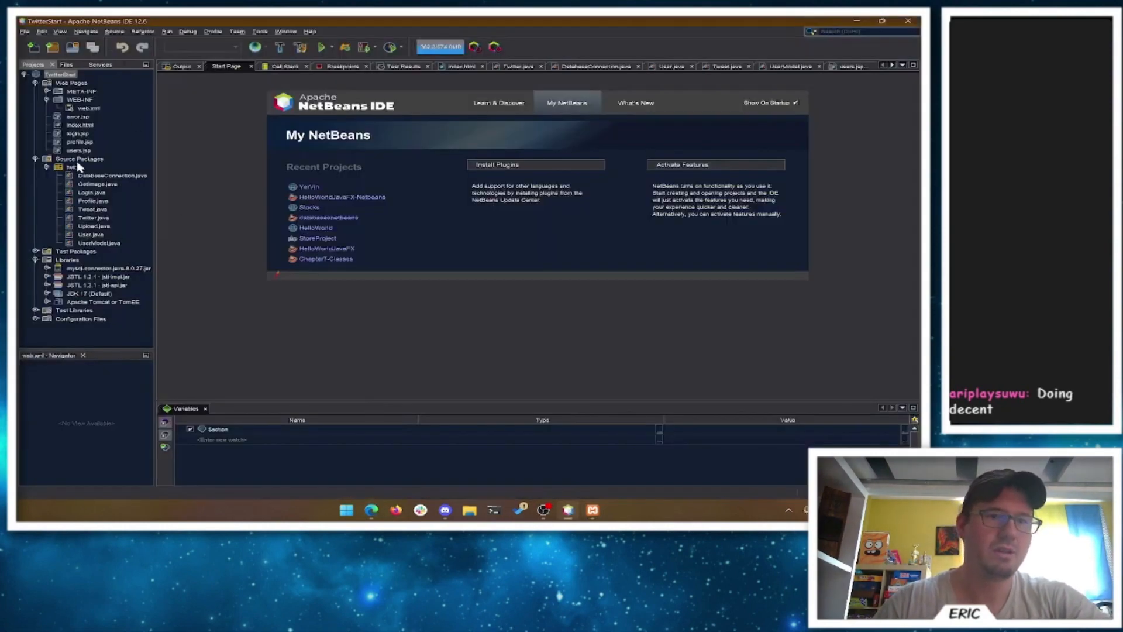
pyautogui.moveTo(79, 139)
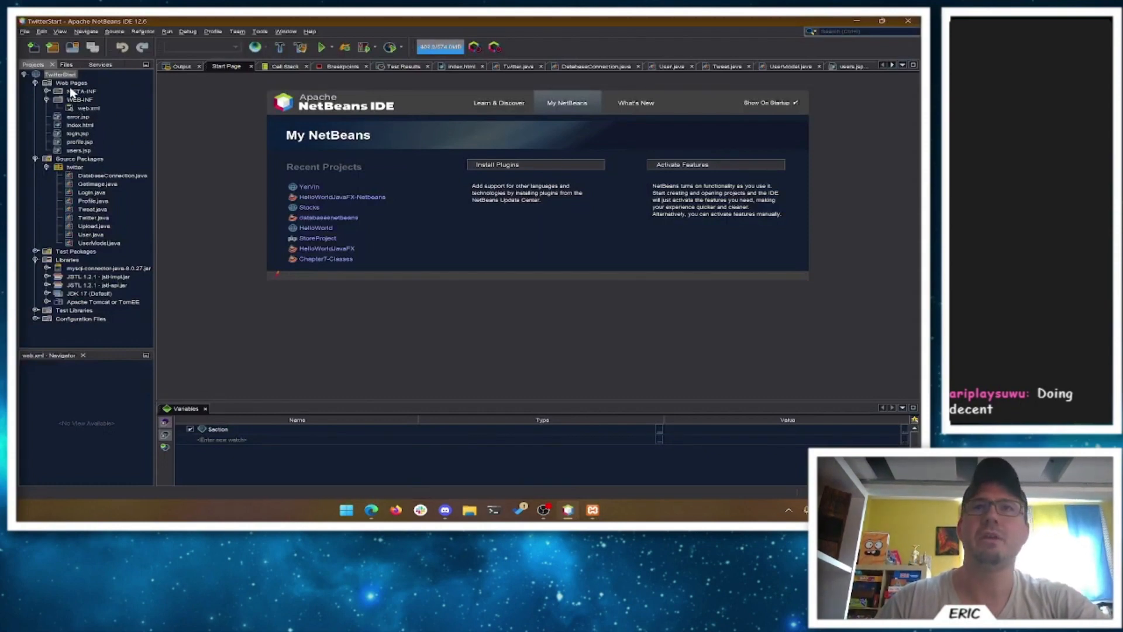
pyautogui.rightClick(72, 82)
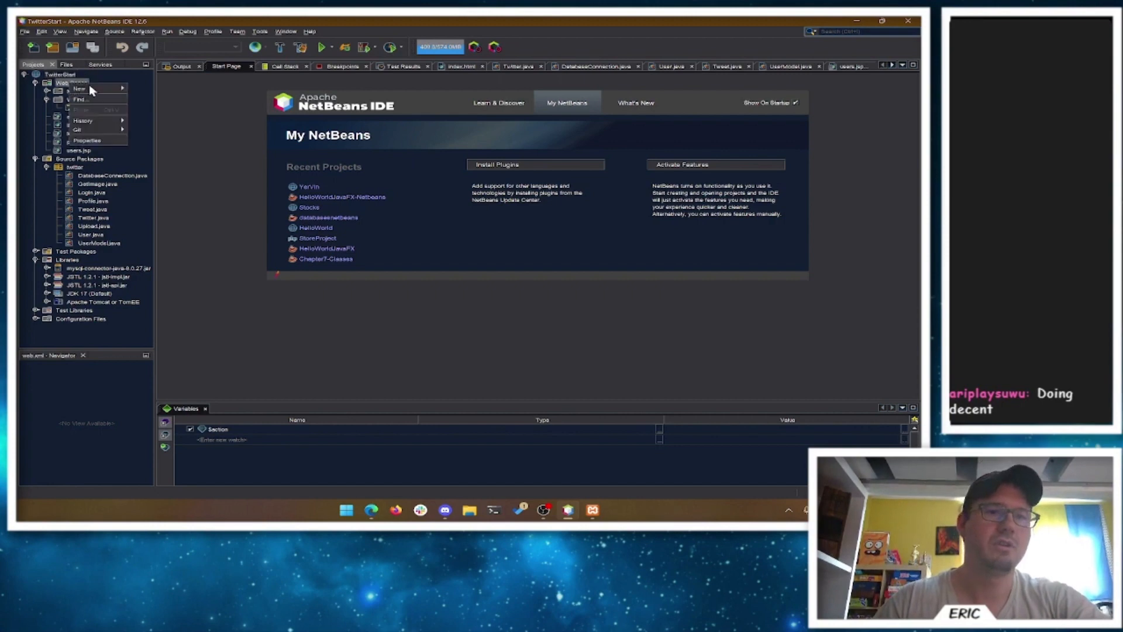
pyautogui.click(78, 88)
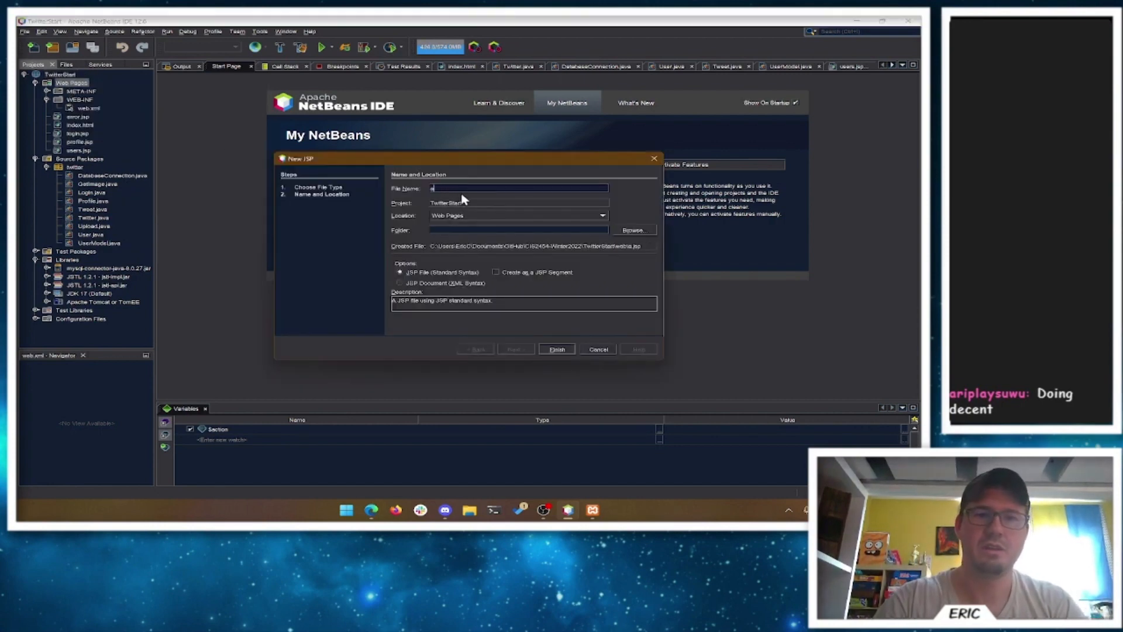
# Step: Name the JSP ajaxexamples and finish creating it with the username field and Fetch button markup
pyautogui.write('ajaxexamples')
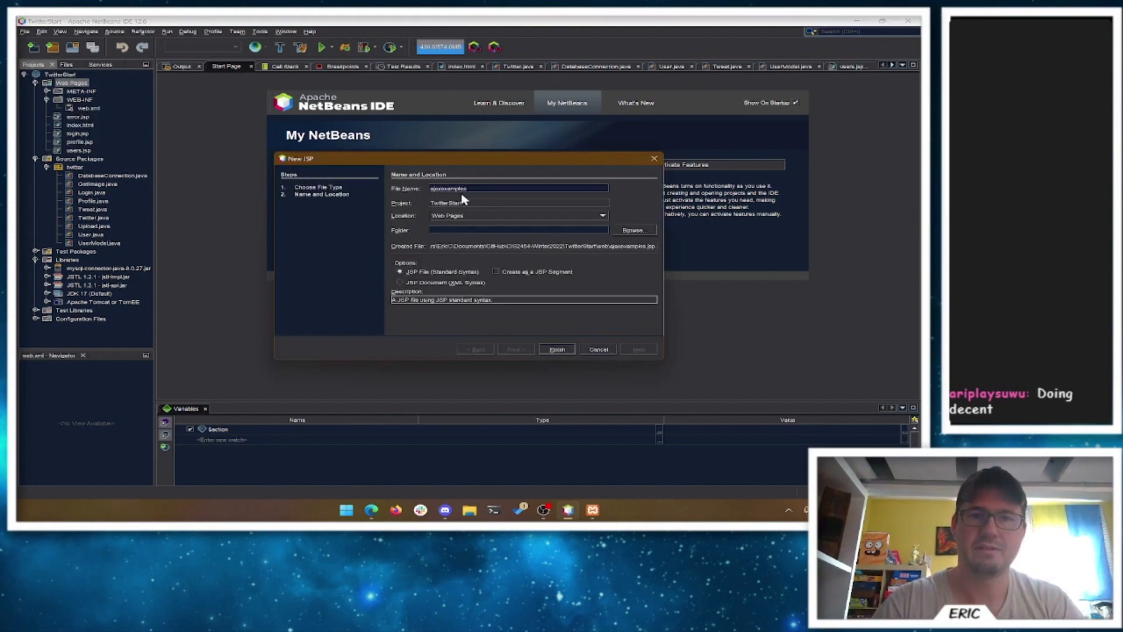
pyautogui.click(557, 349)
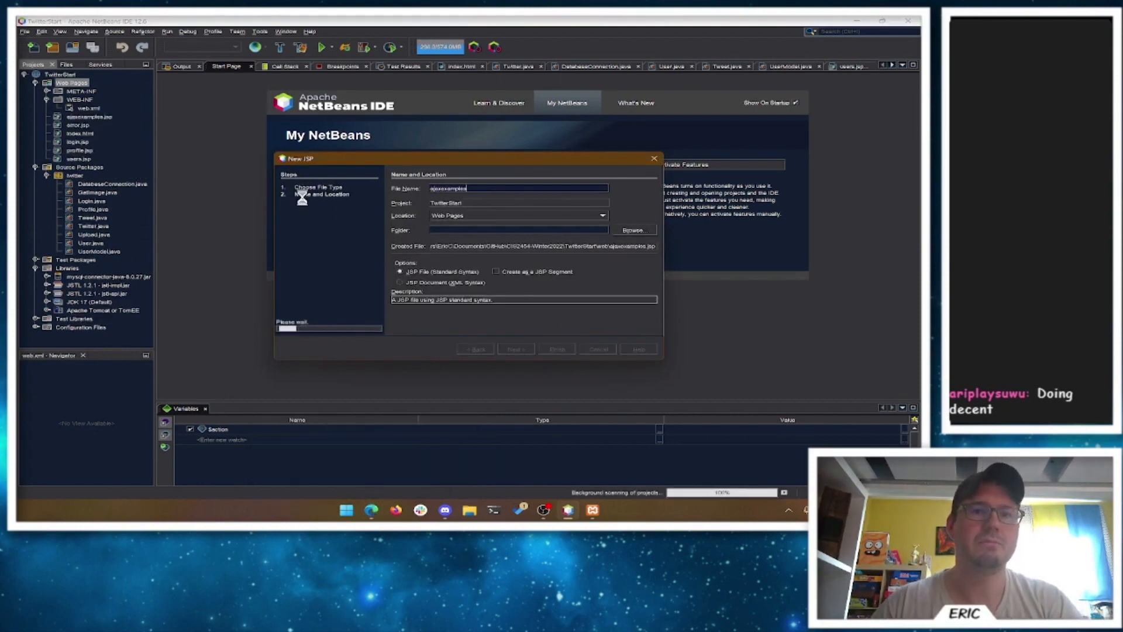
pyautogui.click(556, 349)
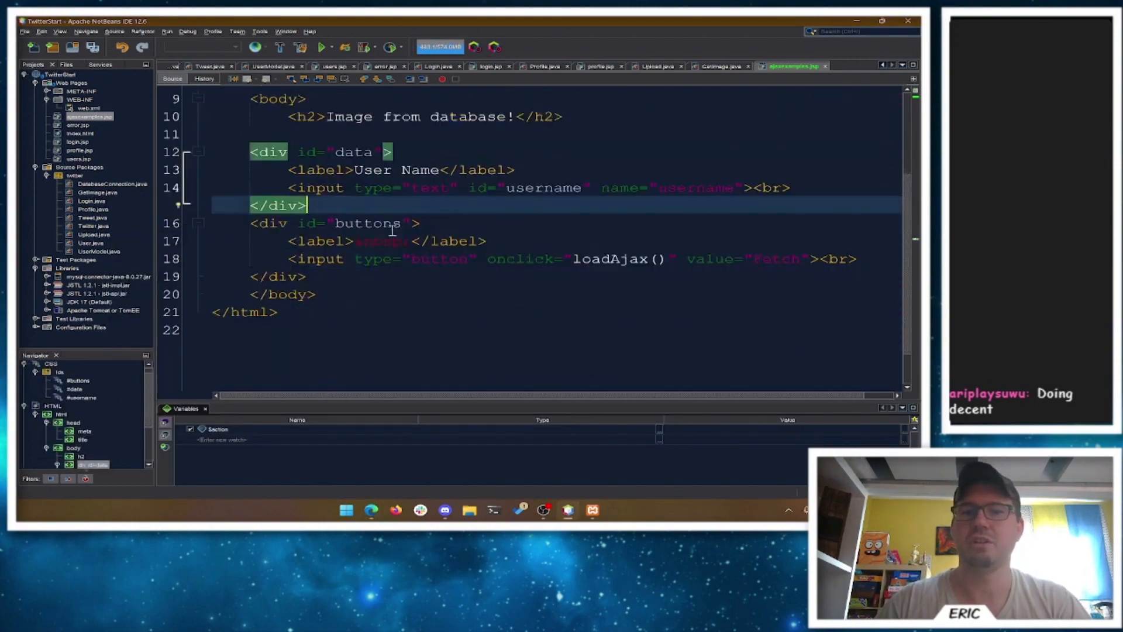
# Step: Select loadAjax in the button onclick and paste the loadAjax script block with its source comment
pyautogui.doubleClick(598, 259)
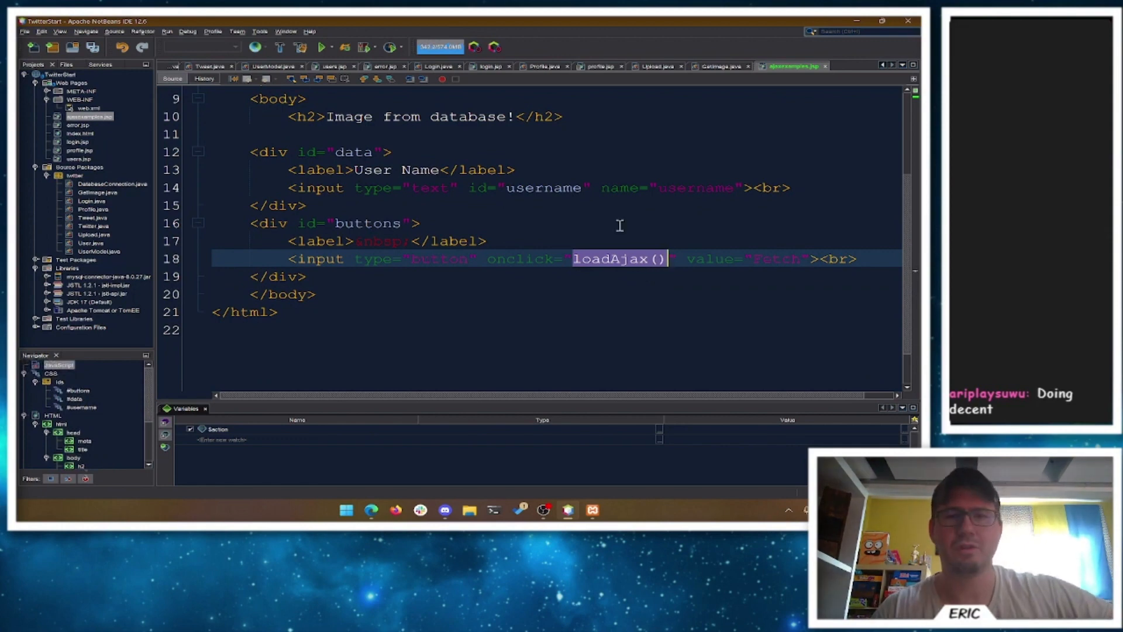
pyautogui.moveTo(485, 210)
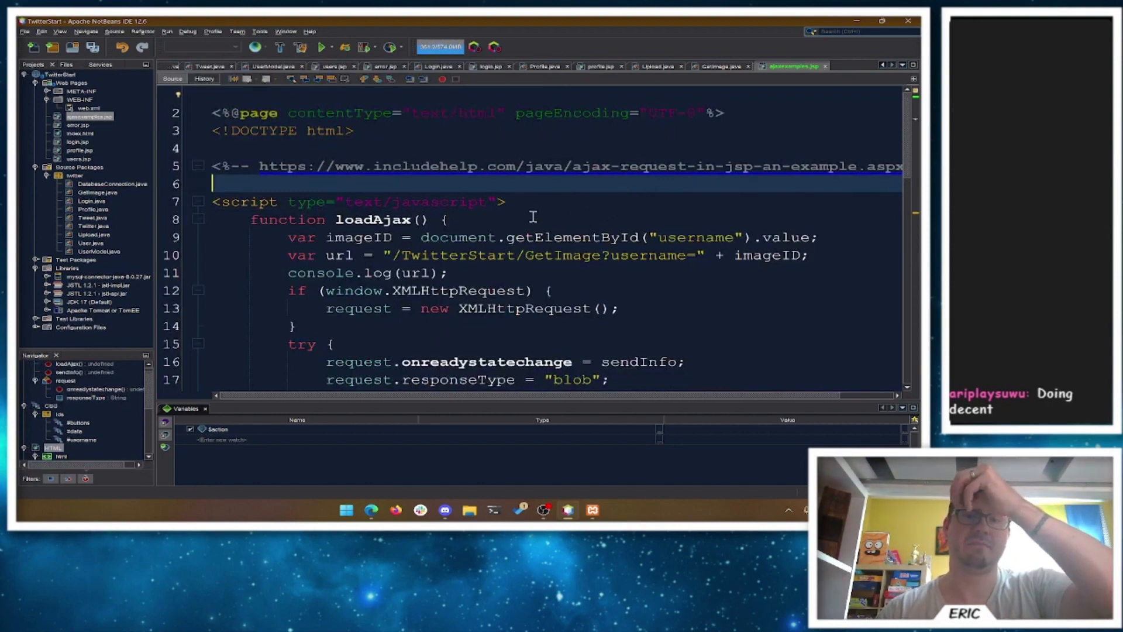
# Step: Rename imageID to username in loadAjax, then bring up profile.jsp to compare its image source
pyautogui.scroll(-3)
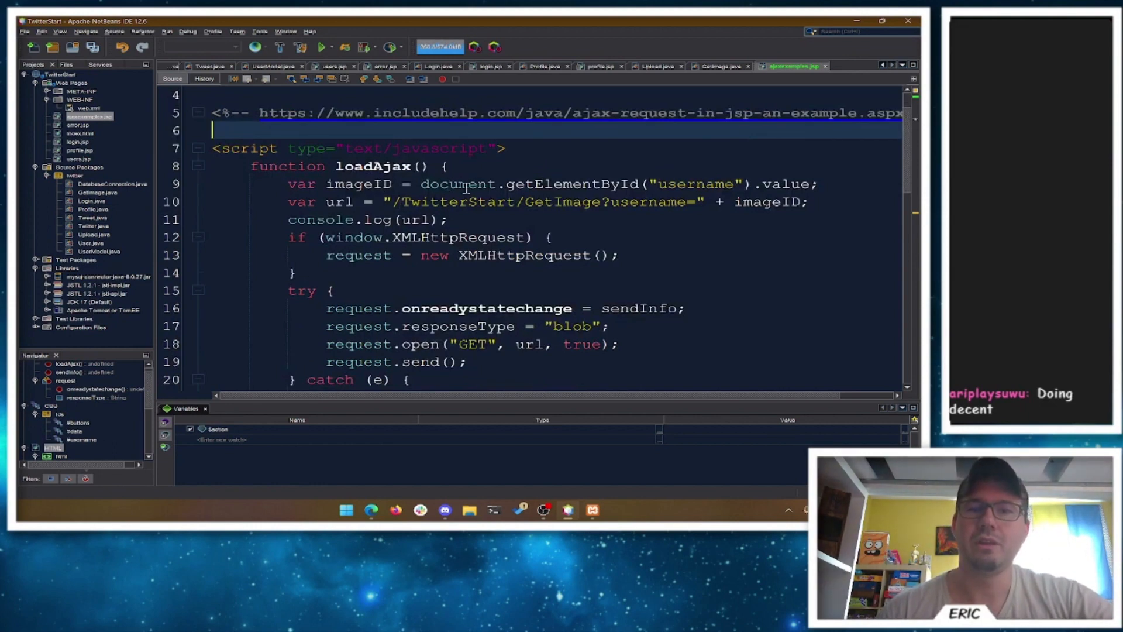
pyautogui.doubleClick(457, 184)
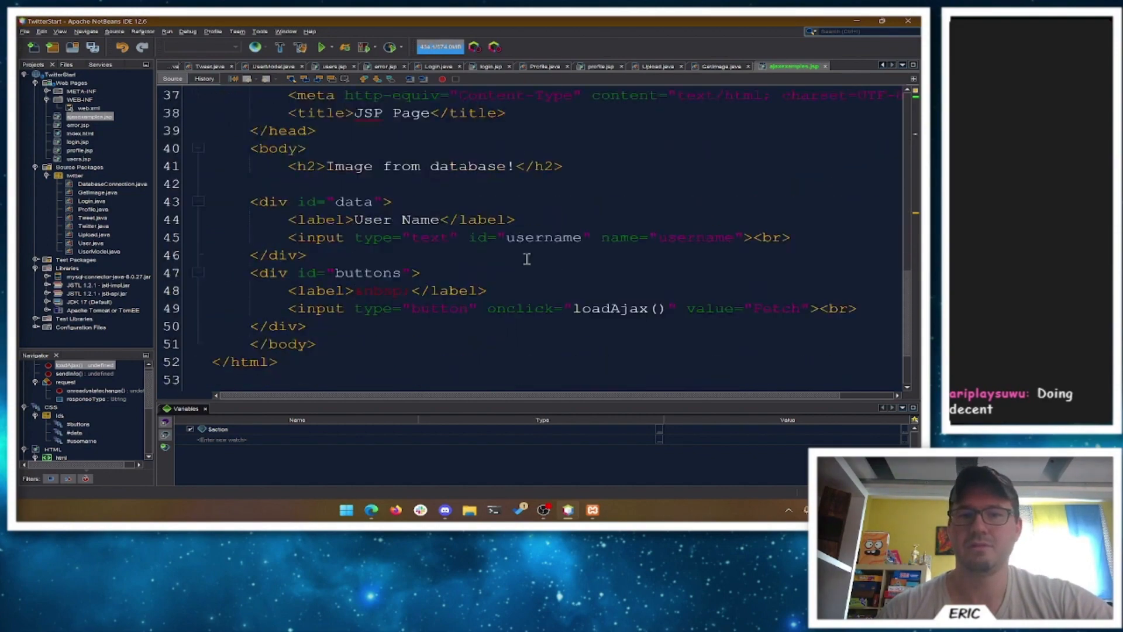
pyautogui.click(513, 237)
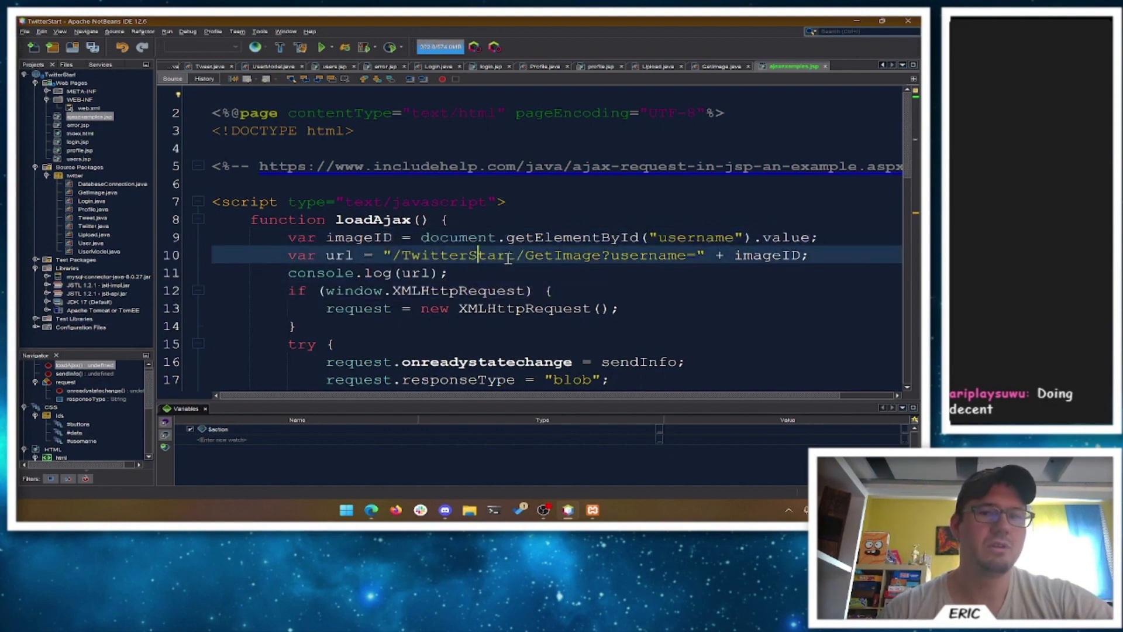
pyautogui.doubleClick(566, 255)
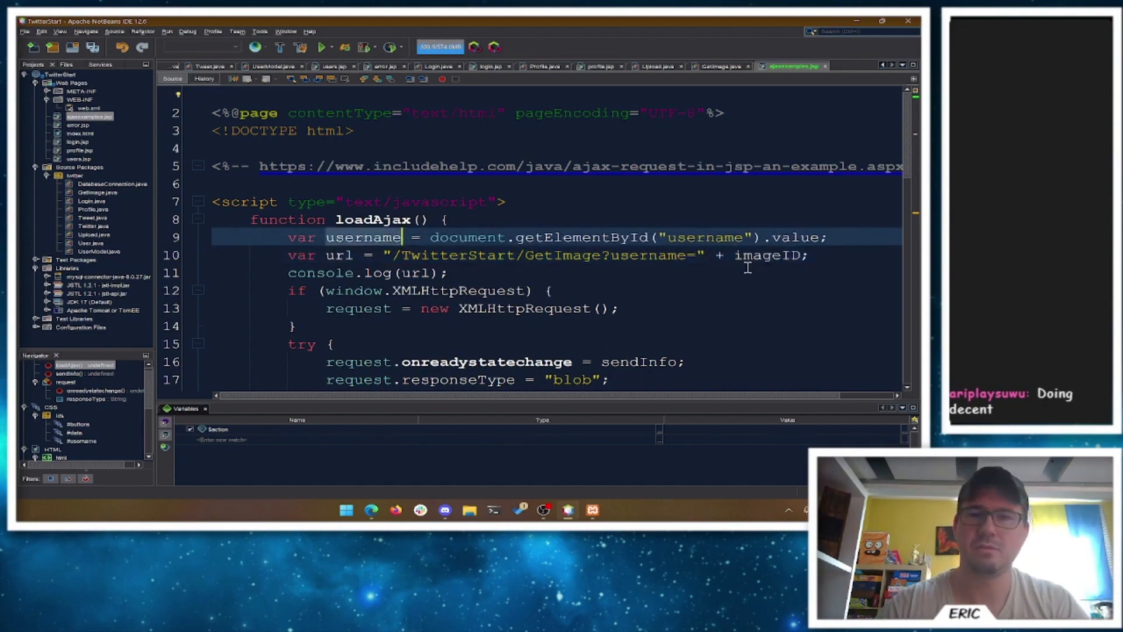
pyautogui.write('username')
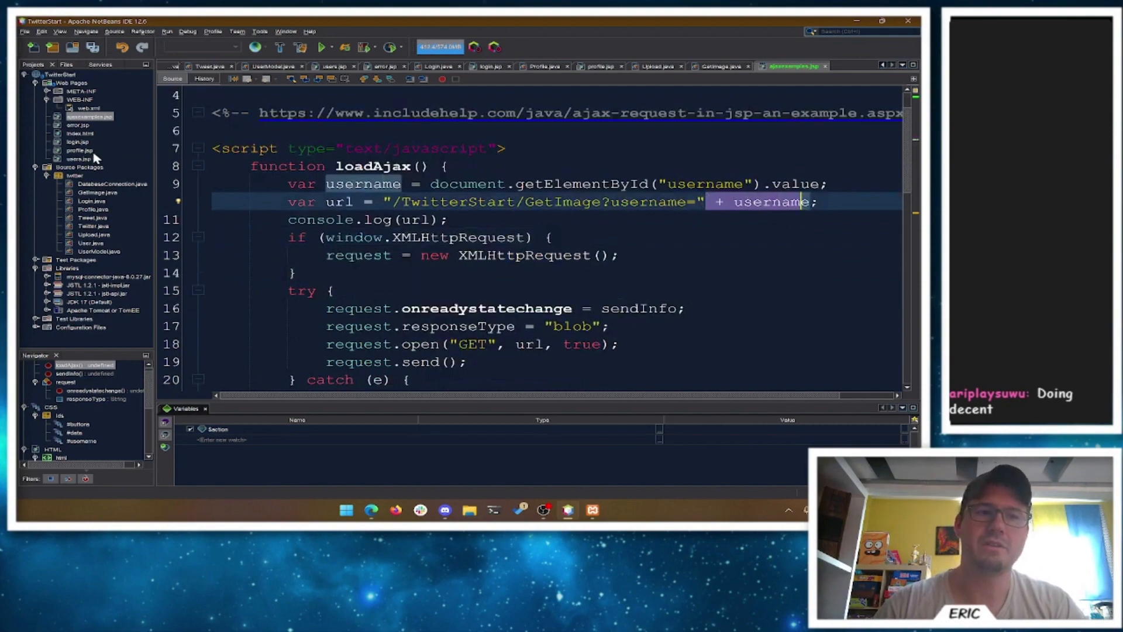
pyautogui.click(77, 151)
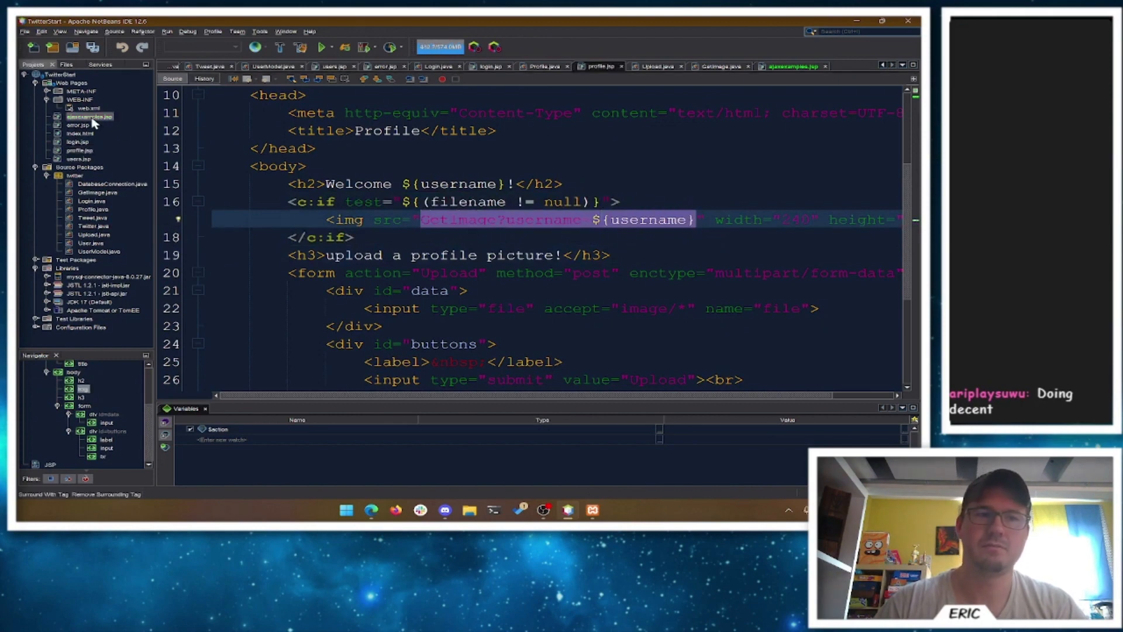
# Step: Return to ajaxexamples.jsp, review loadAjax and select sendInfo to trace its definition
pyautogui.click(790, 66)
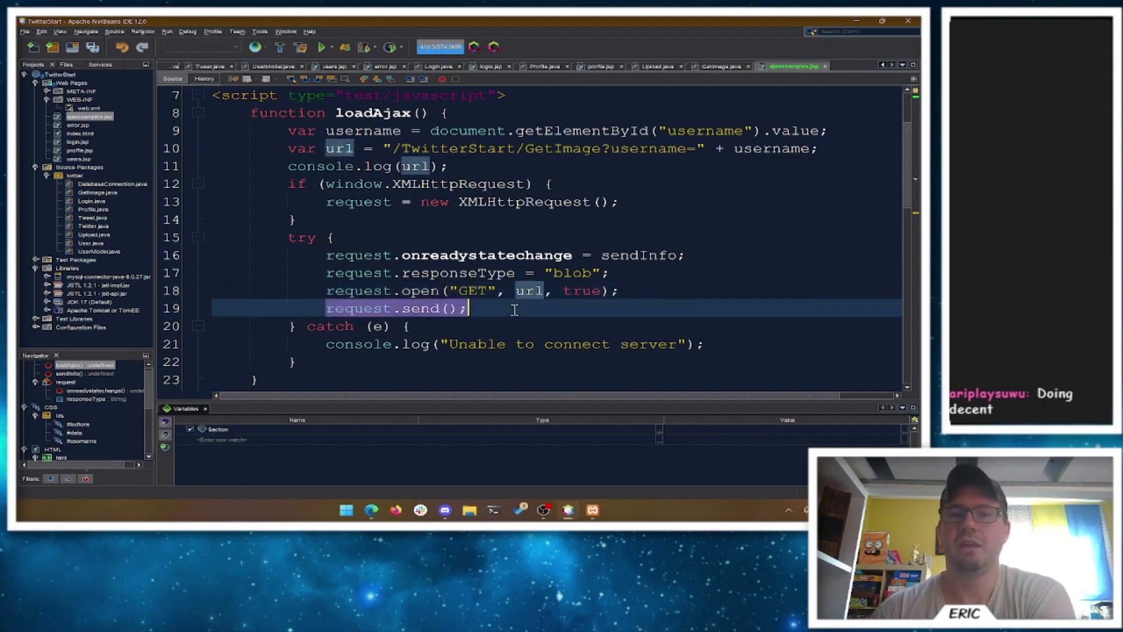
pyautogui.scroll(-3)
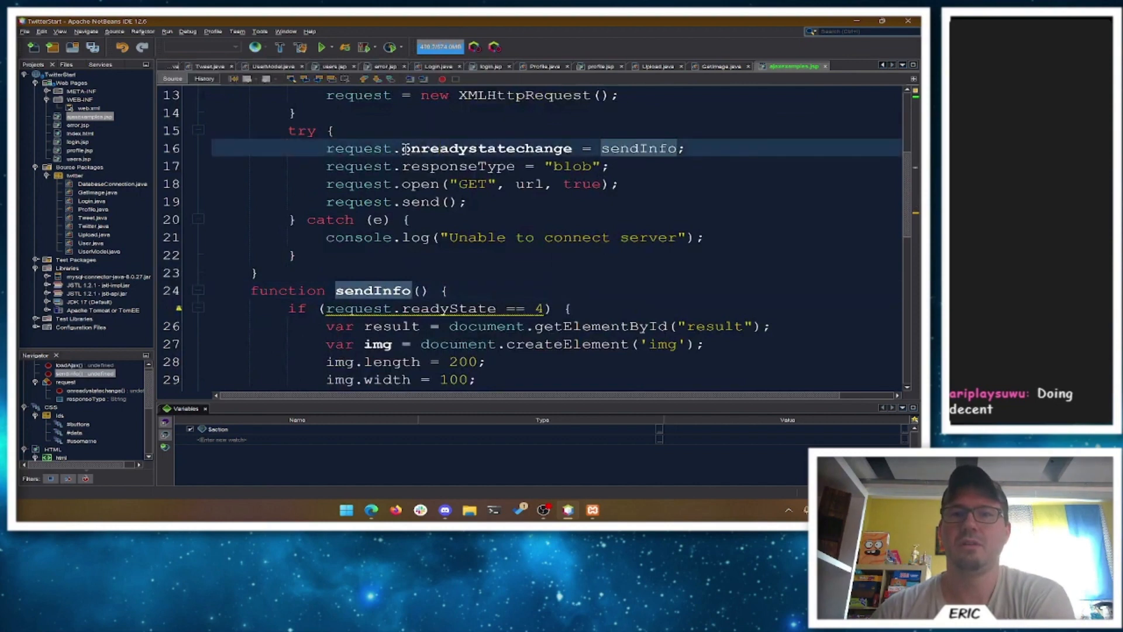
pyautogui.doubleClick(486, 148)
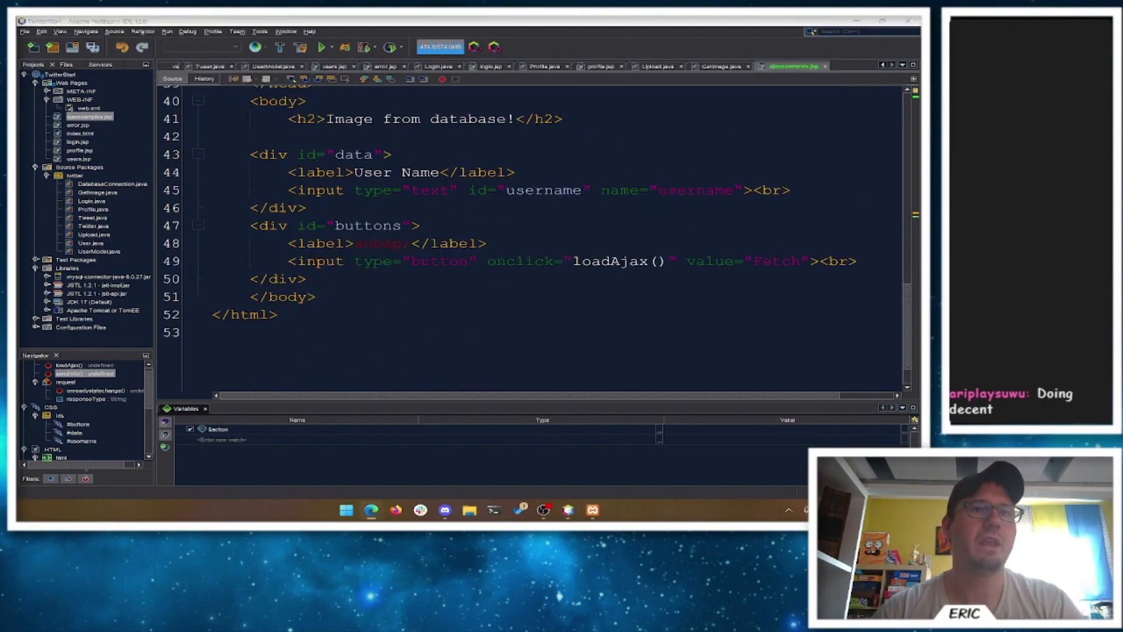
# Step: Add <p id="result"></p> below the buttons div and jump to the sendInfo function
pyautogui.write('<p id="result"></p>')
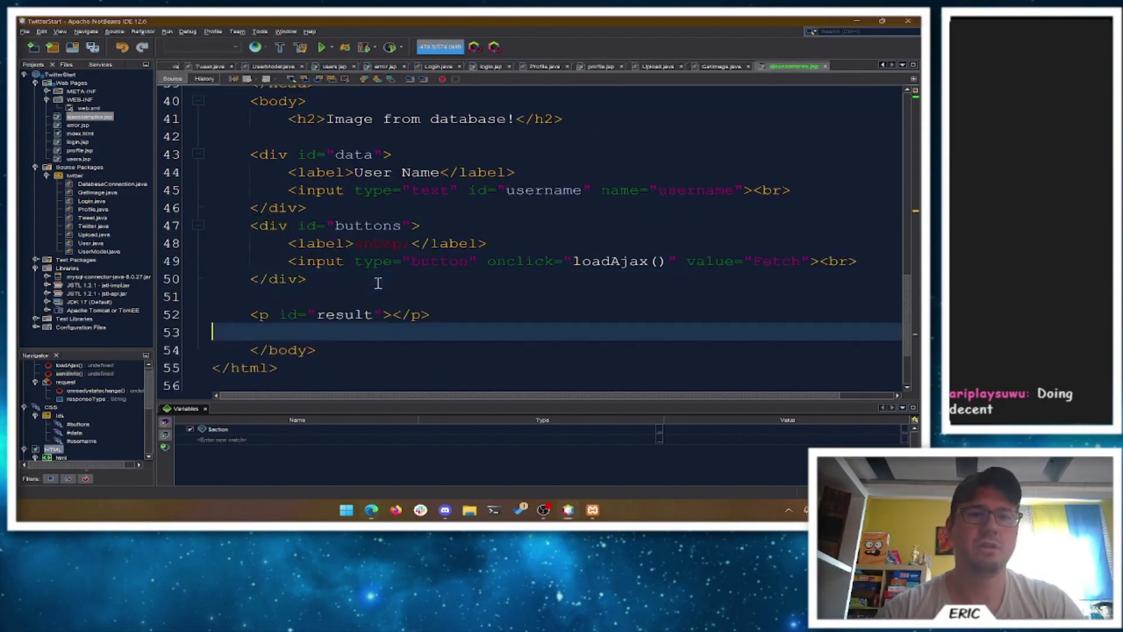
pyautogui.doubleClick(344, 314)
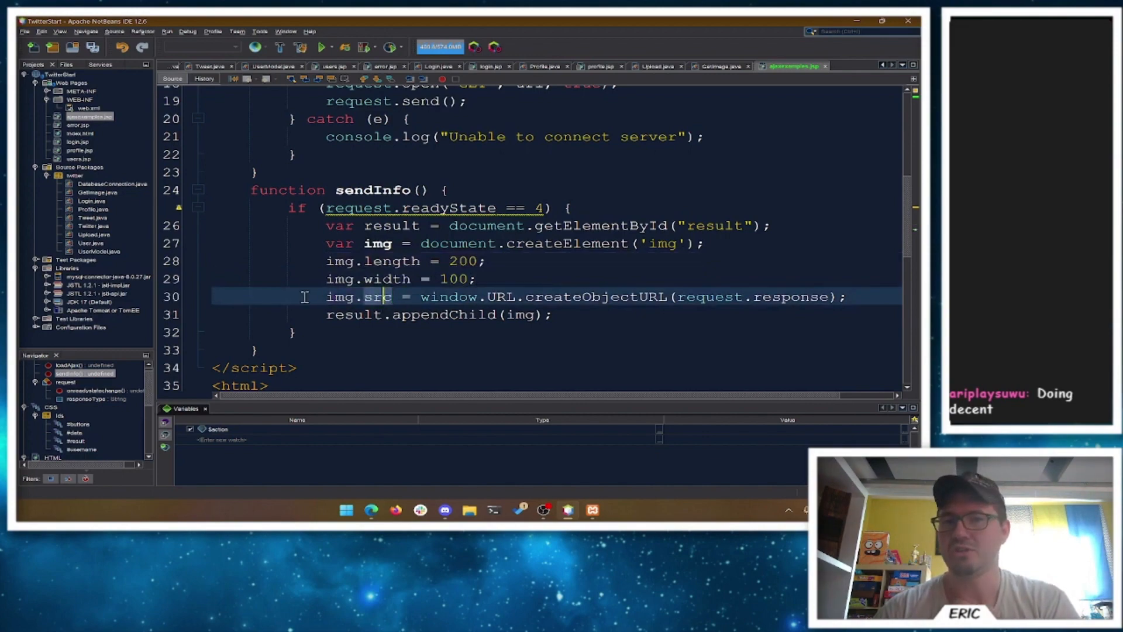
pyautogui.click(719, 66)
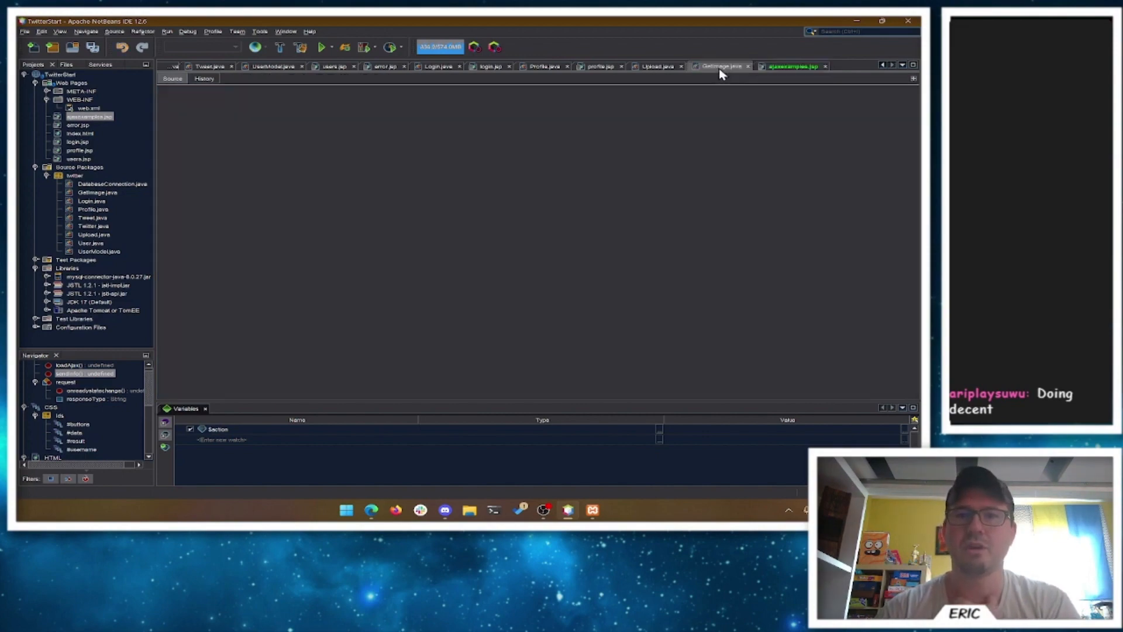
pyautogui.click(598, 65)
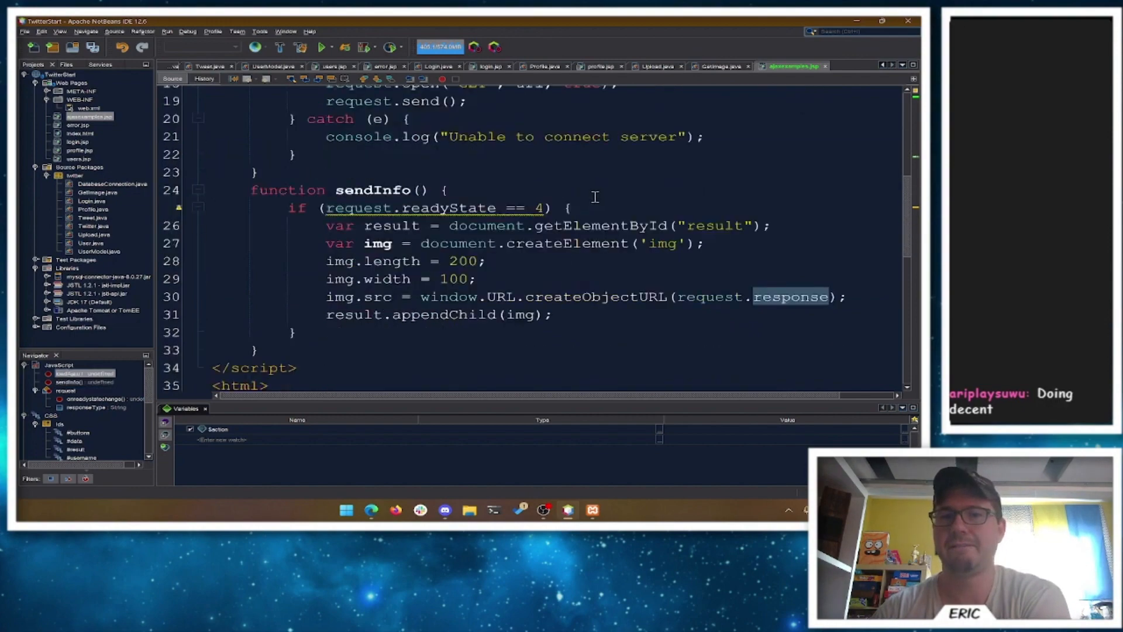
pyautogui.click(438, 208)
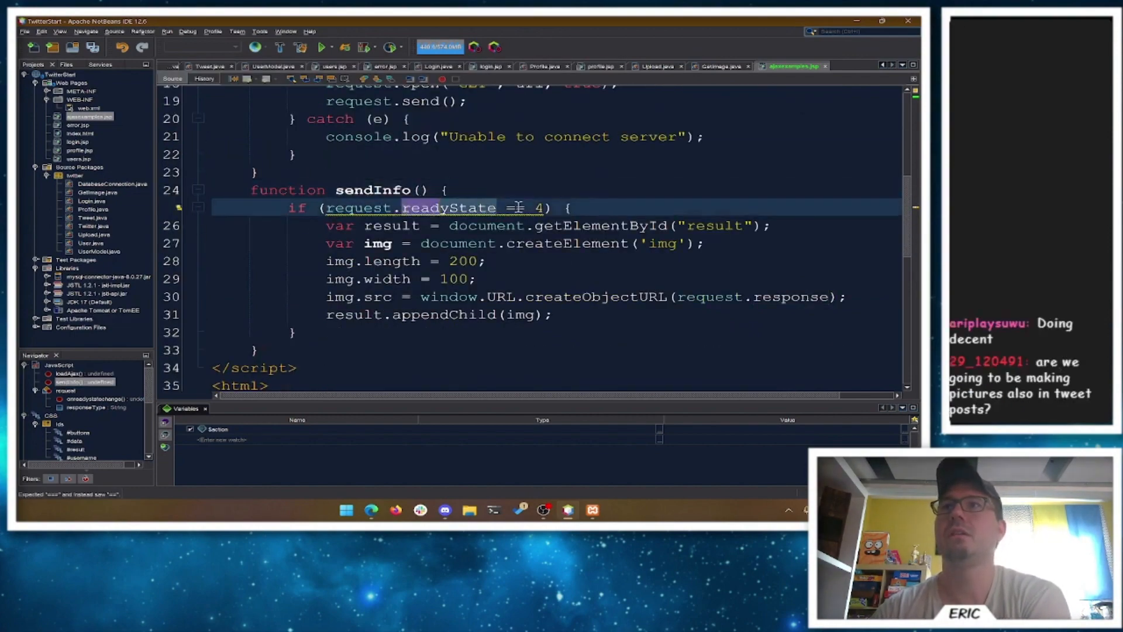
pyautogui.write('=')
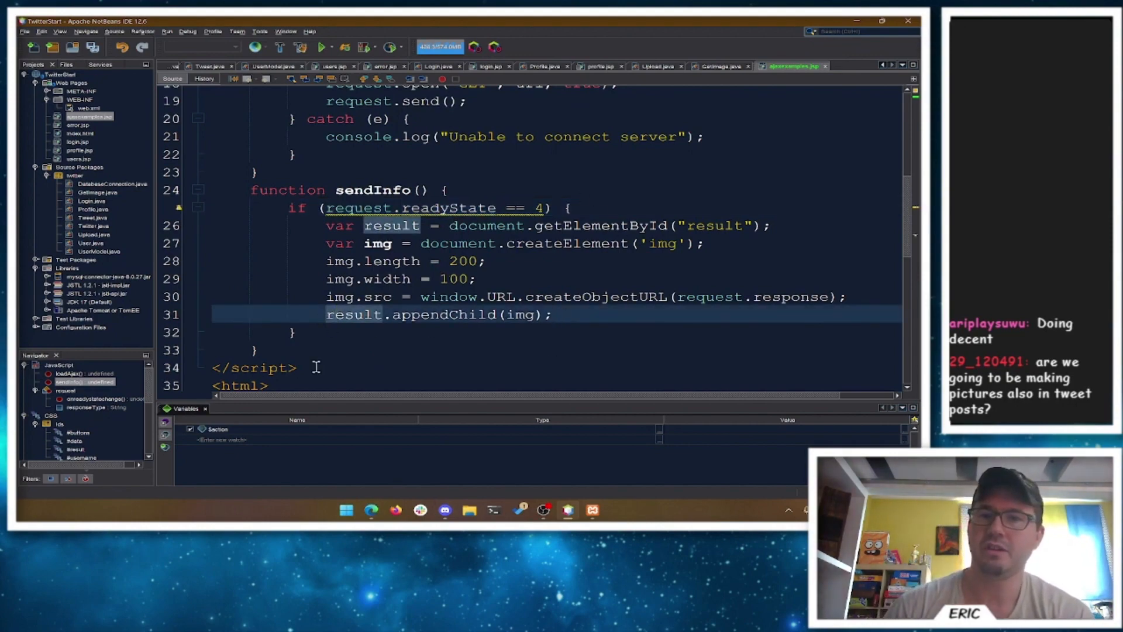
pyautogui.scroll(-3)
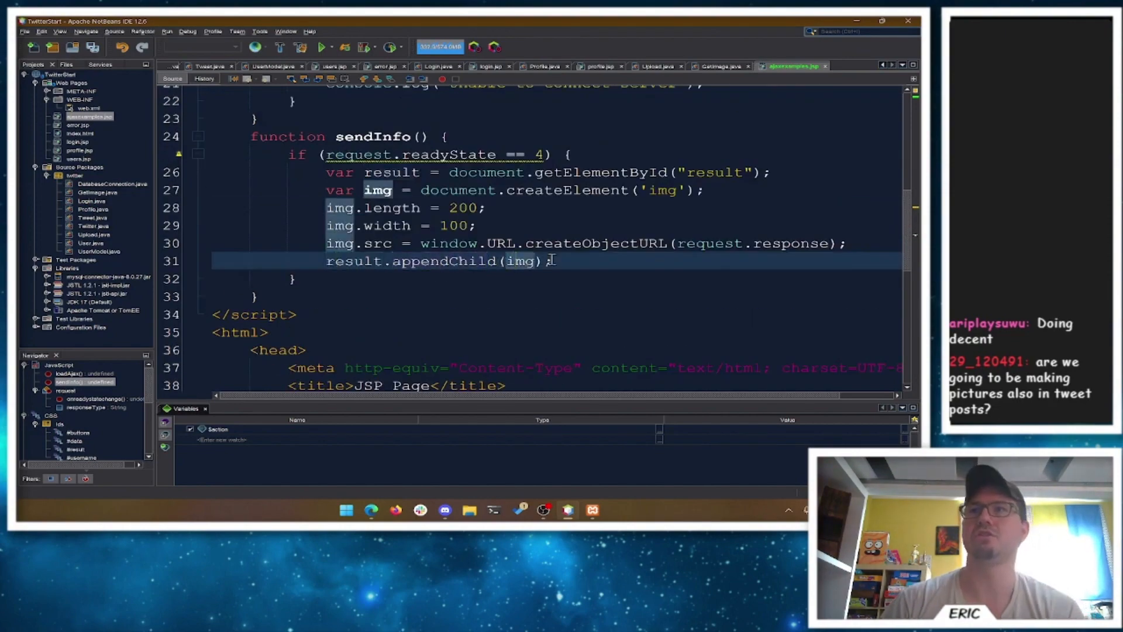
pyautogui.scroll(-3)
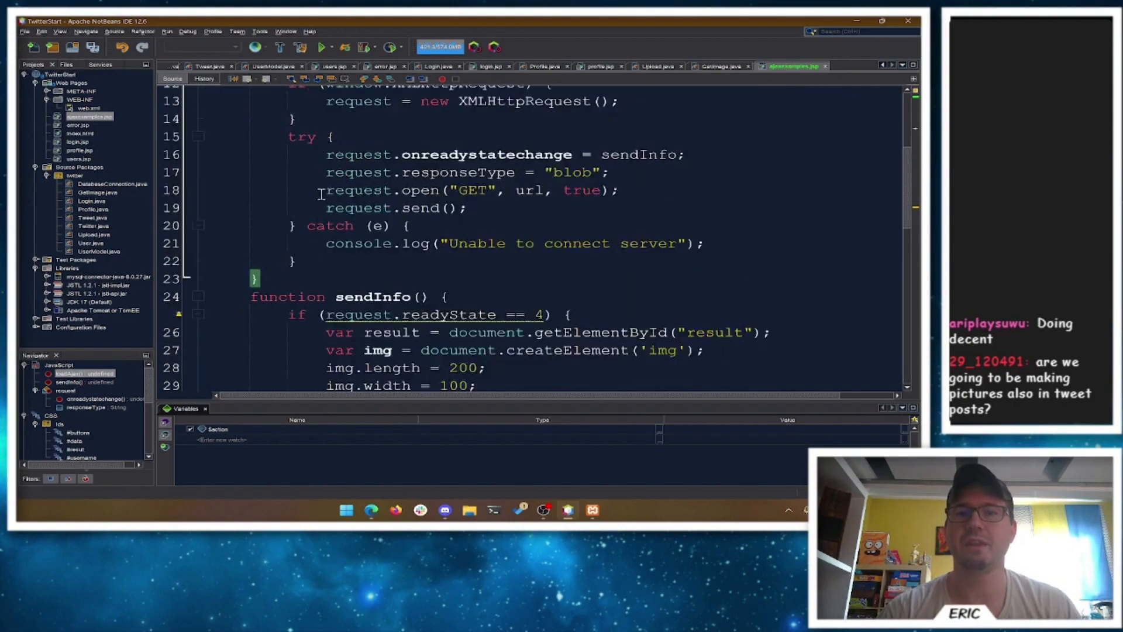
pyautogui.scroll(-3)
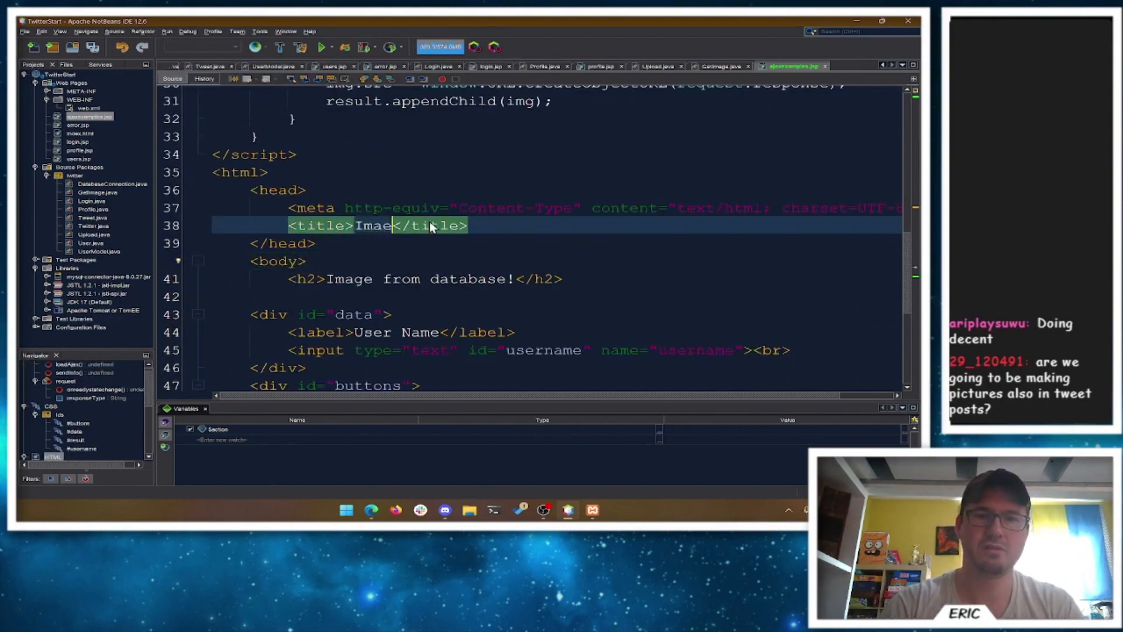
# Step: Retitle the page Images with AJAX, run TwitterStart on Tomcat and confirm the manager login
pyautogui.write('Images with AJAX')
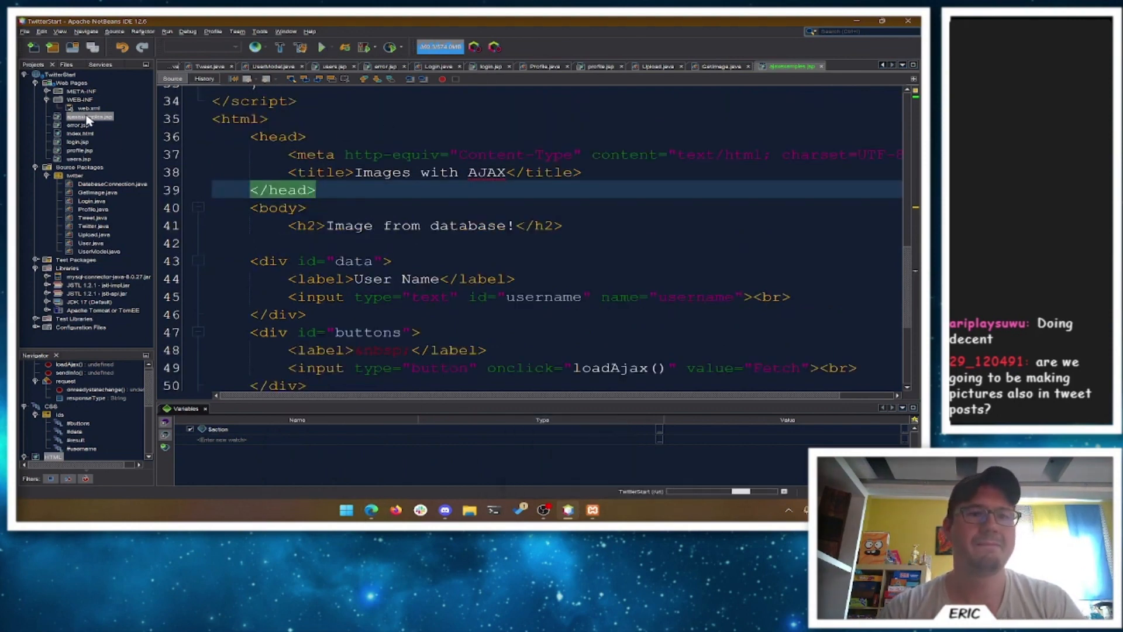
pyautogui.click(321, 47)
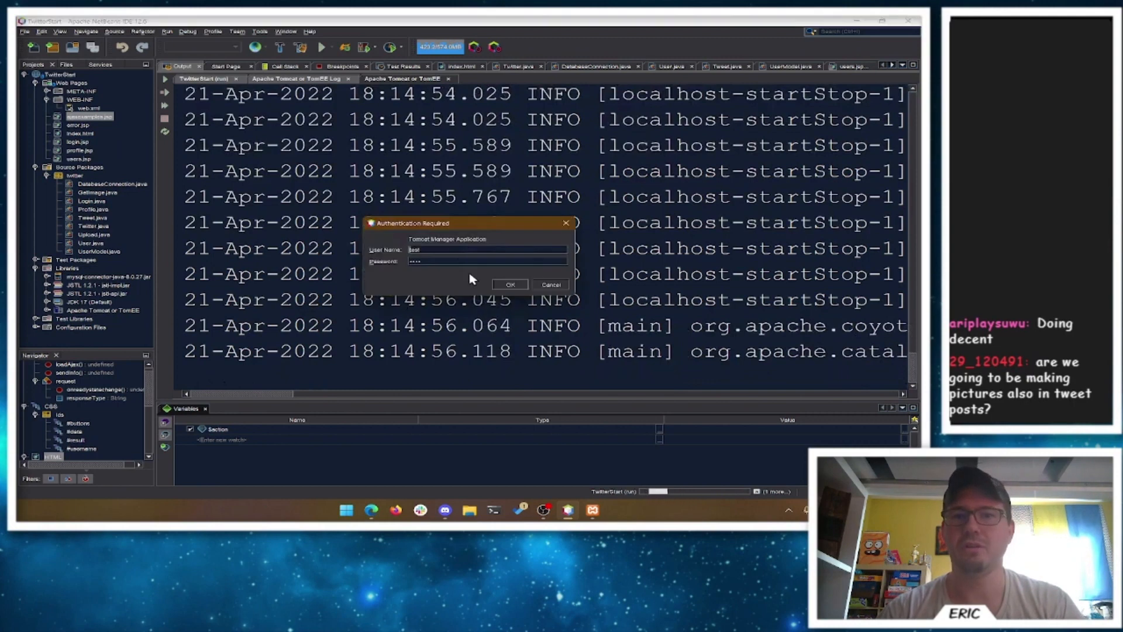
pyautogui.click(511, 285)
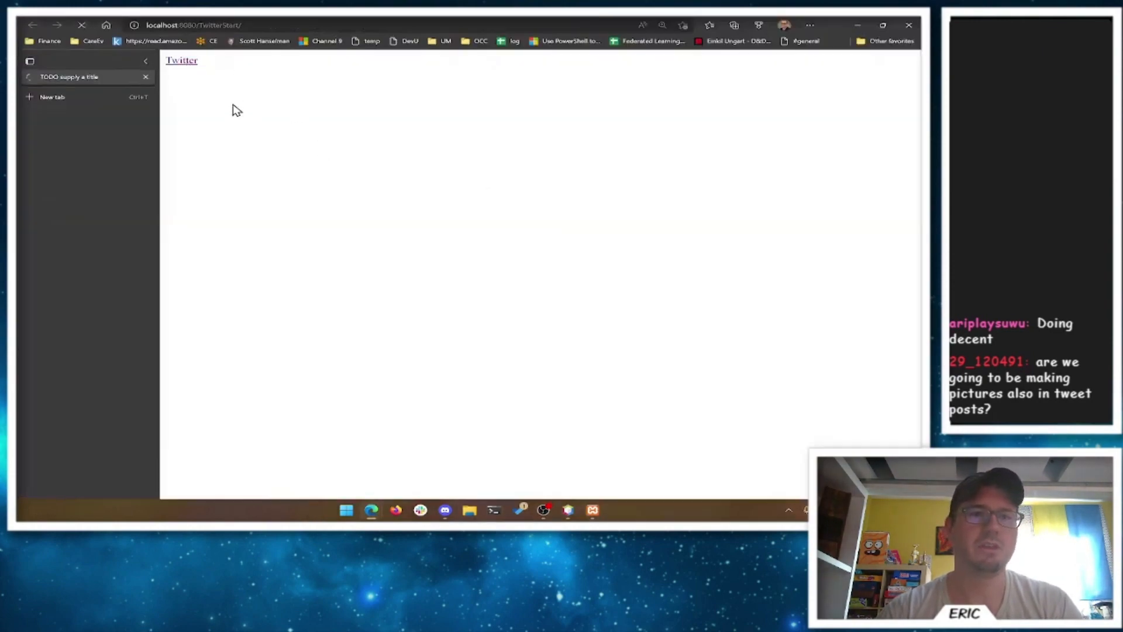
pyautogui.click(181, 59)
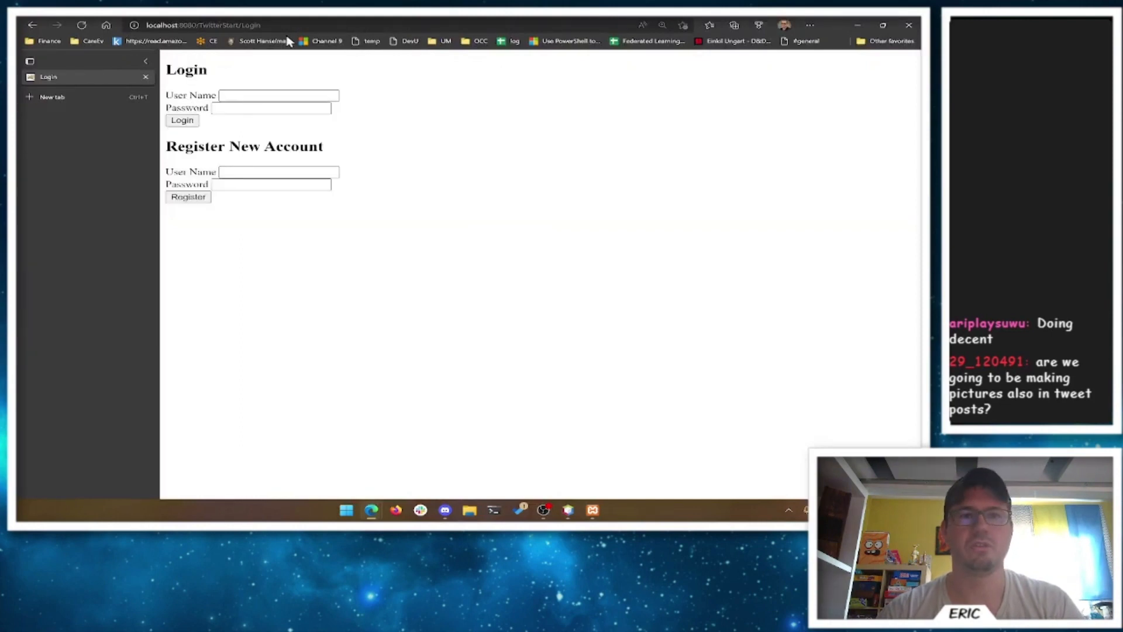
pyautogui.click(278, 95)
pyautogui.write('test')
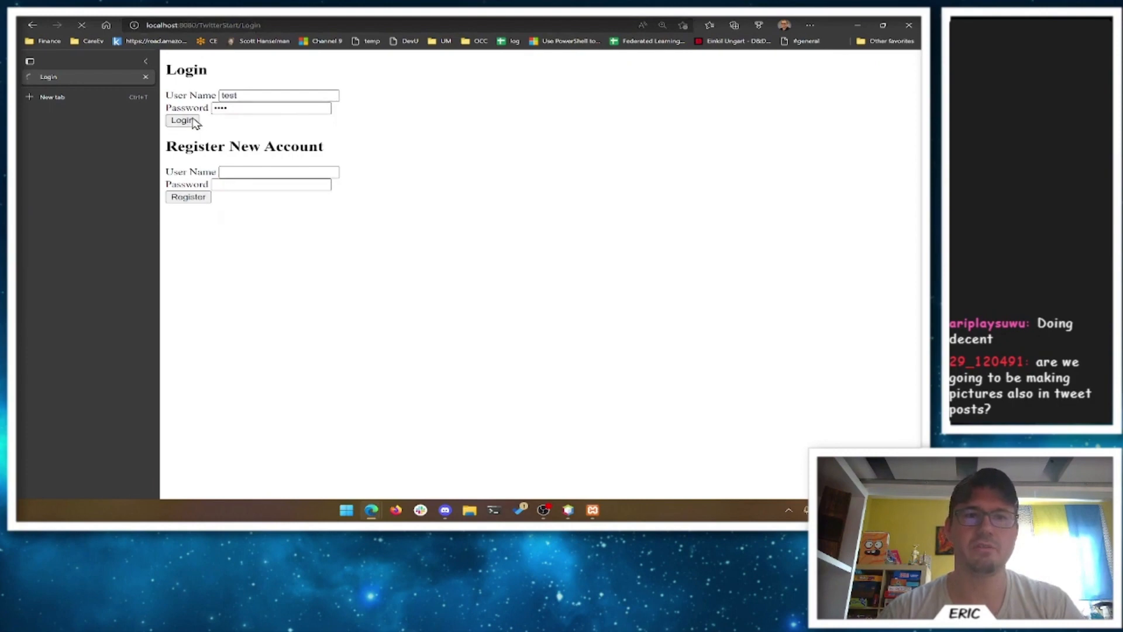
pyautogui.click(180, 119)
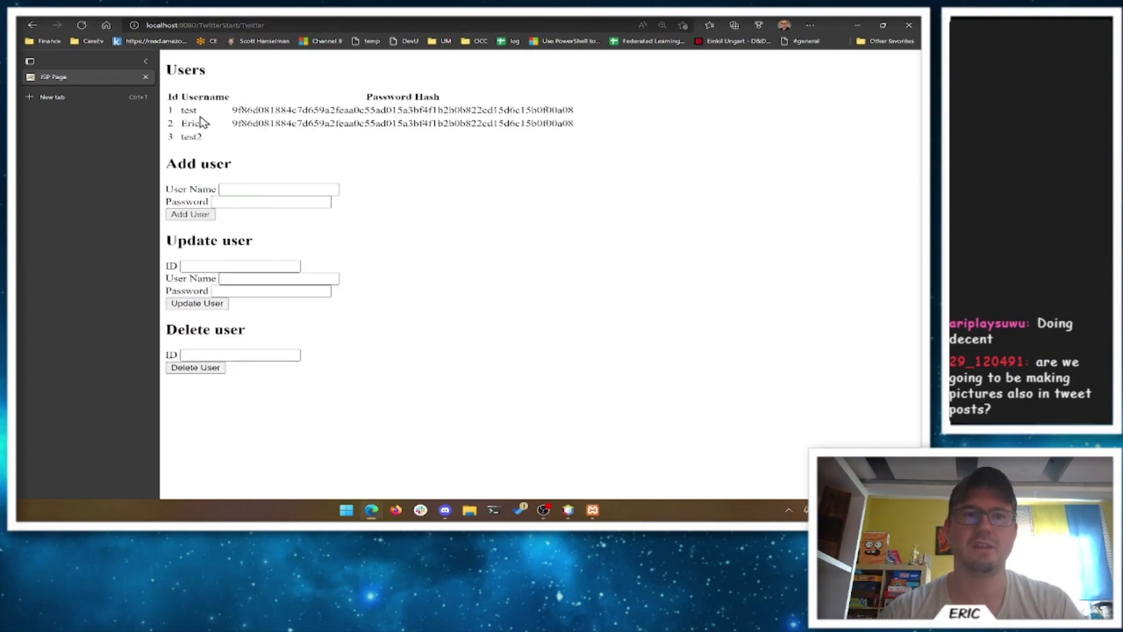
pyautogui.moveTo(229, 130)
pyautogui.write('P')
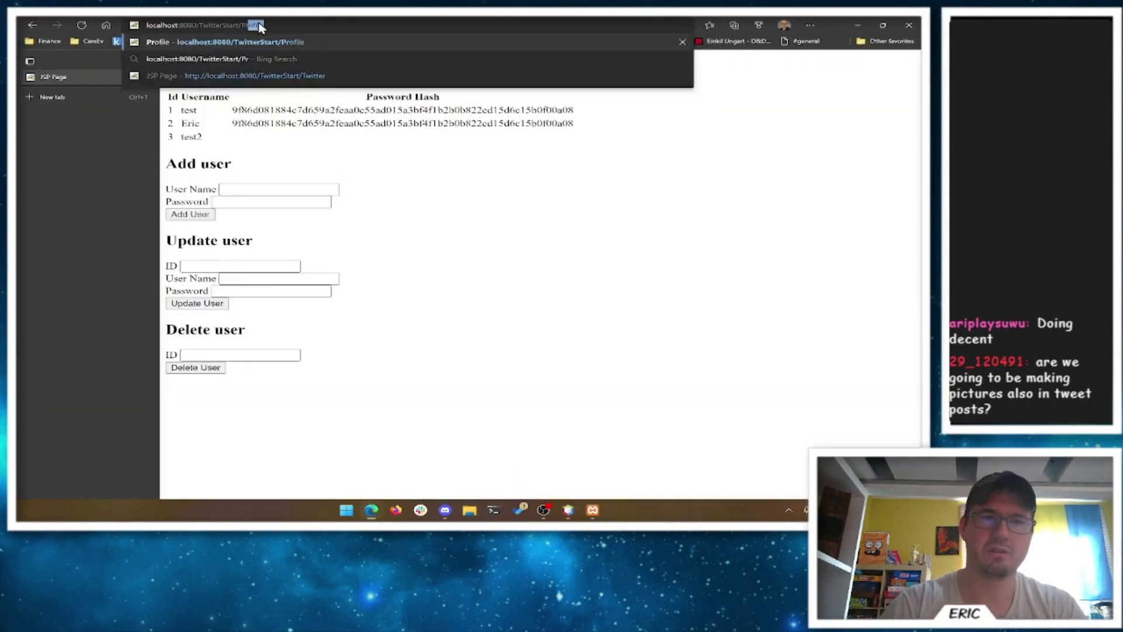
# Step: Upload bluematrix.jpg as user test's profile picture on /TwitterStart/Profile, then return to the Users page
pyautogui.click(240, 42)
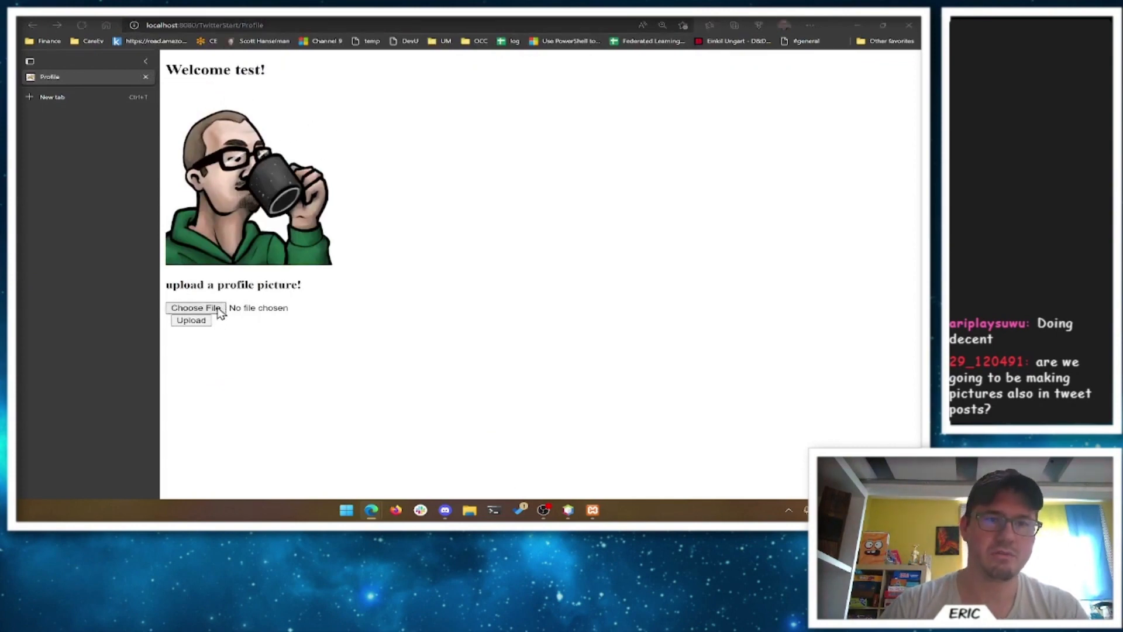
pyautogui.click(196, 307)
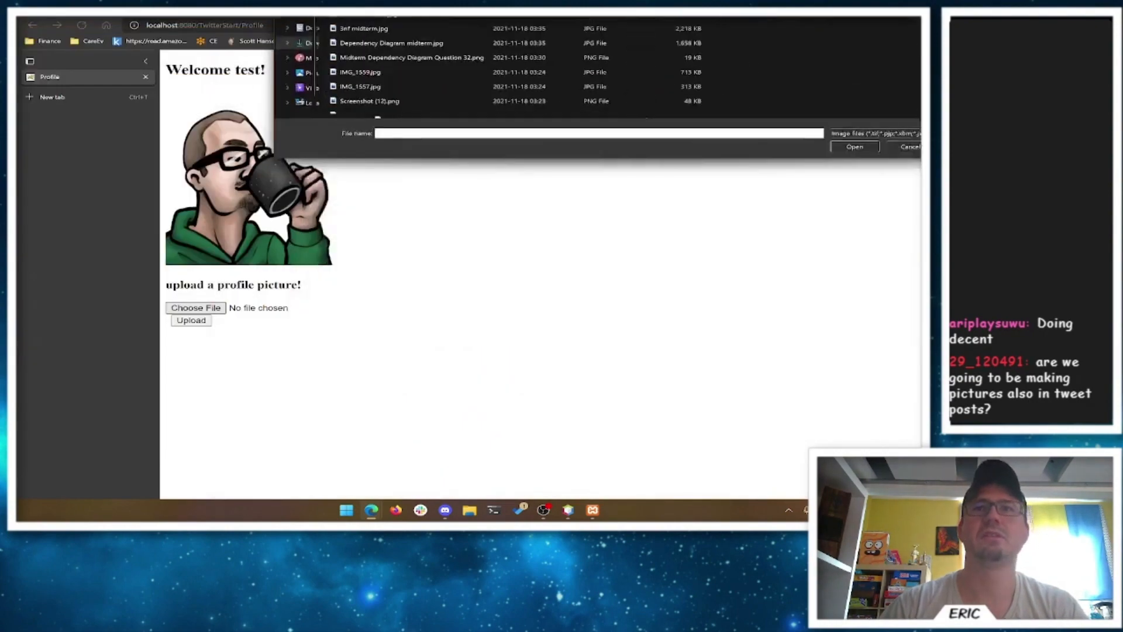
pyautogui.click(910, 146)
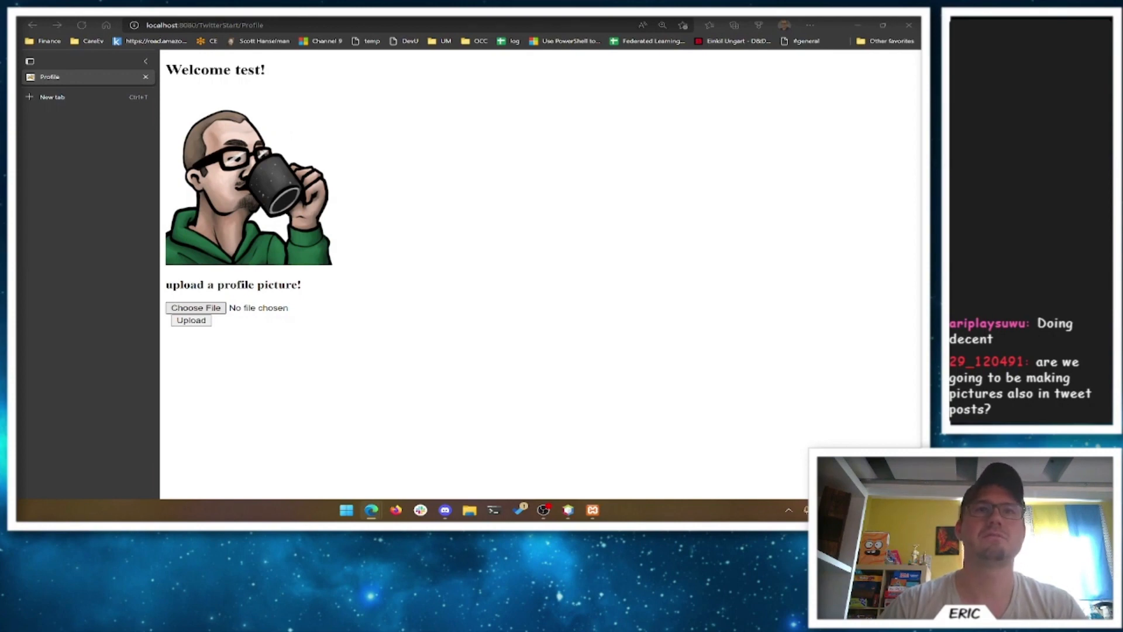
pyautogui.click(196, 308)
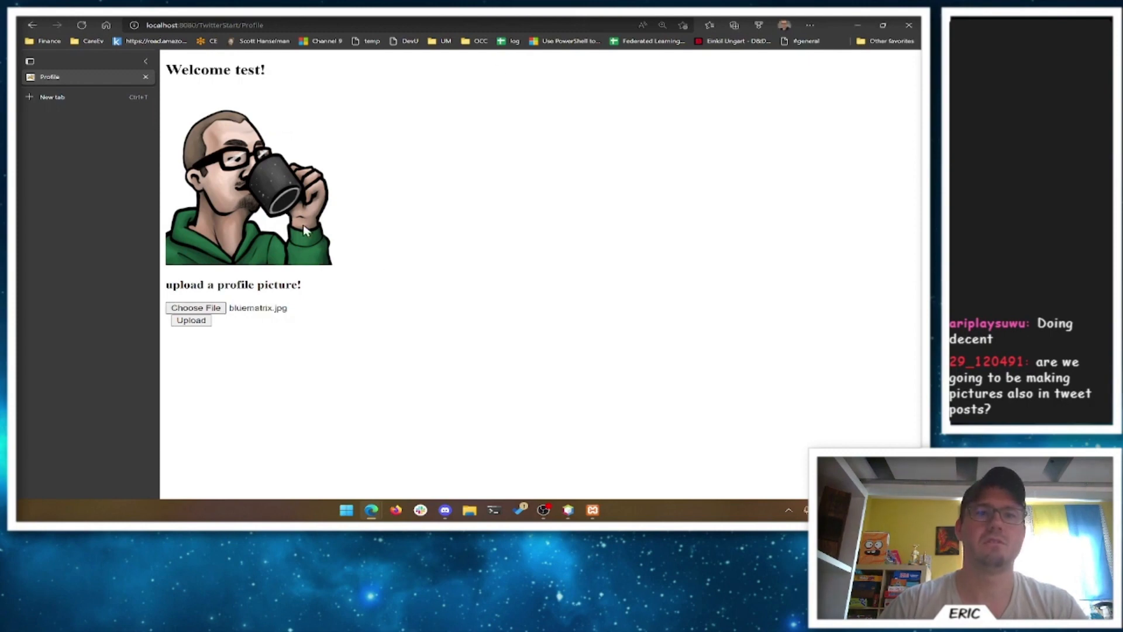
pyautogui.click(191, 321)
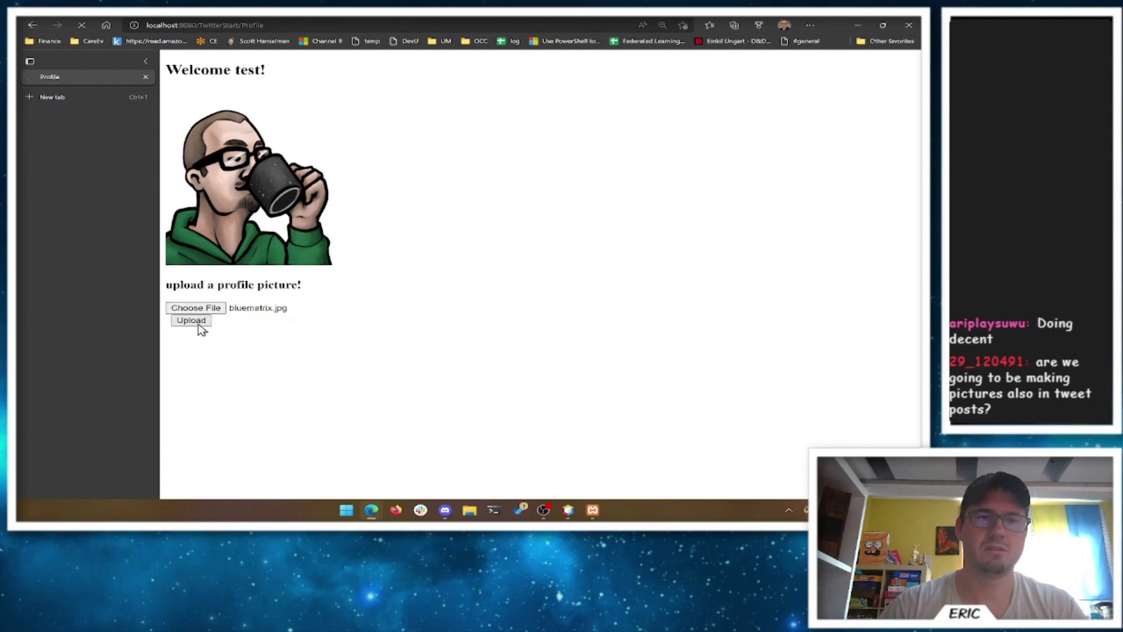
pyautogui.click(190, 320)
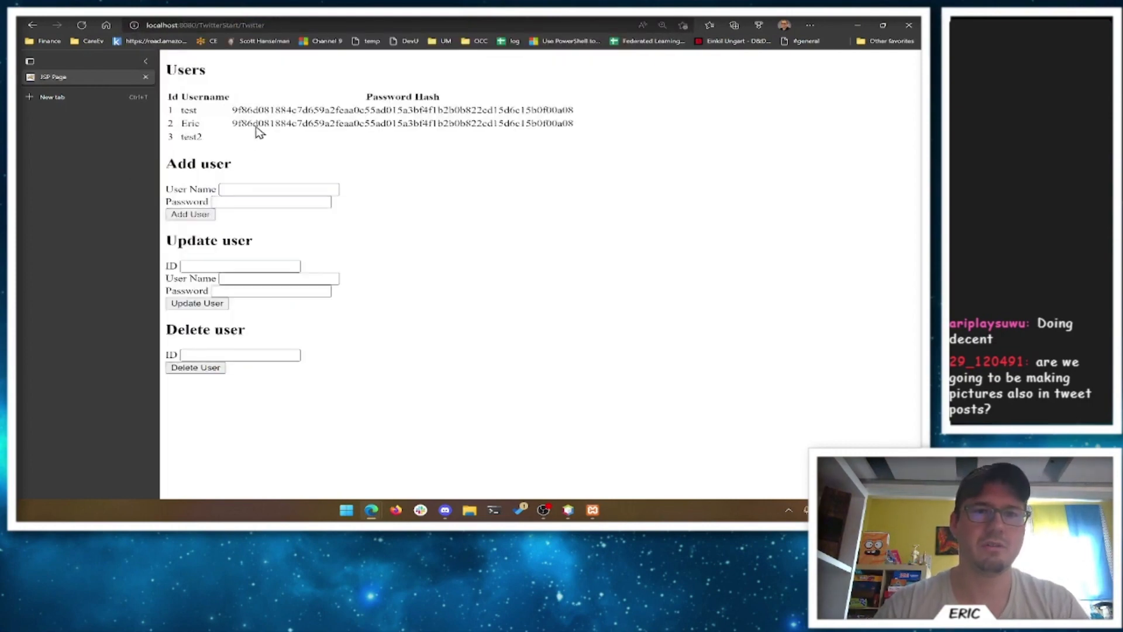
# Step: On the TwitterStart Profile page, choose coffeesipfull.png from the stream images folder
pyautogui.write('Profile')
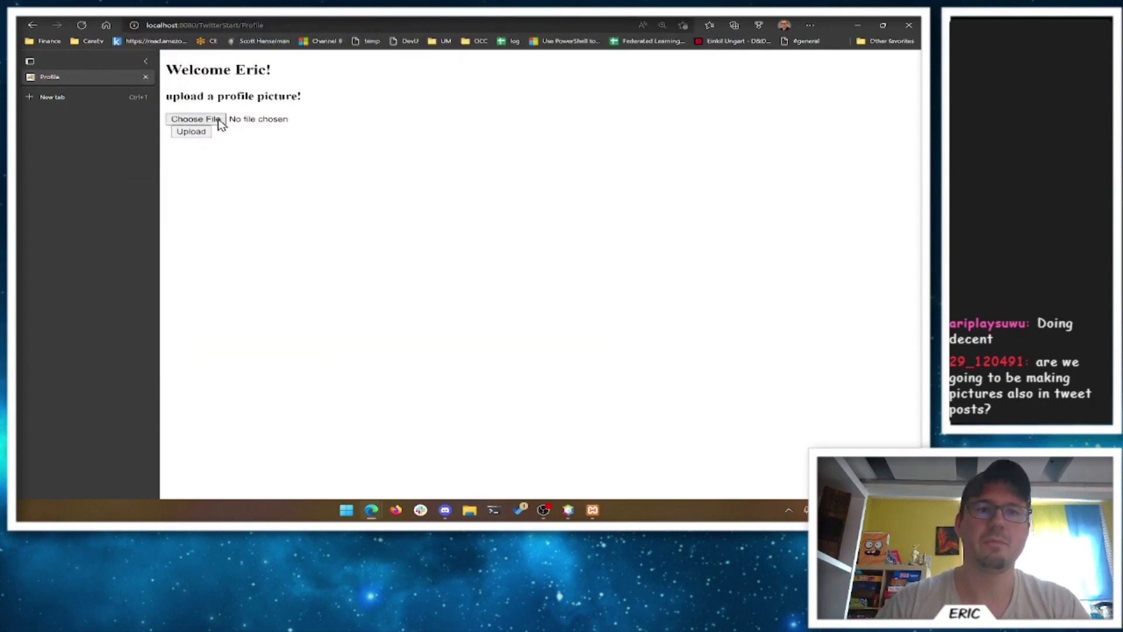
pyautogui.click(195, 119)
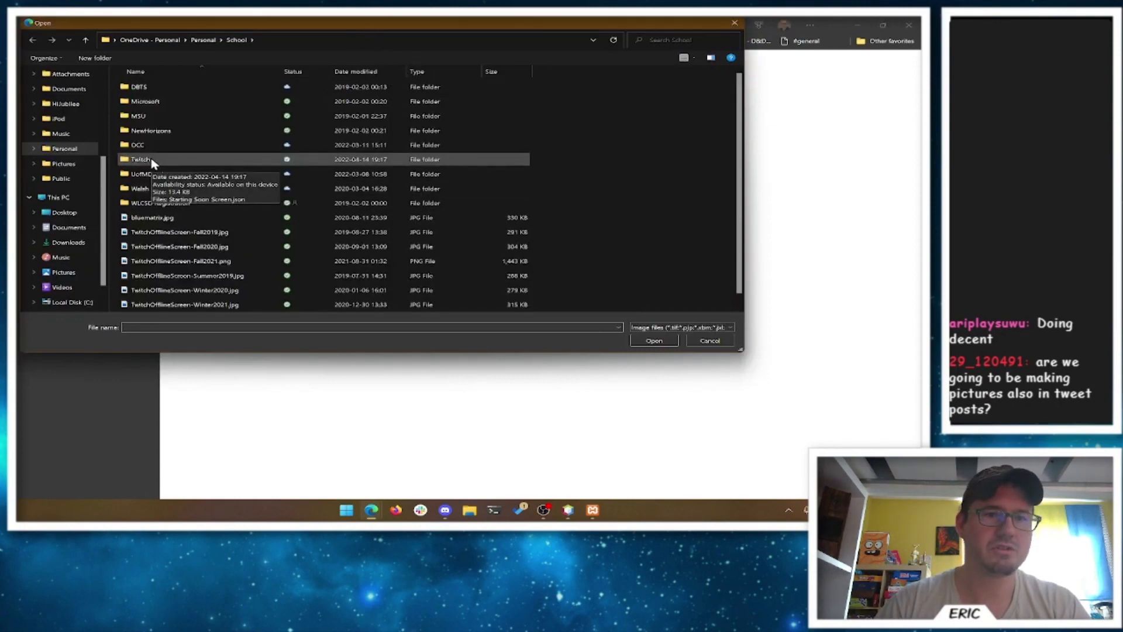
pyautogui.doubleClick(140, 159)
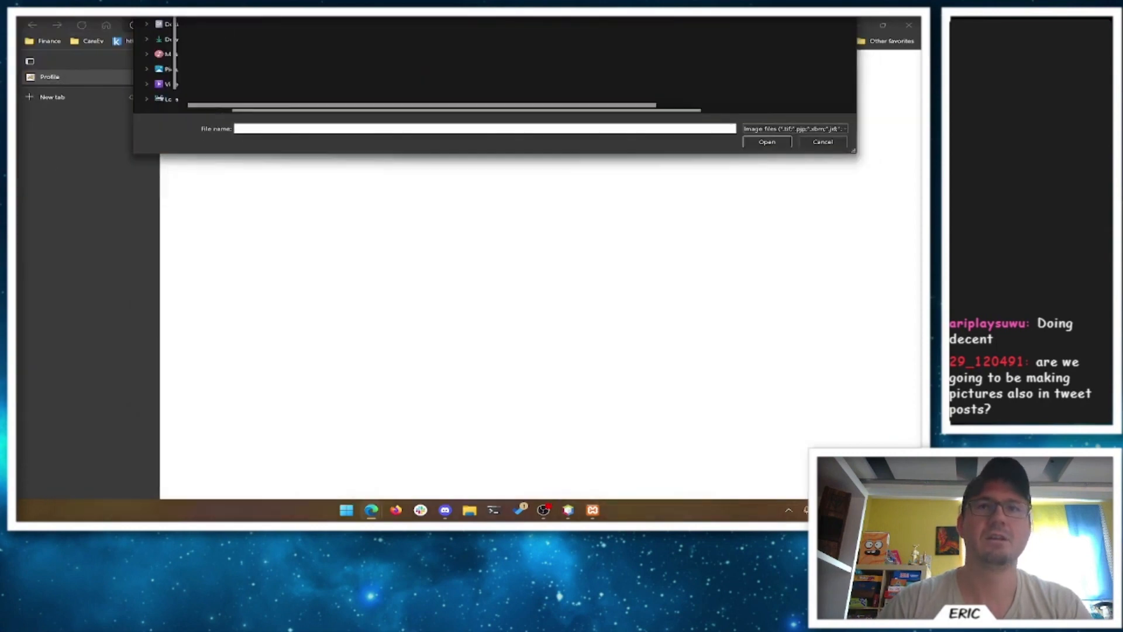
pyautogui.click(823, 142)
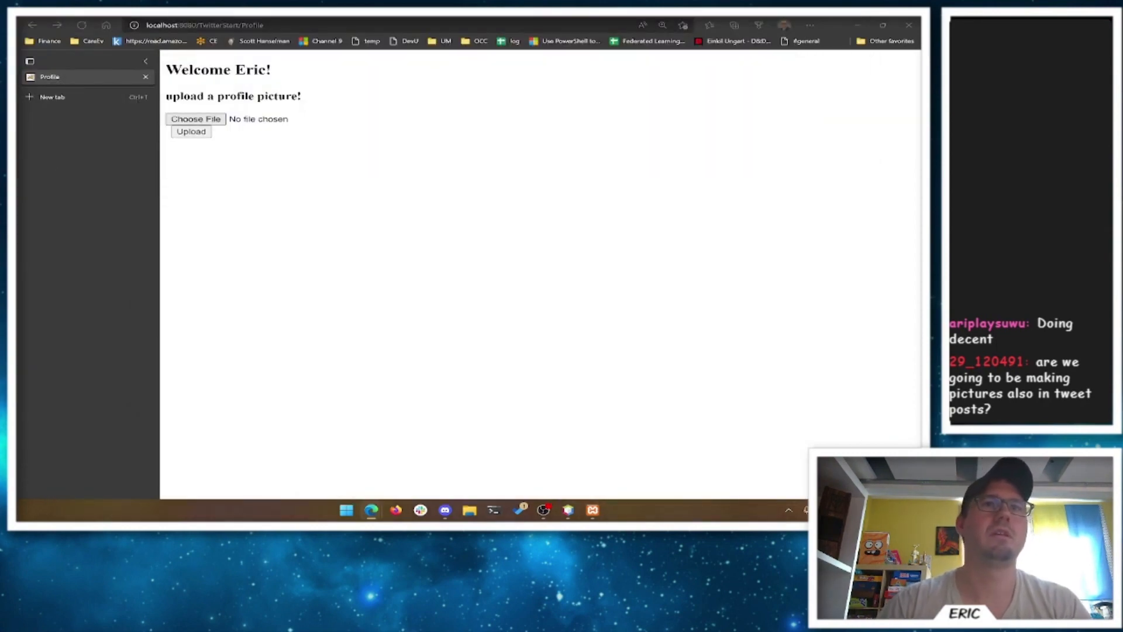
pyautogui.click(195, 119)
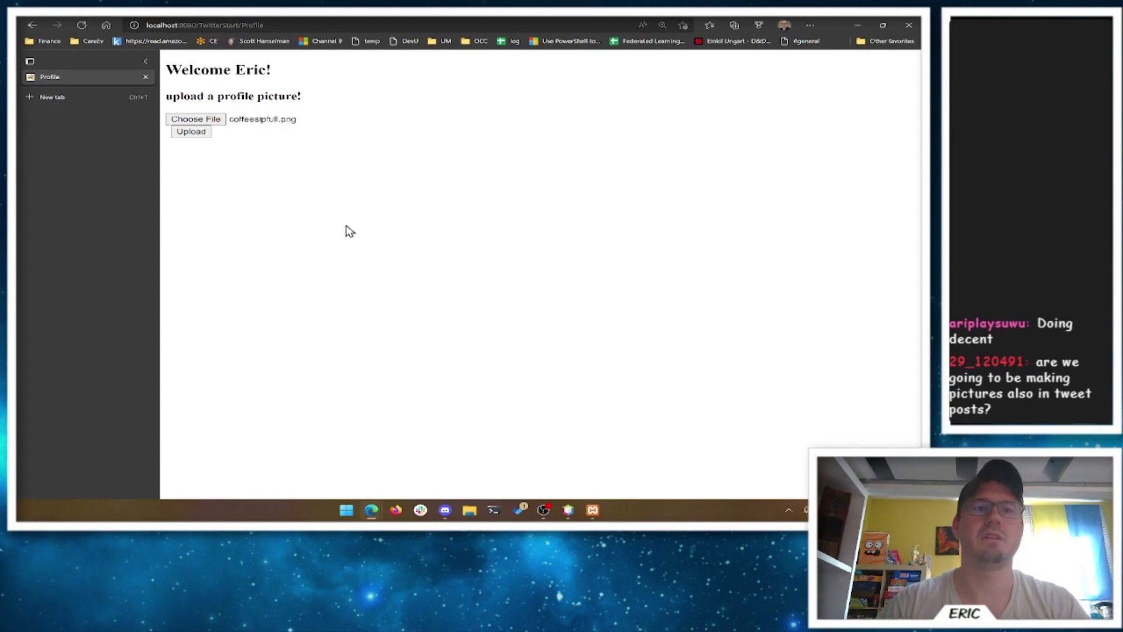
pyautogui.click(190, 131)
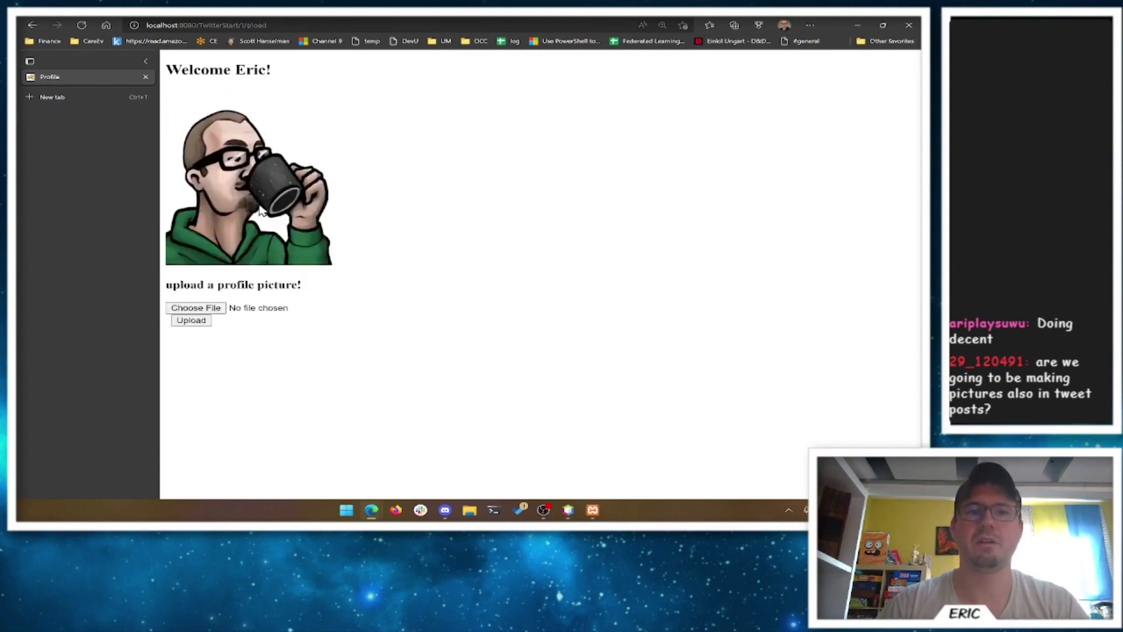
pyautogui.click(256, 24)
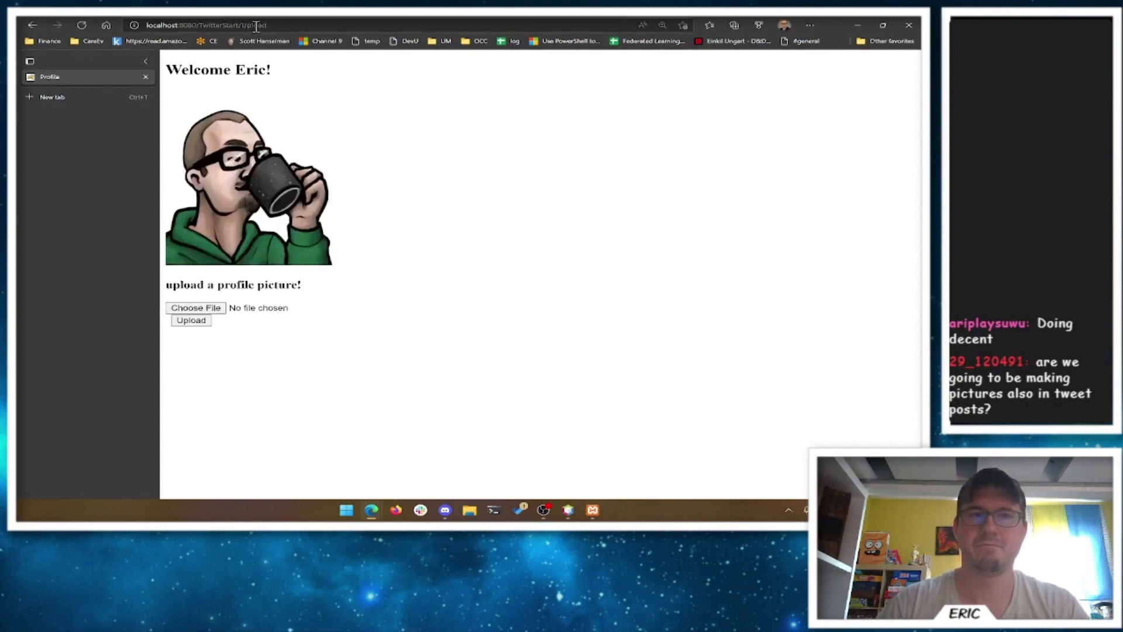
pyautogui.click(215, 25)
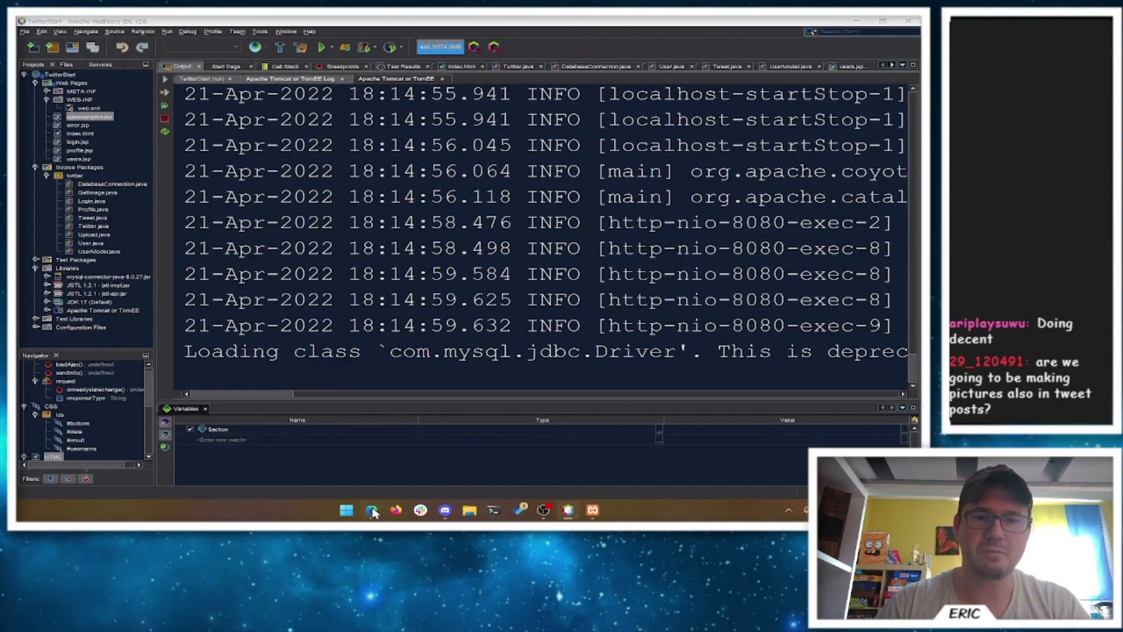
# Step: Load ajaxexamples.jsp with DevTools open and fetch images for users eric and test
pyautogui.click(372, 510)
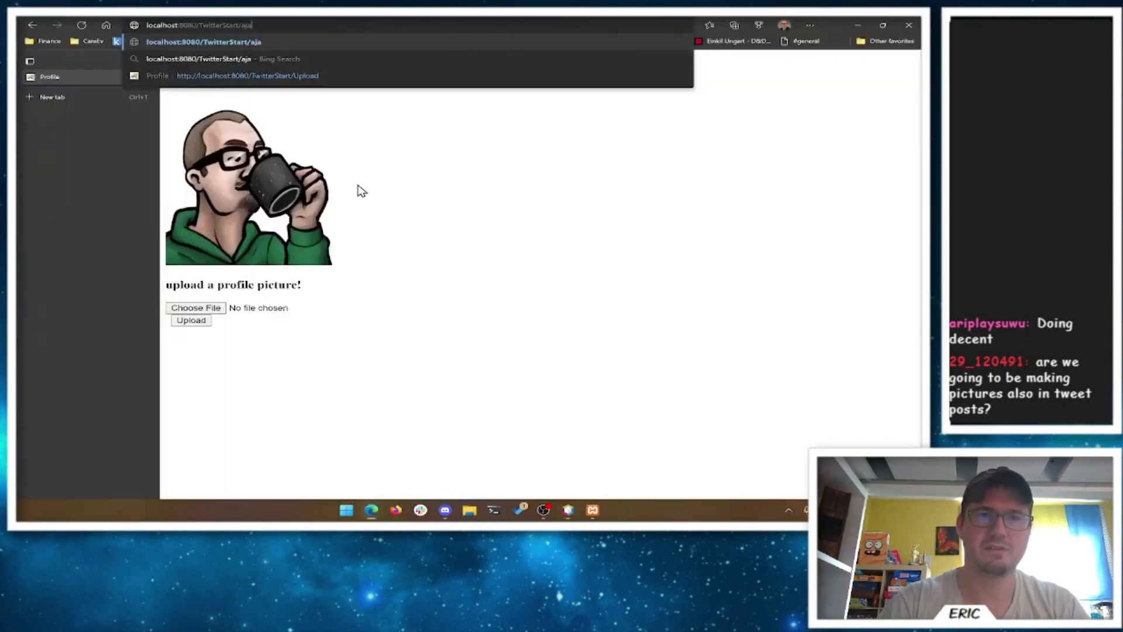
pyautogui.write('ajaxexamples.jsp')
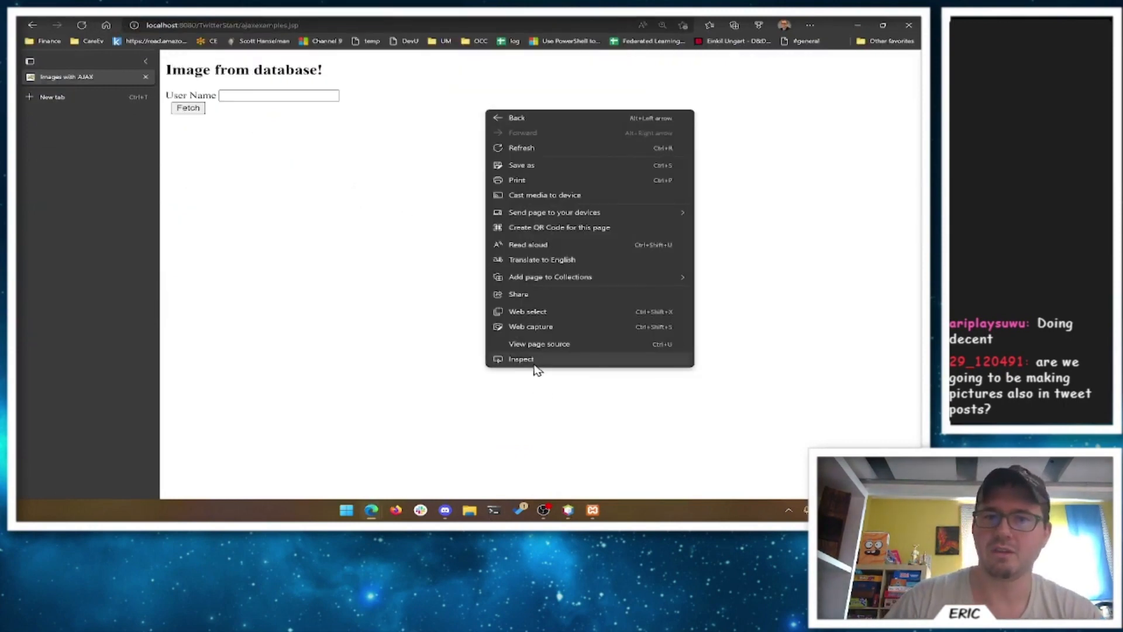
pyautogui.click(521, 359)
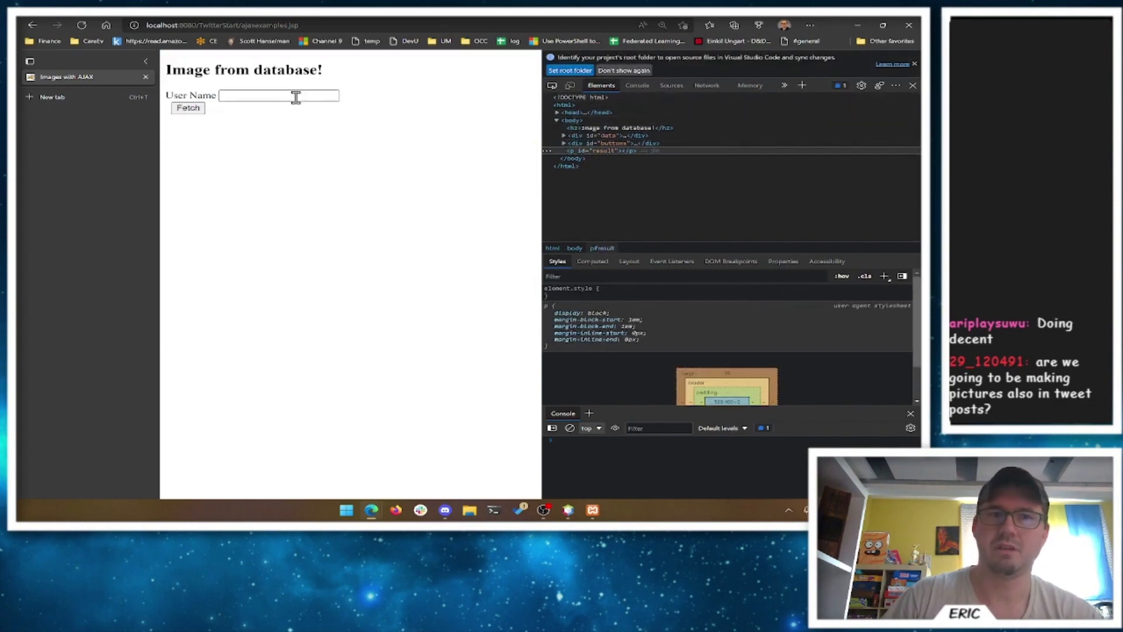
pyautogui.write('eric')
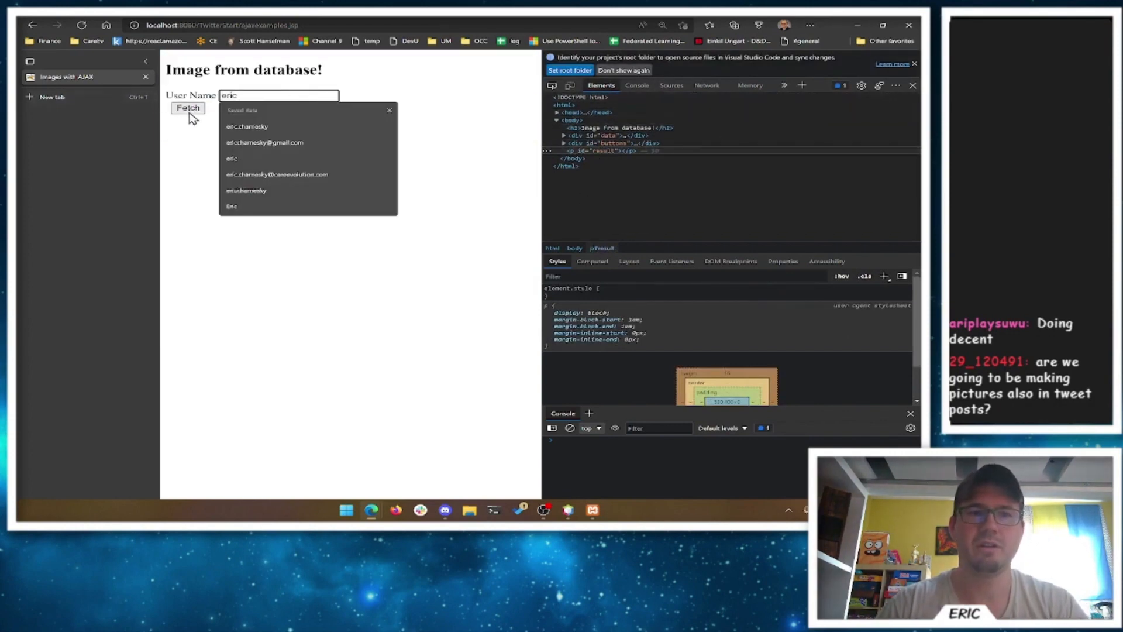
pyautogui.click(187, 107)
pyautogui.write('test')
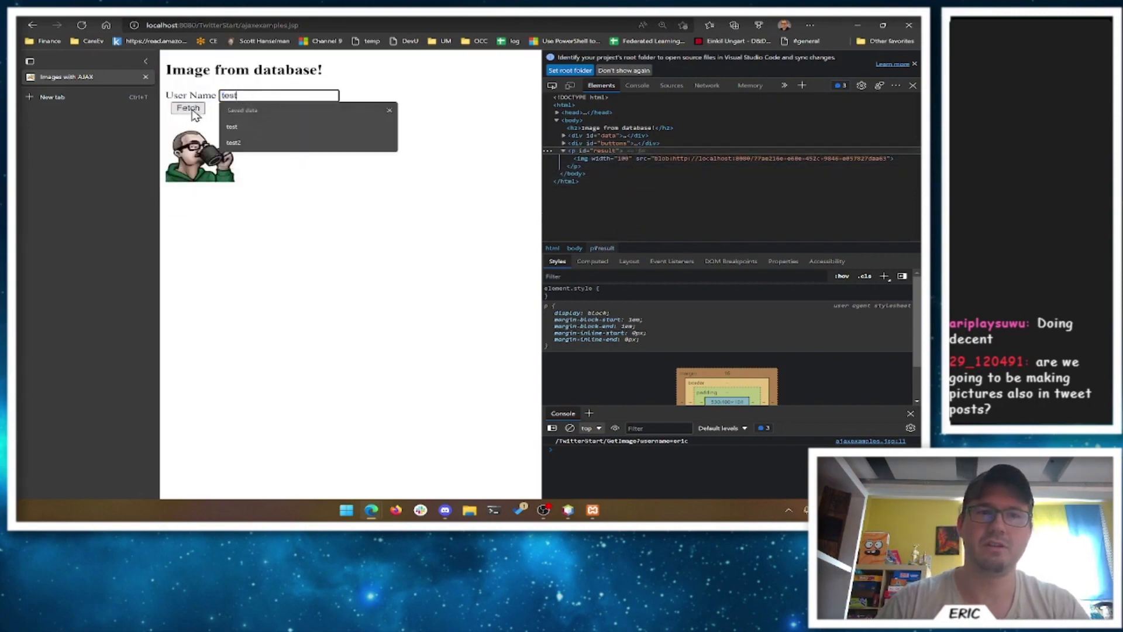
pyautogui.click(187, 108)
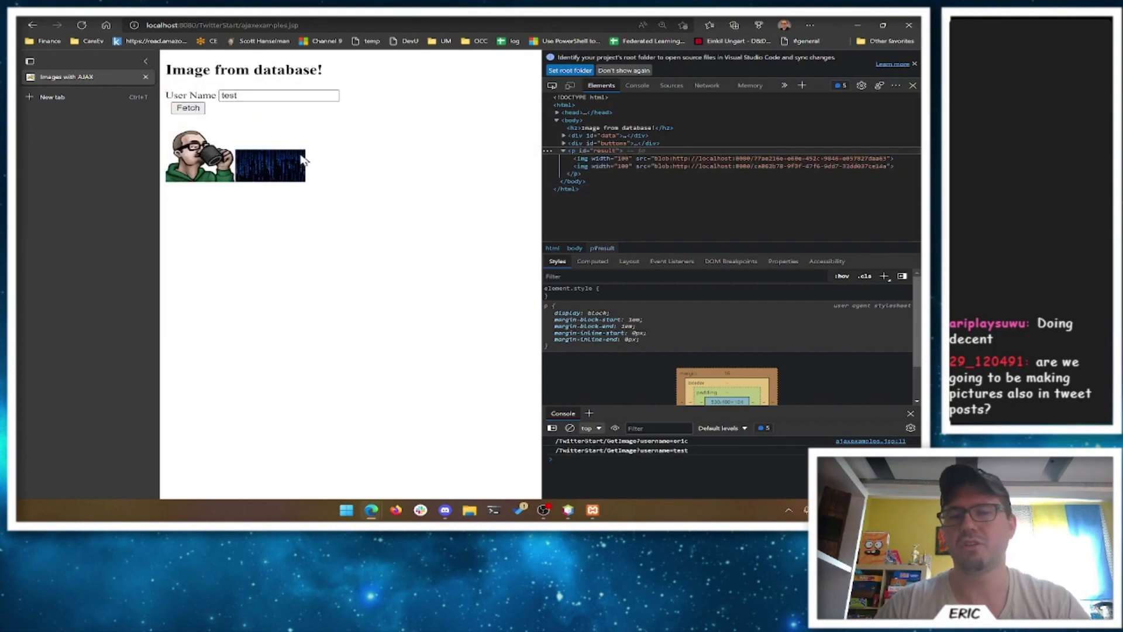
pyautogui.moveTo(279, 218)
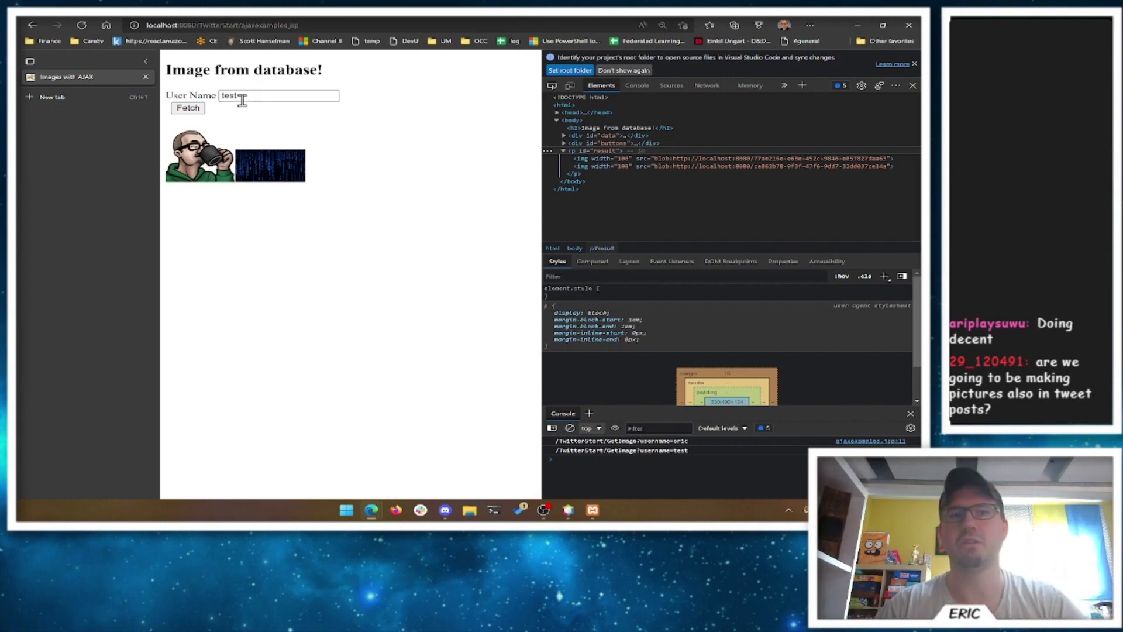
pyautogui.click(187, 108)
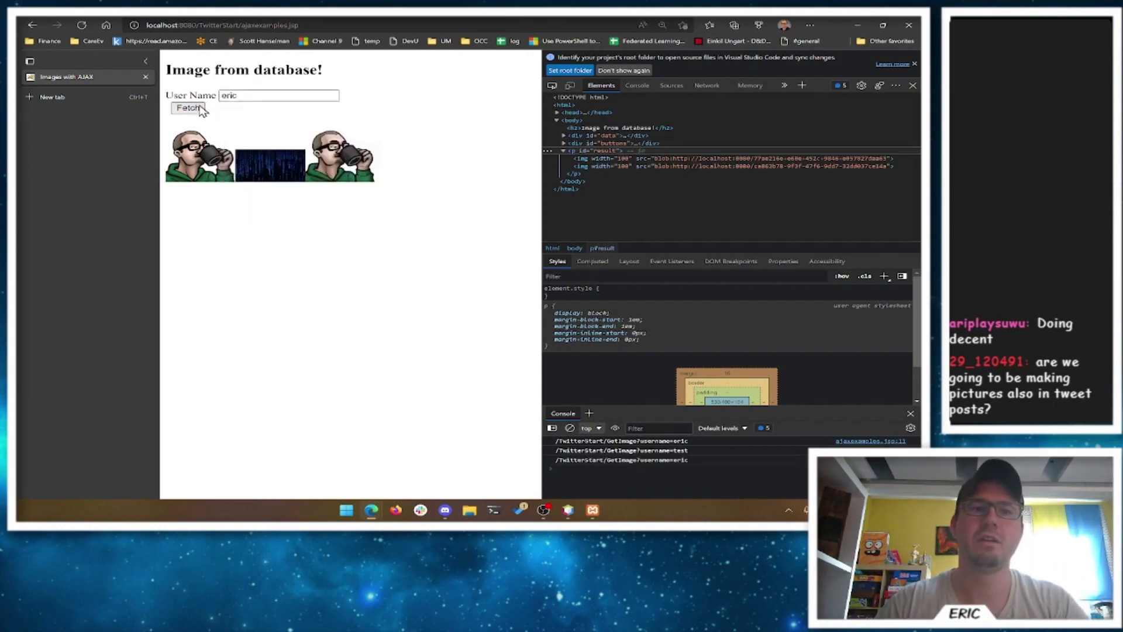
# Step: Watch repeated image fetches in the Network tab, clear the log and check the Issues panel
pyautogui.click(707, 85)
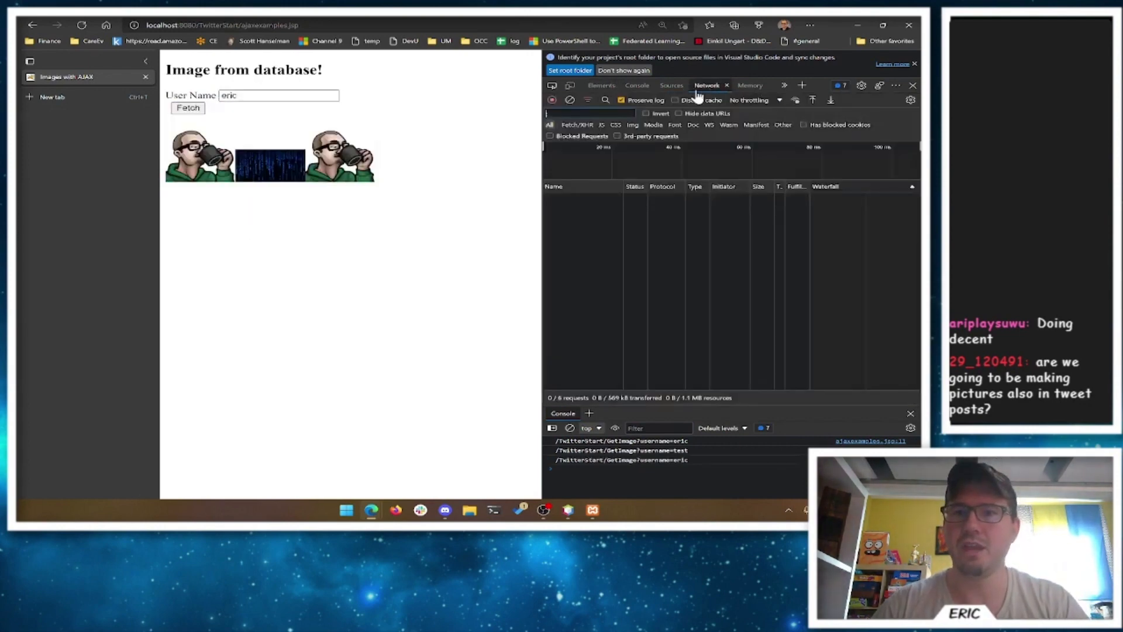
pyautogui.click(187, 107)
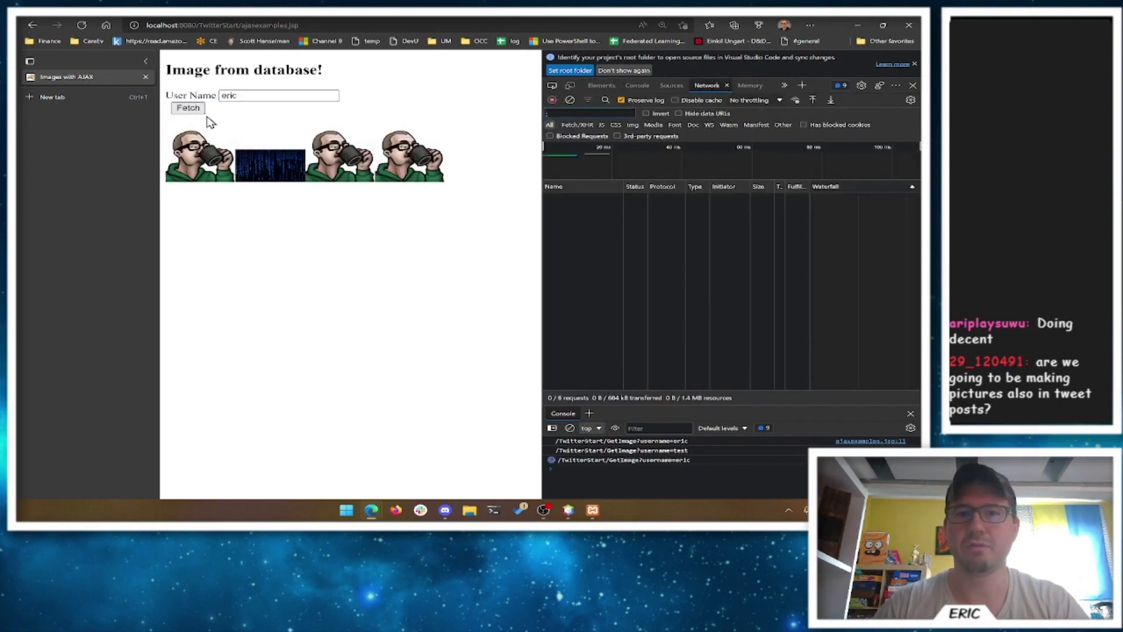
pyautogui.moveTo(467, 241)
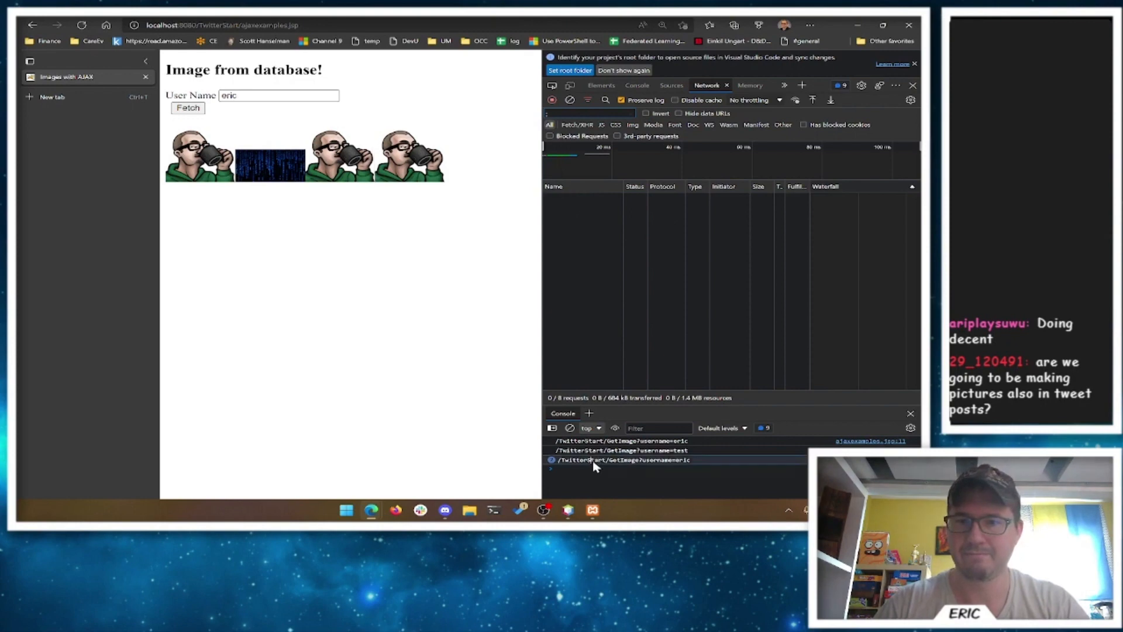
pyautogui.moveTo(266, 142)
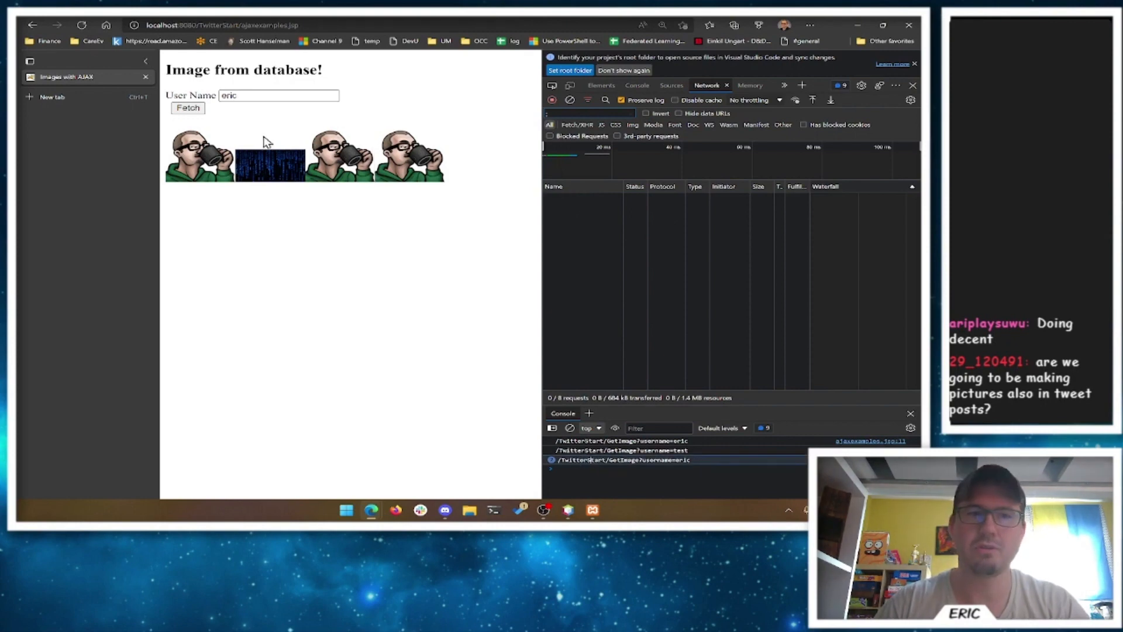
pyautogui.click(187, 108)
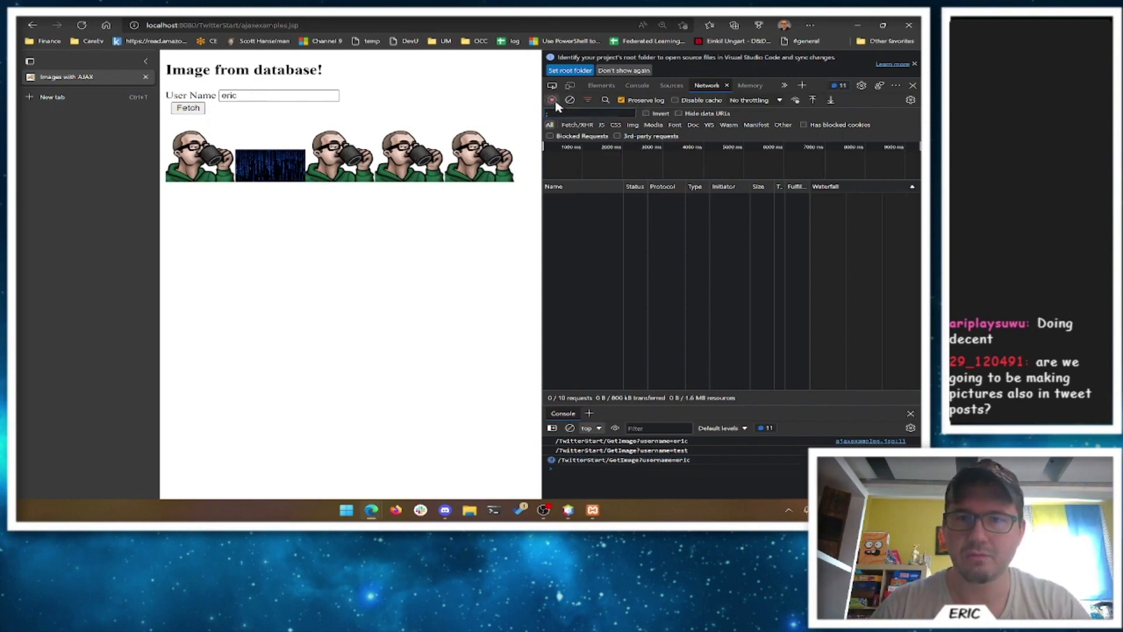
pyautogui.click(187, 107)
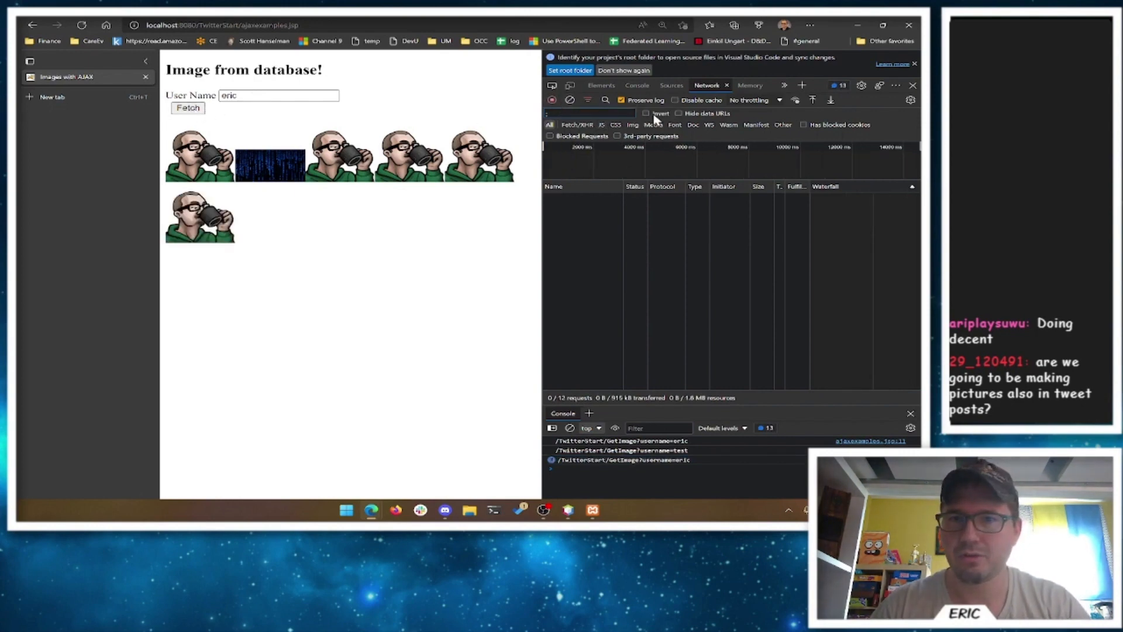
pyautogui.moveTo(787, 114)
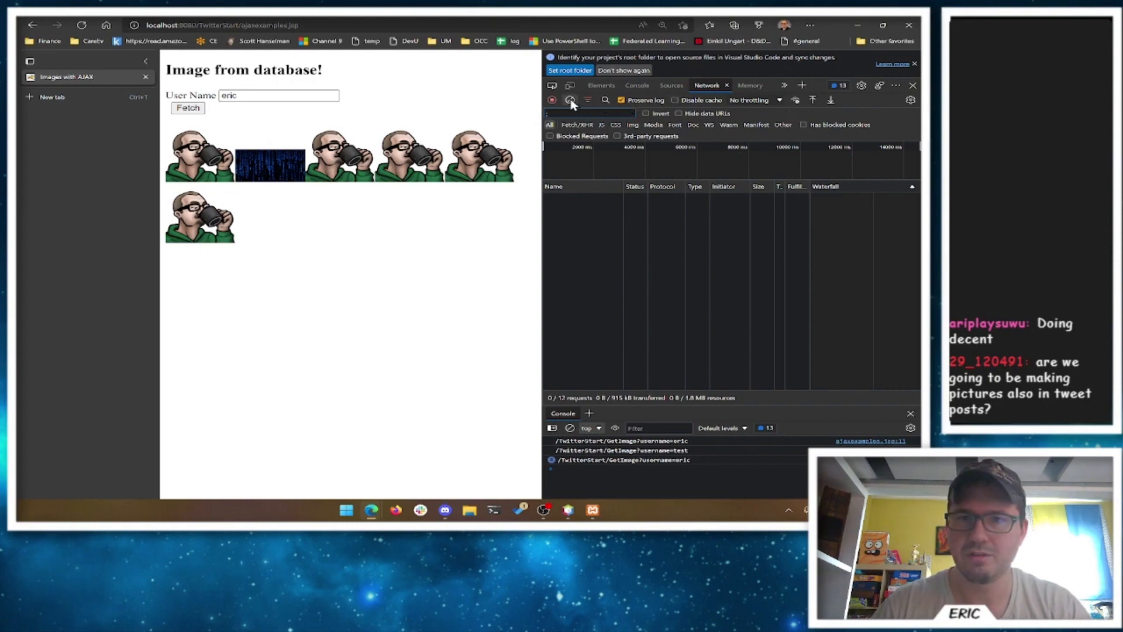
pyautogui.click(570, 100)
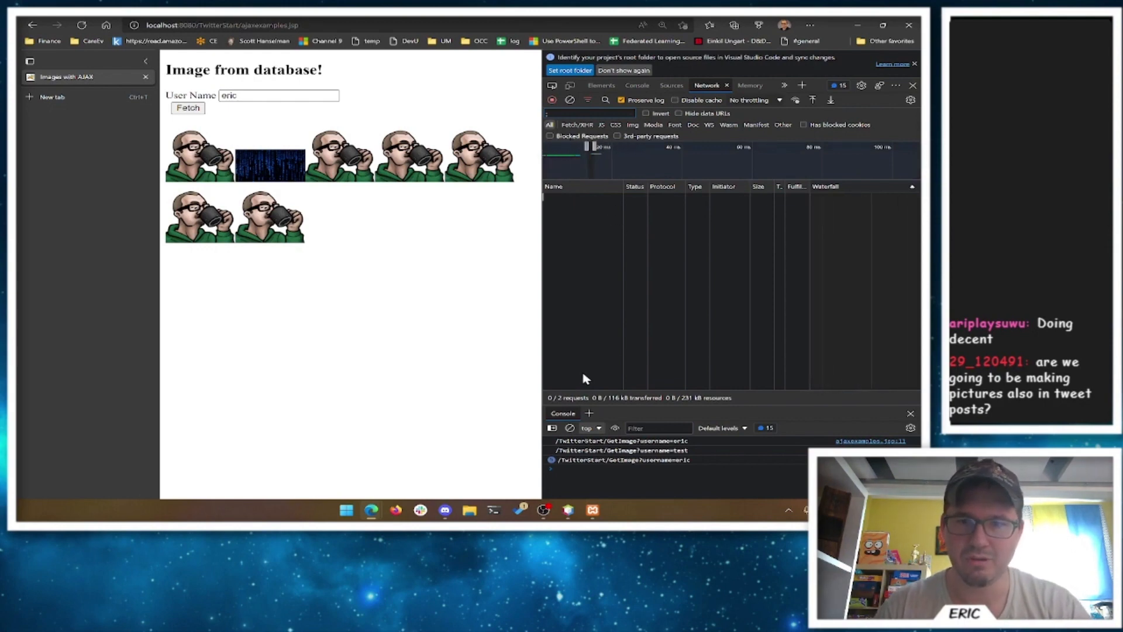
pyautogui.moveTo(609, 470)
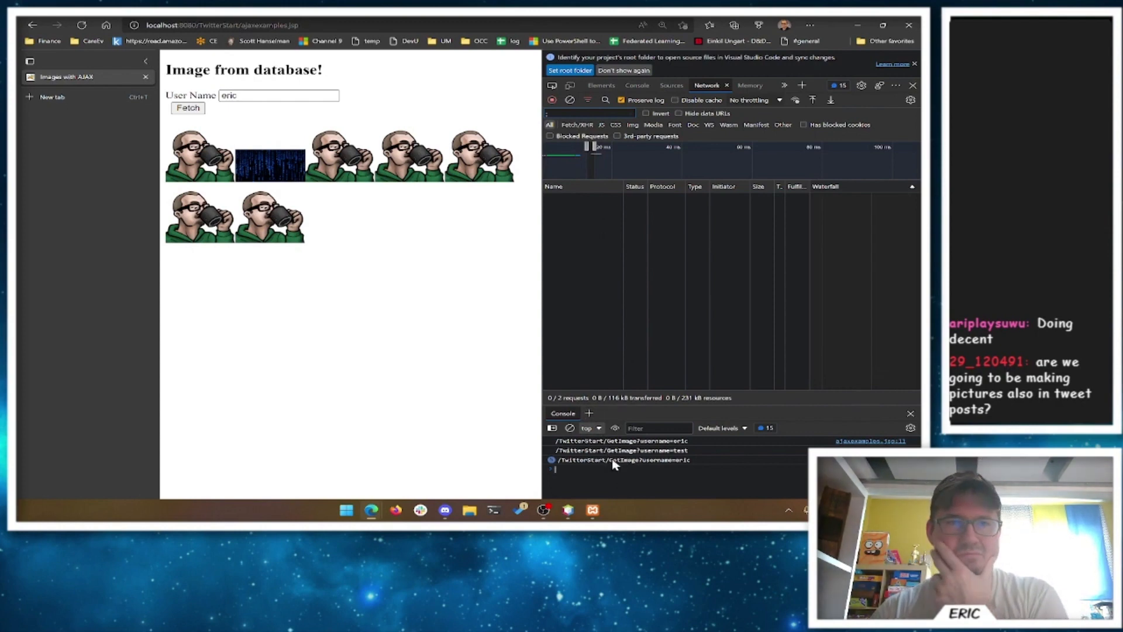
pyautogui.click(187, 108)
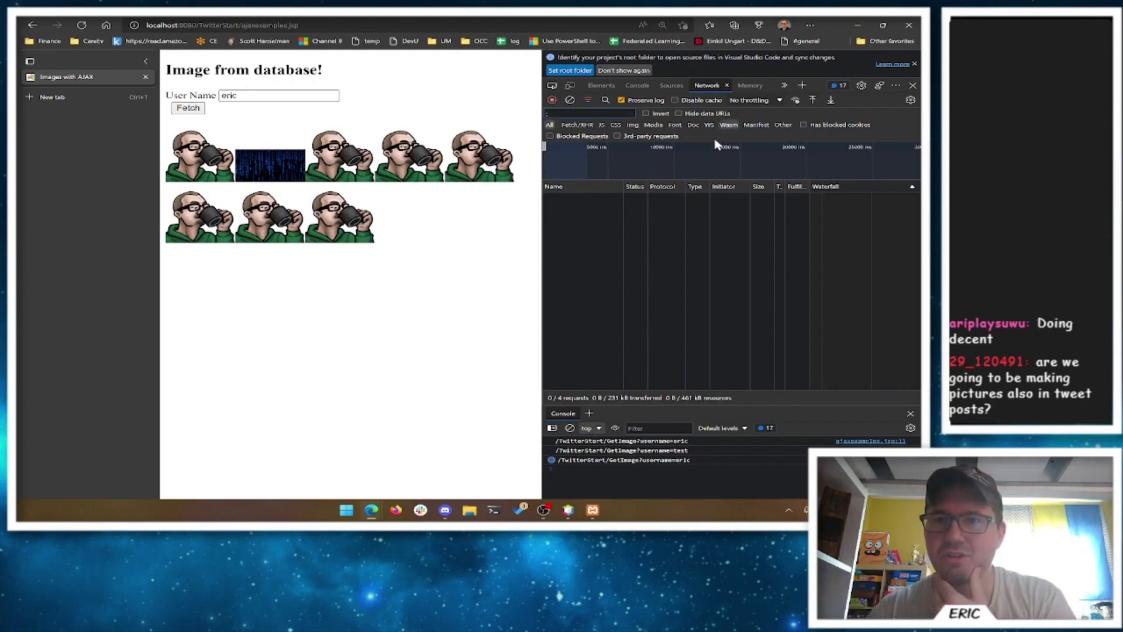
pyautogui.click(833, 86)
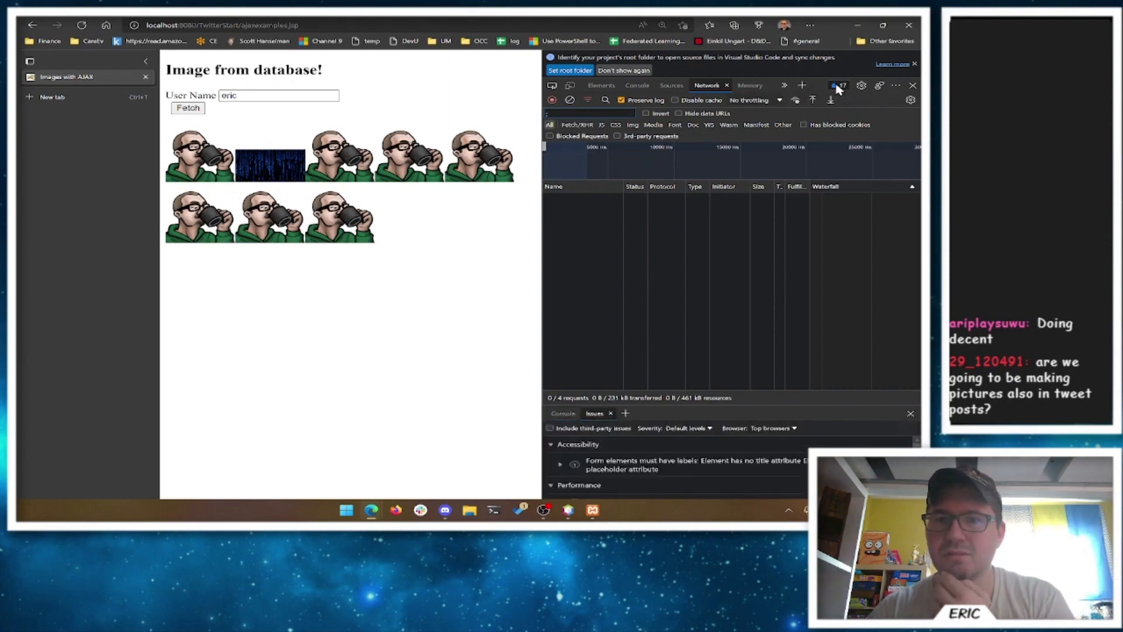
pyautogui.moveTo(840, 94)
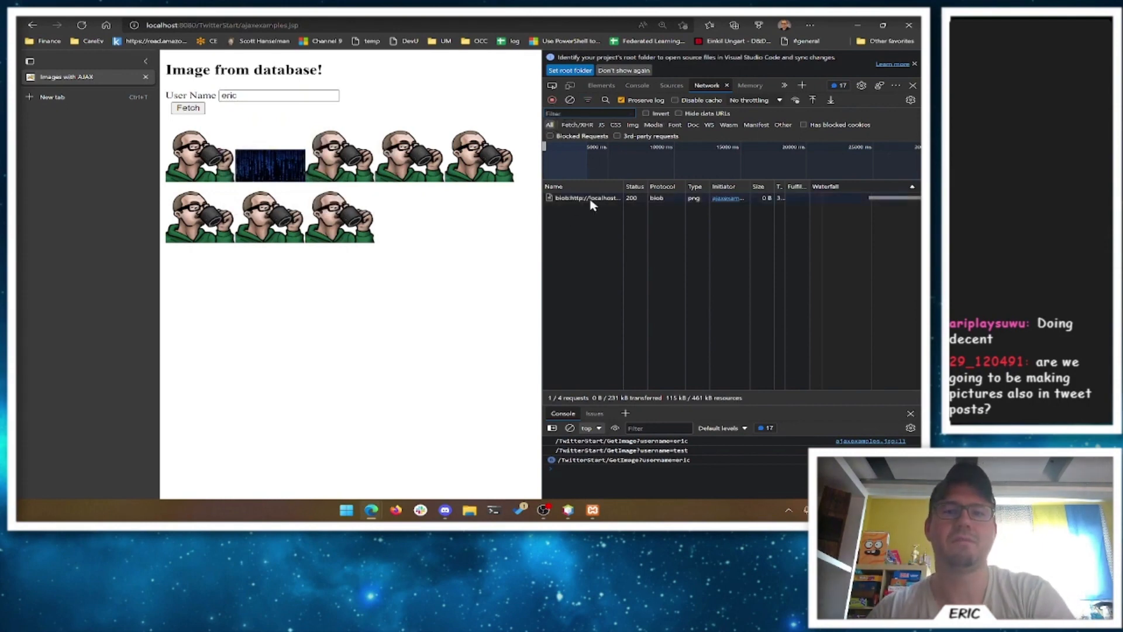
# Step: Inspect the blob png request's headers (200 OK), then reload the AJAX page empty
pyautogui.click(586, 197)
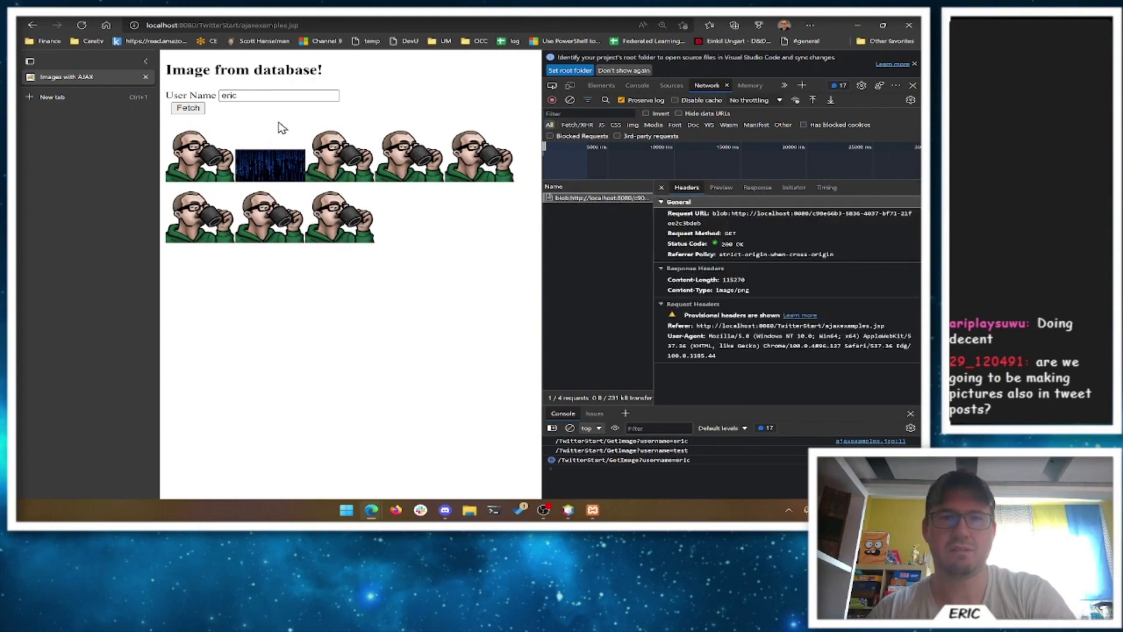
pyautogui.click(278, 95)
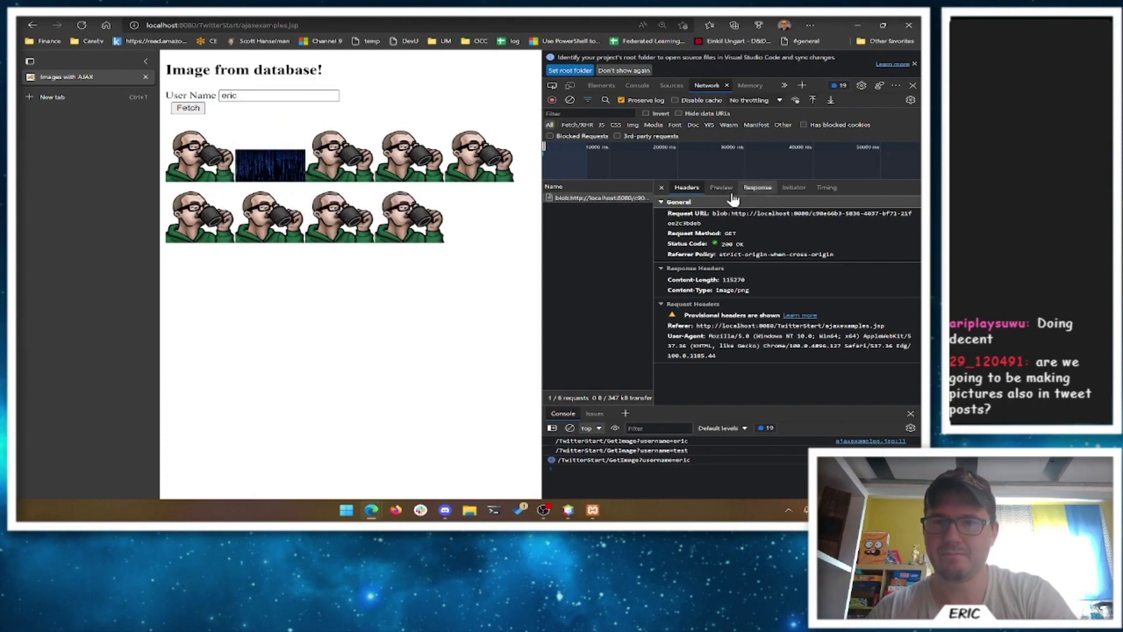
pyautogui.click(721, 188)
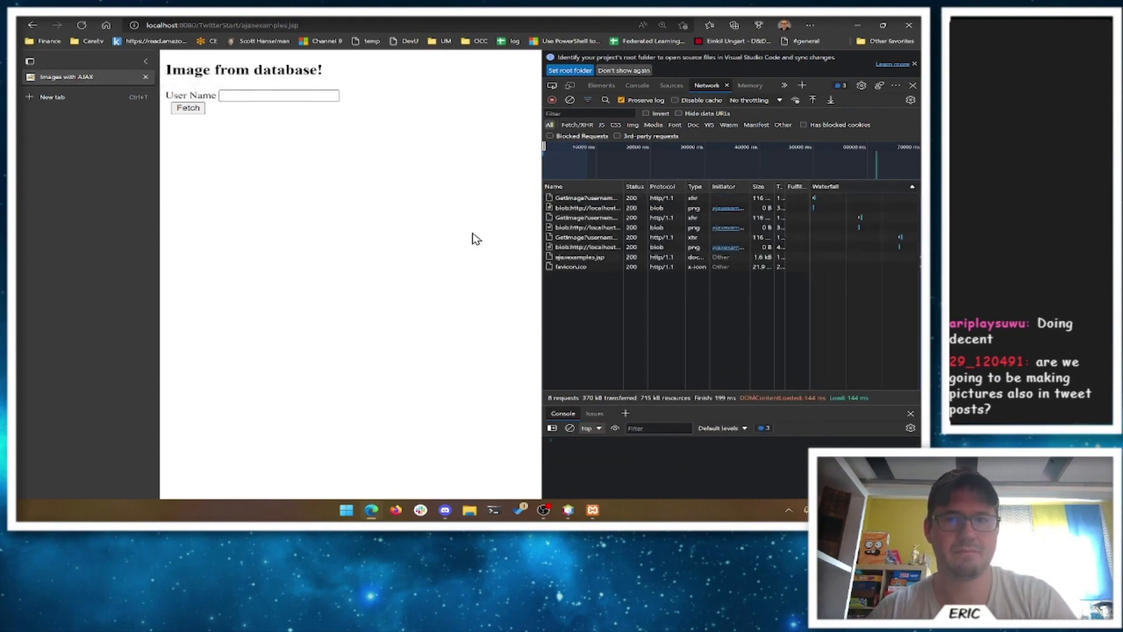
pyautogui.moveTo(611, 142)
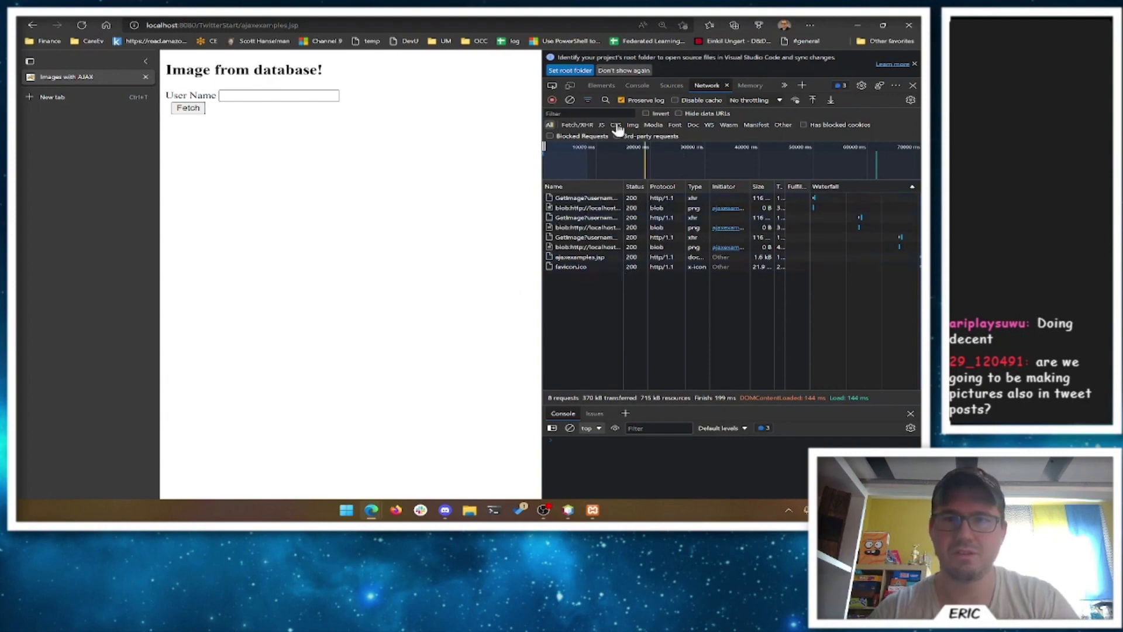
# Step: Clear the network log, fetch Eric's image and preview the GetImage response
pyautogui.click(278, 95)
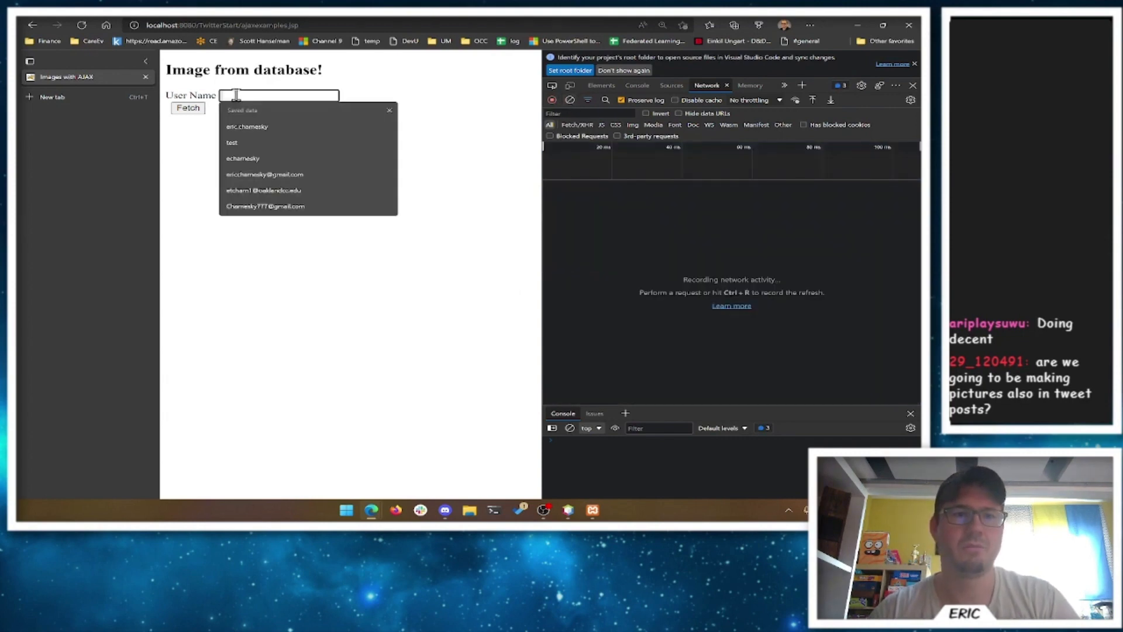
pyautogui.click(187, 107)
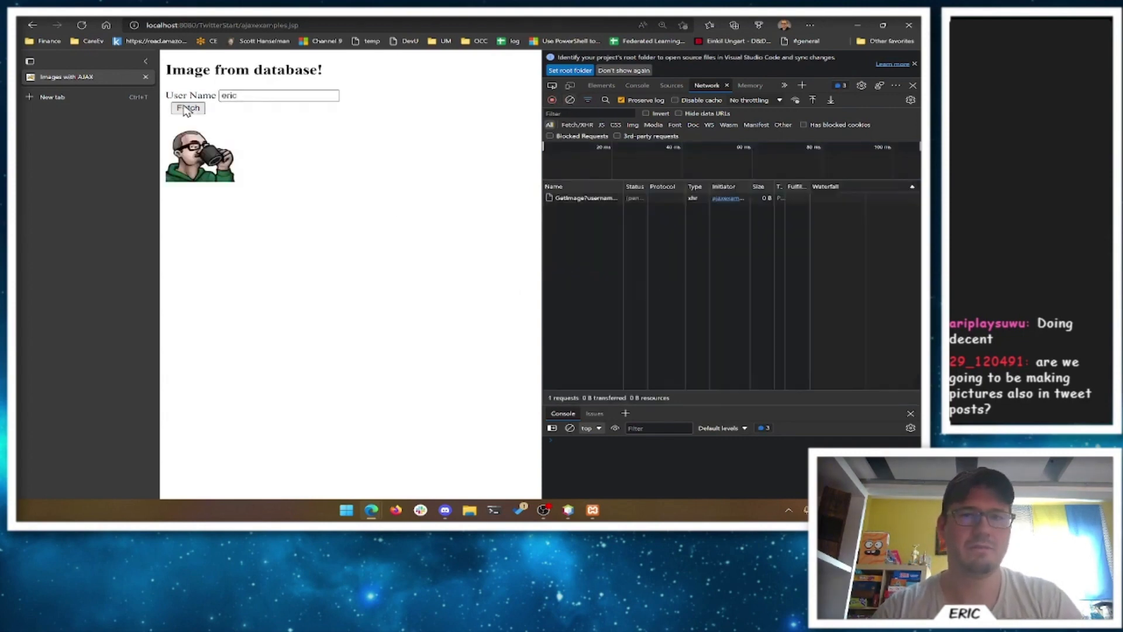
pyautogui.click(187, 107)
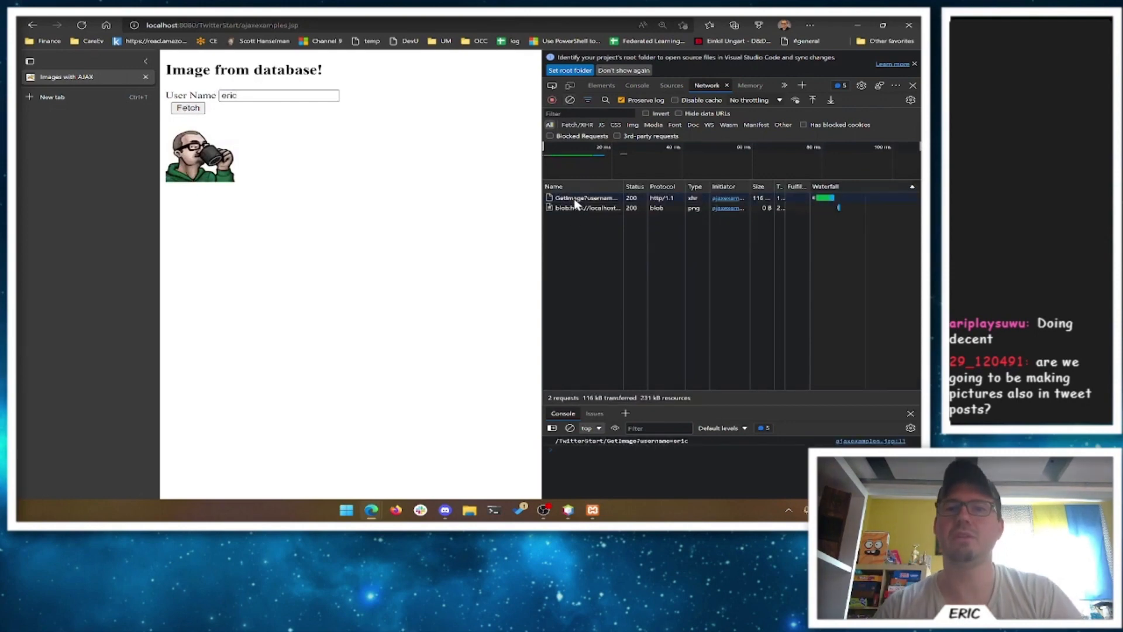
pyautogui.click(584, 198)
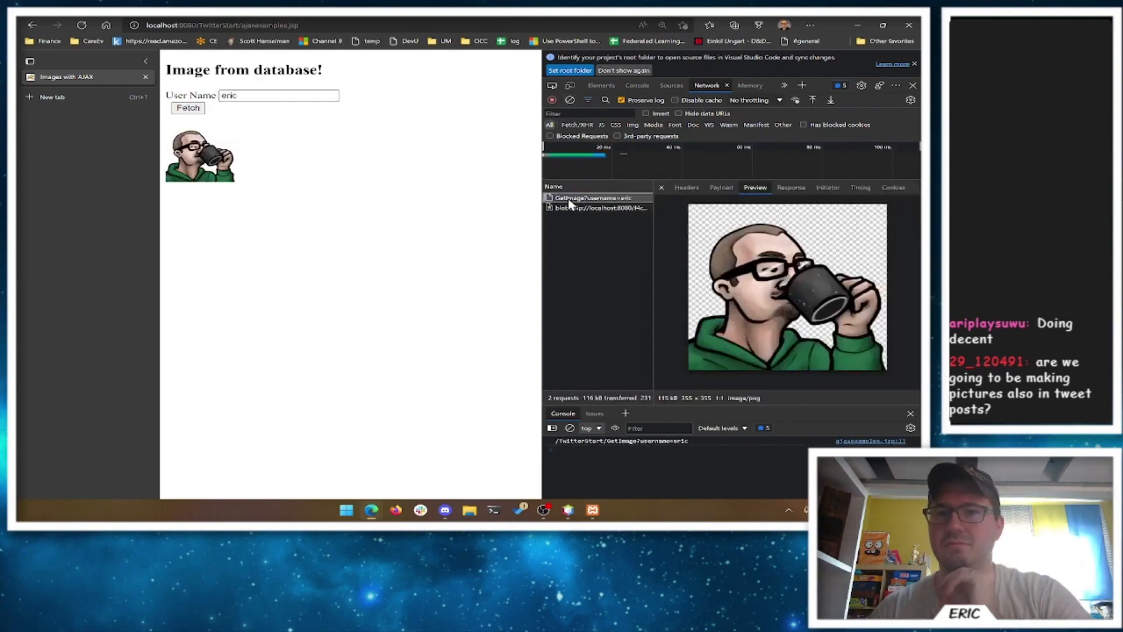
pyautogui.click(598, 208)
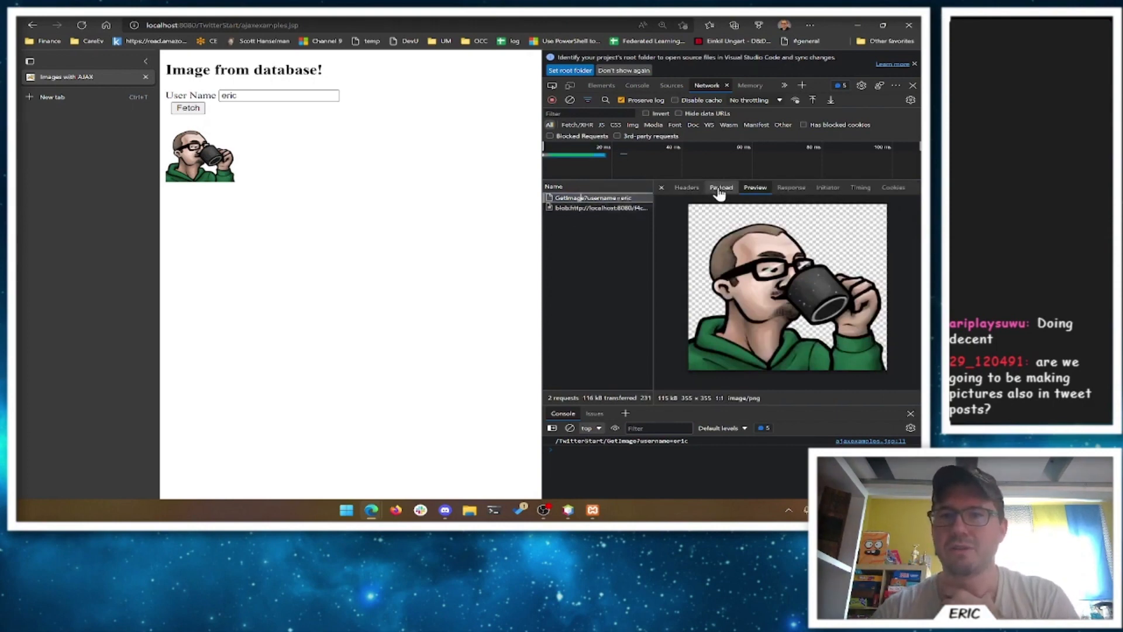
# Step: Review the GetImage request's username query parameter and headers, then fetch test's image
pyautogui.click(721, 187)
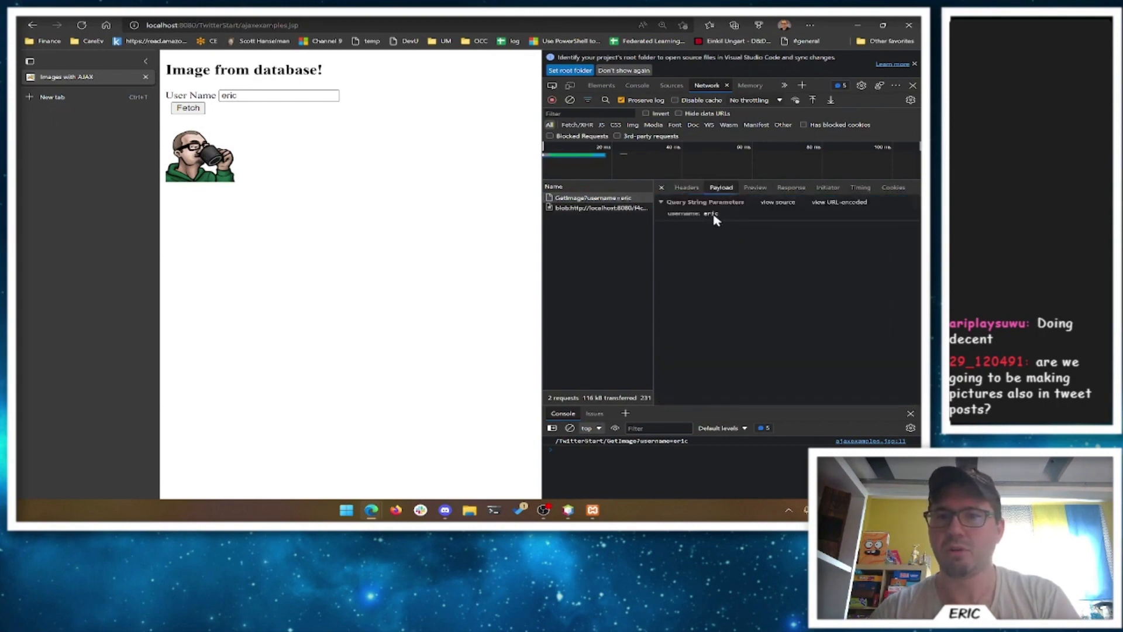
pyautogui.click(686, 187)
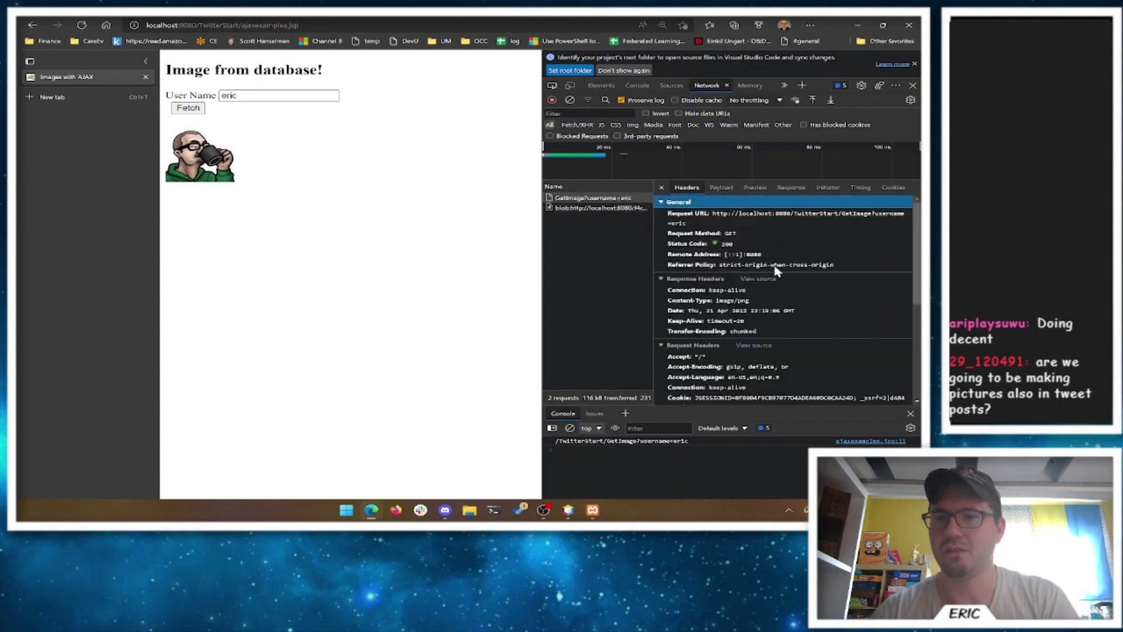
pyautogui.scroll(-3)
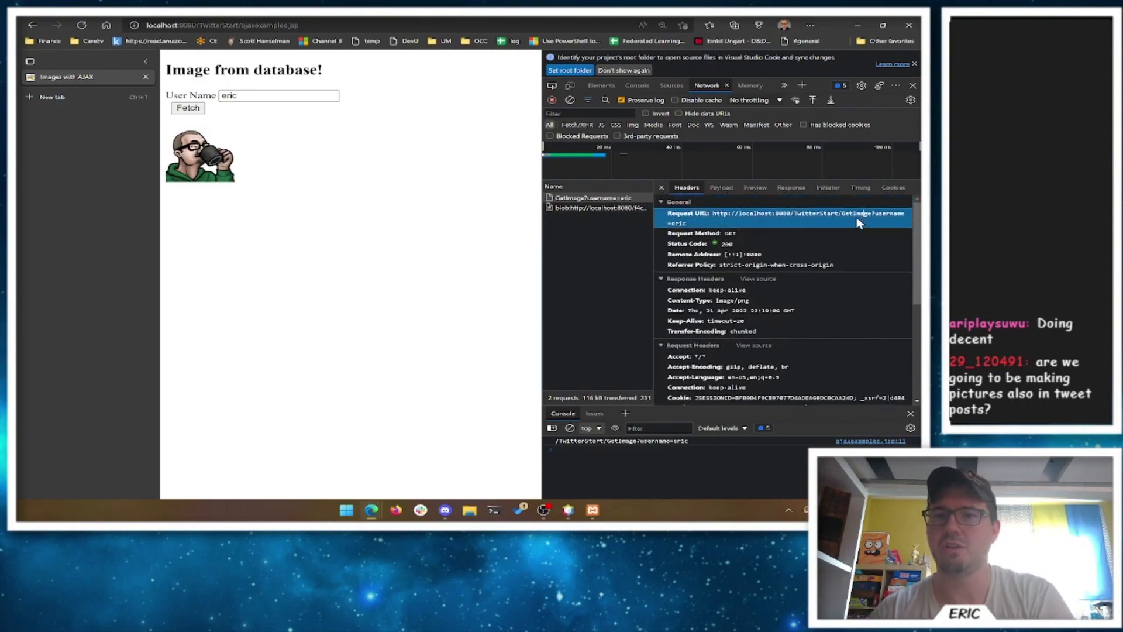
pyautogui.click(279, 95)
pyautogui.write('test')
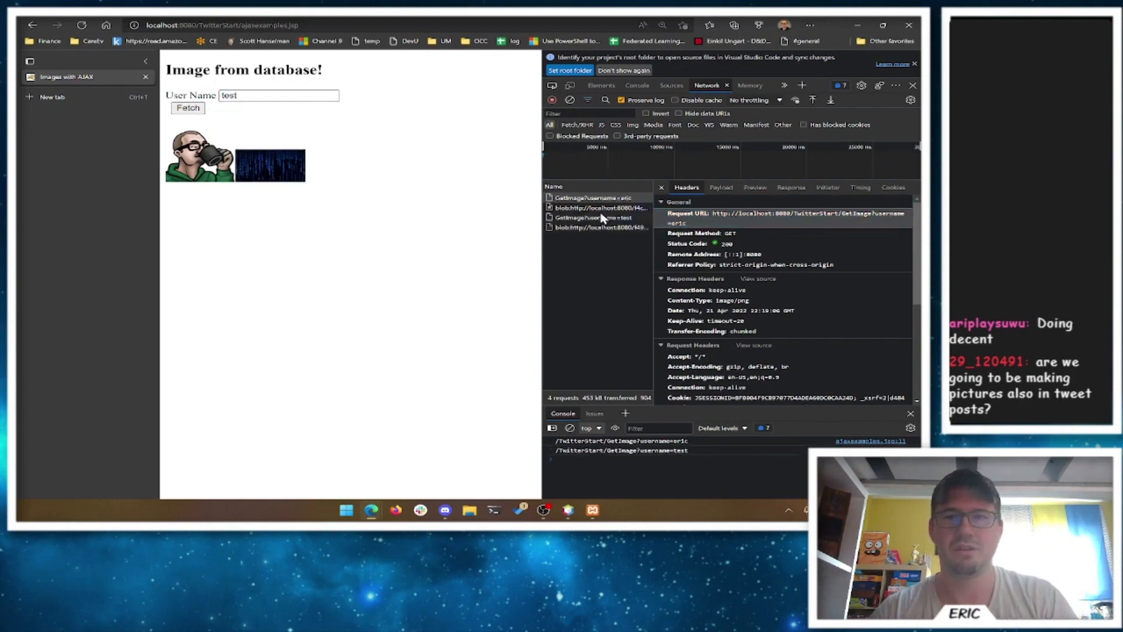
# Step: Preview the blue matrix jpeg returned by GetImage?username=test
pyautogui.click(722, 188)
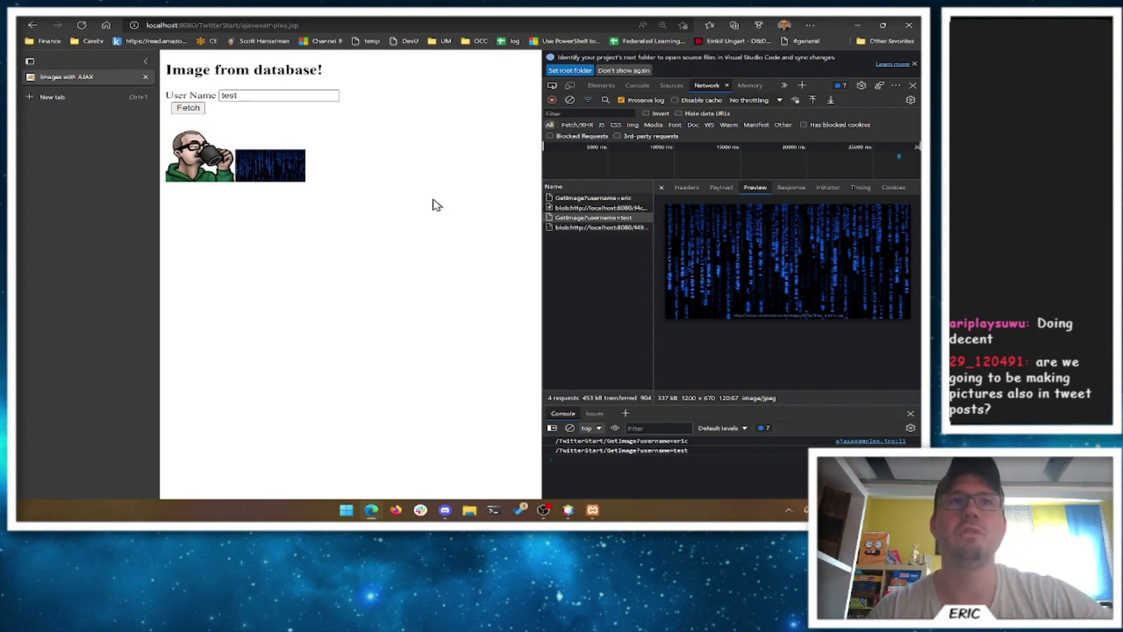
pyautogui.moveTo(358, 200)
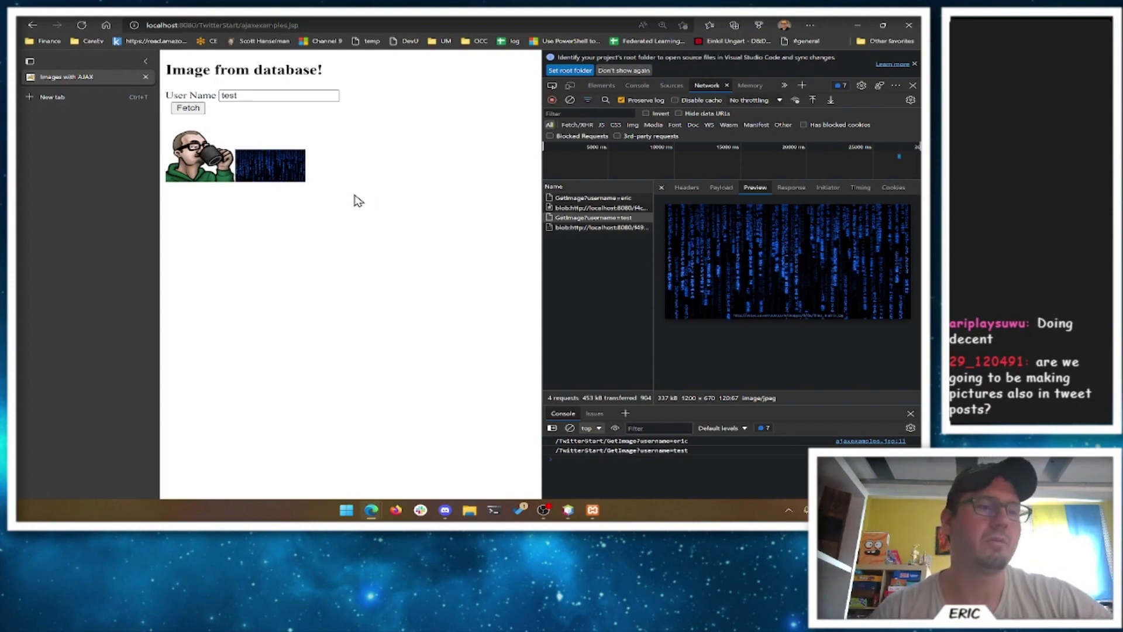
pyautogui.moveTo(339, 226)
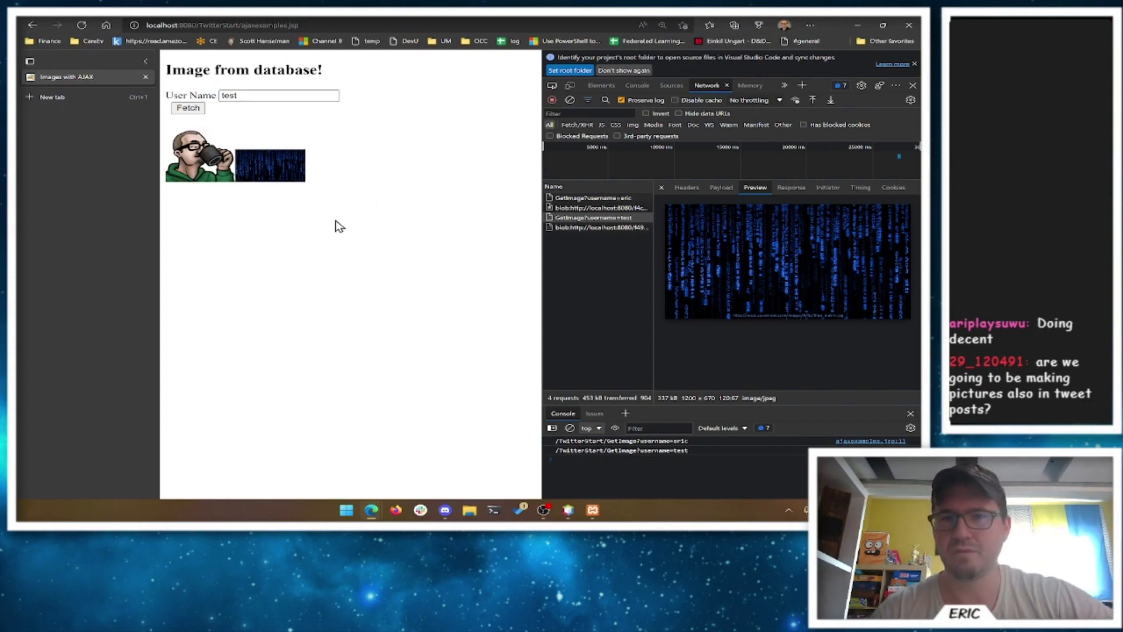
pyautogui.moveTo(375, 201)
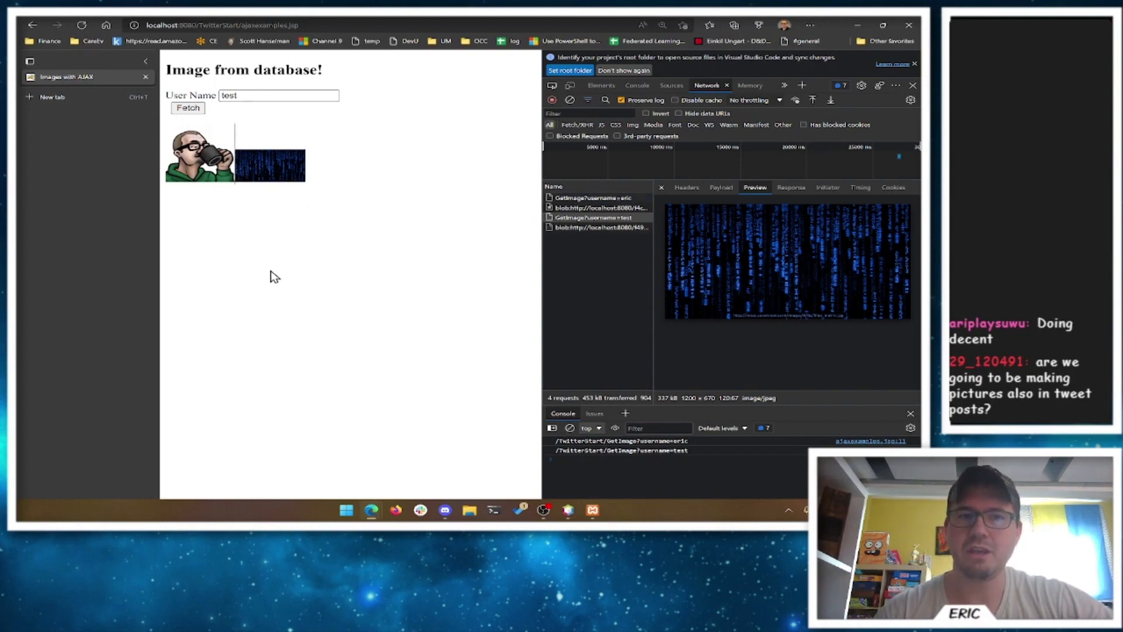
pyautogui.moveTo(298, 265)
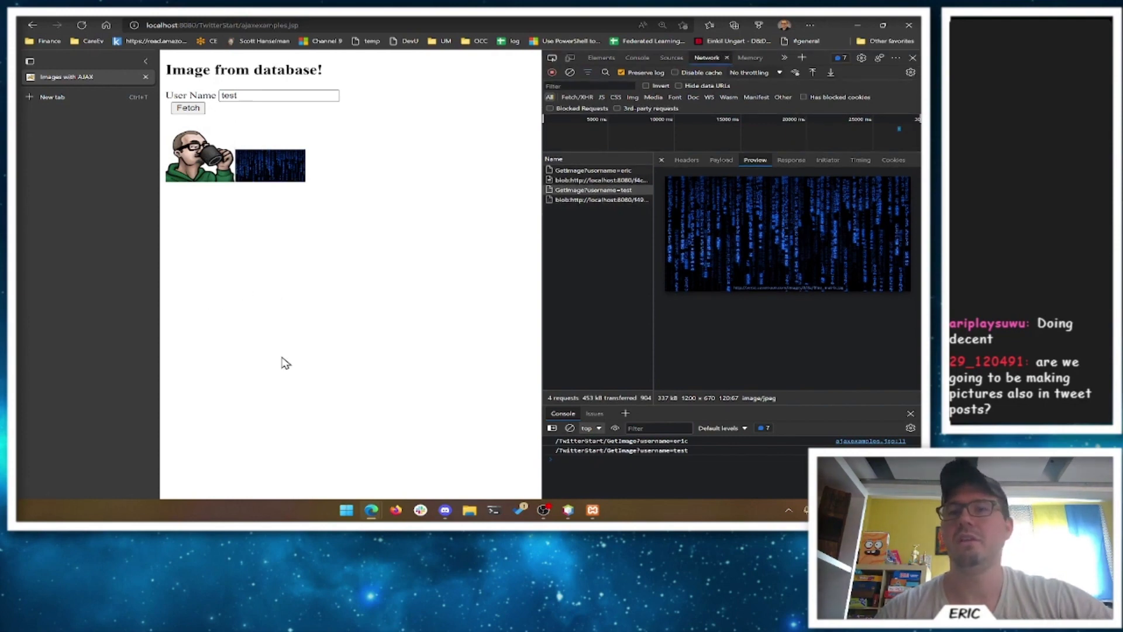
pyautogui.moveTo(277, 220)
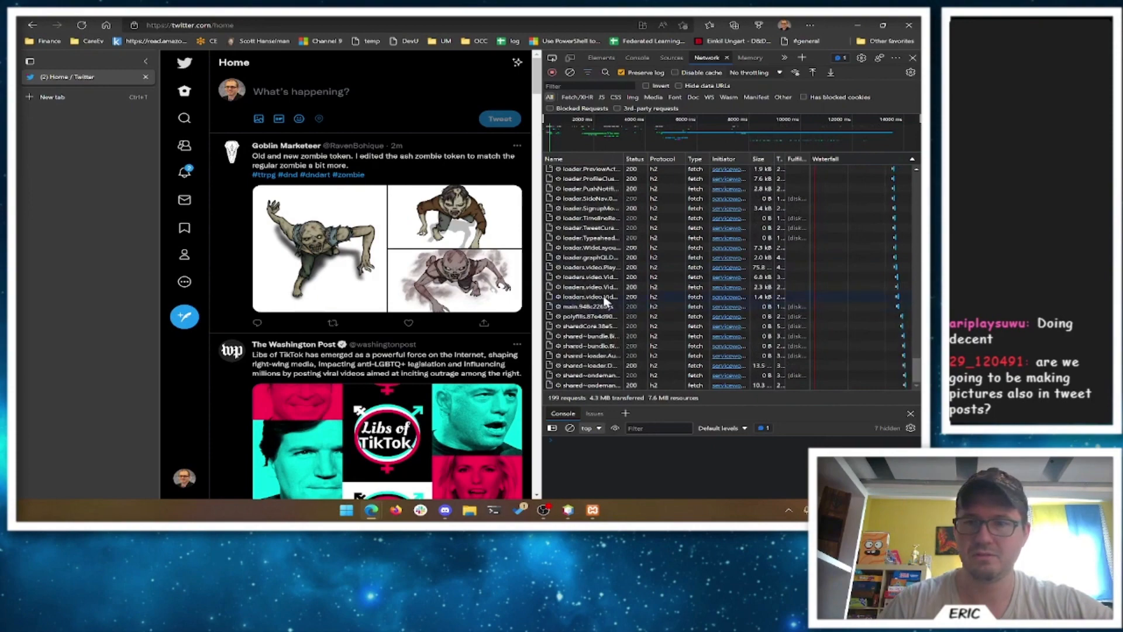
pyautogui.click(570, 72)
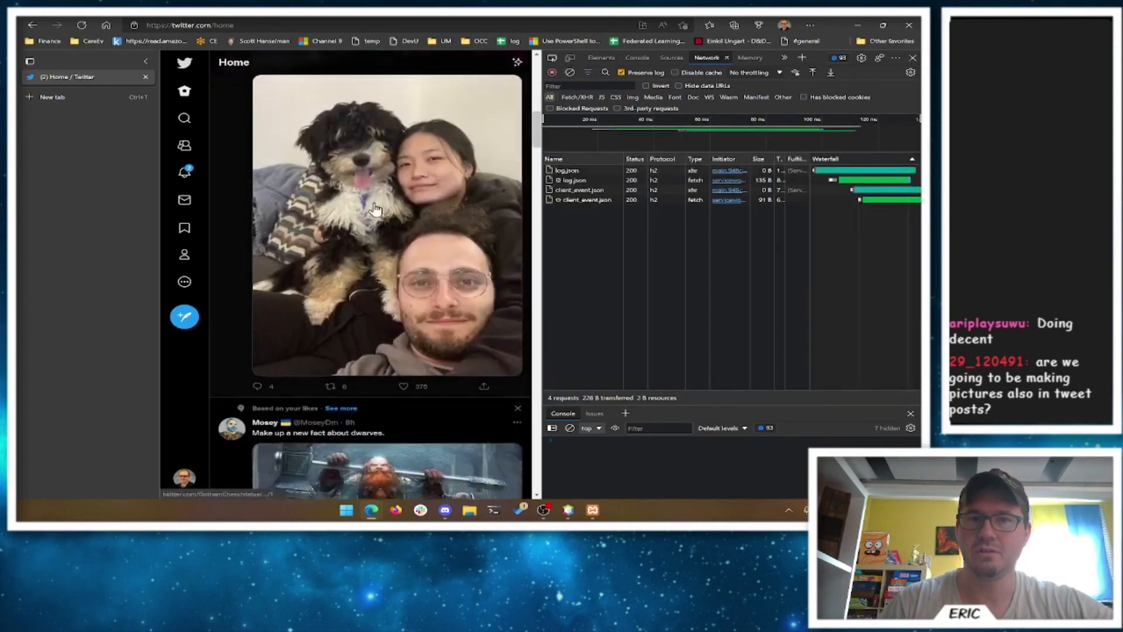
pyautogui.scroll(-3)
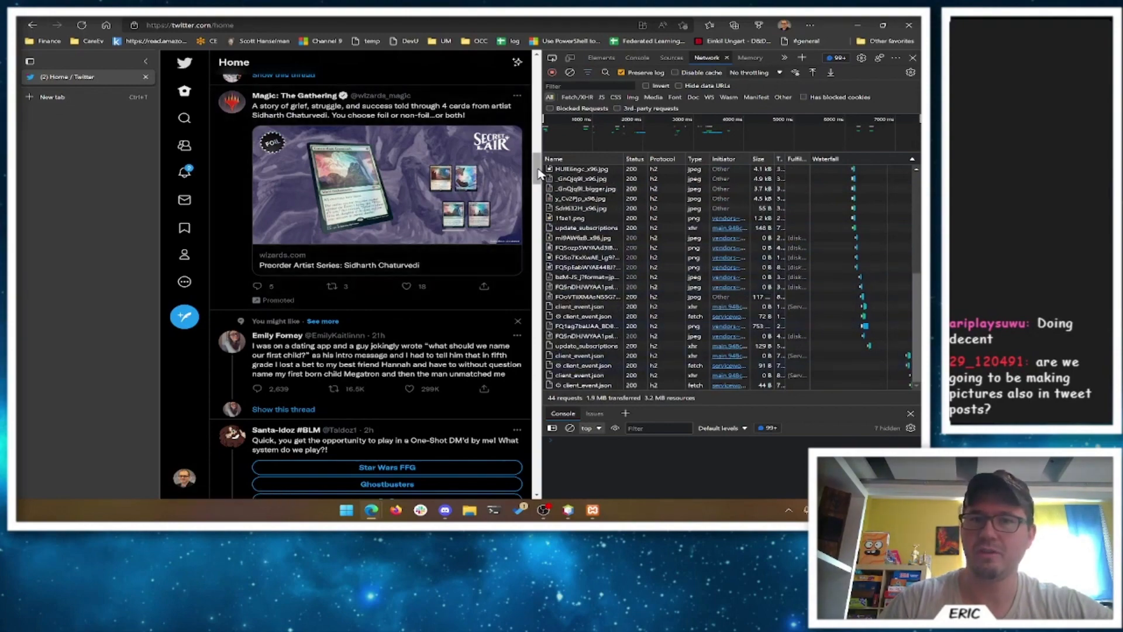
pyautogui.scroll(-3)
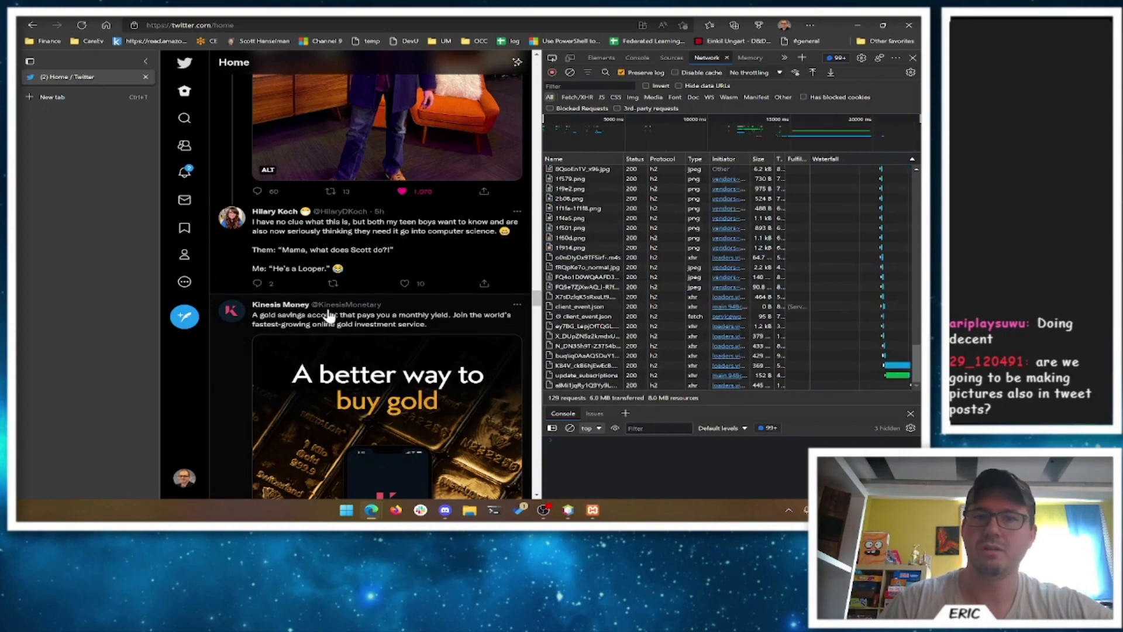
pyautogui.moveTo(435, 349)
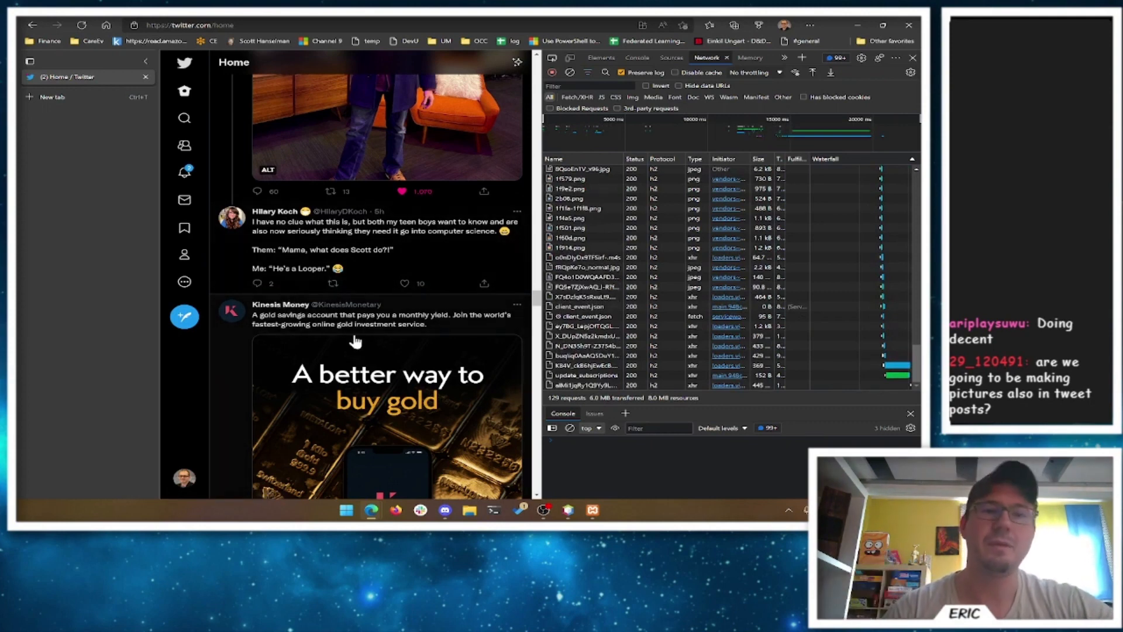
pyautogui.moveTo(442, 299)
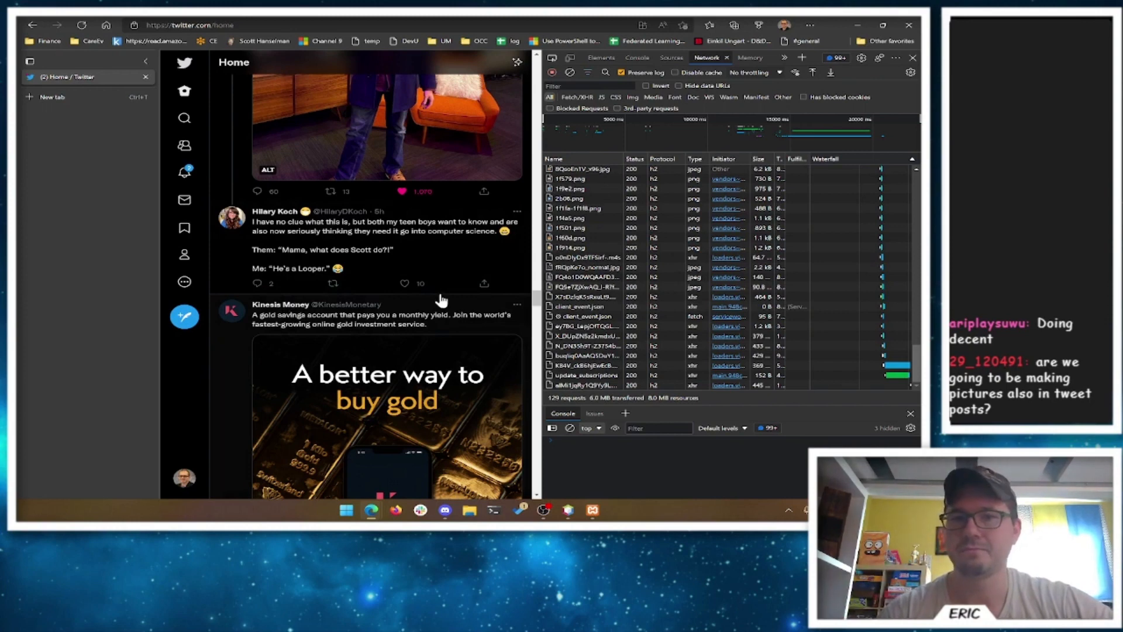
pyautogui.moveTo(412, 257)
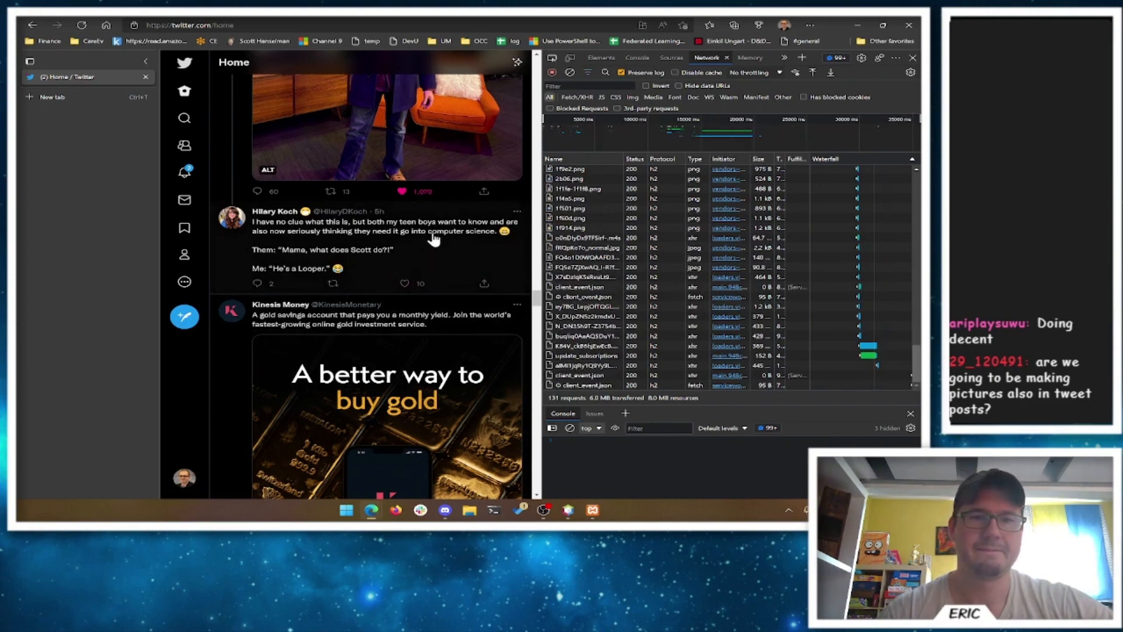
pyautogui.moveTo(147, 78)
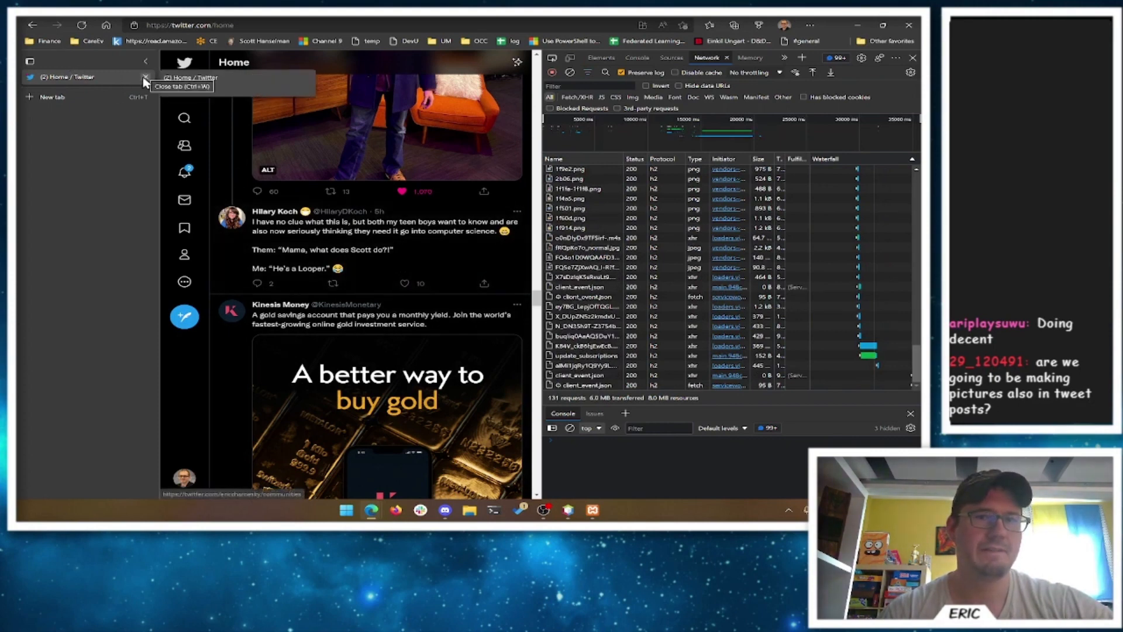
pyautogui.scroll(-3)
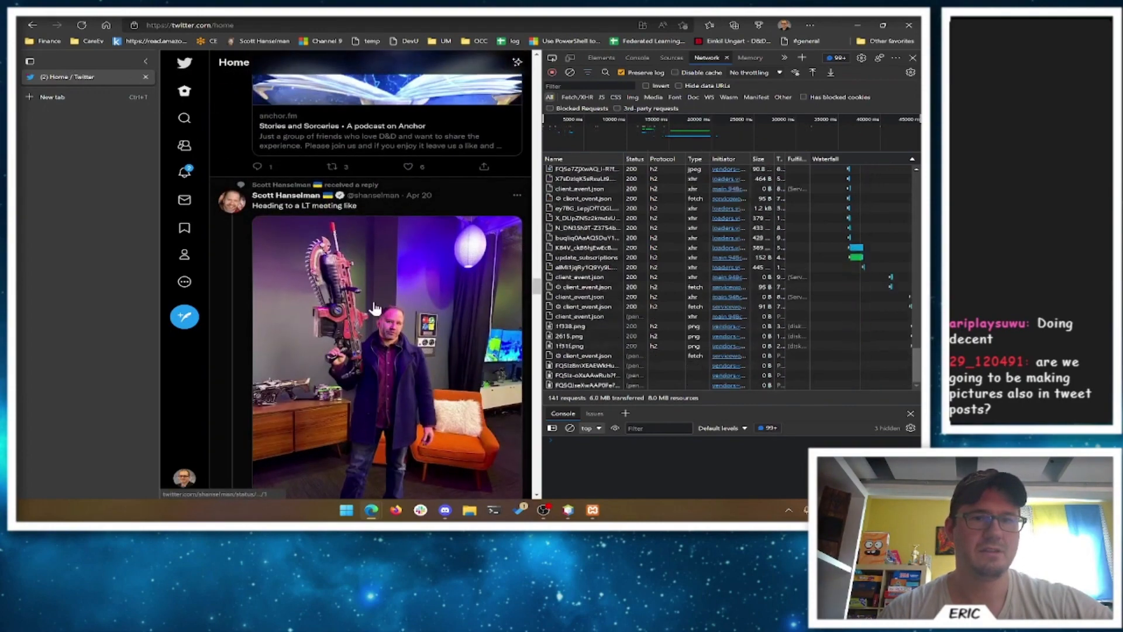
# Step: Scroll the Twitter feed toward the photo tweet author's profile
pyautogui.scroll(-3)
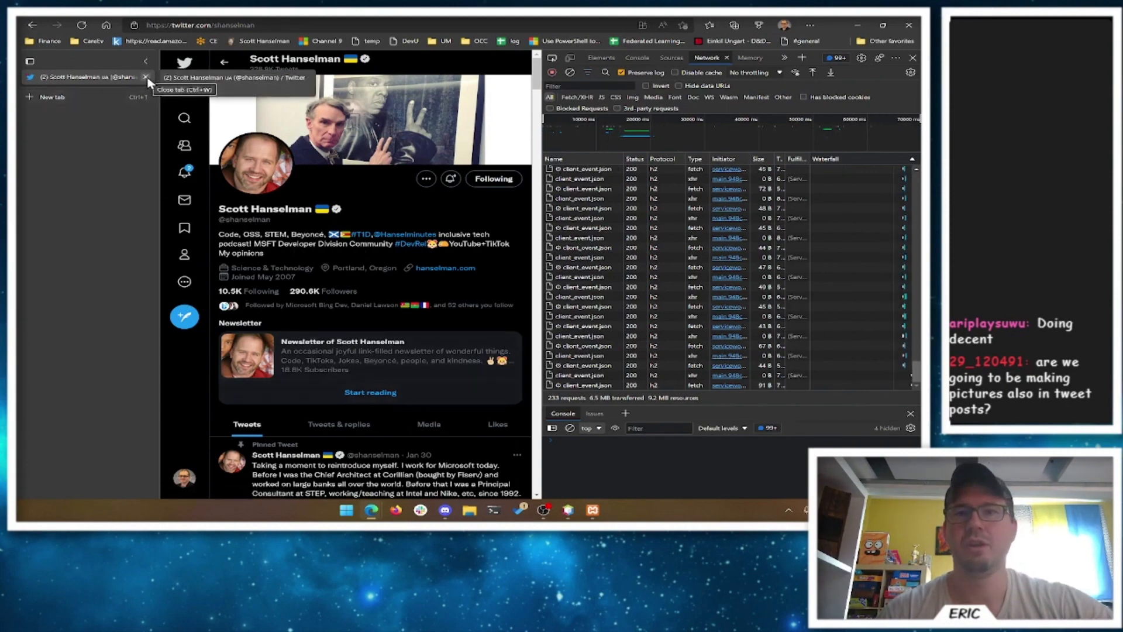
pyautogui.moveTo(127, 68)
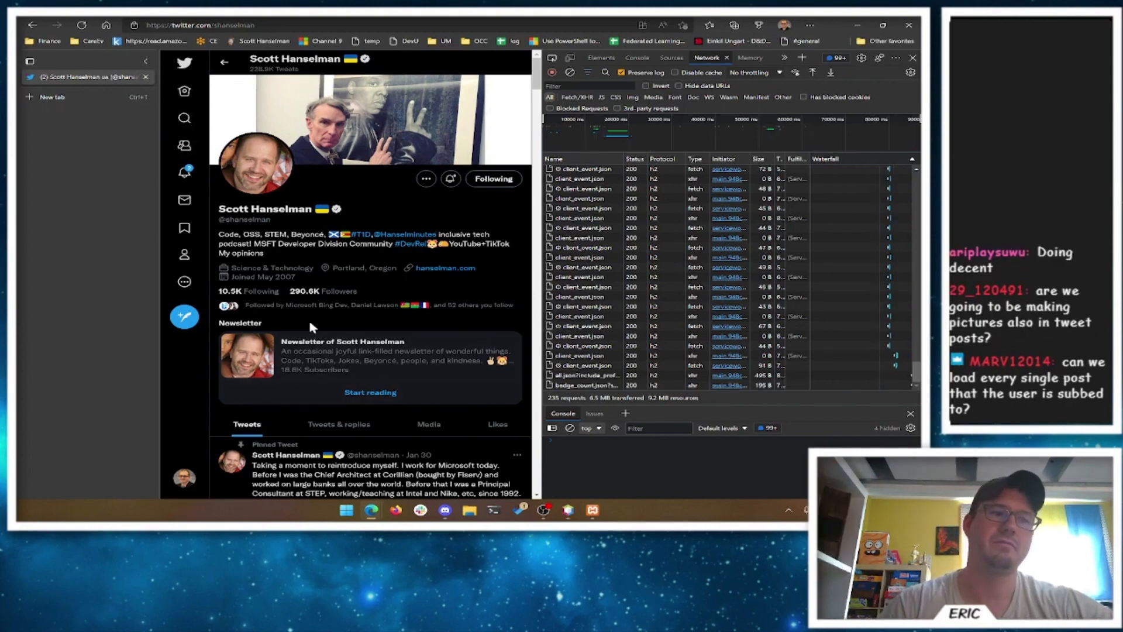
pyautogui.moveTo(409, 355)
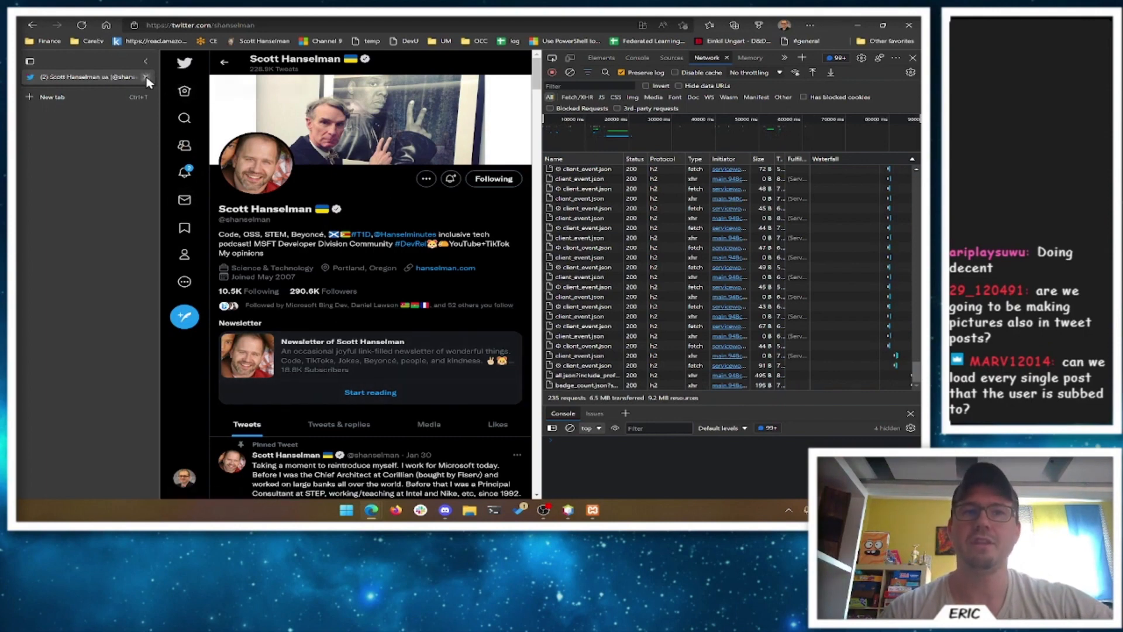
pyautogui.moveTo(146, 77)
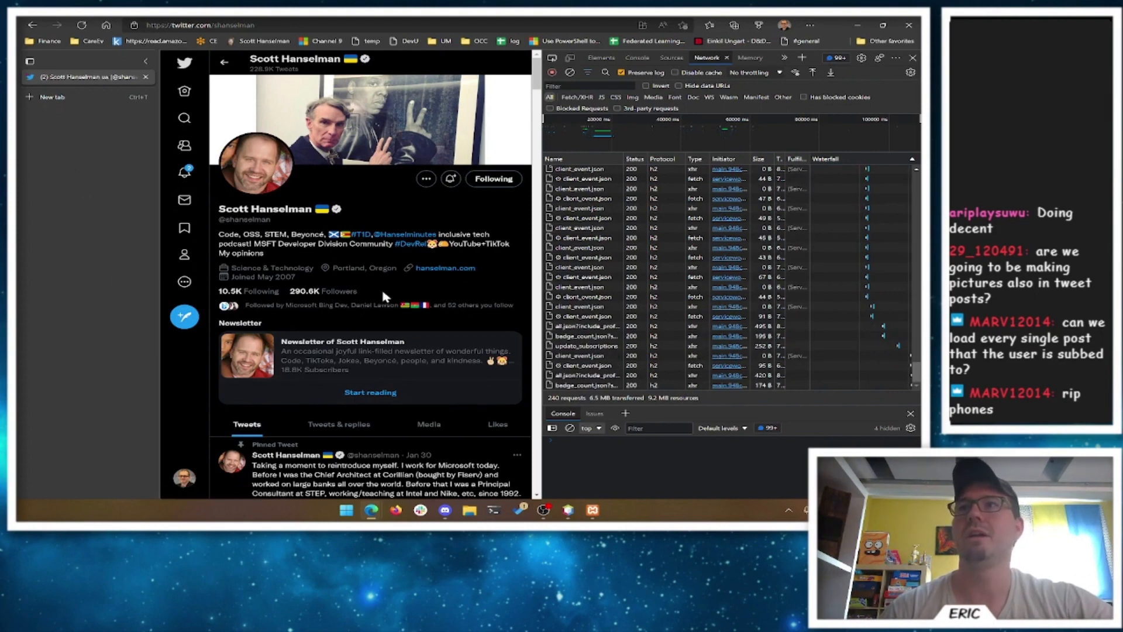
pyautogui.moveTo(219, 367)
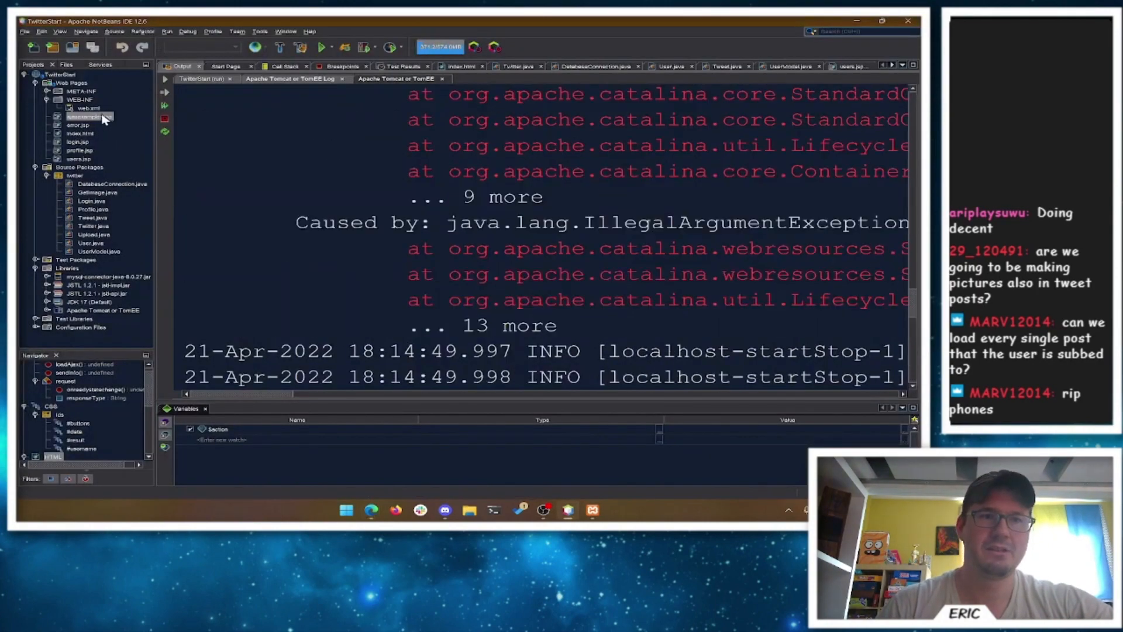
# Step: View ajaxexamples.jsp from the Projects tree and read its loadAjax script and markup
pyautogui.click(787, 66)
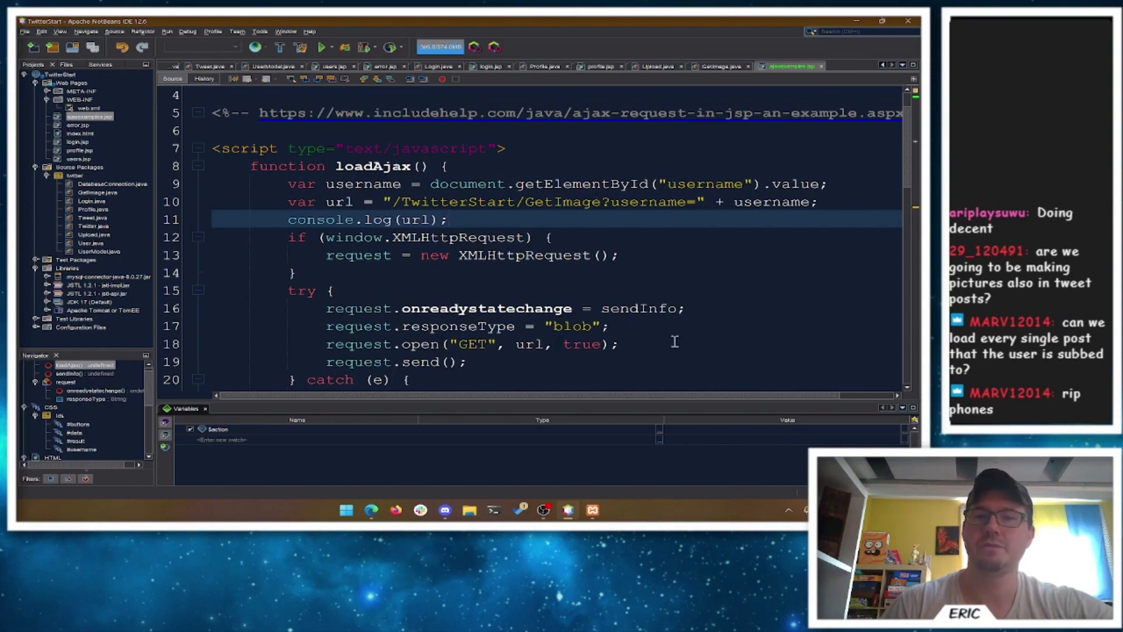
pyautogui.scroll(-3)
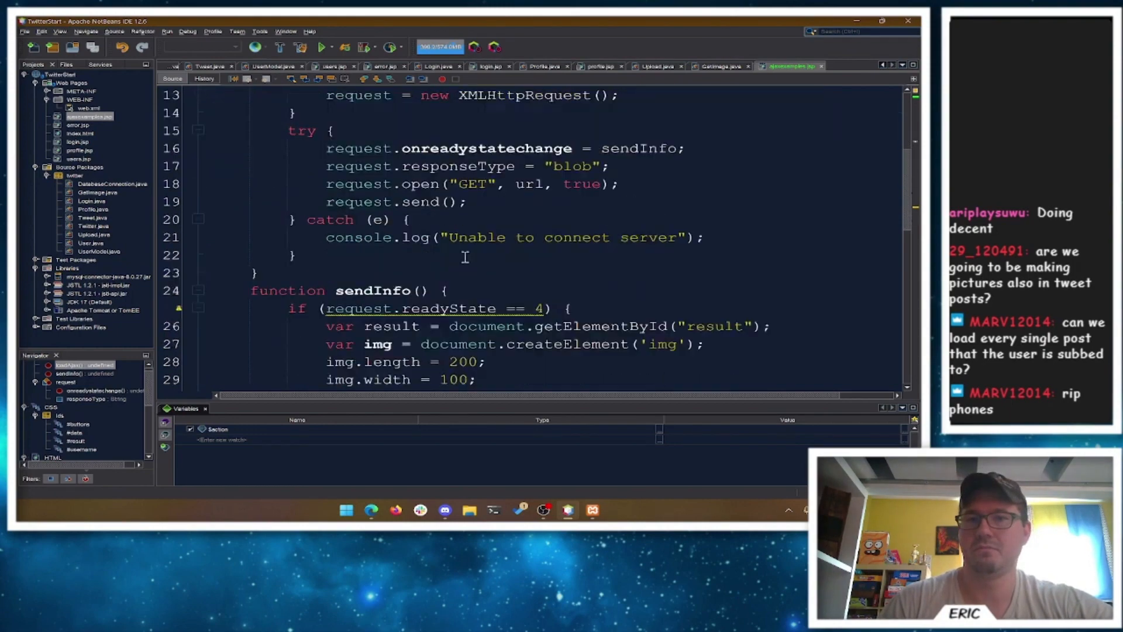
pyautogui.scroll(-3)
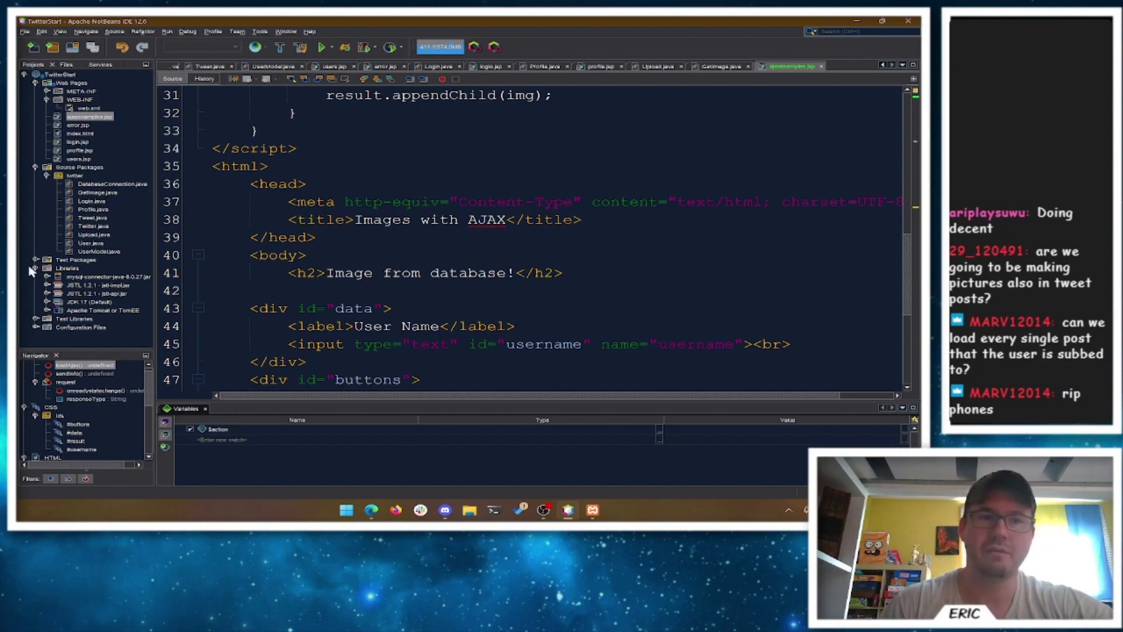
pyautogui.moveTo(190, 46)
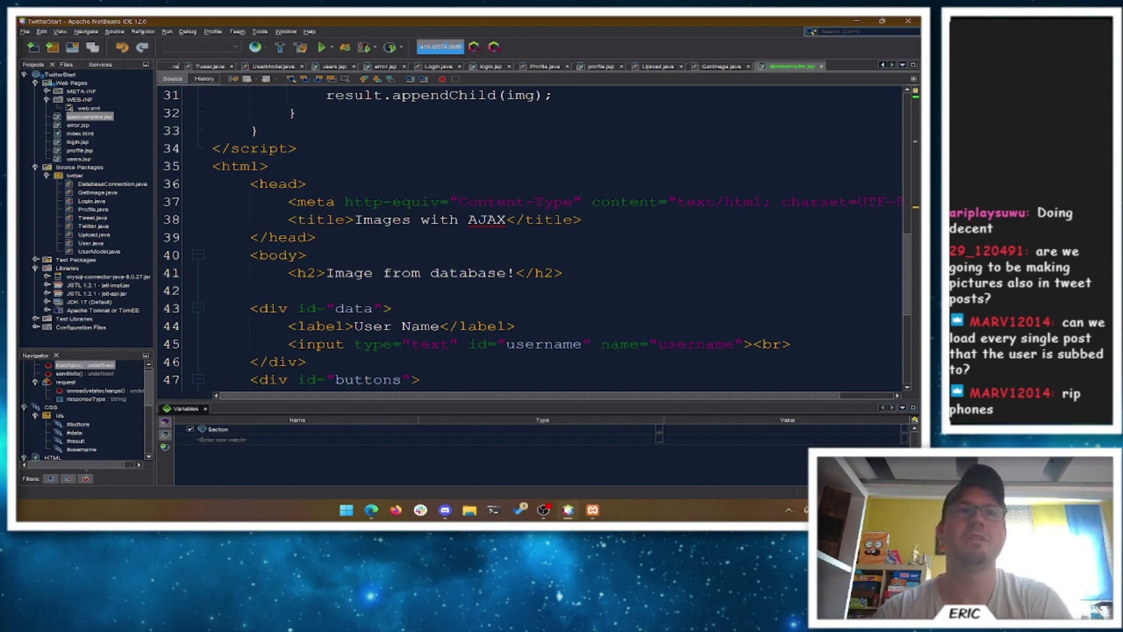
pyautogui.moveTo(537, 235)
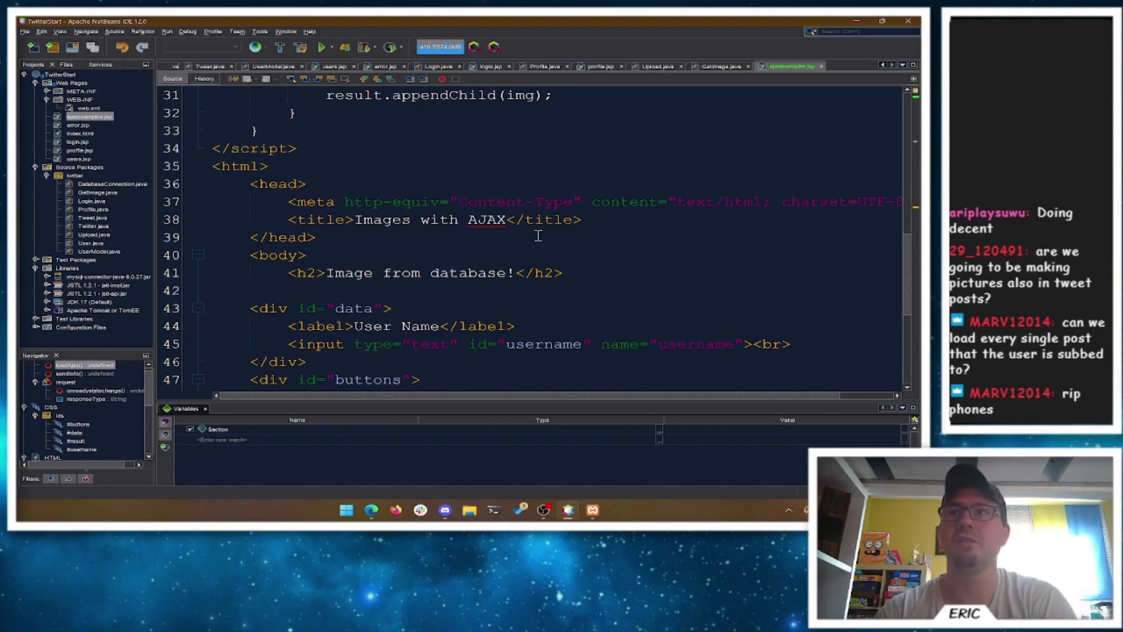
pyautogui.moveTo(498, 259)
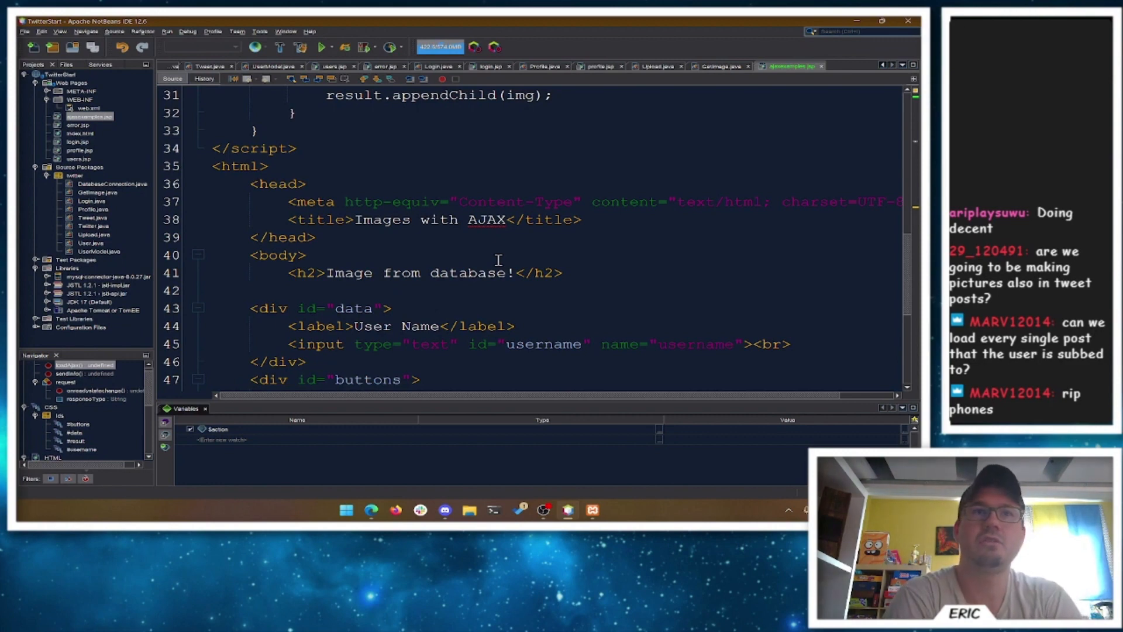
pyautogui.moveTo(370, 510)
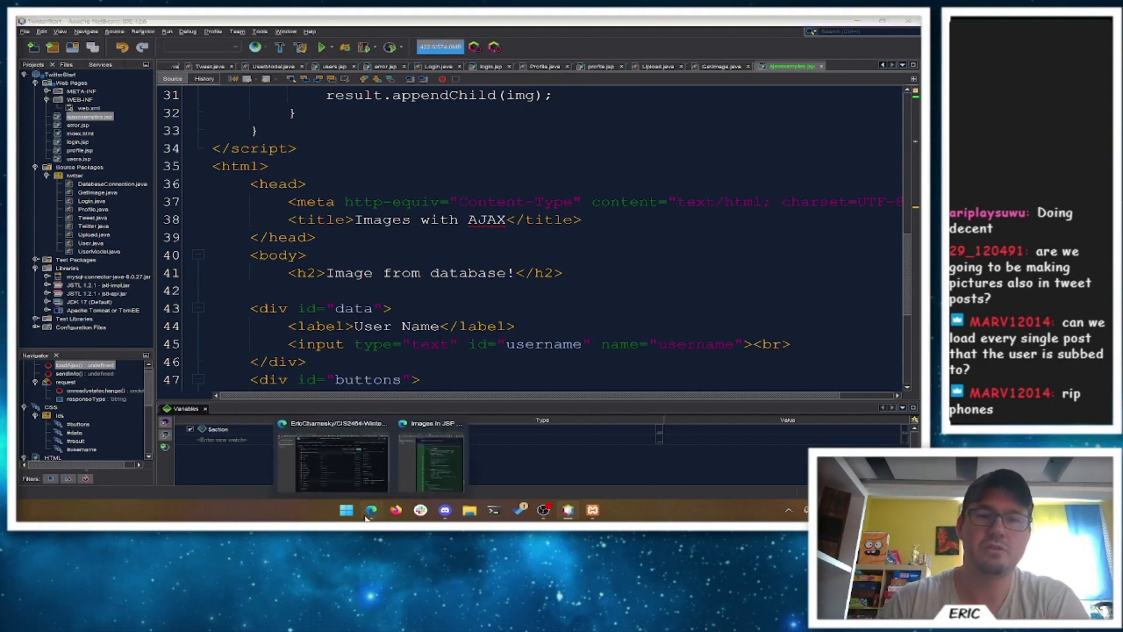
# Step: From the Brightspace syllabus, list the course assignments and show the Final Project's actions
pyautogui.click(371, 510)
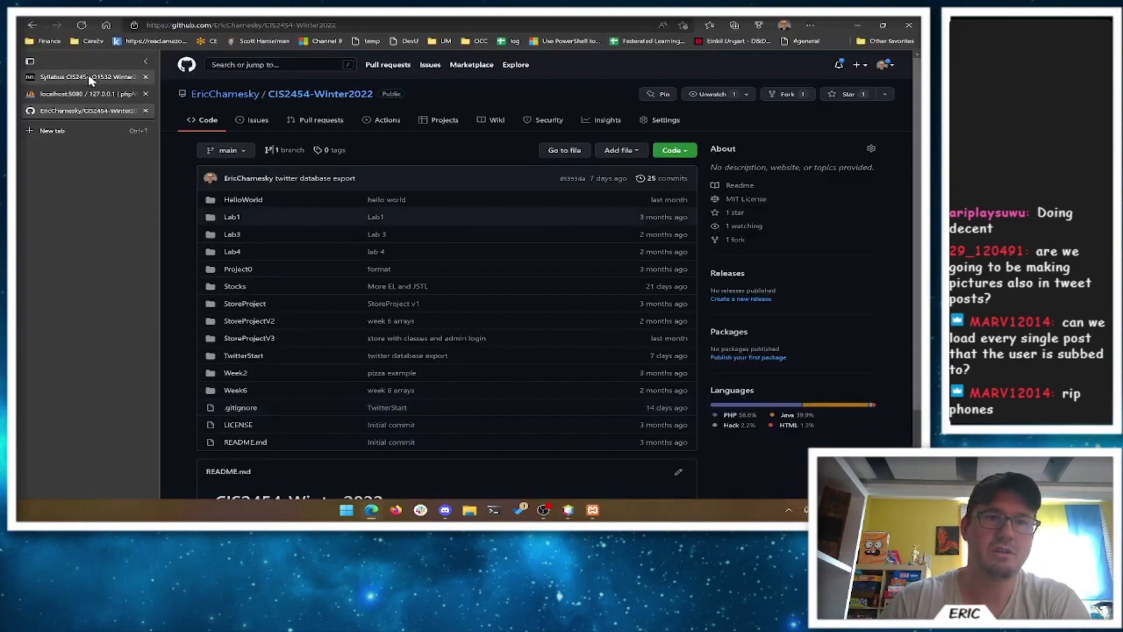
pyautogui.click(85, 77)
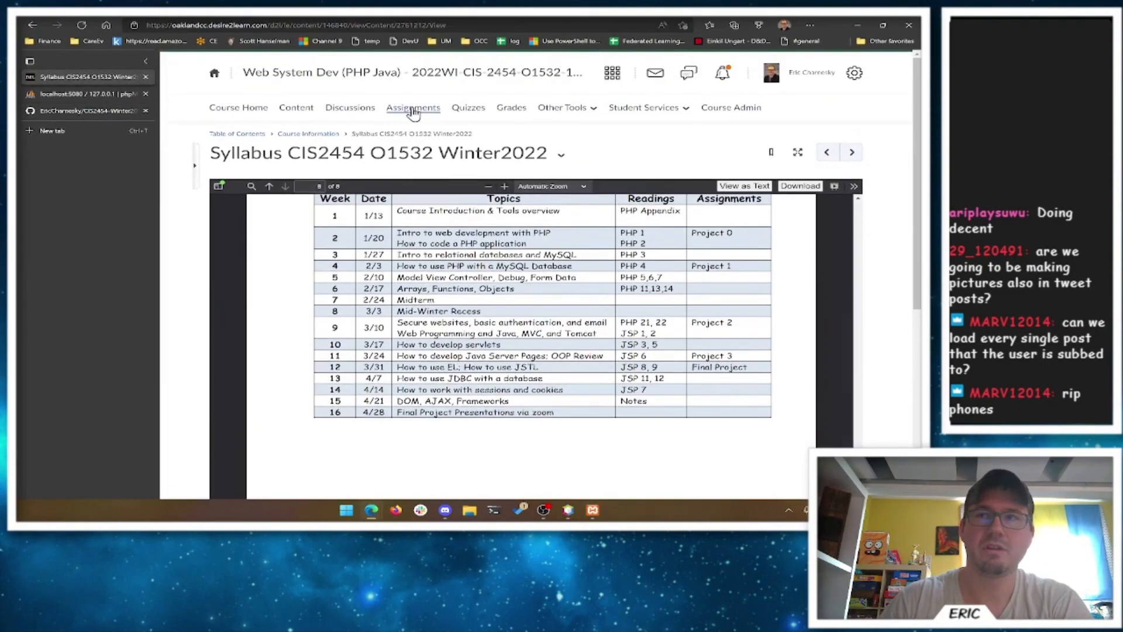
pyautogui.click(413, 107)
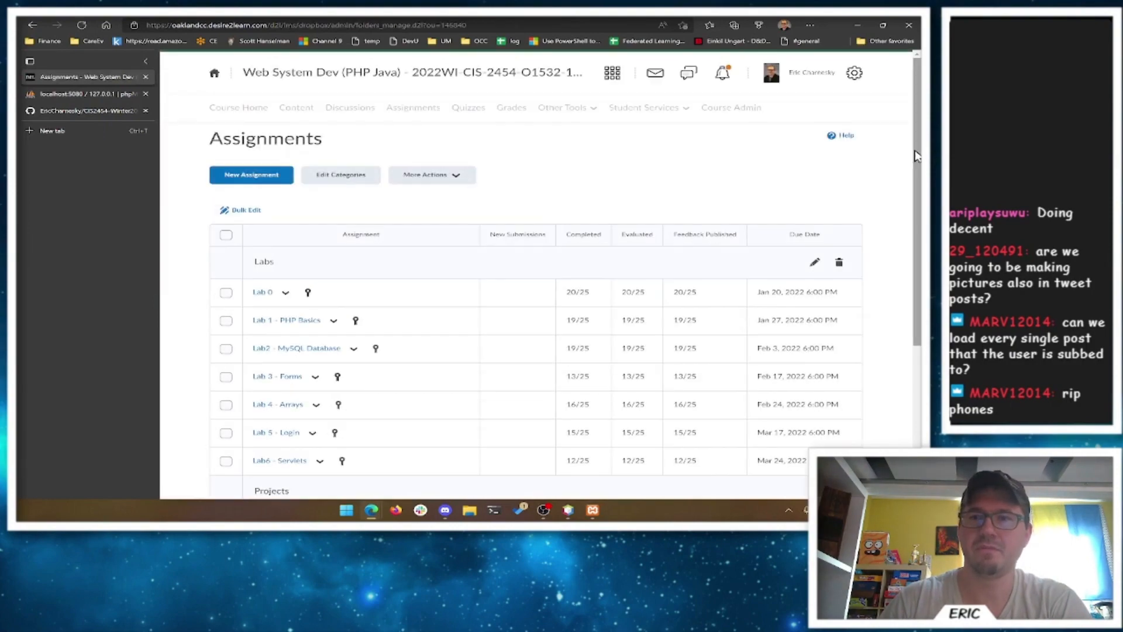
pyautogui.scroll(-3)
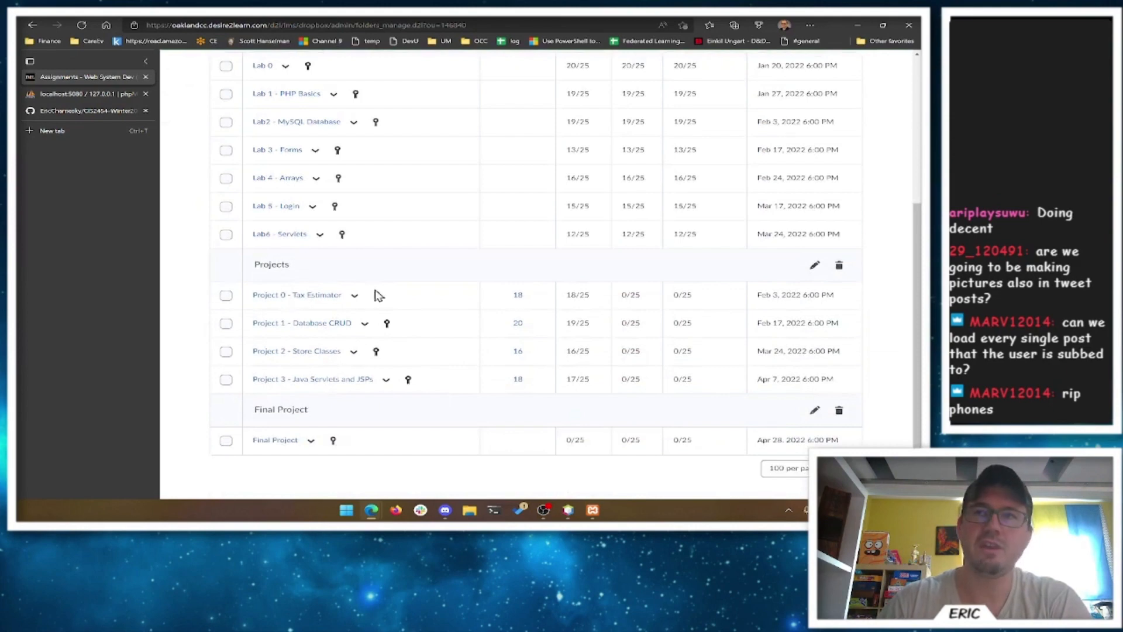
pyautogui.moveTo(262, 344)
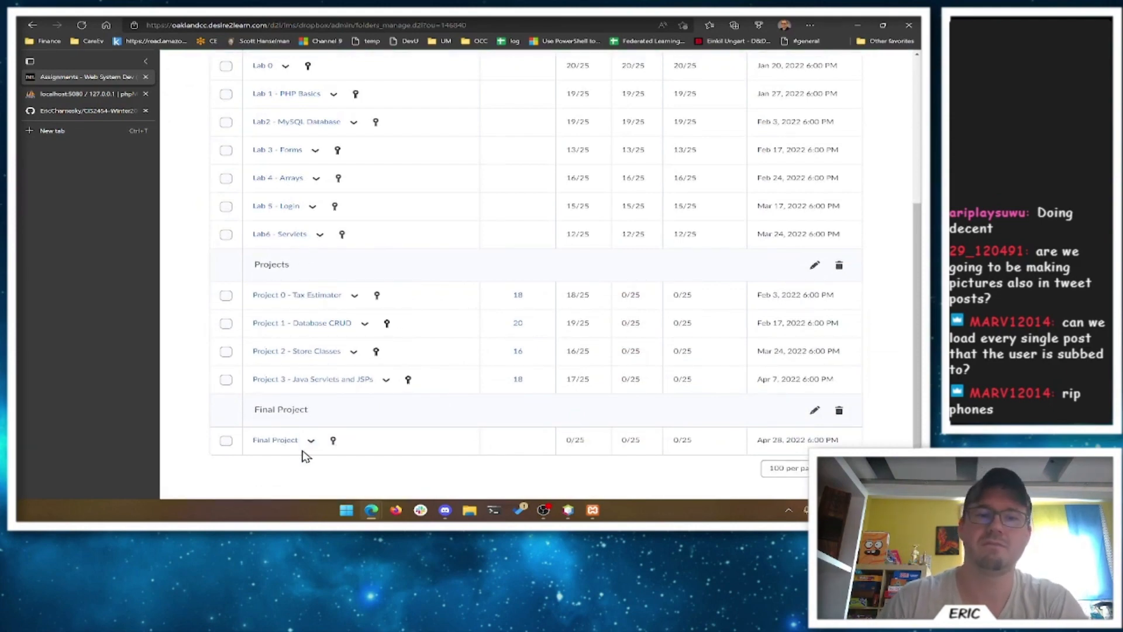
pyautogui.click(354, 294)
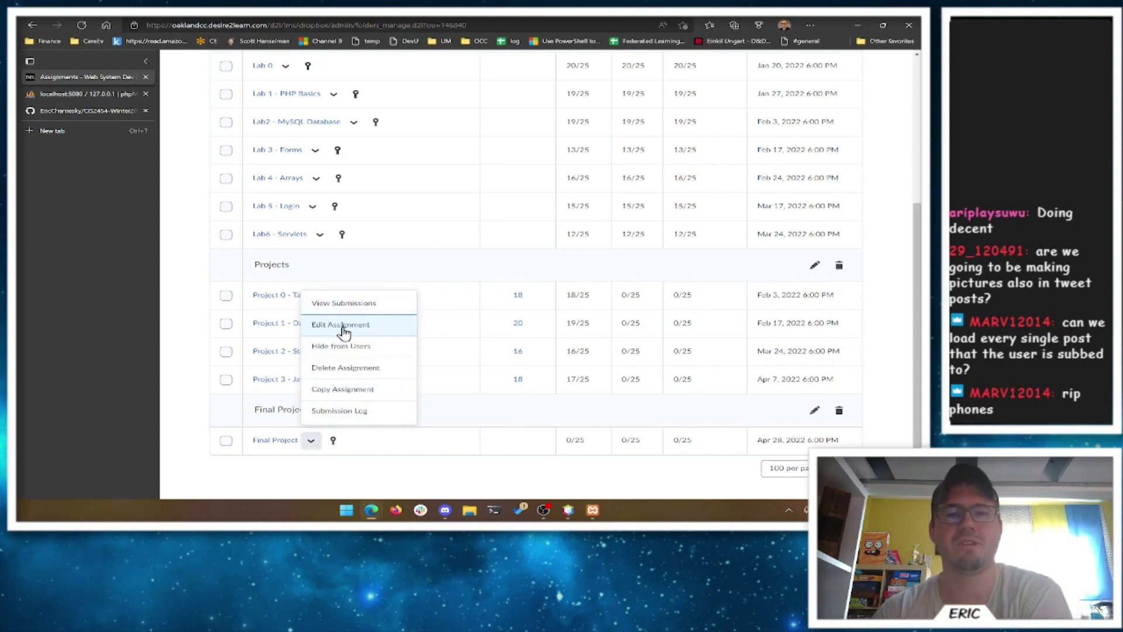
# Step: Edit the Final Project, show its rubric and add 'on their home page' to the follow instruction
pyautogui.click(340, 324)
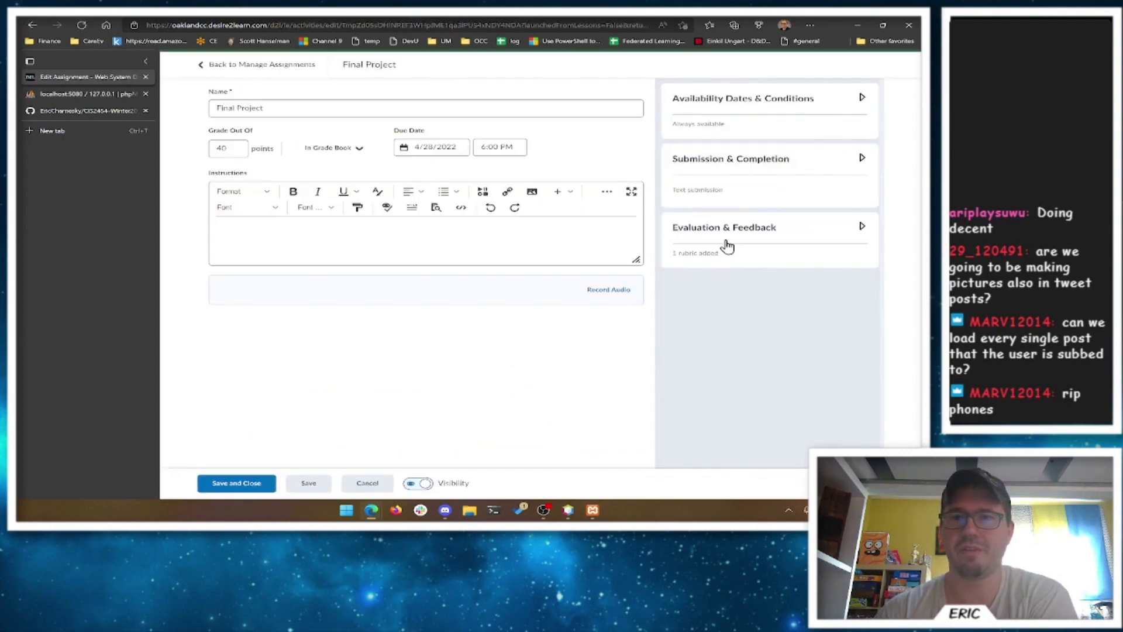
pyautogui.click(723, 227)
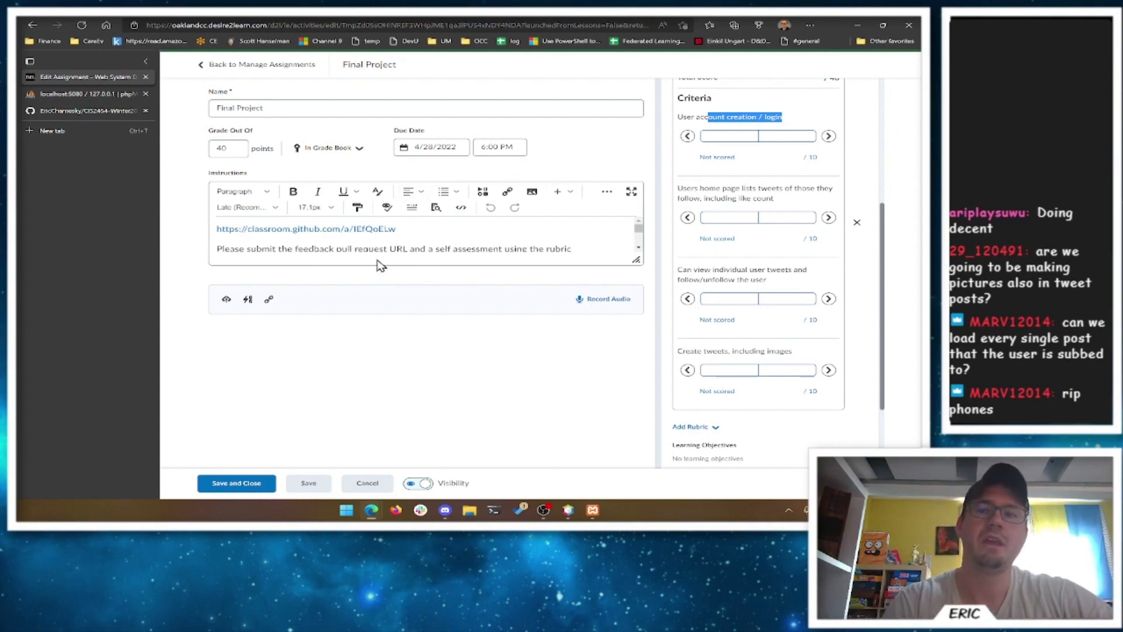
pyautogui.moveTo(556, 244)
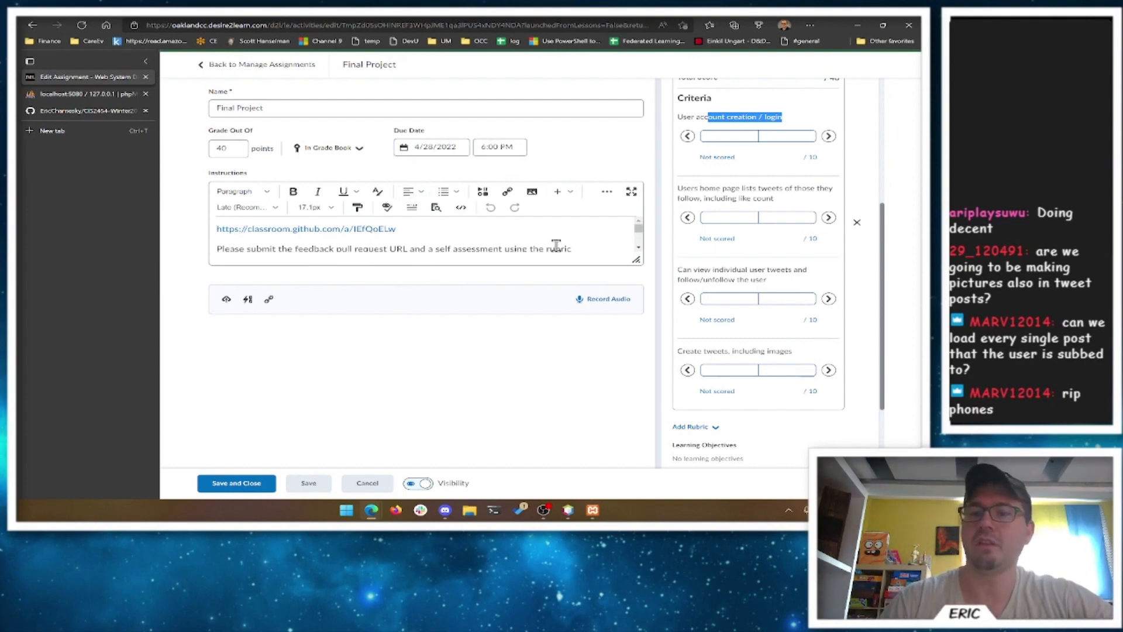
pyautogui.moveTo(761, 151)
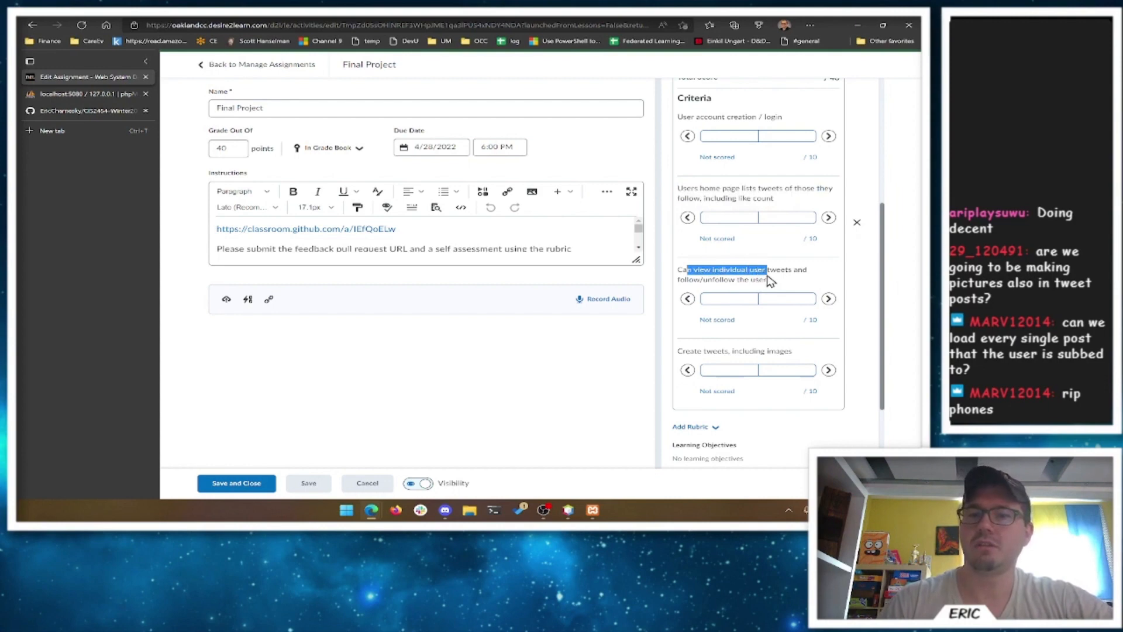
pyautogui.moveTo(735, 269); pyautogui.dragTo(770, 280)
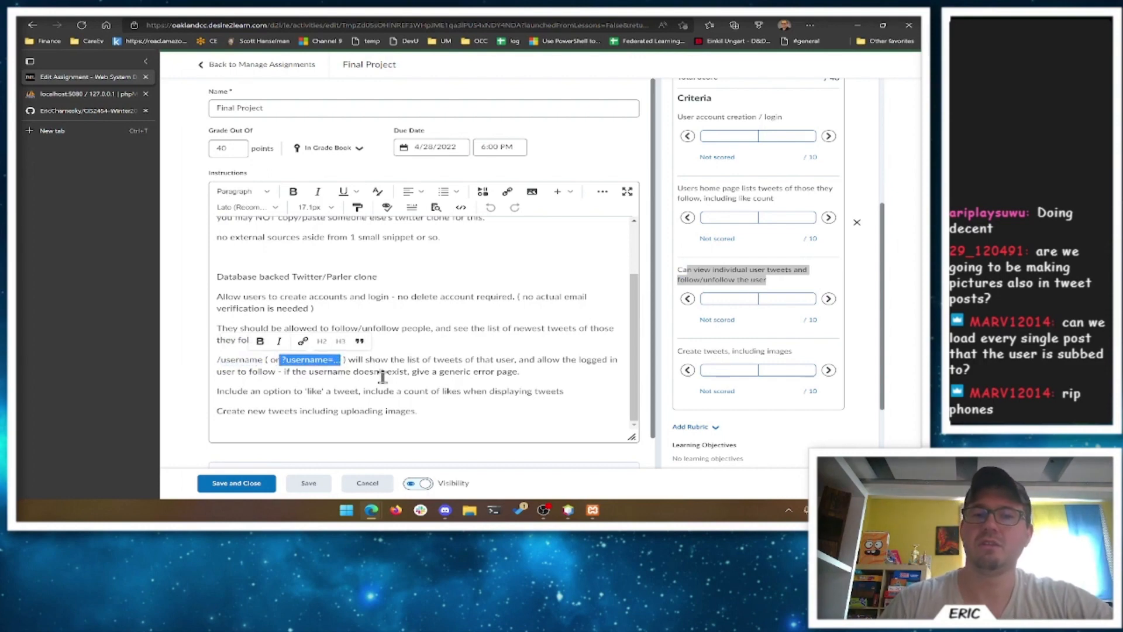
pyautogui.write('on their home page')
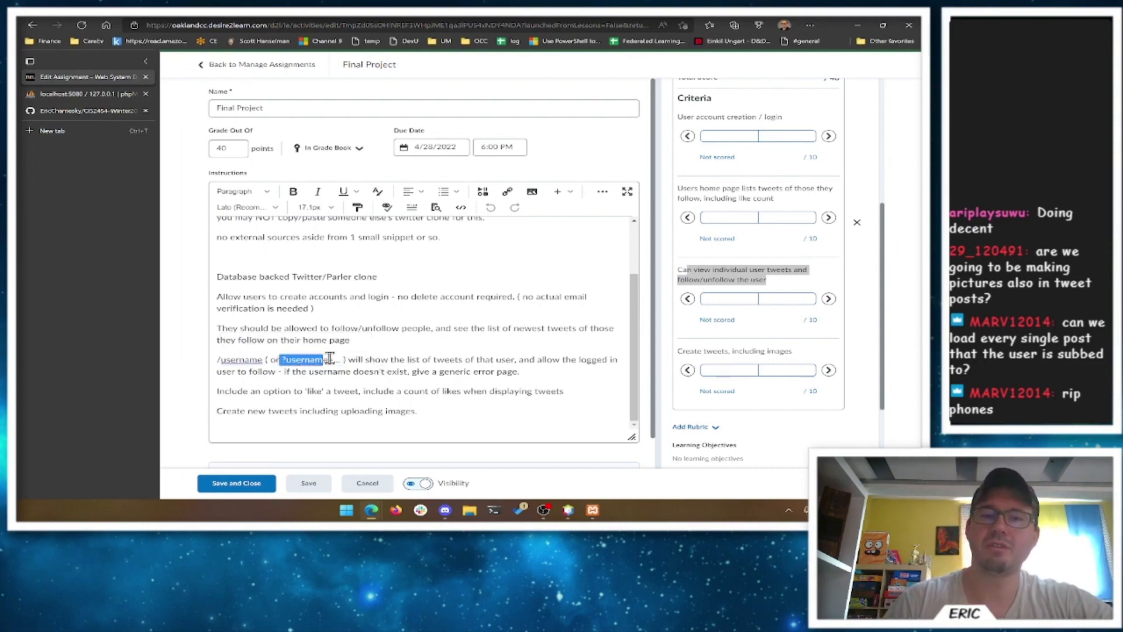
pyautogui.moveTo(569, 510)
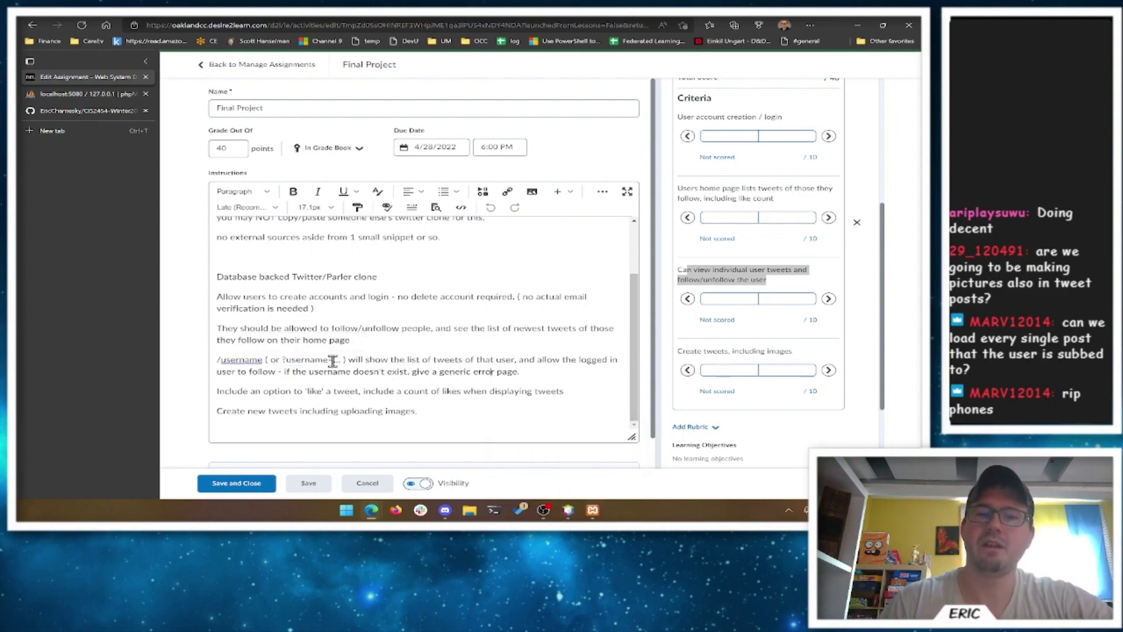
# Step: Highlight the follow and images rubric criteria while reviewing, then cancel the edit
pyautogui.moveTo(518, 359); pyautogui.dragTo(287, 371)
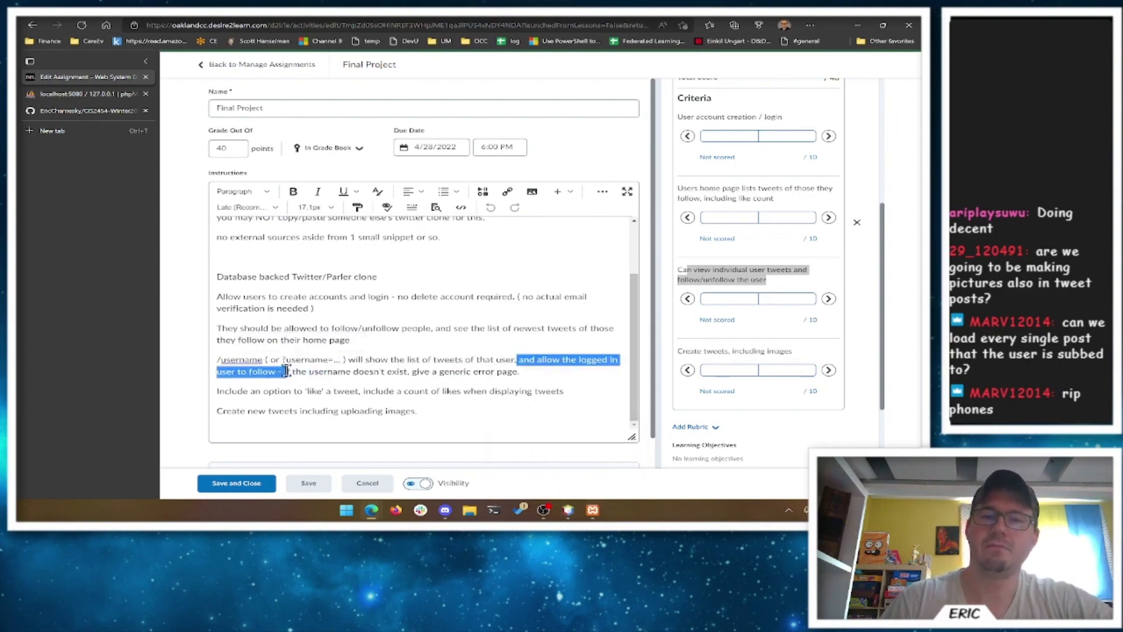
pyautogui.click(530, 376)
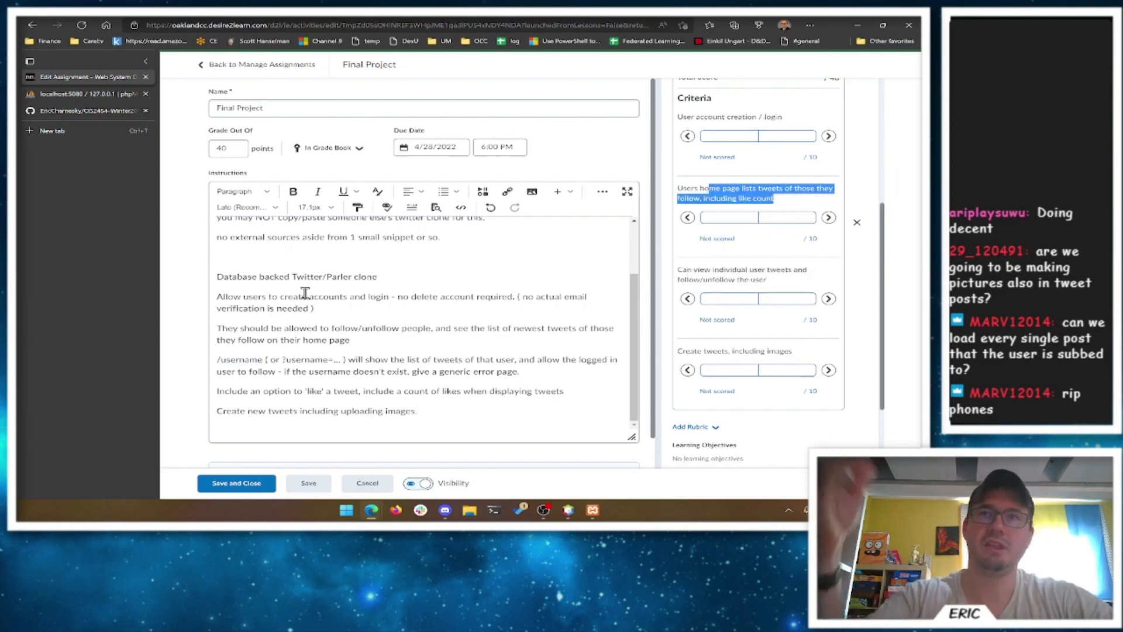
pyautogui.click(729, 299)
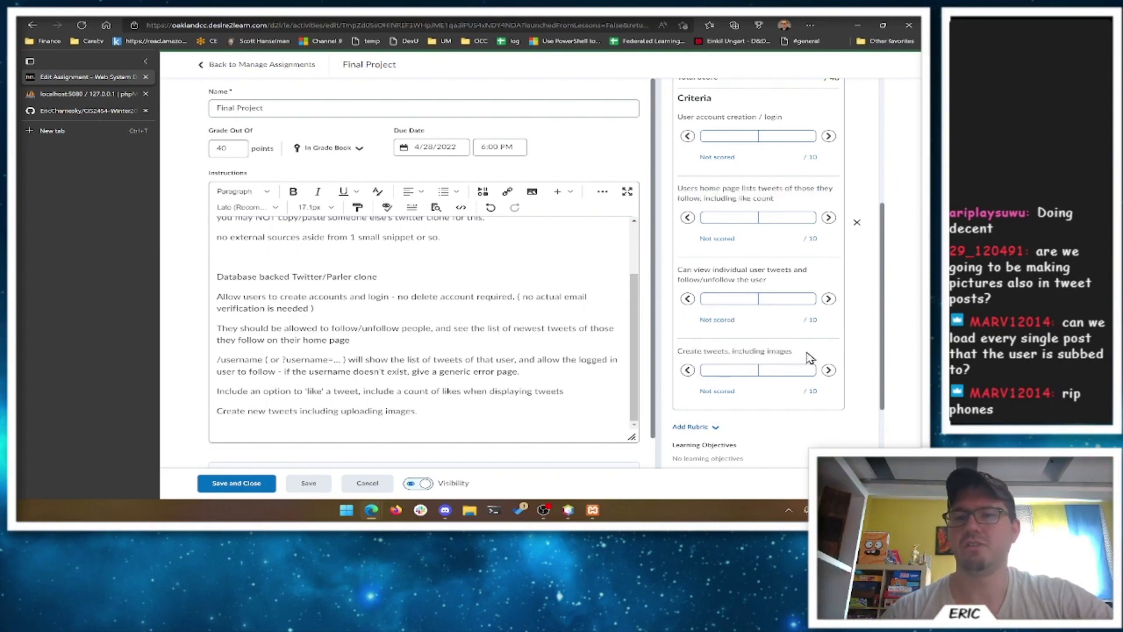
pyautogui.doubleClick(735, 350)
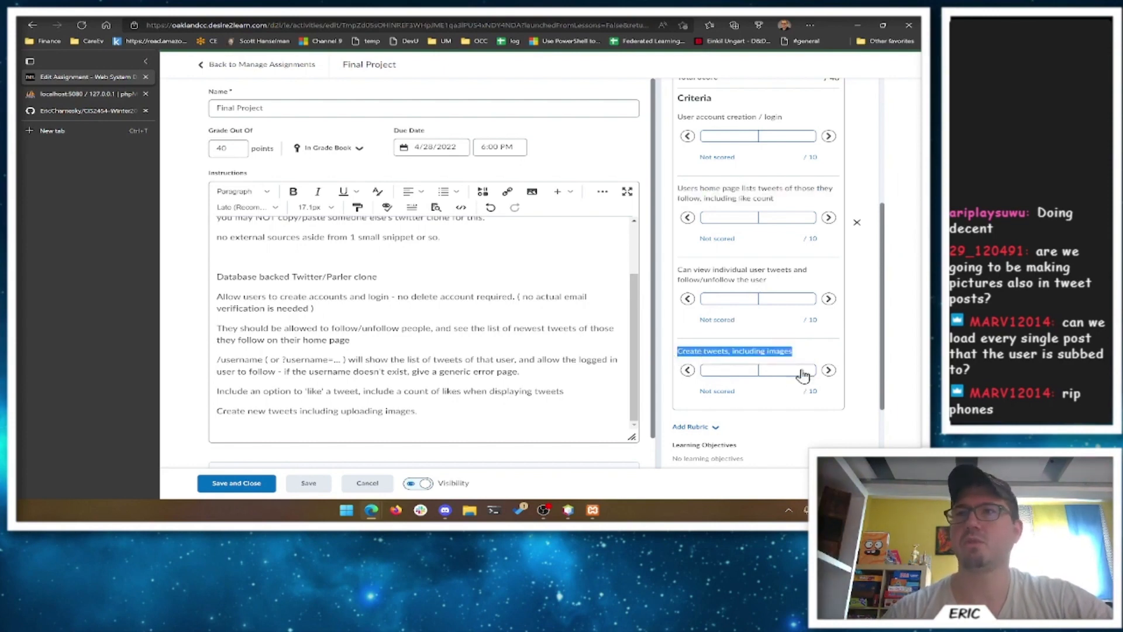
pyautogui.click(733, 350)
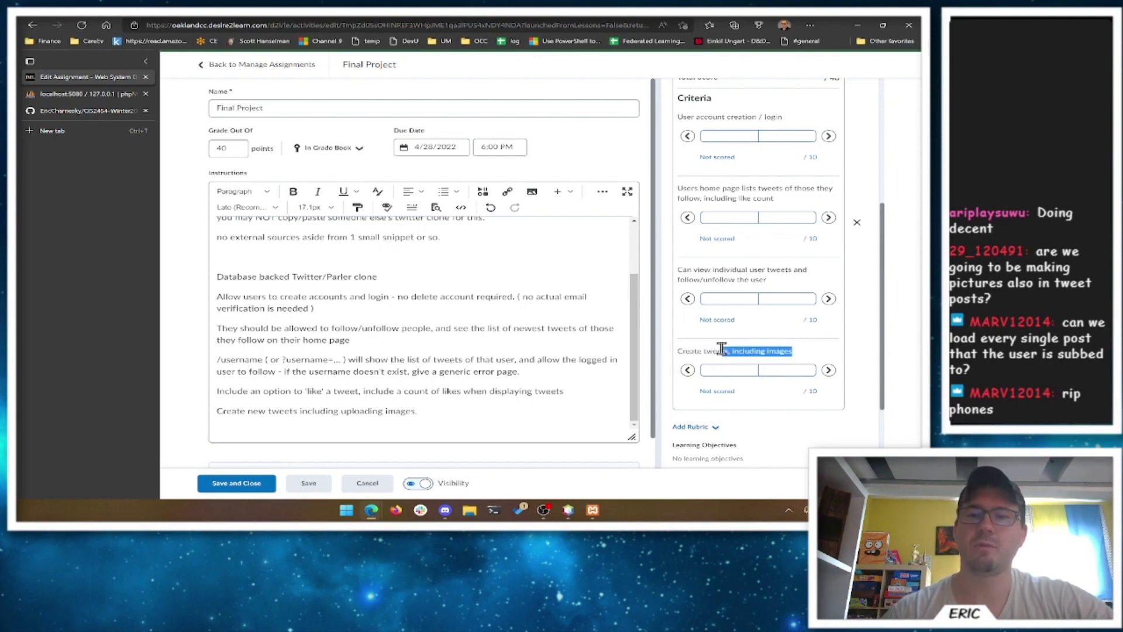
pyautogui.doubleClick(735, 350)
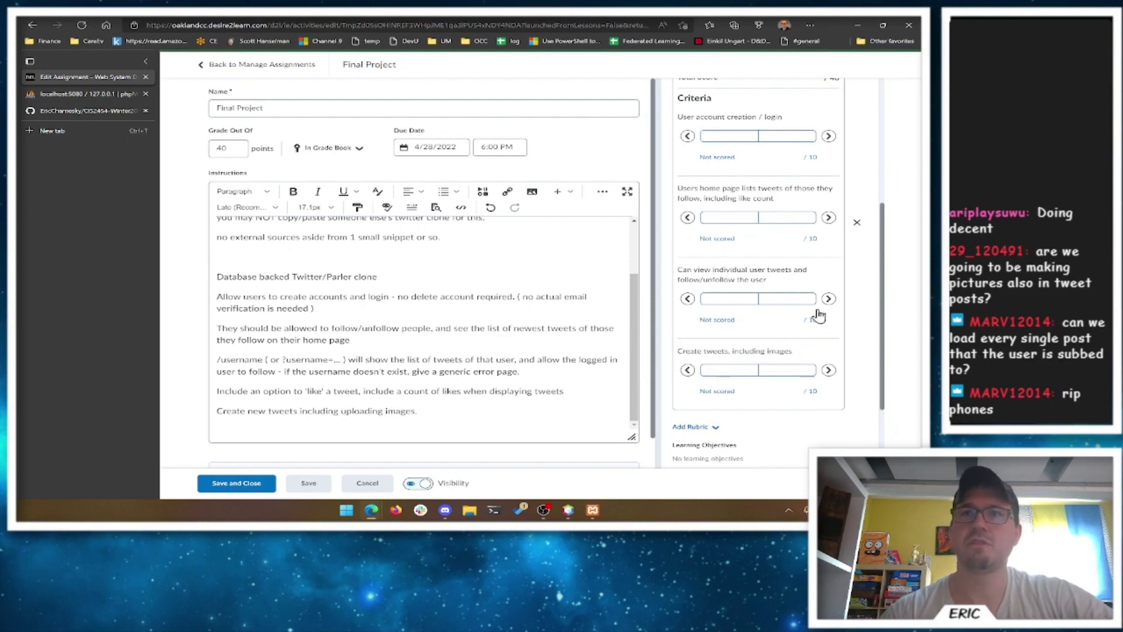
pyautogui.moveTo(826, 343)
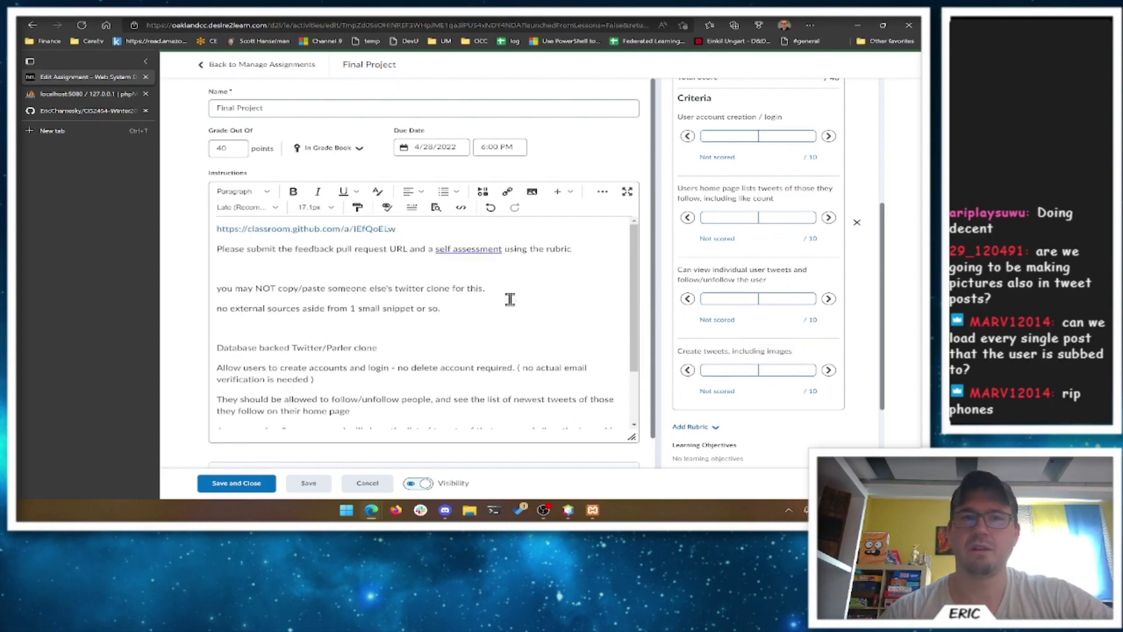
pyautogui.click(366, 482)
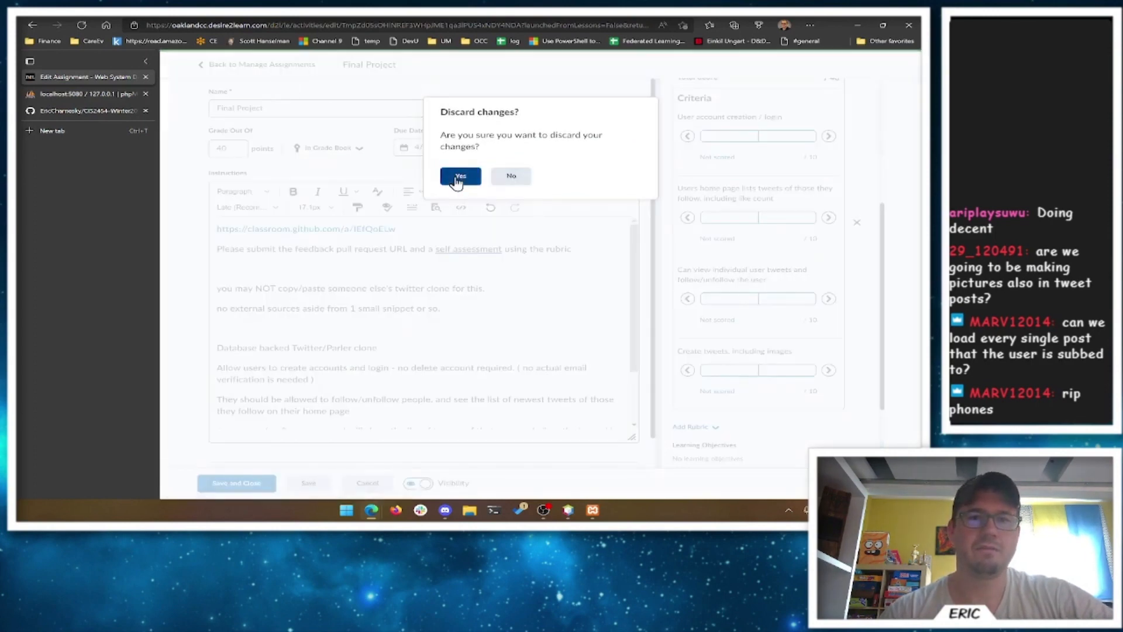
# Step: Discard the assignment changes, landing on the course homepage, then return to NetBeans
pyautogui.click(460, 175)
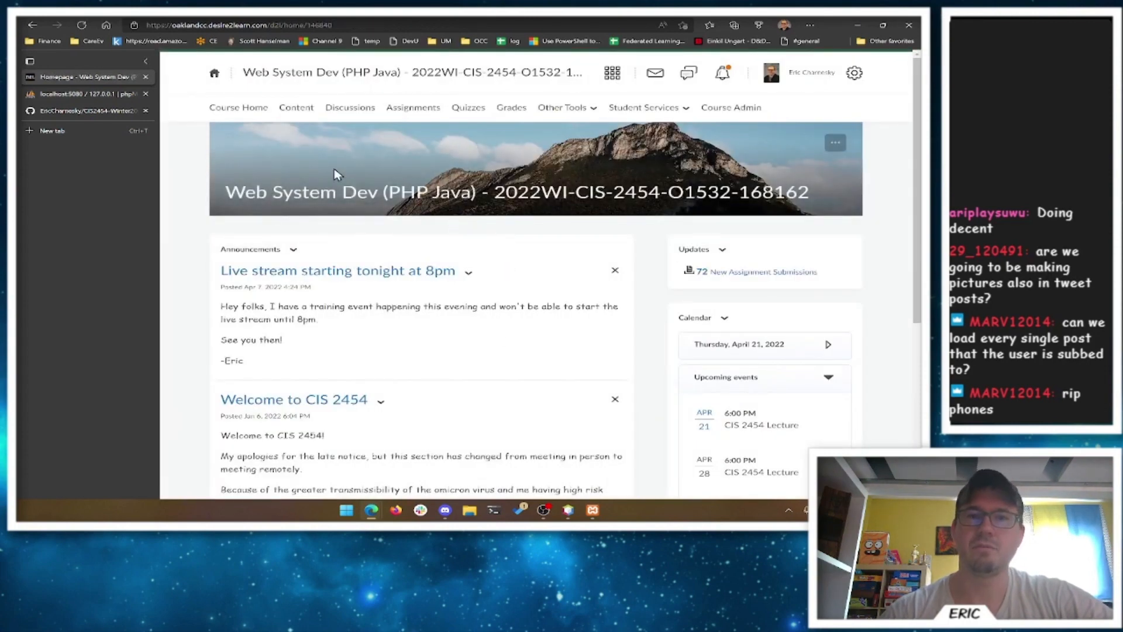
pyautogui.moveTo(391, 259)
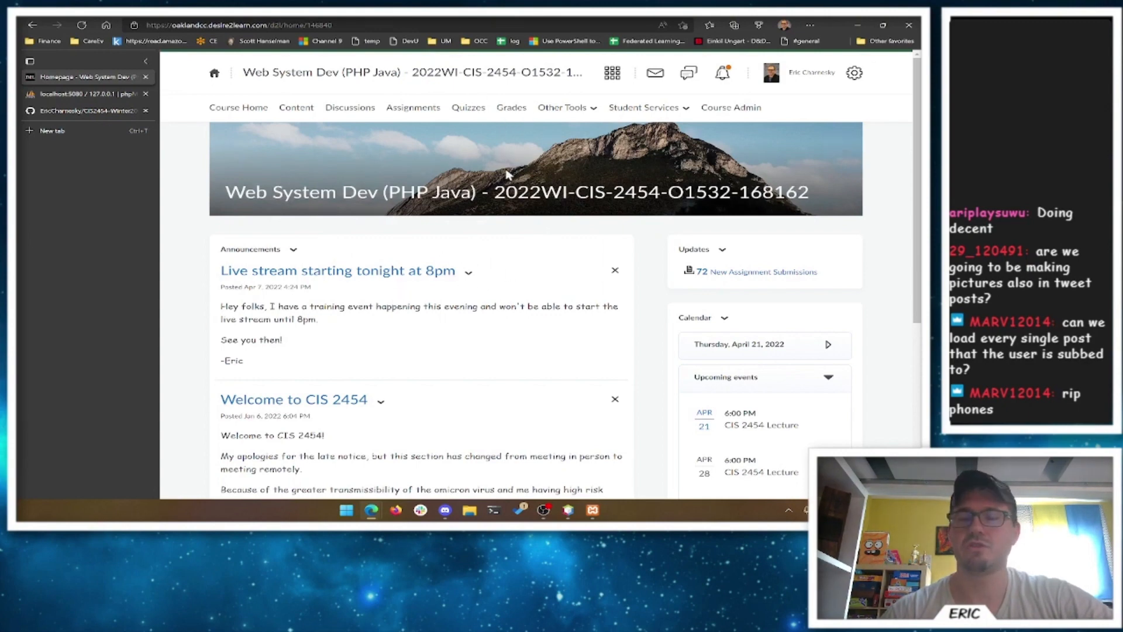
pyautogui.moveTo(472, 350)
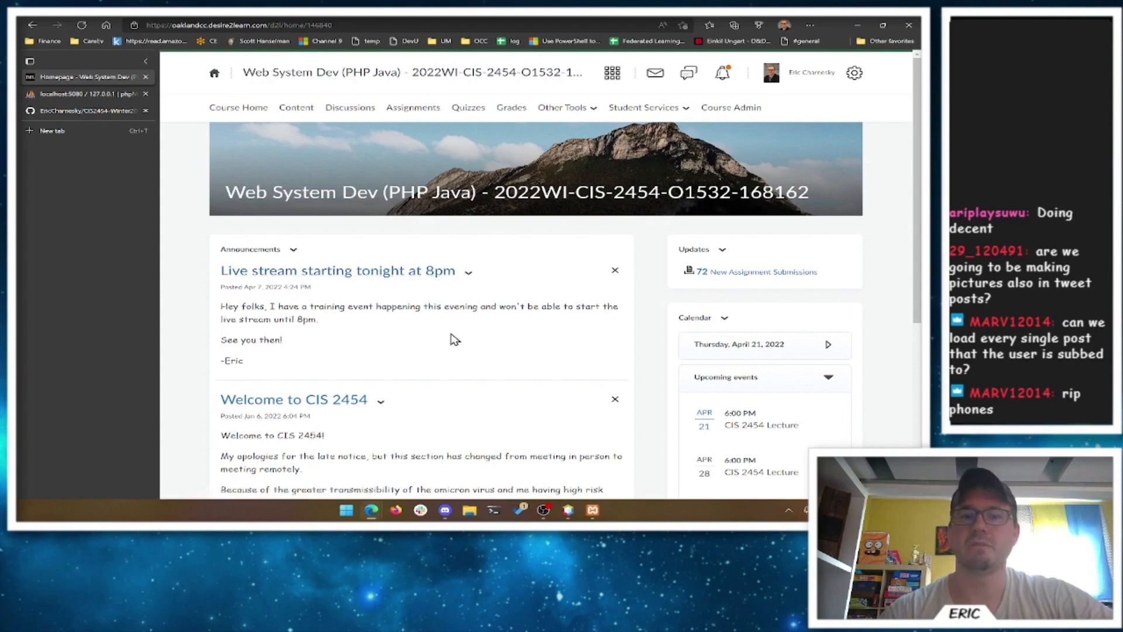
pyautogui.moveTo(635, 323)
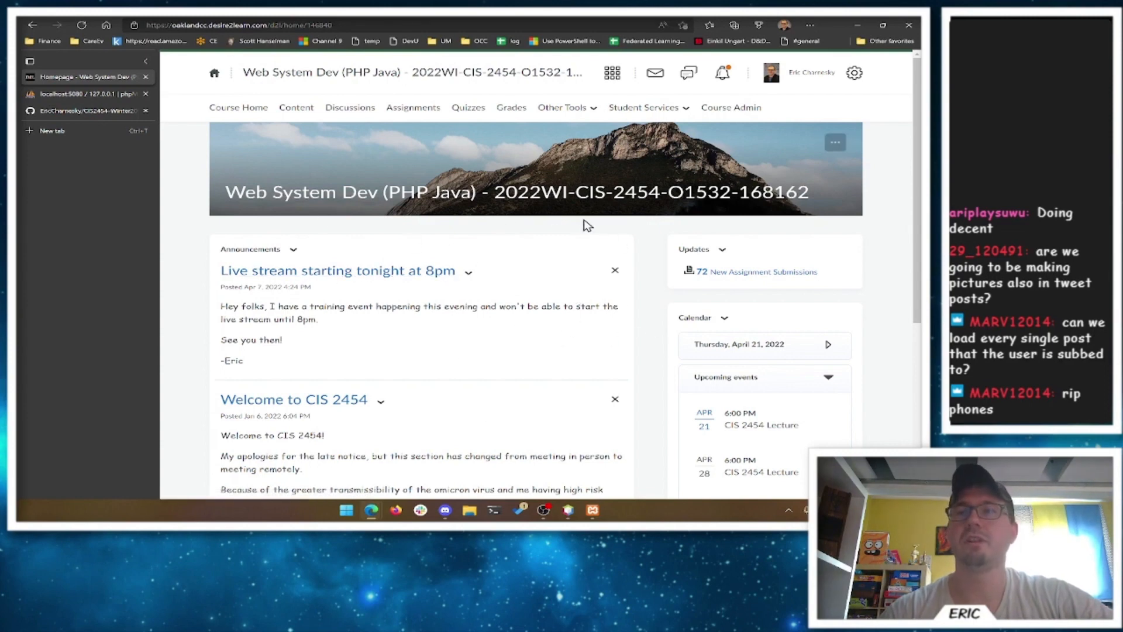
pyautogui.moveTo(507, 236)
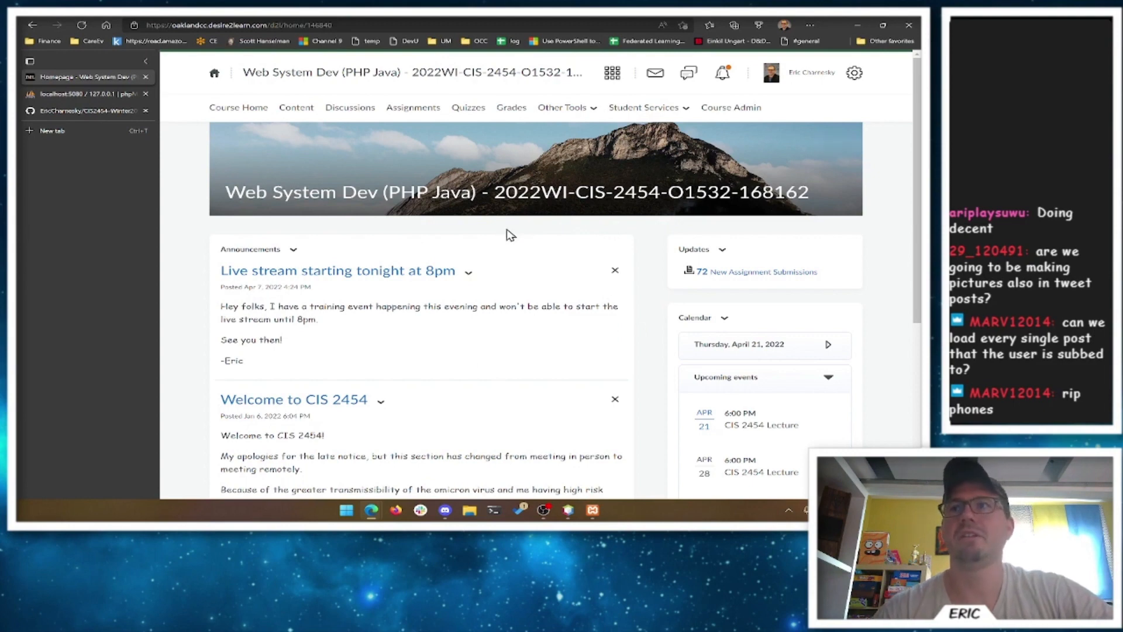
pyautogui.moveTo(562, 338)
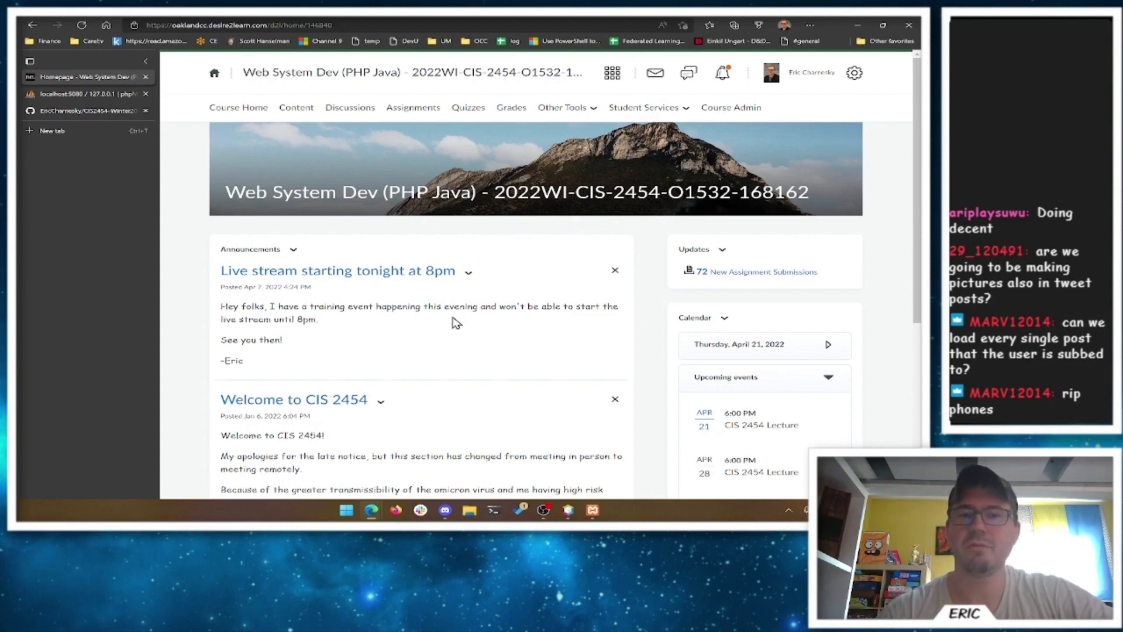
pyautogui.moveTo(358, 348)
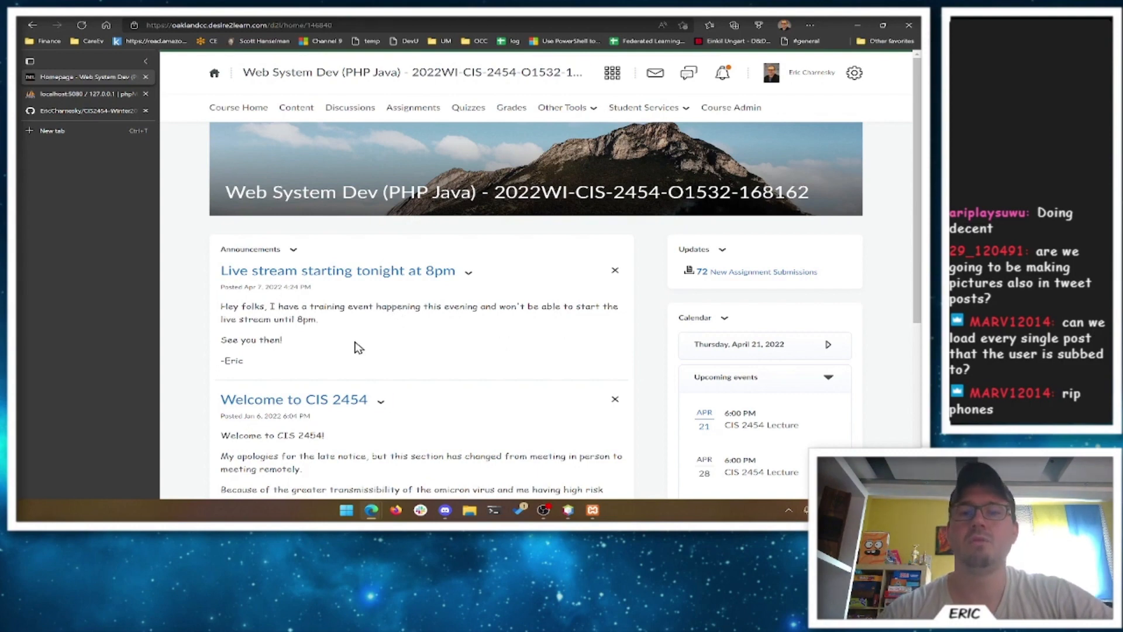
pyautogui.moveTo(573, 174)
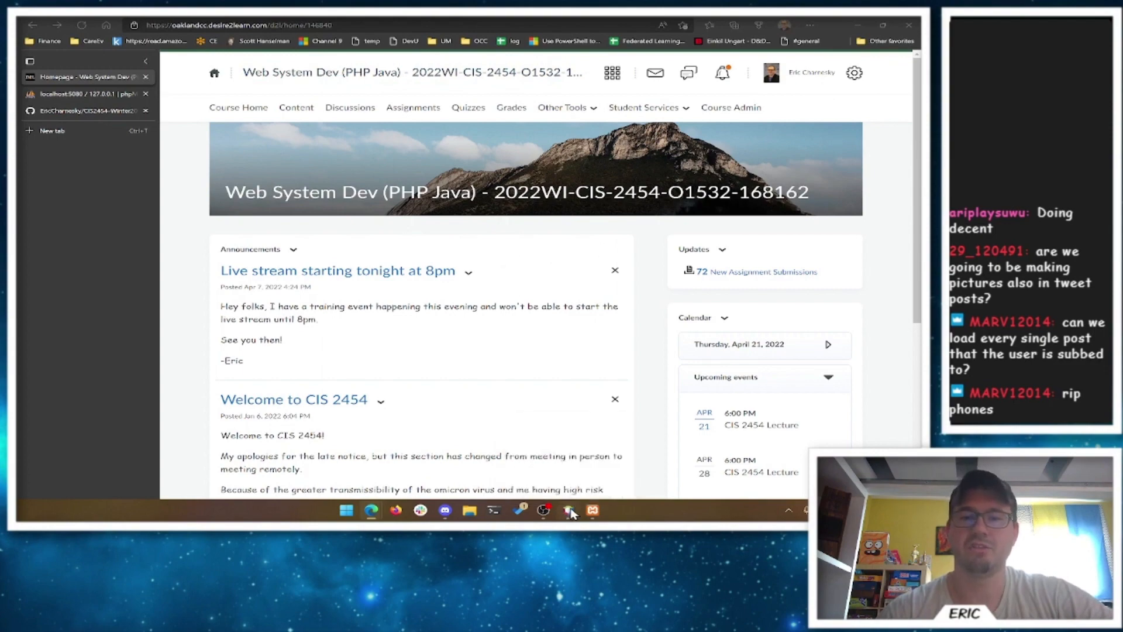
pyautogui.click(567, 511)
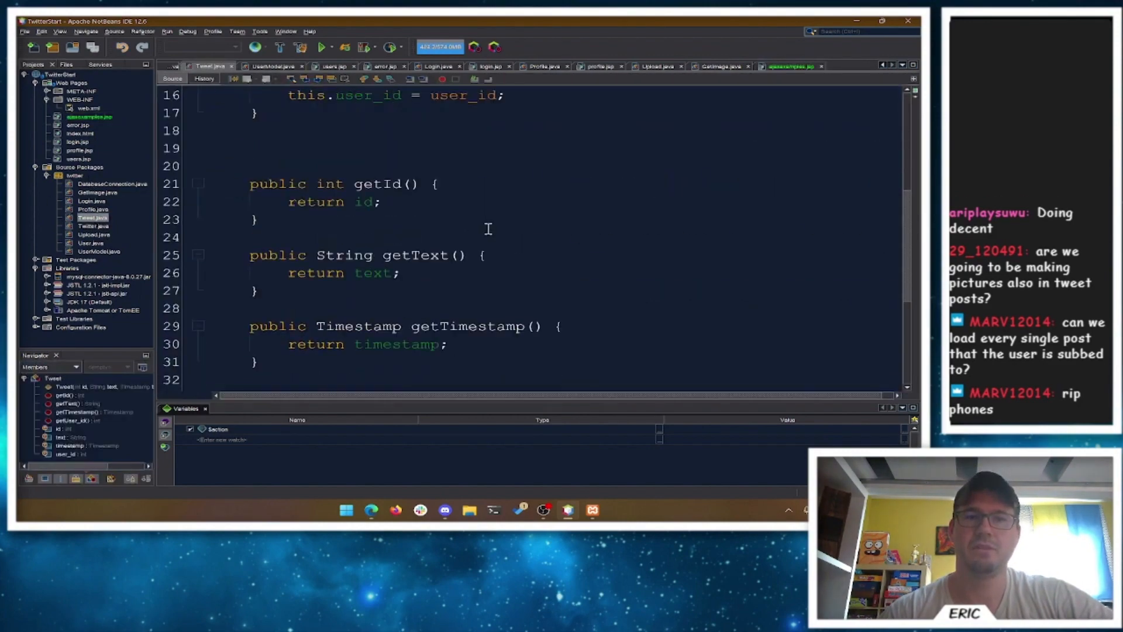
pyautogui.scroll(3)
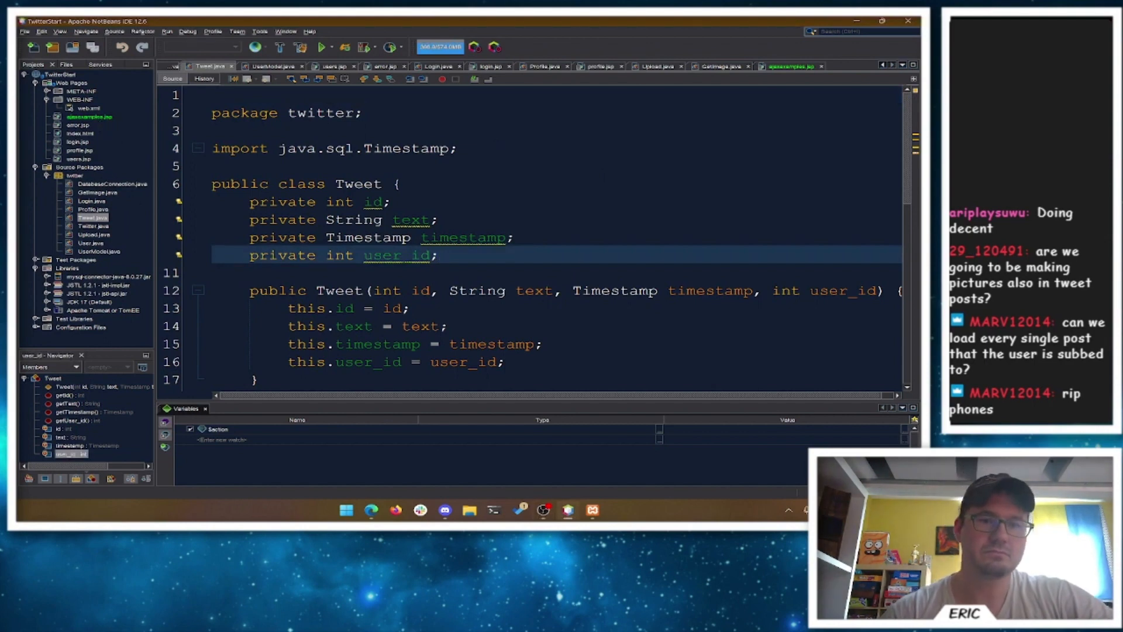
# Step: Search Windows Start for 'git', then return to the Brightspace course page in Edge
pyautogui.click(347, 511)
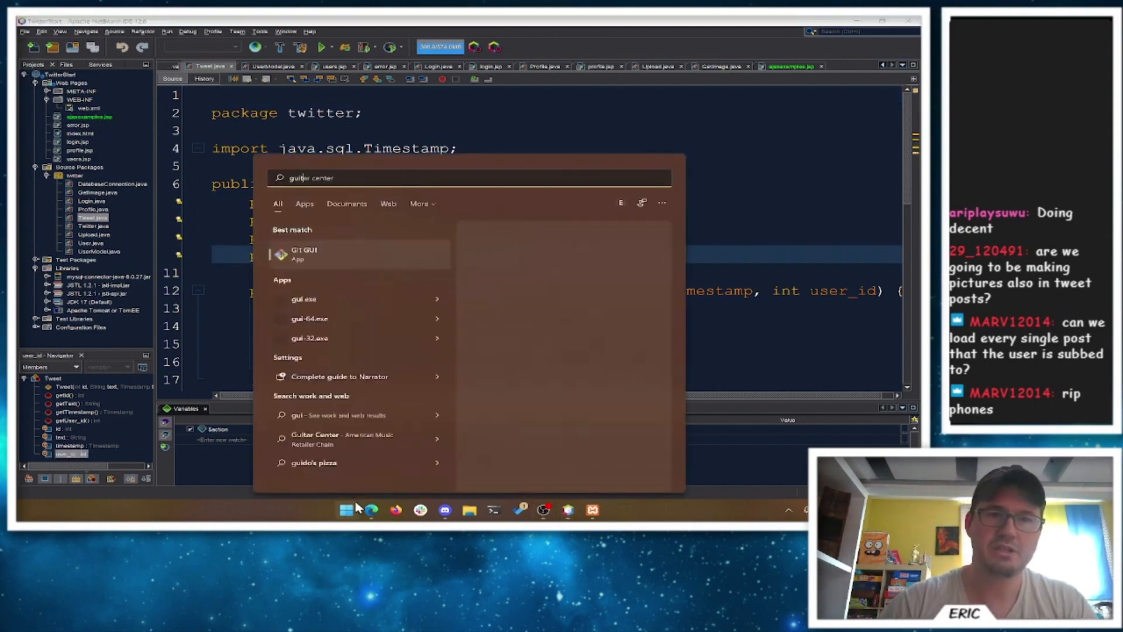
pyautogui.write('git')
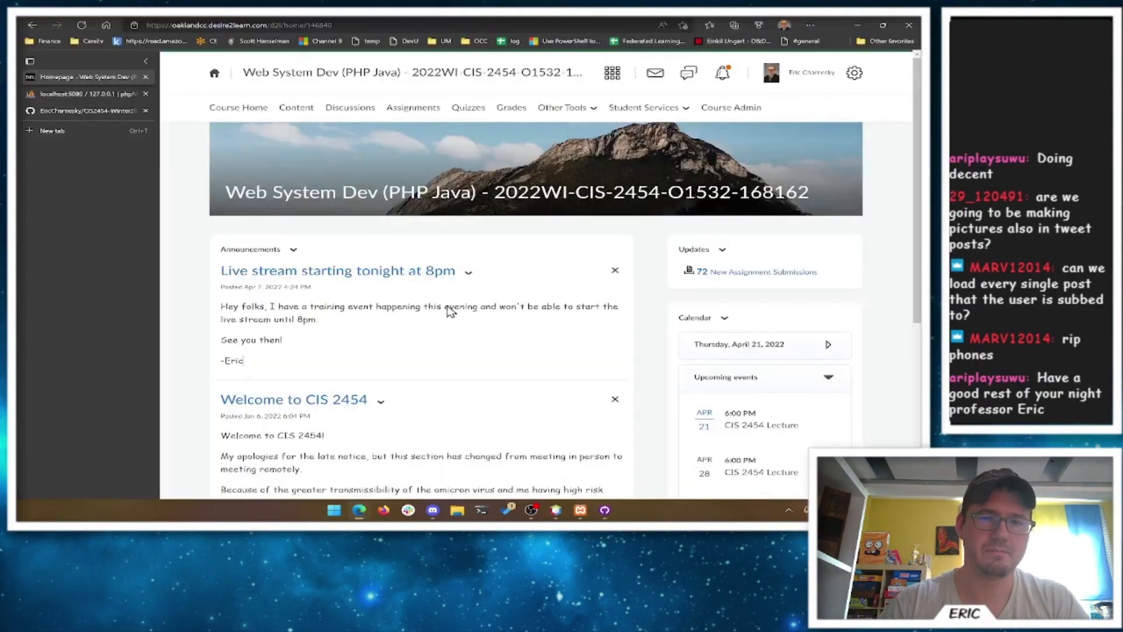
# Step: Search for 'laraval' and reach the Laravel getting-started documentation from the official site
pyautogui.write('laraval')
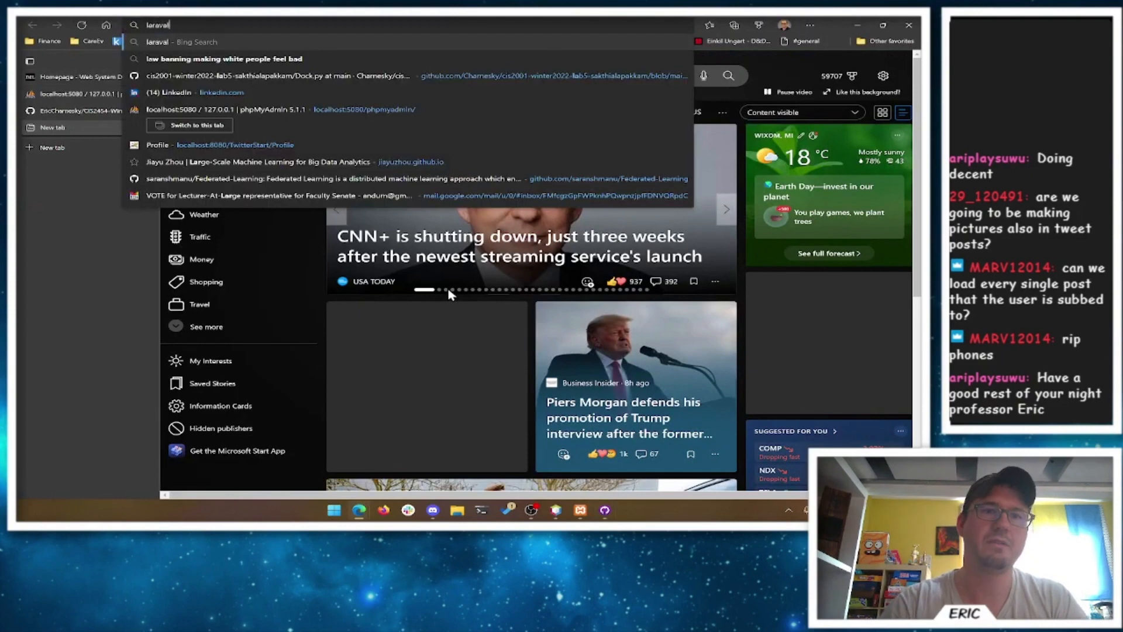
pyautogui.write('laraval')
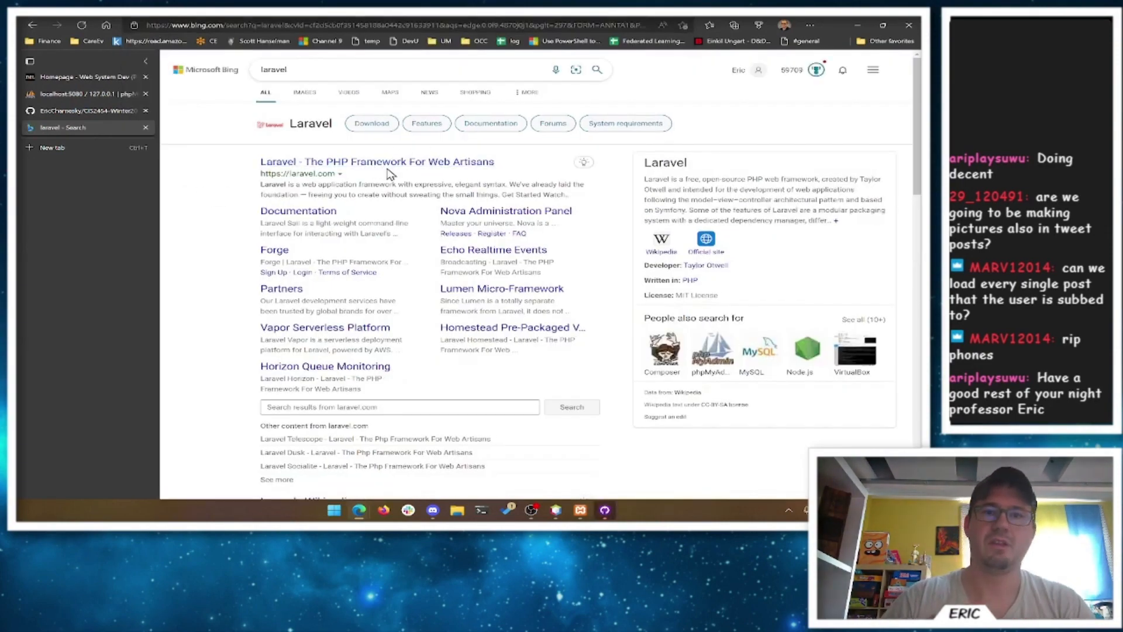
pyautogui.click(377, 161)
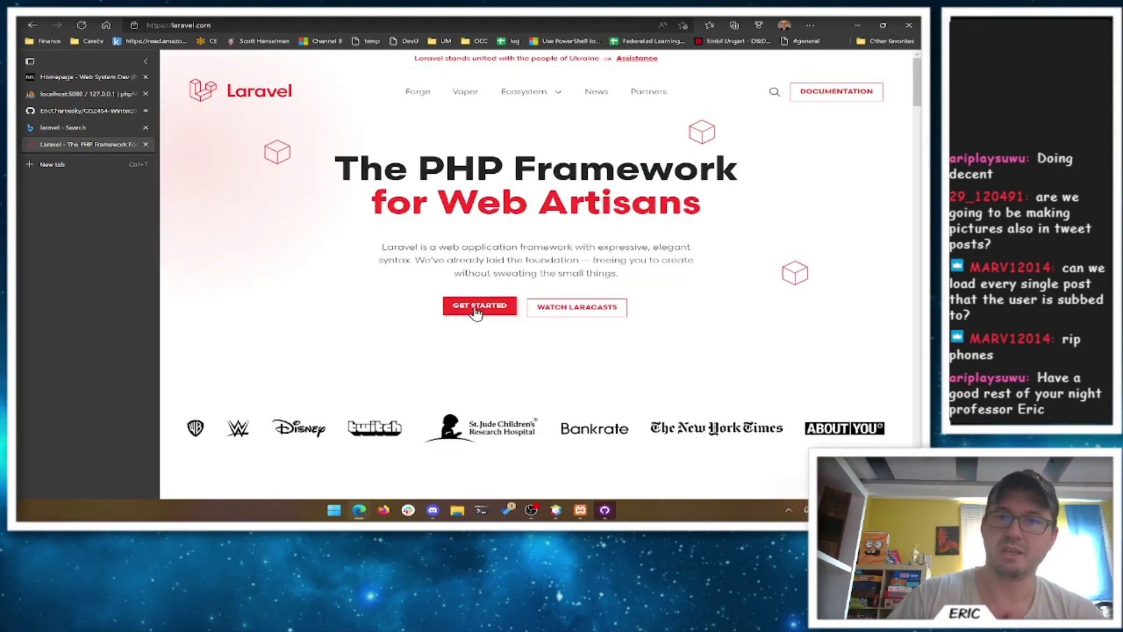
pyautogui.click(480, 305)
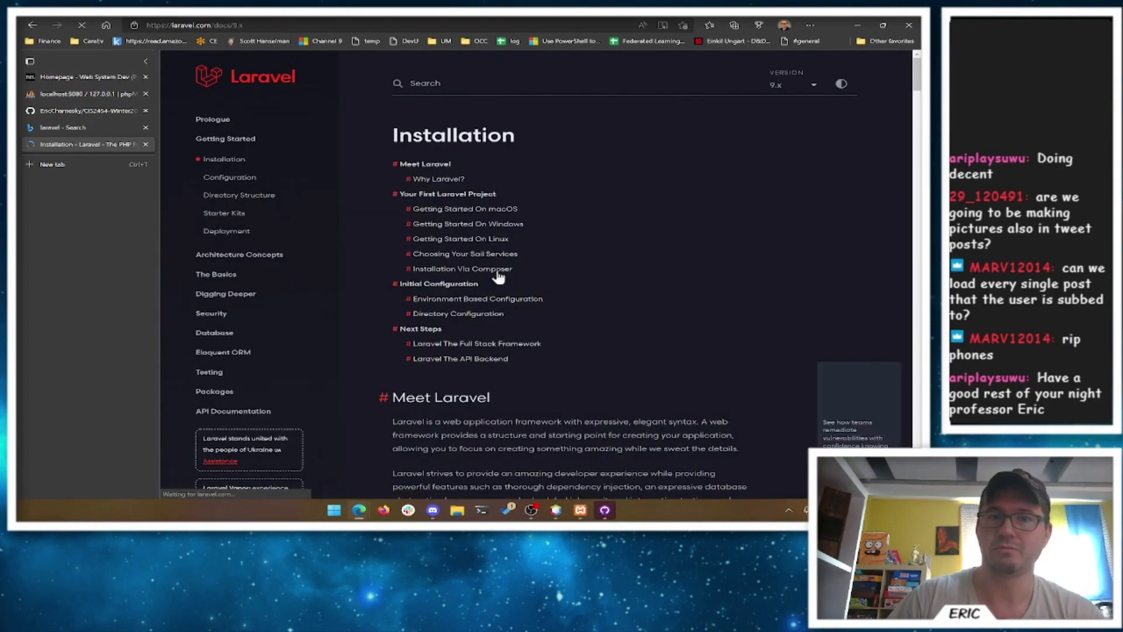
# Step: Read the installation guide from the Sail setup past Composer installation down to Next Steps
pyautogui.scroll(-3)
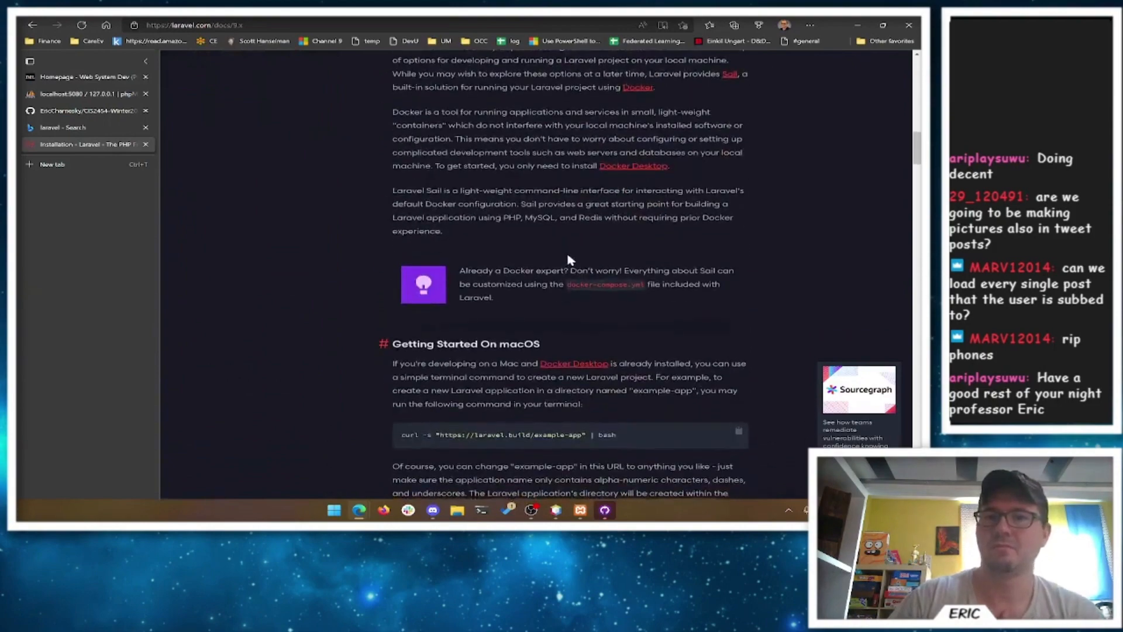
pyautogui.scroll(-3)
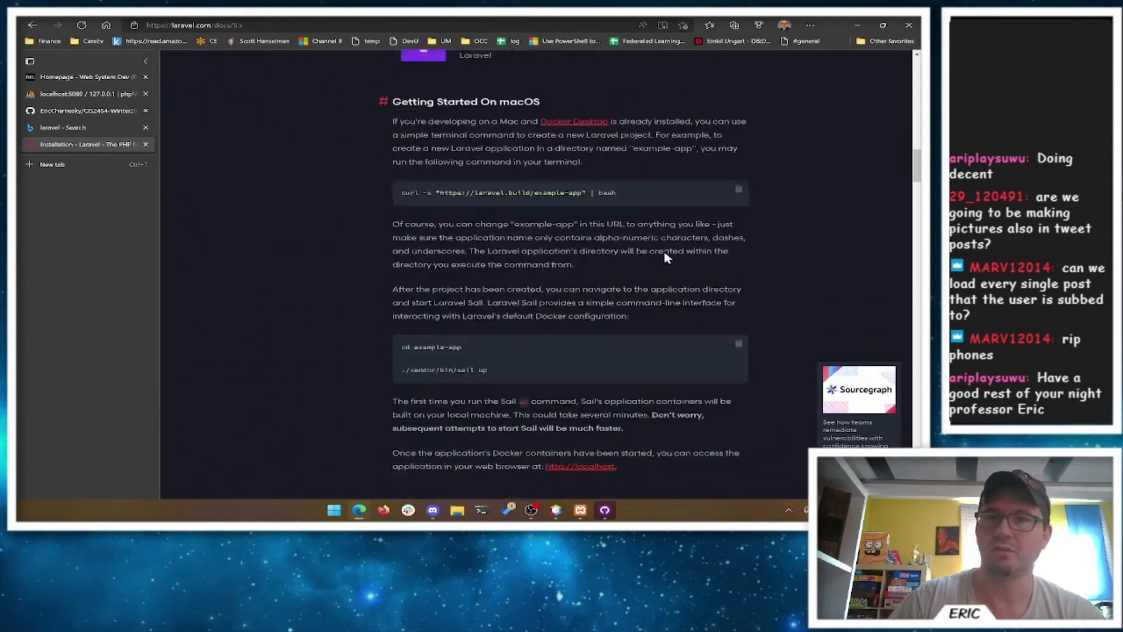
pyautogui.scroll(-3)
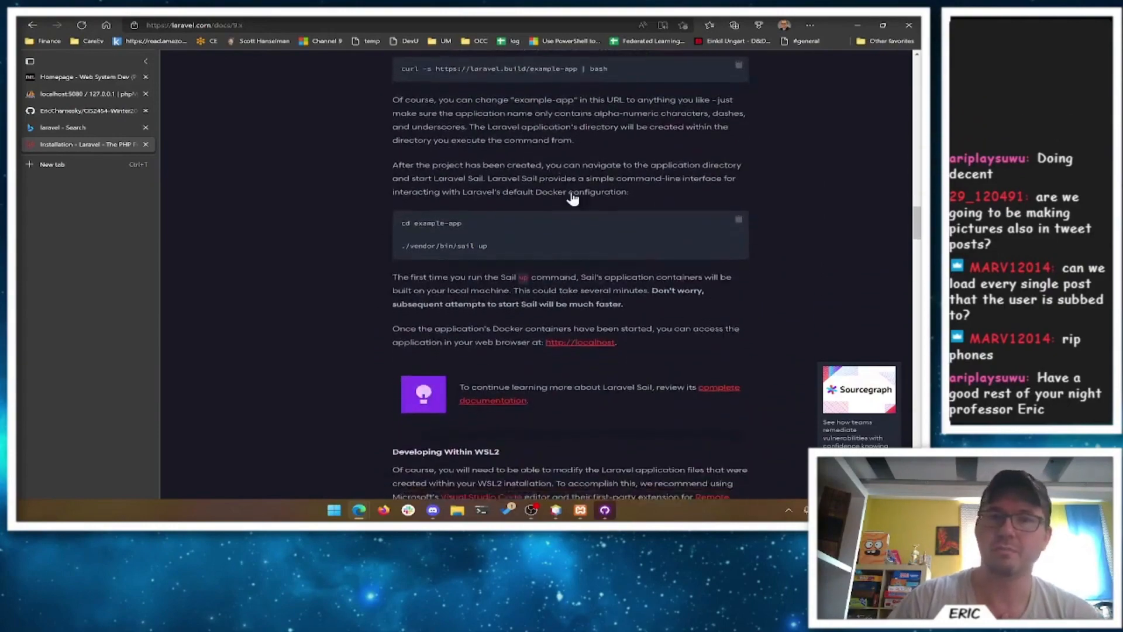
pyautogui.scroll(-3)
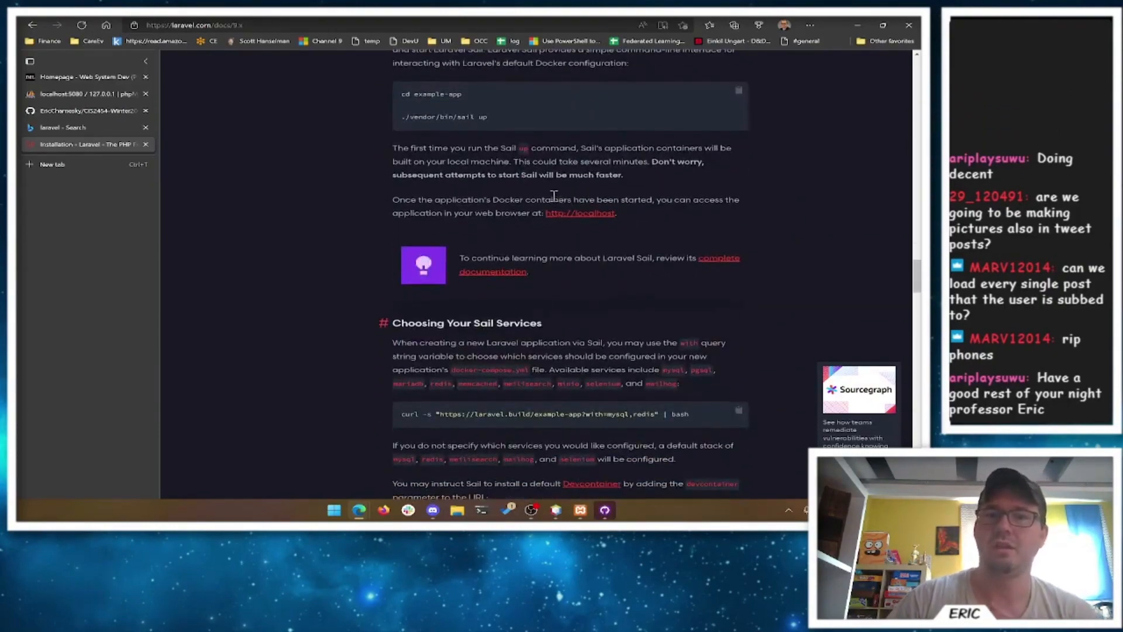
pyautogui.scroll(-3)
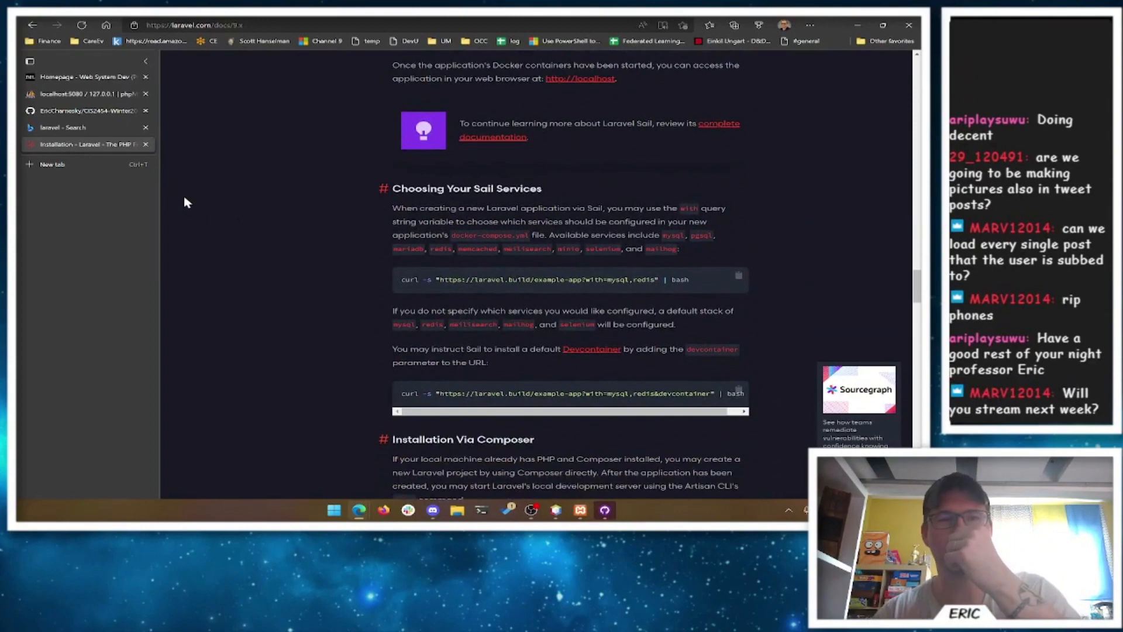
pyautogui.moveTo(351, 165)
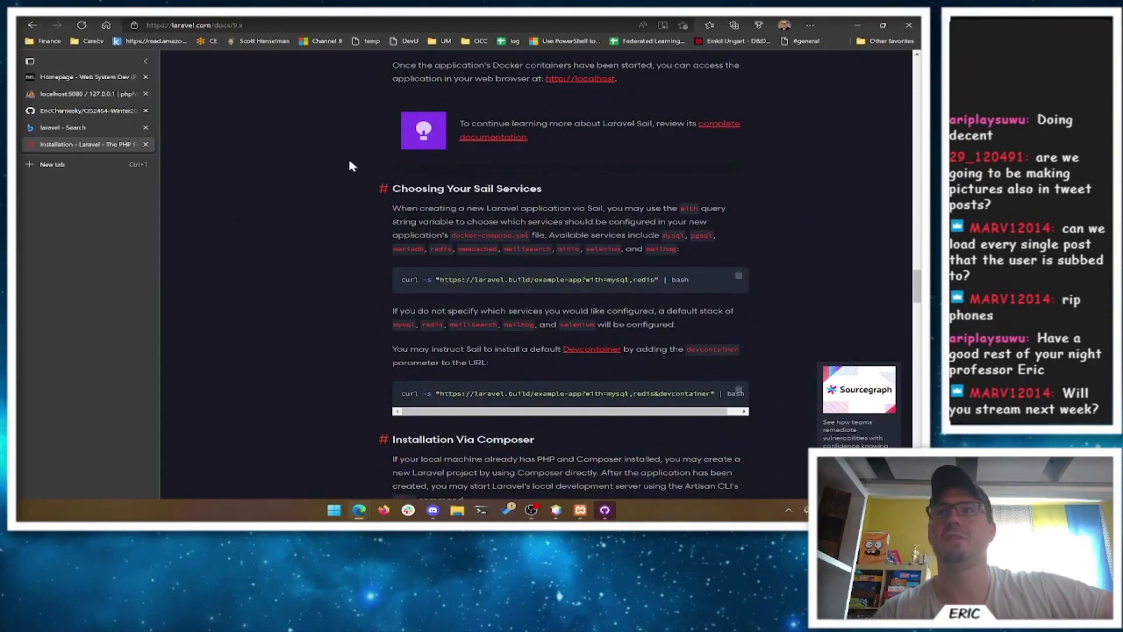
pyautogui.moveTo(321, 208)
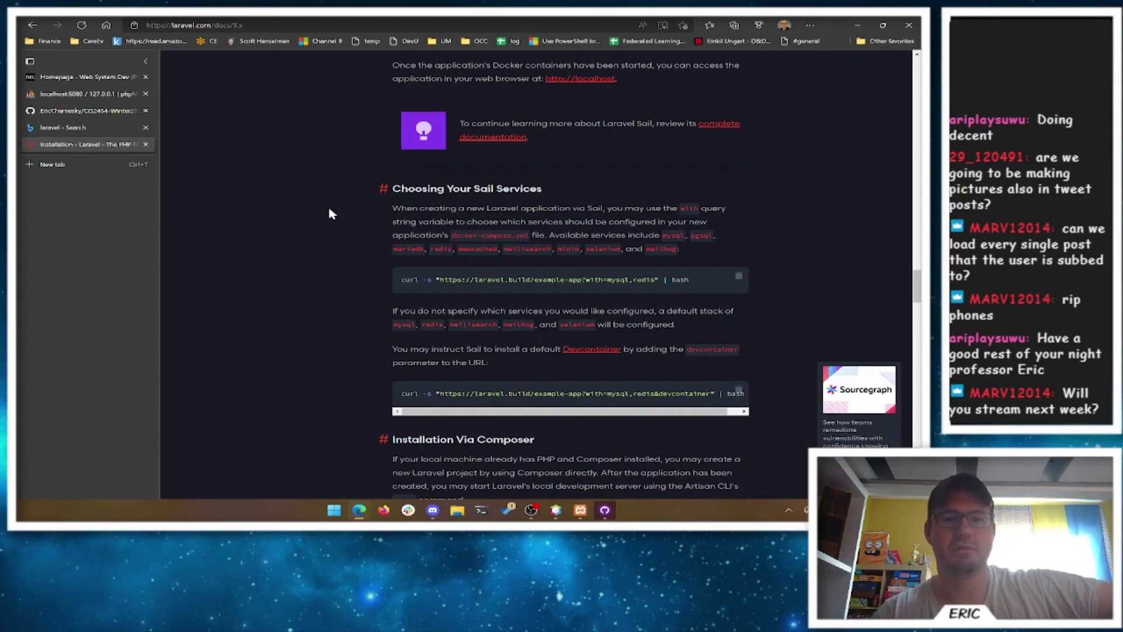
pyautogui.scroll(-3)
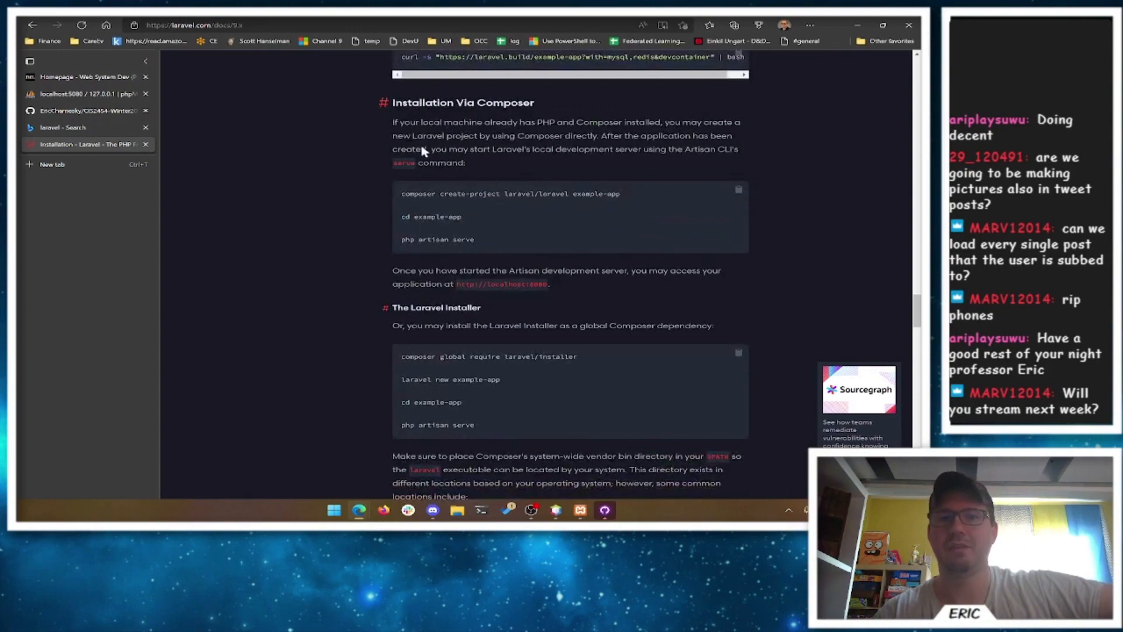
pyautogui.scroll(-3)
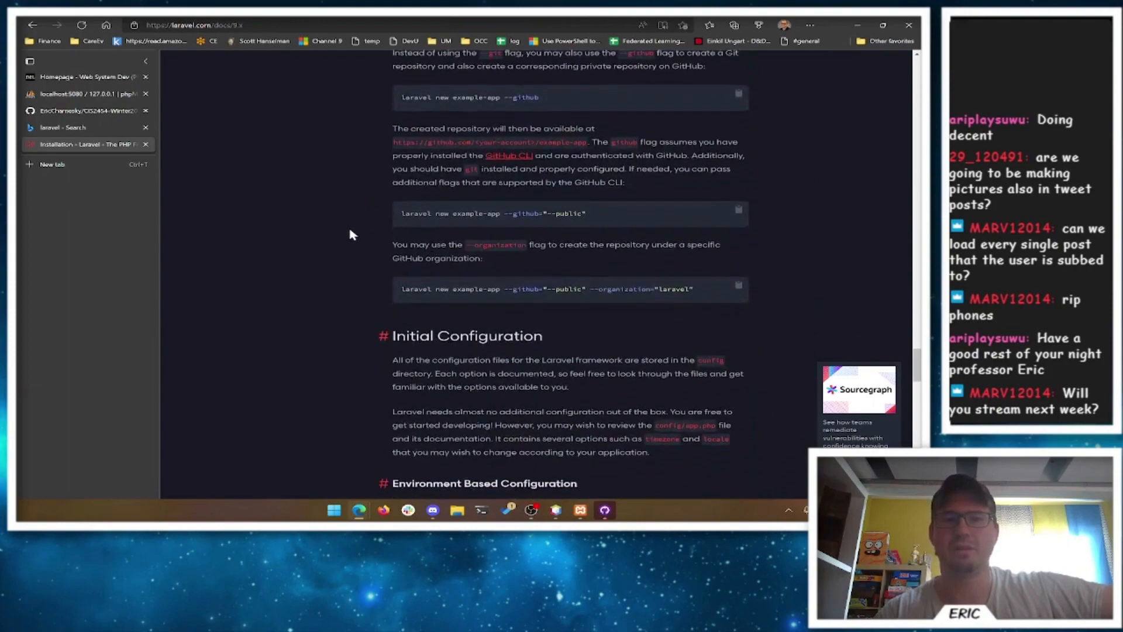
pyautogui.scroll(-3)
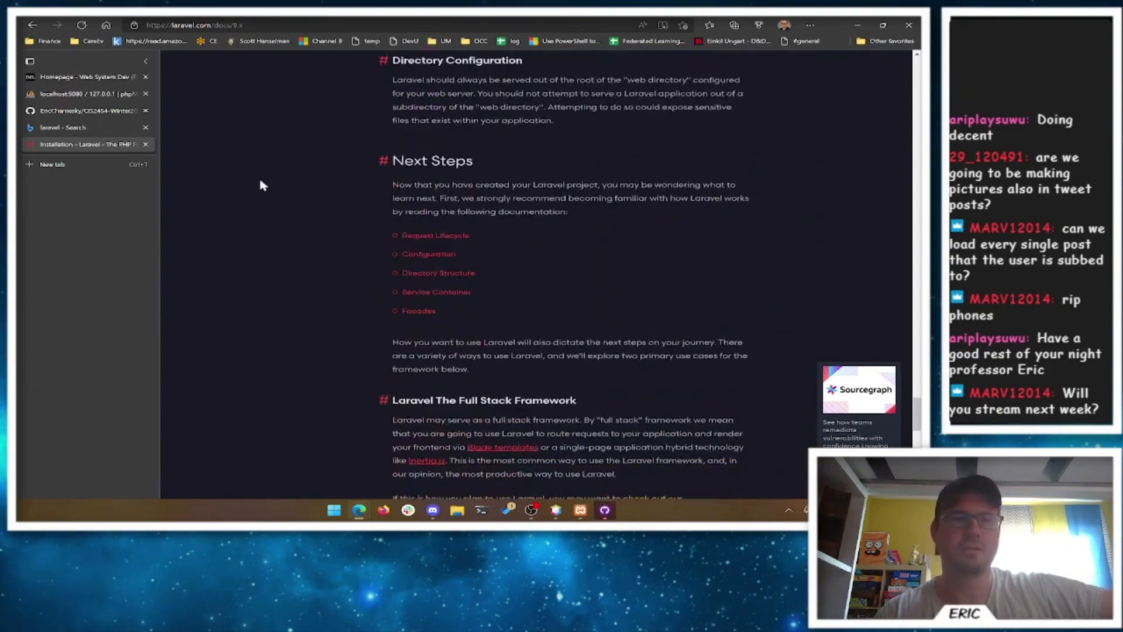
pyautogui.click(193, 25)
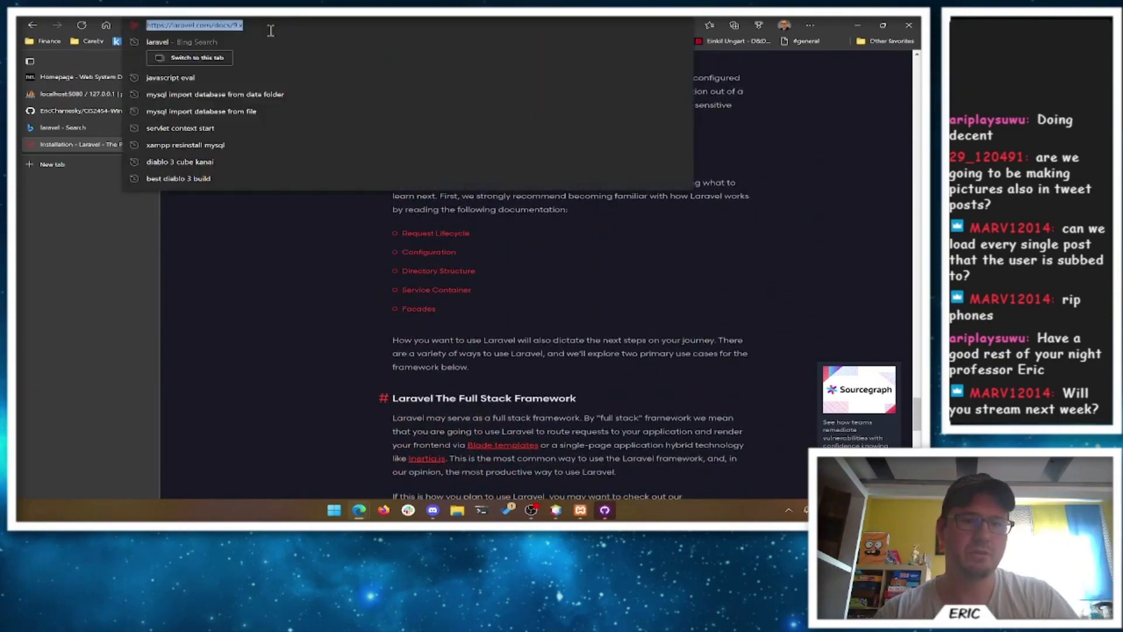
# Step: Search Bing for 'java spring boot' and land on the Spring Boot project page on spring.io
pyautogui.write('java spring boot')
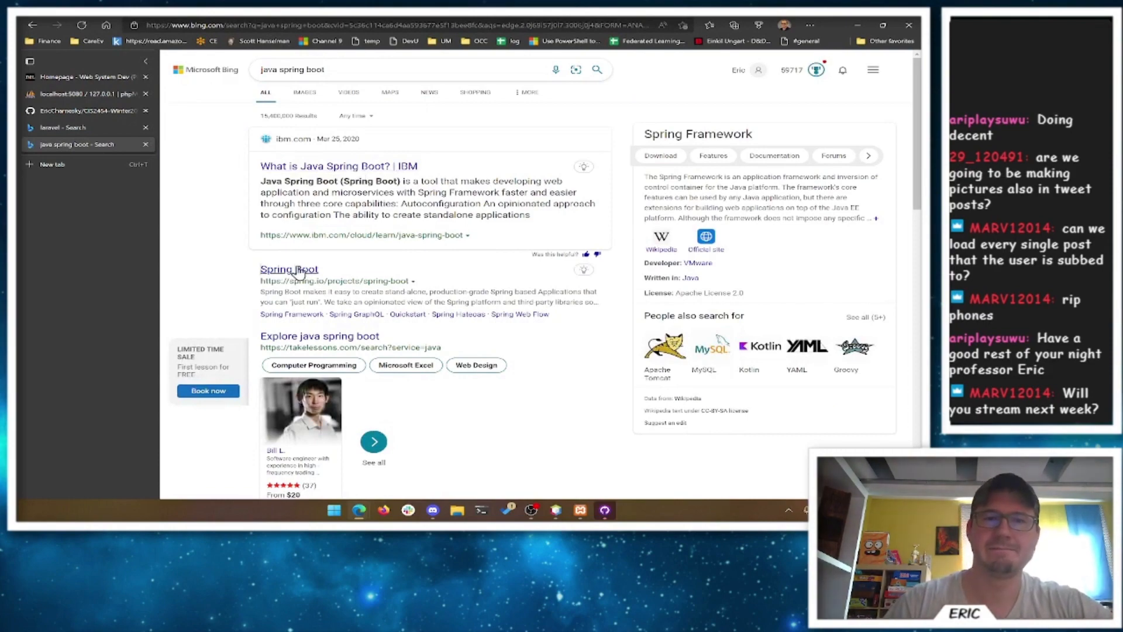
pyautogui.click(289, 269)
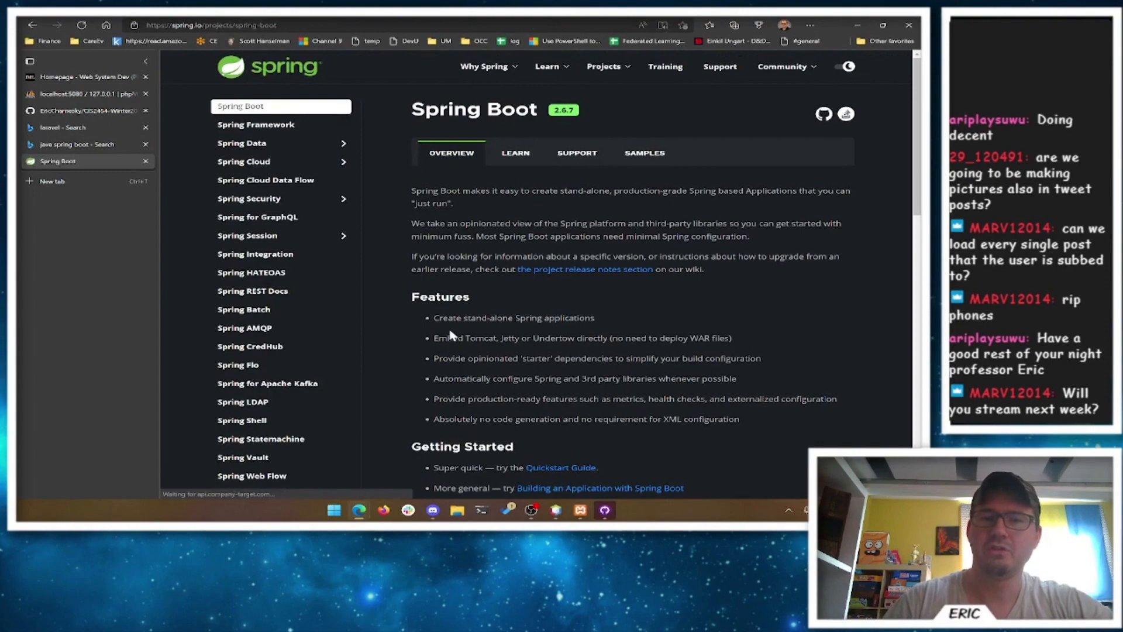
# Step: Read the Spring Quickstart Guide through its Hello World steps 1–3
pyautogui.scroll(-3)
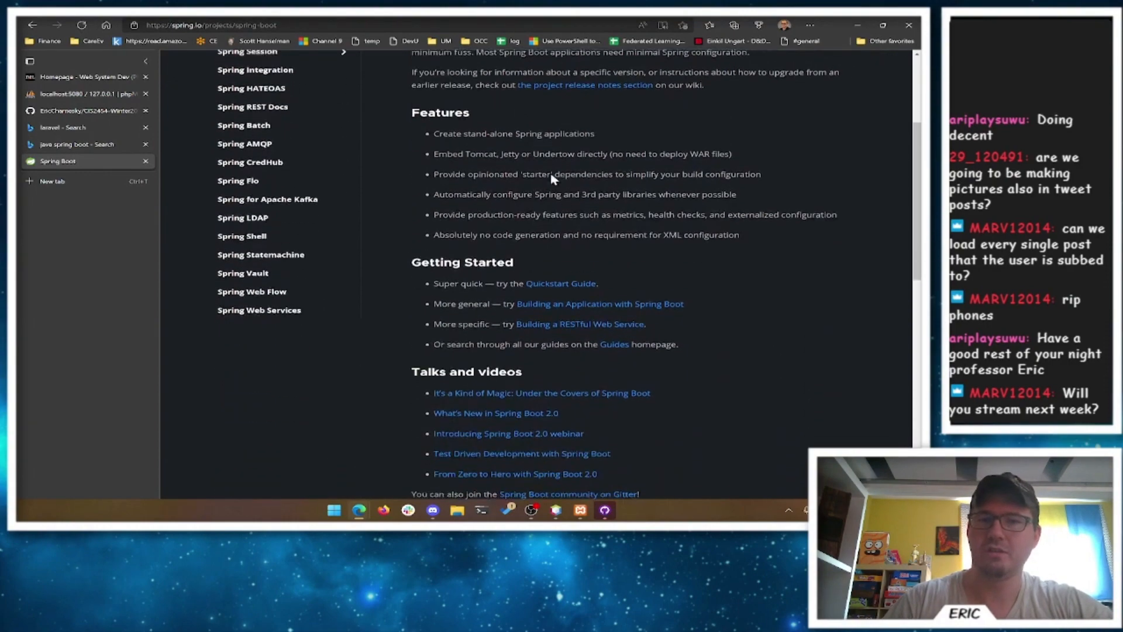
pyautogui.click(560, 284)
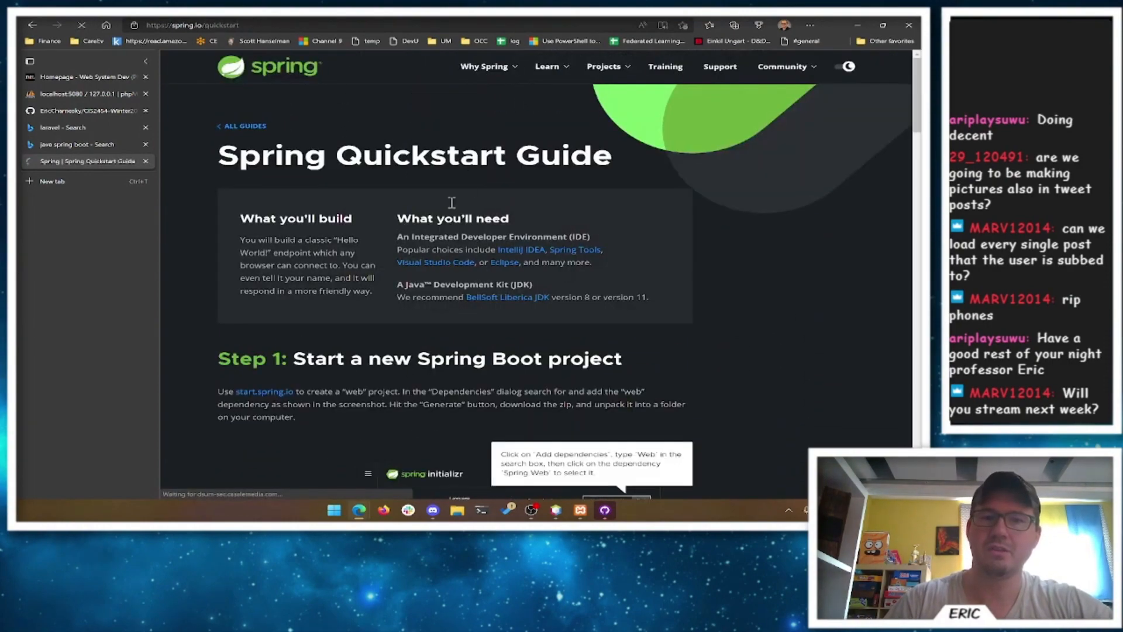
pyautogui.scroll(-3)
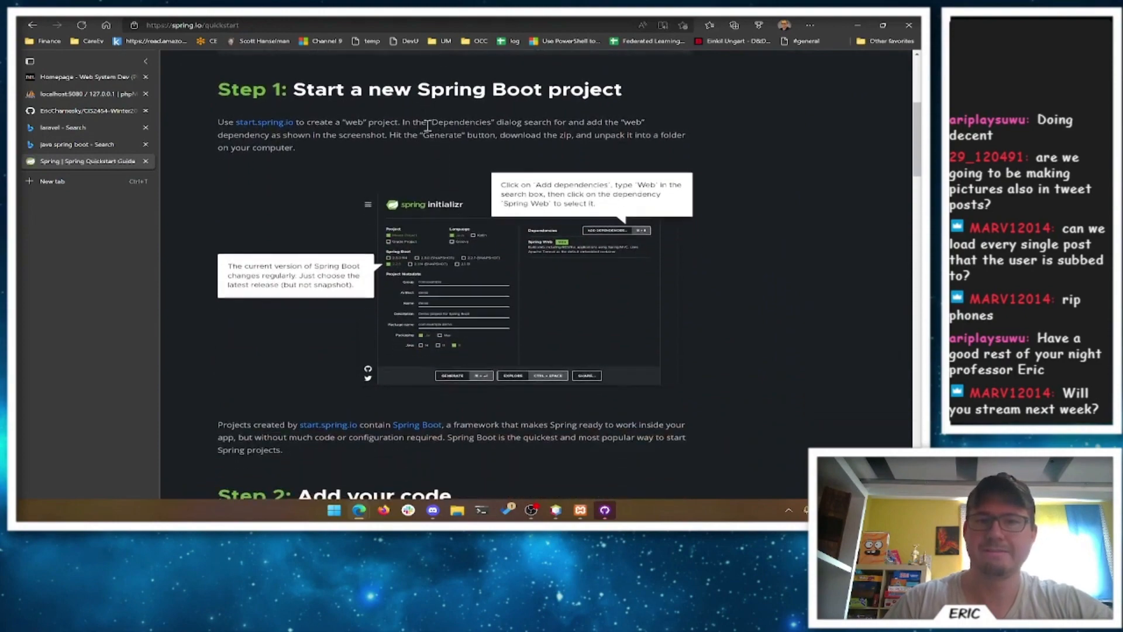
pyautogui.scroll(-3)
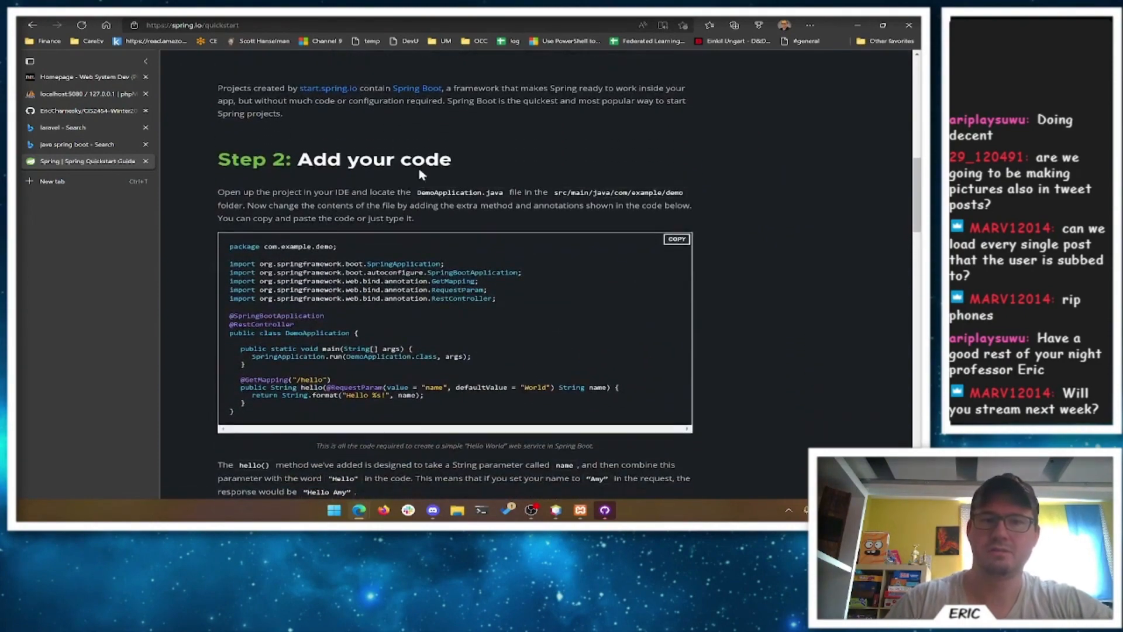
pyautogui.moveTo(458, 267)
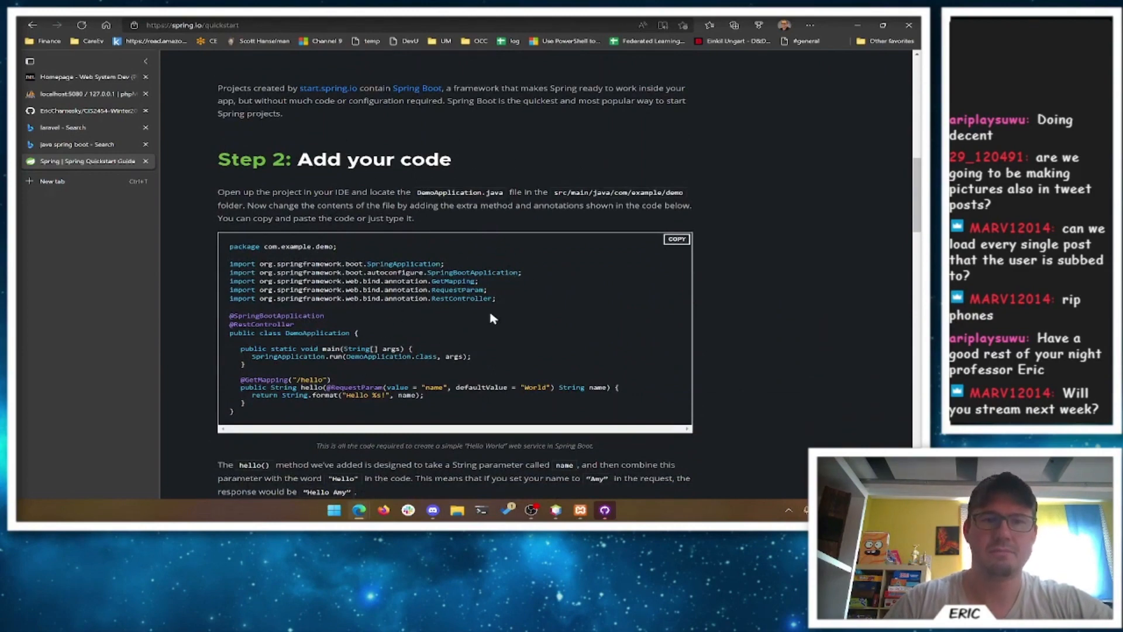
pyautogui.moveTo(527, 260)
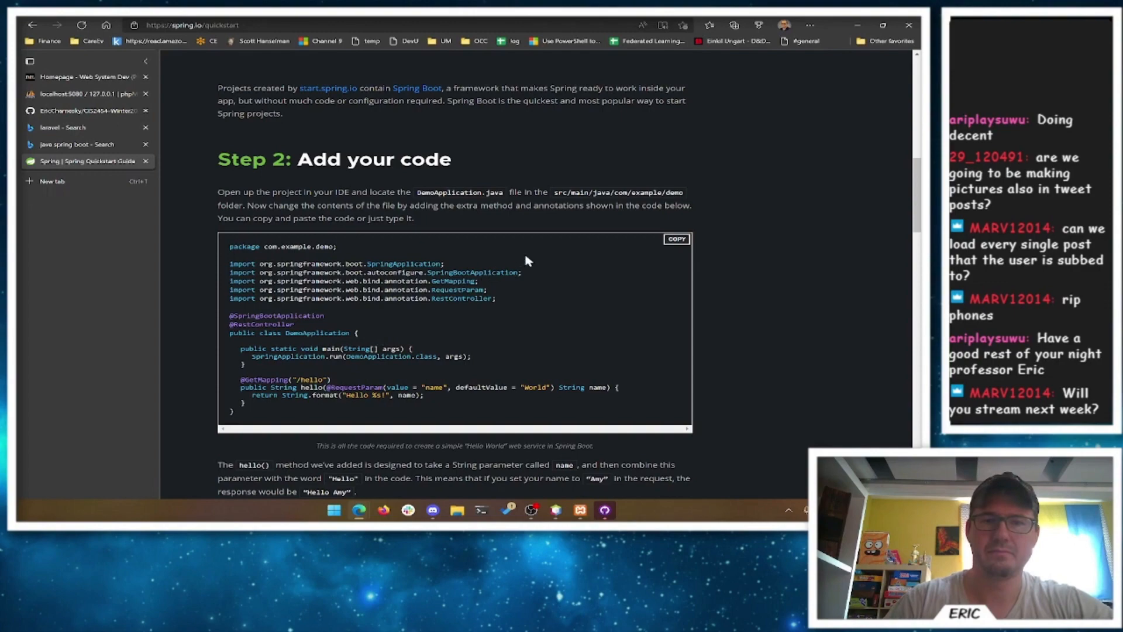
pyautogui.scroll(-3)
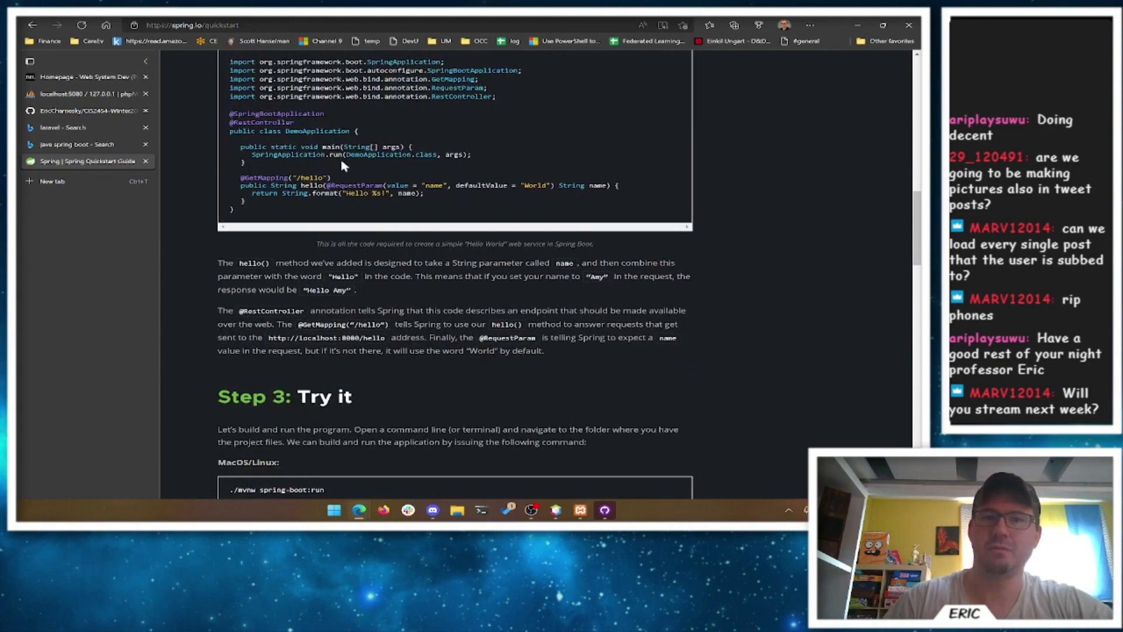
pyautogui.scroll(-3)
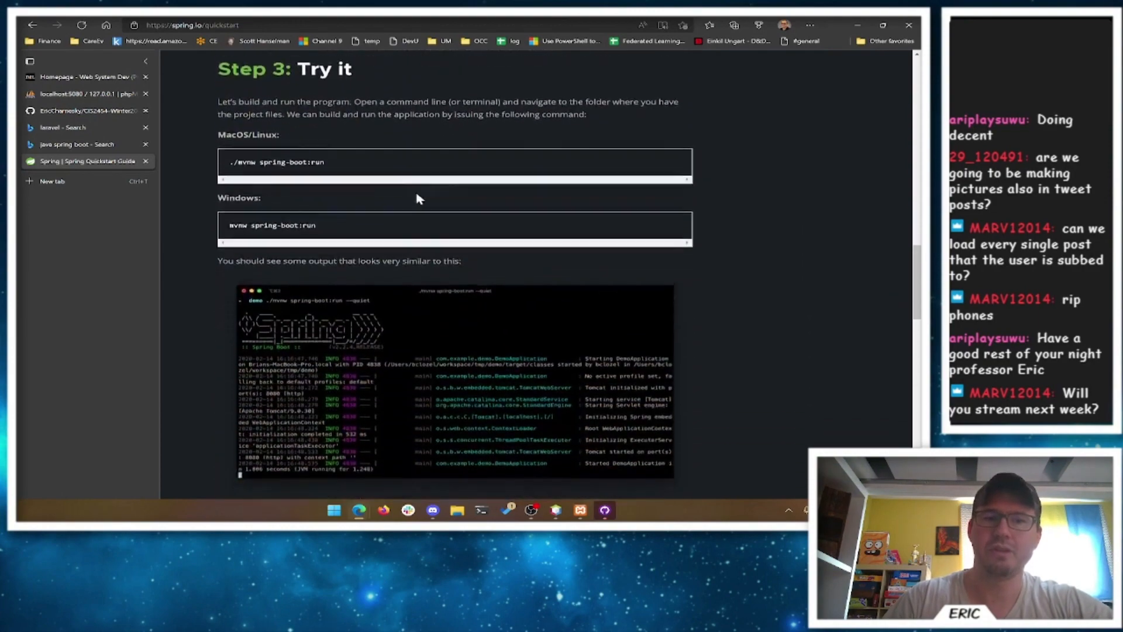
pyautogui.scroll(-3)
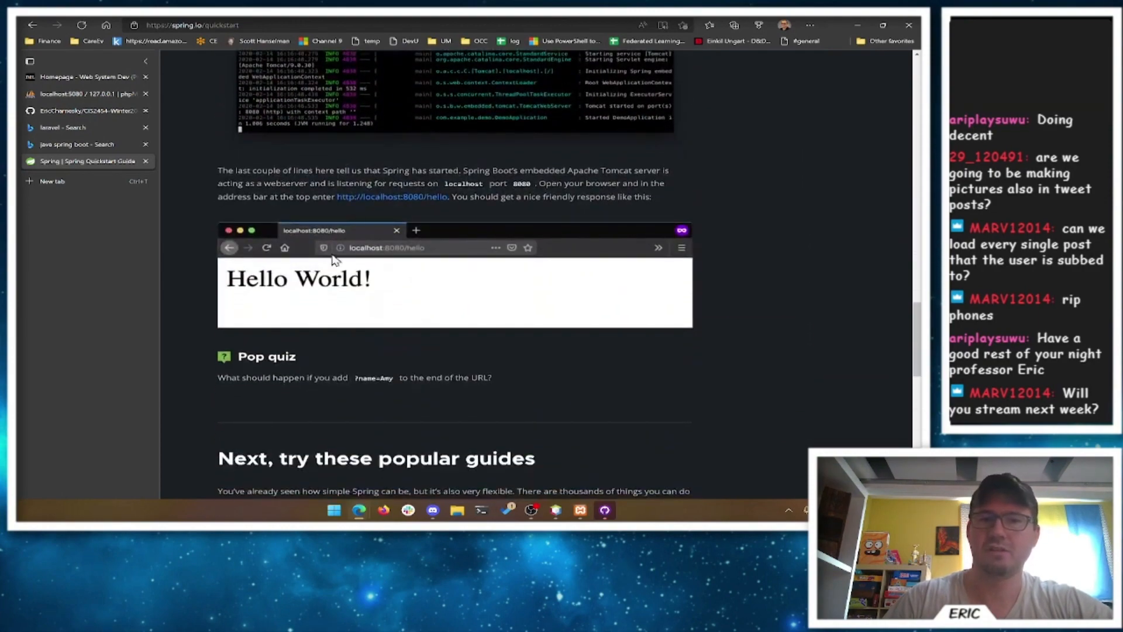
pyautogui.moveTo(444, 300)
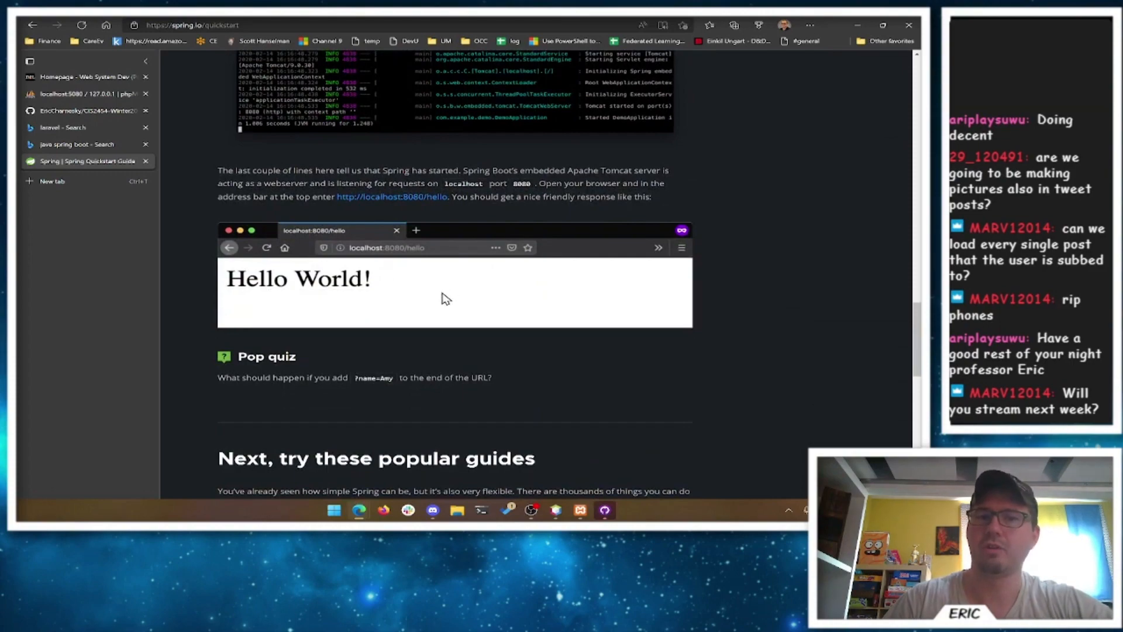
pyautogui.scroll(-3)
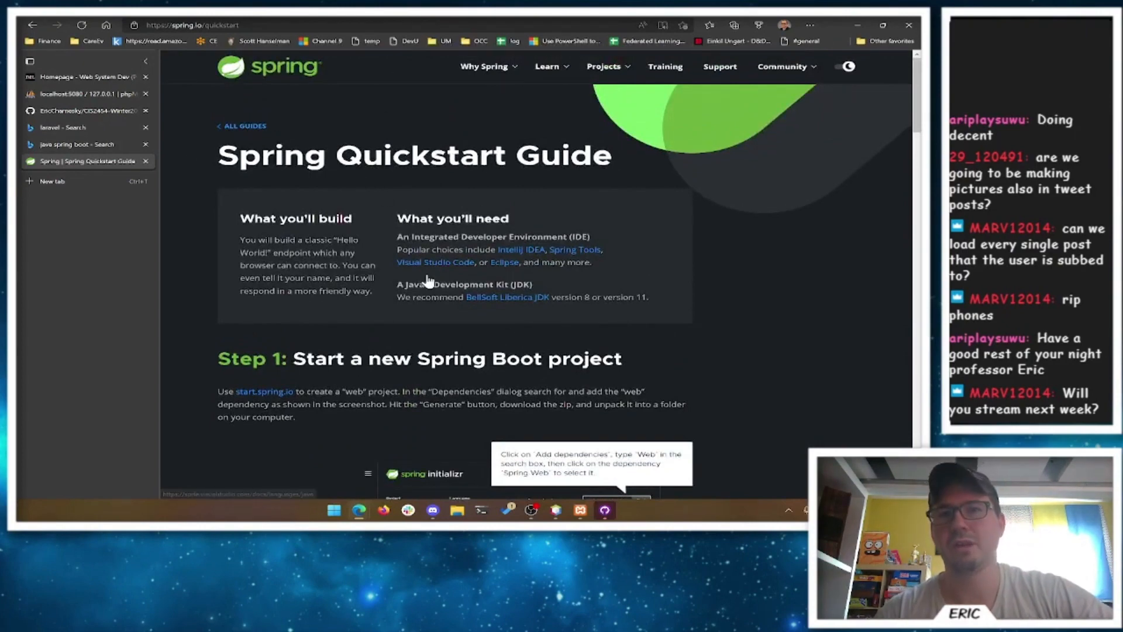
pyautogui.moveTo(290, 190)
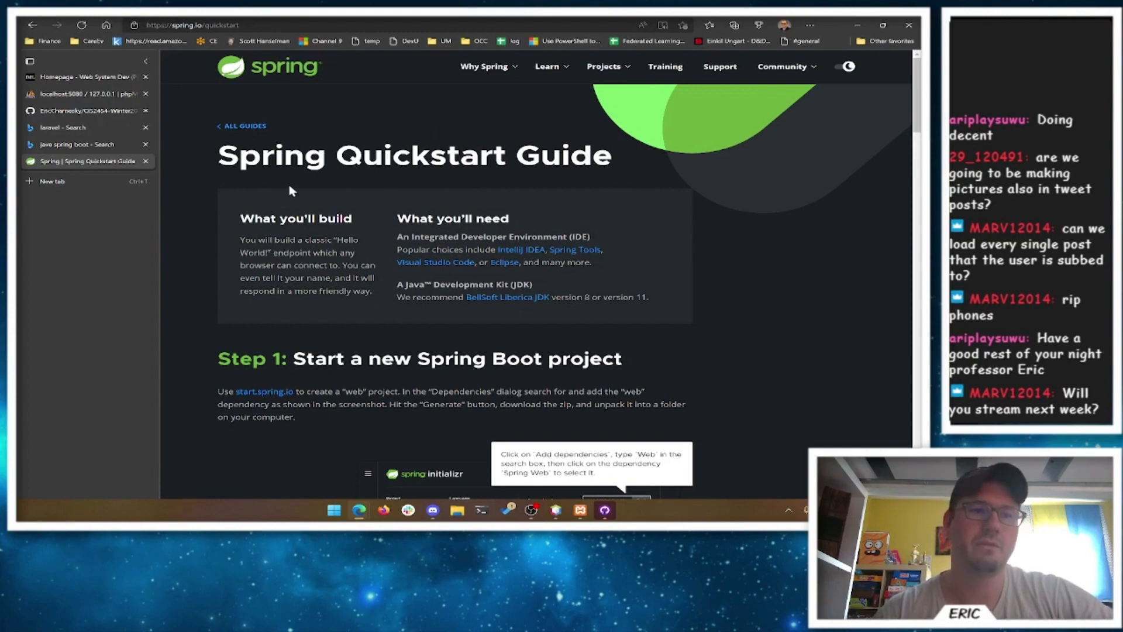
pyautogui.moveTo(471, 332)
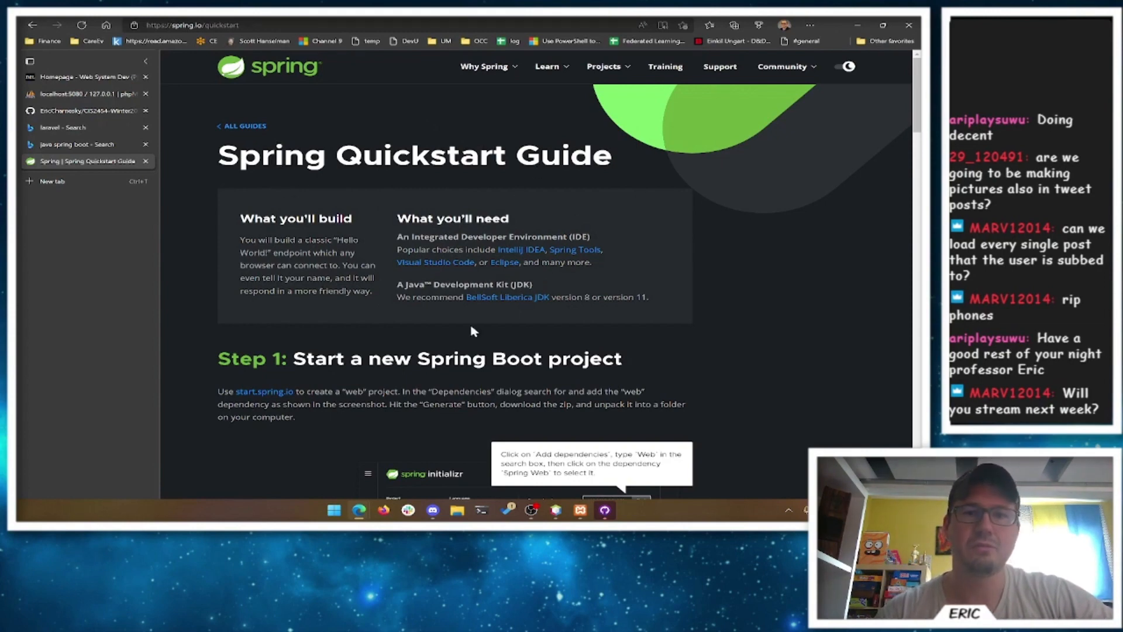
pyautogui.moveTo(534, 205)
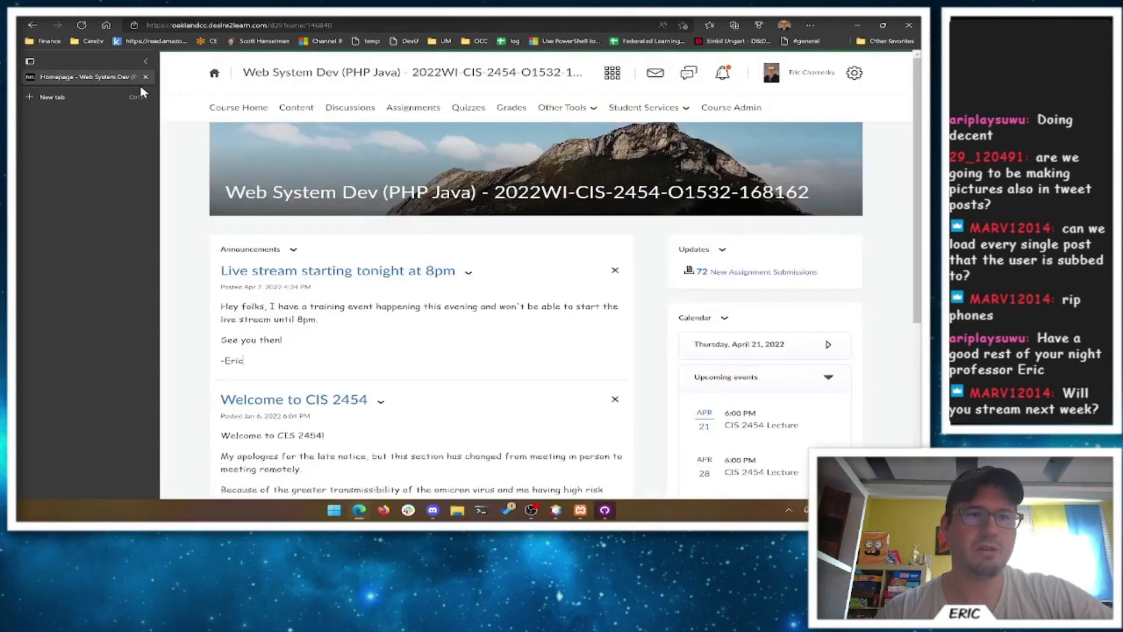
pyautogui.moveTo(509, 167)
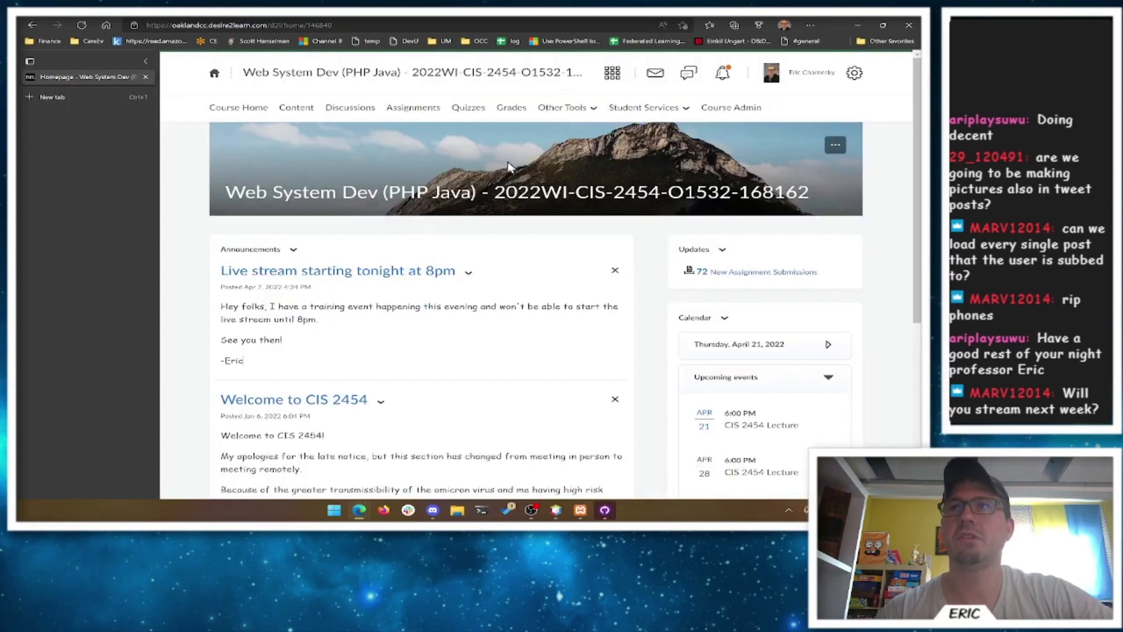